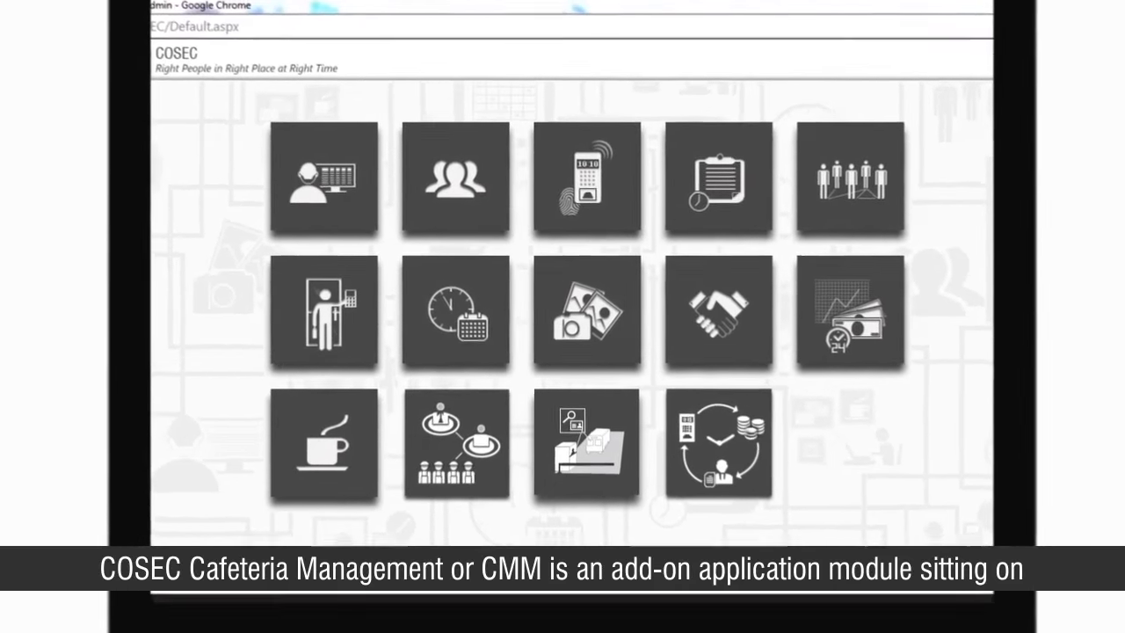
Step: Scroll down the COSEC Centra login page to the filled-in login box
{"action": "scroll", "scroll_direction": "down", "scroll_amount": 3}
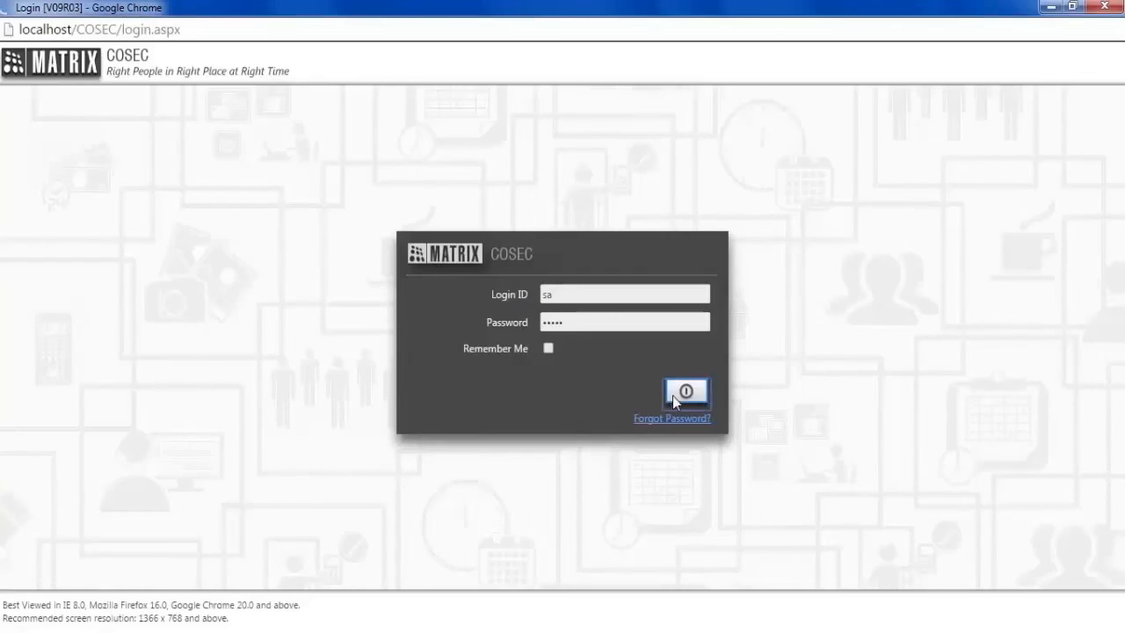
Step: Sign in and open a new NGT Direct Door device form from Device List
{"action": "left_click", "coordinate": [686, 393]}
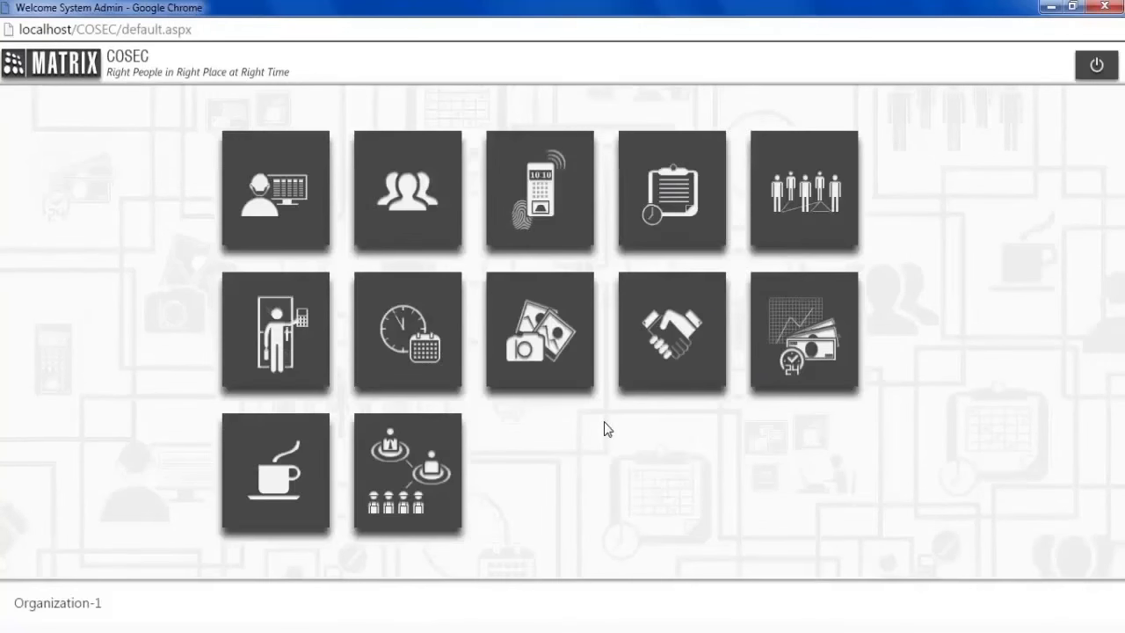
{"action": "mouse_move", "coordinate": [929, 309]}
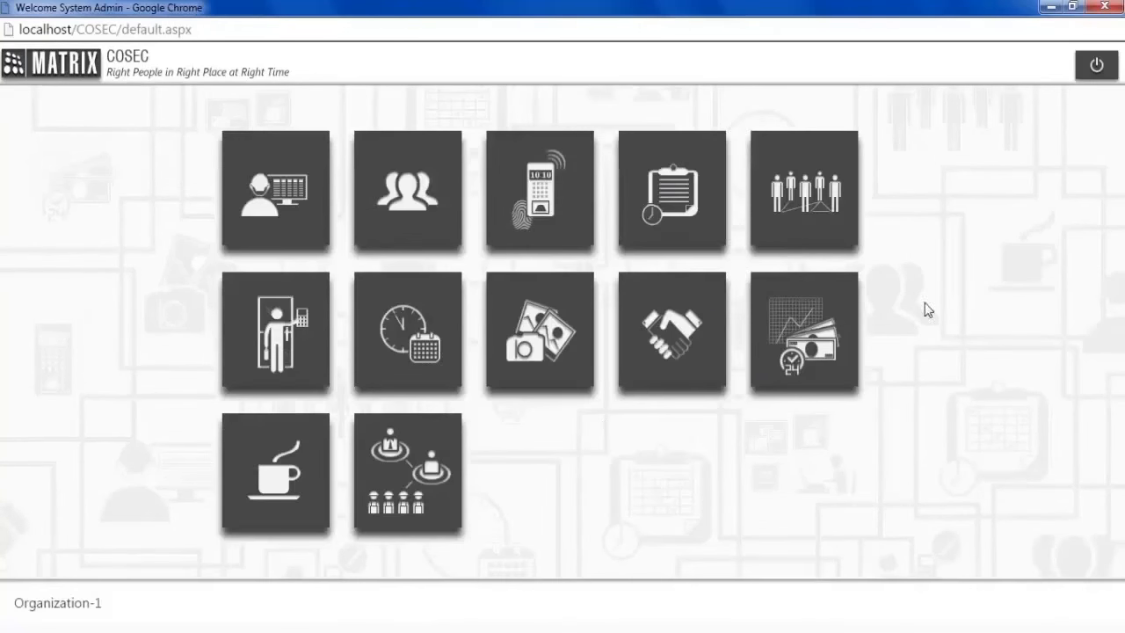
{"action": "mouse_move", "coordinate": [538, 191]}
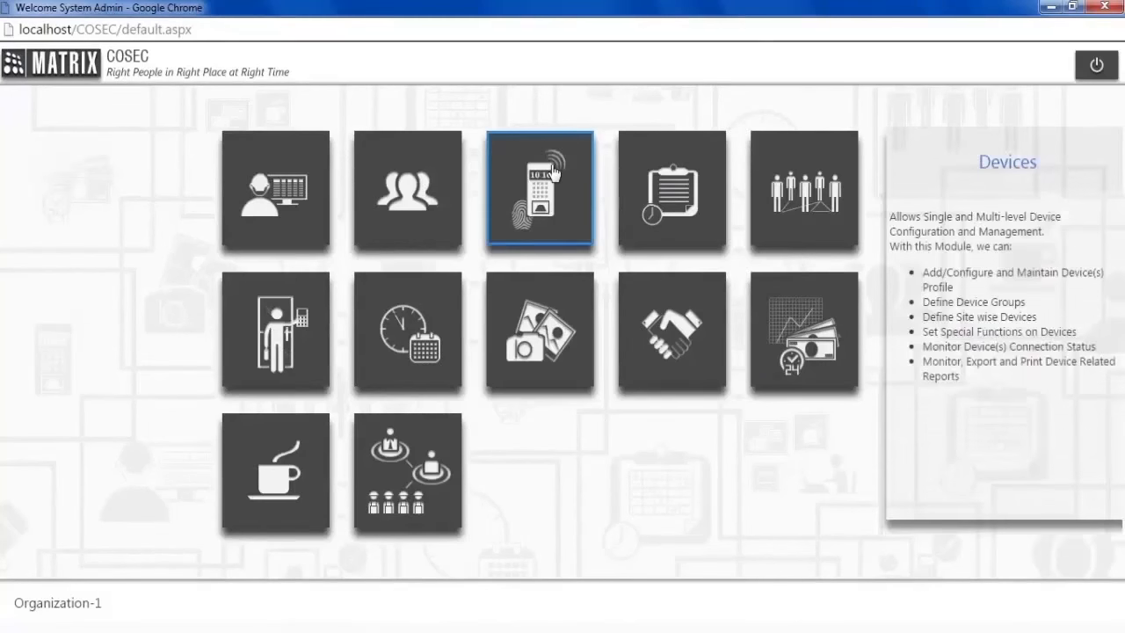
{"action": "left_click", "coordinate": [539, 191]}
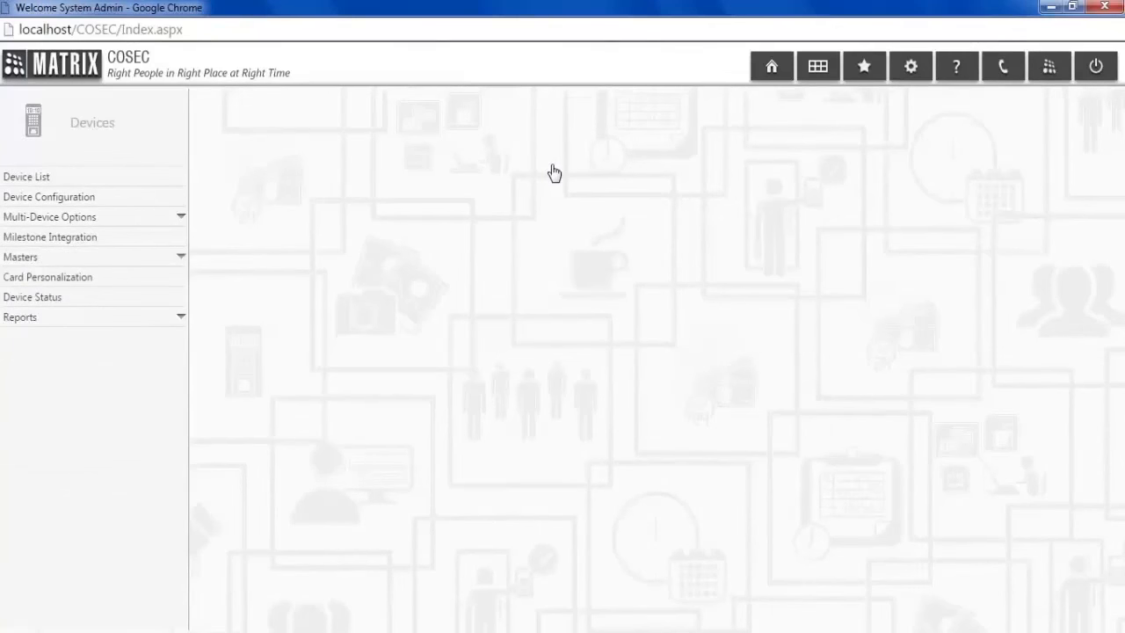
{"action": "left_click", "coordinate": [27, 176]}
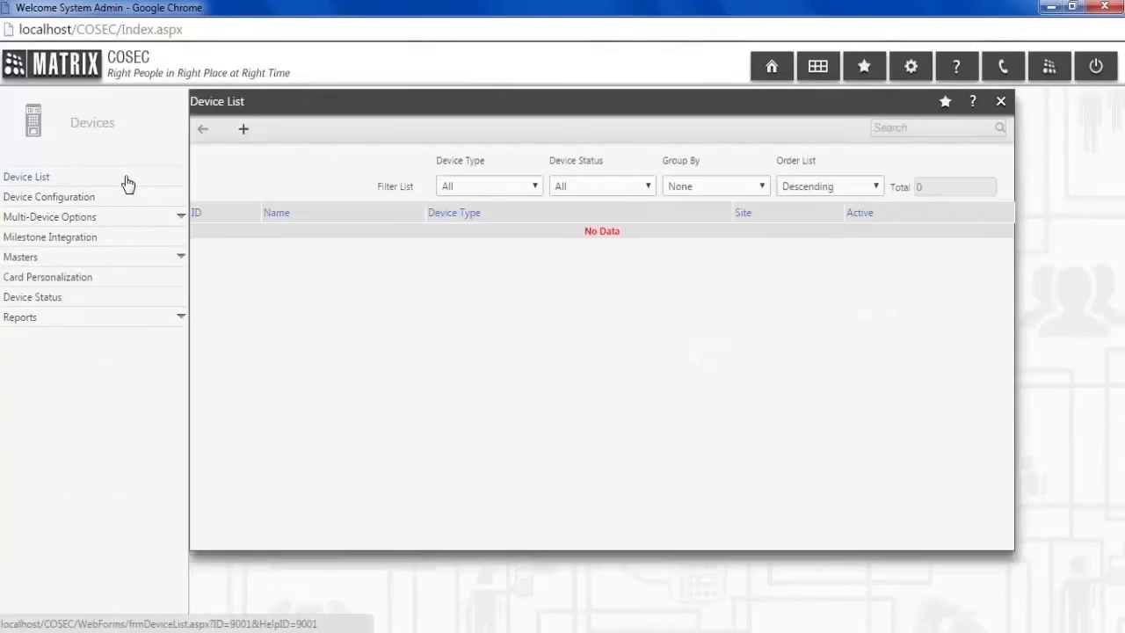
{"action": "mouse_move", "coordinate": [132, 184]}
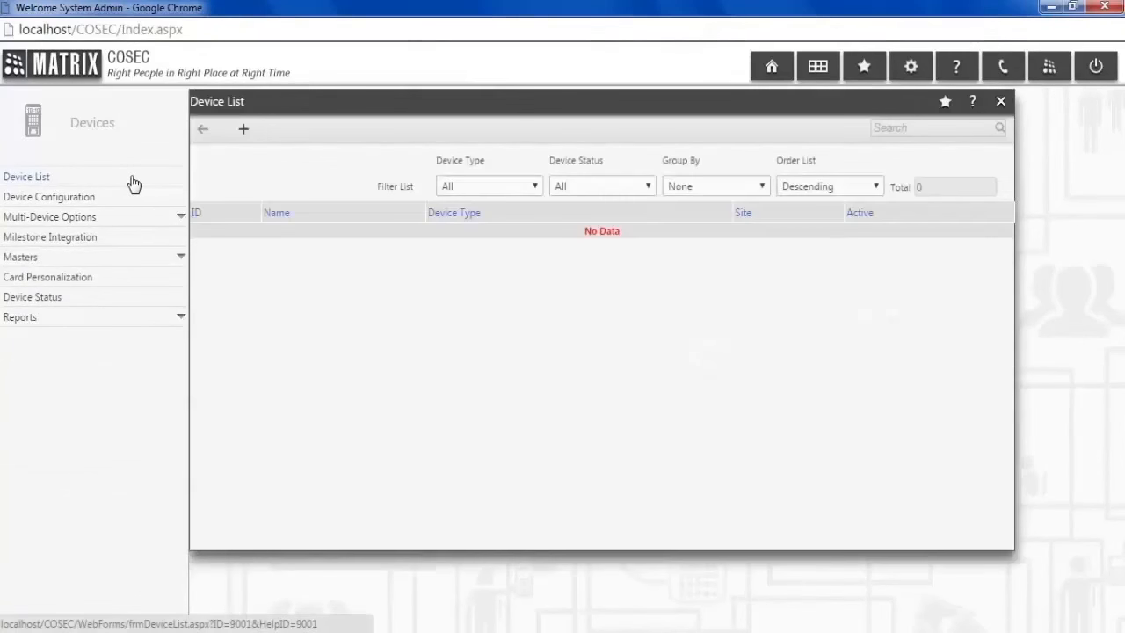
{"action": "left_click", "coordinate": [243, 129]}
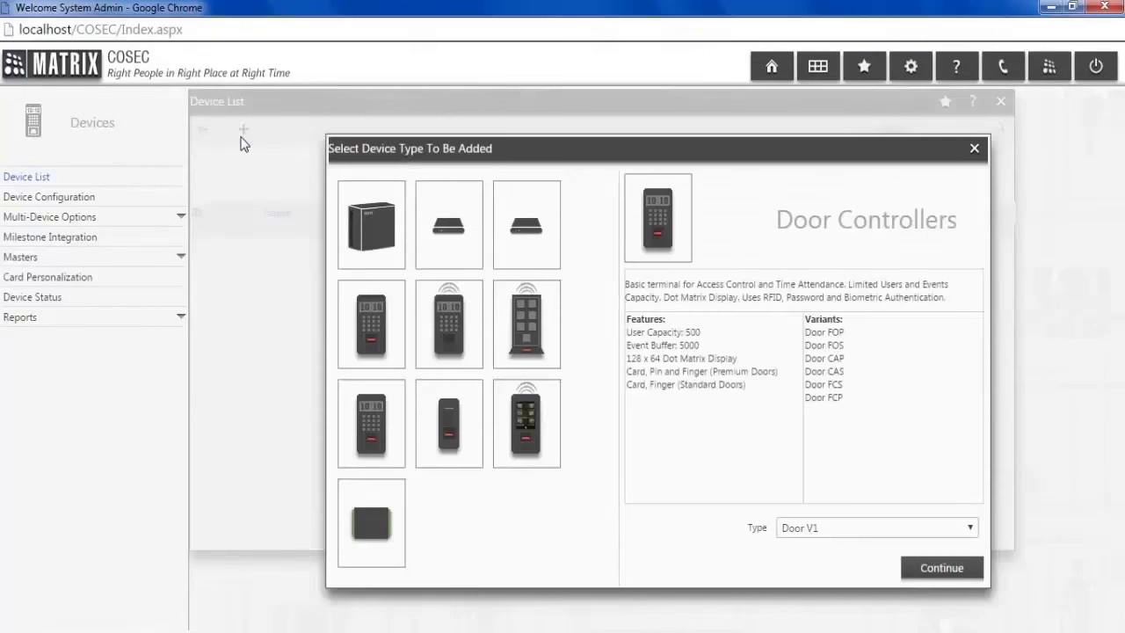
{"action": "left_click", "coordinate": [526, 323]}
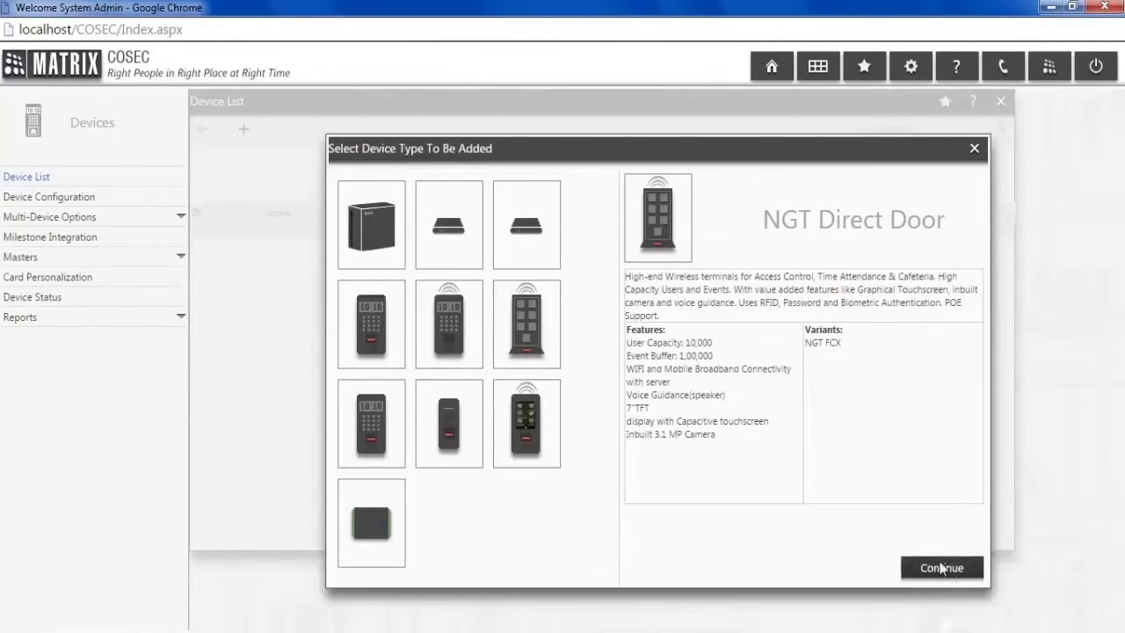
{"action": "left_click", "coordinate": [941, 568]}
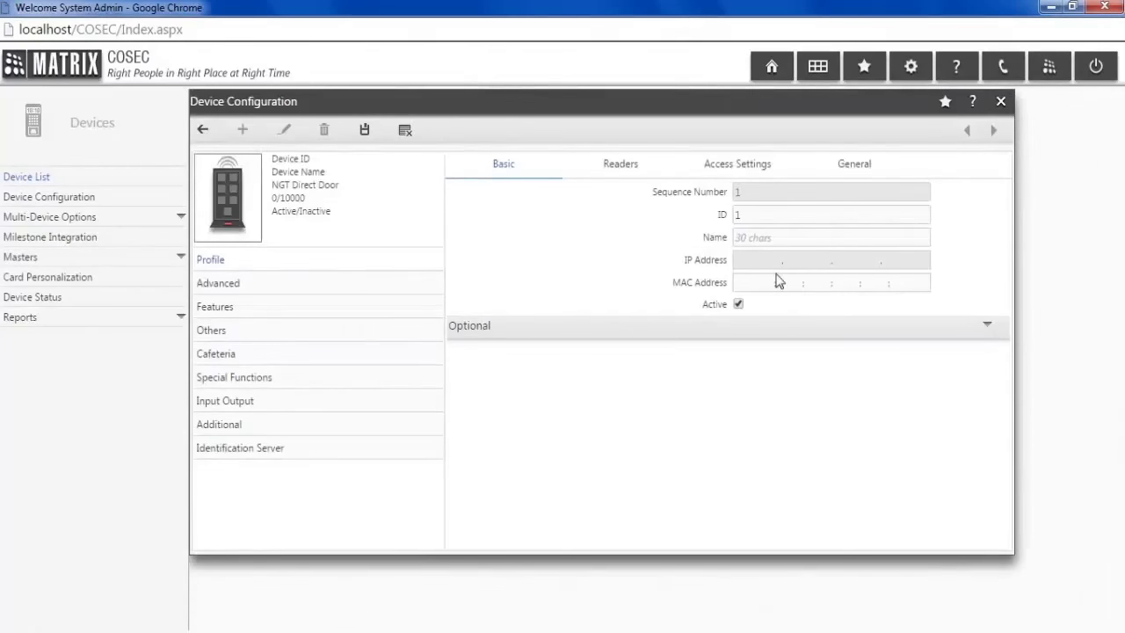
Step: Name the device CAFETERIA NGT and enter MAC address 00:1B:09:02:78:A7
{"action": "left_click", "coordinate": [830, 237]}
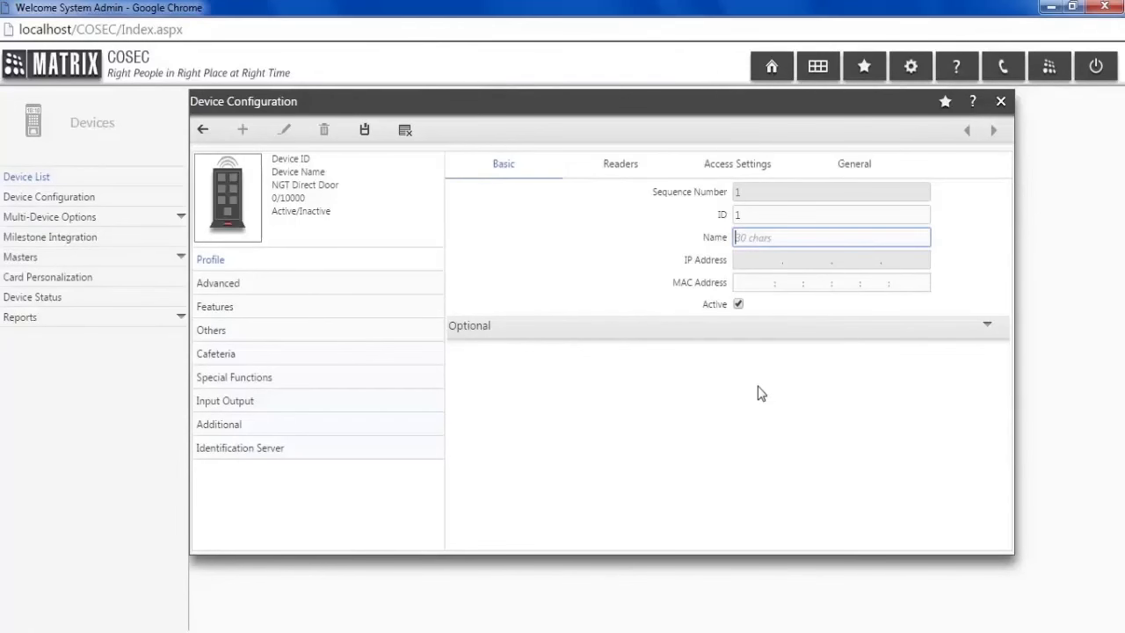
{"action": "type", "text": "CAFETERIA"}
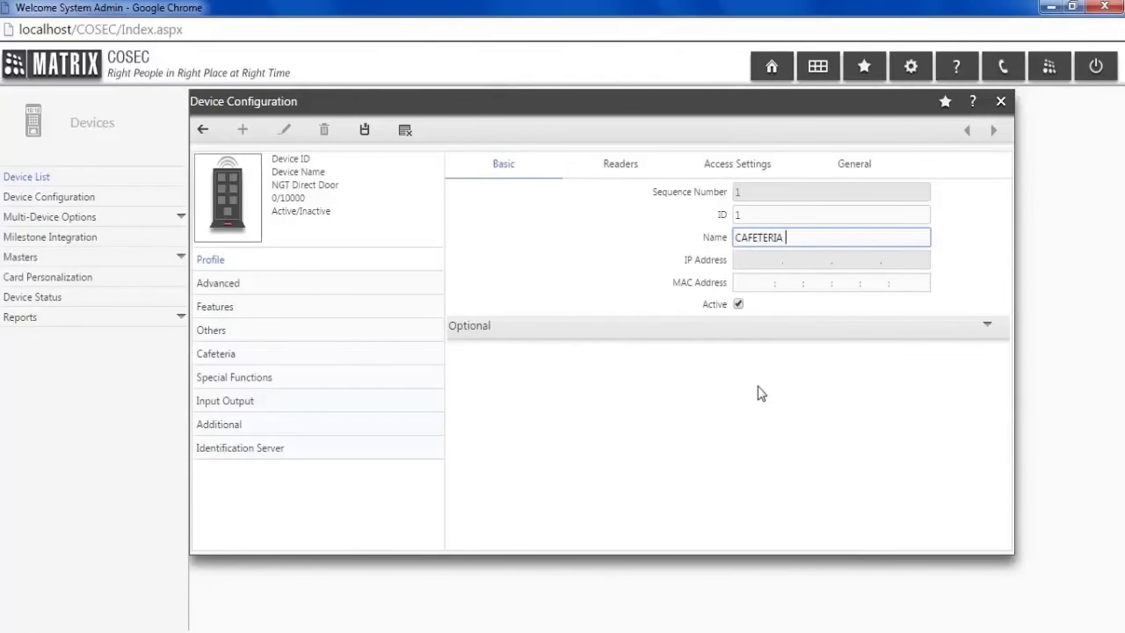
{"action": "type", "text": "NGT"}
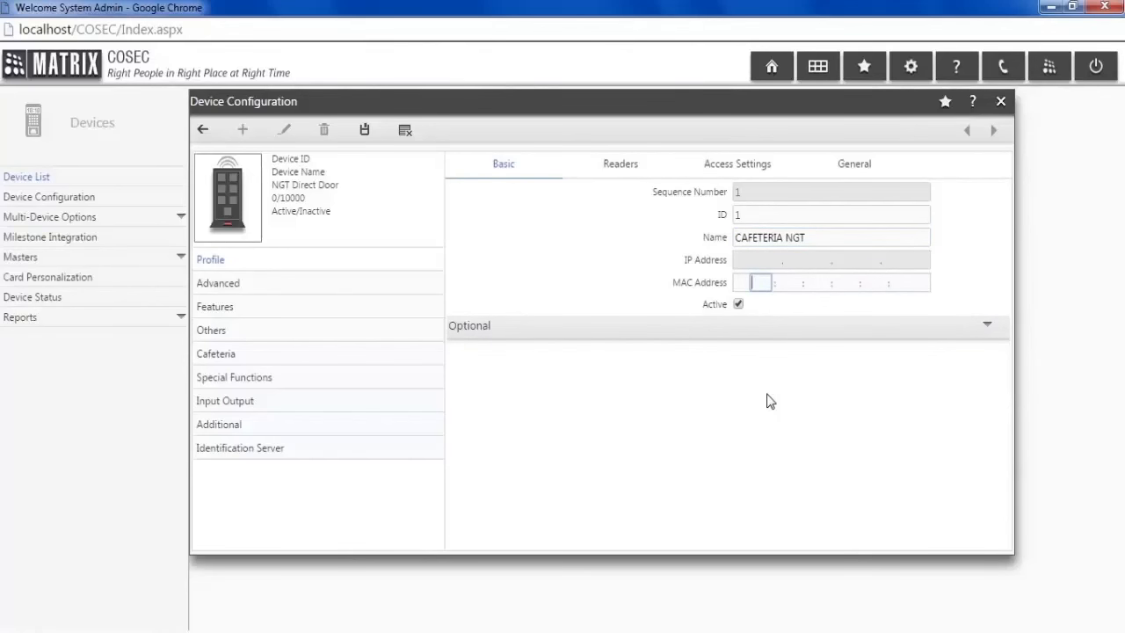
{"action": "type", "text": "00"}
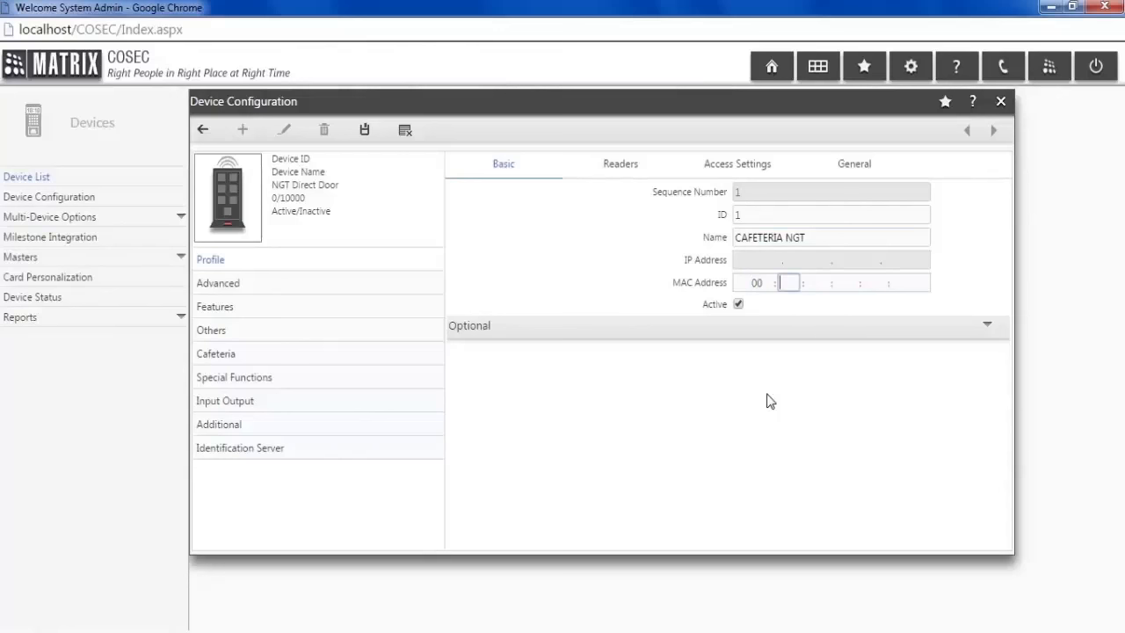
{"action": "type", "text": "1B"}
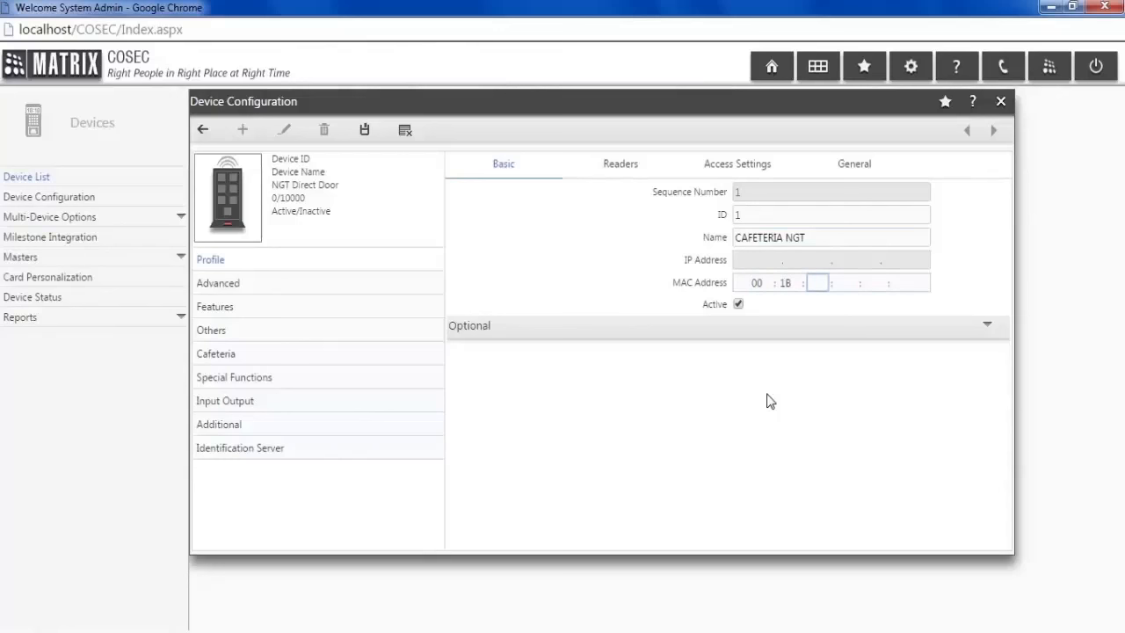
{"action": "type", "text": "09"}
{"action": "left_click", "coordinate": [843, 282]}
{"action": "type", "text": "02"}
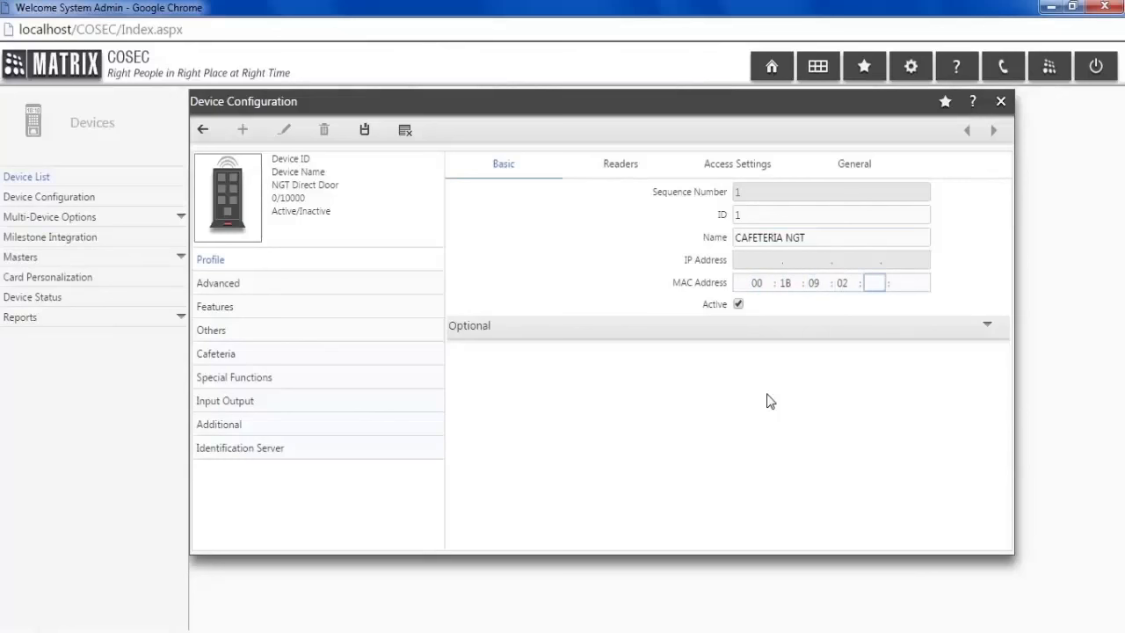
{"action": "type", "text": "78"}
{"action": "left_click", "coordinate": [907, 282]}
{"action": "type", "text": "A7"}
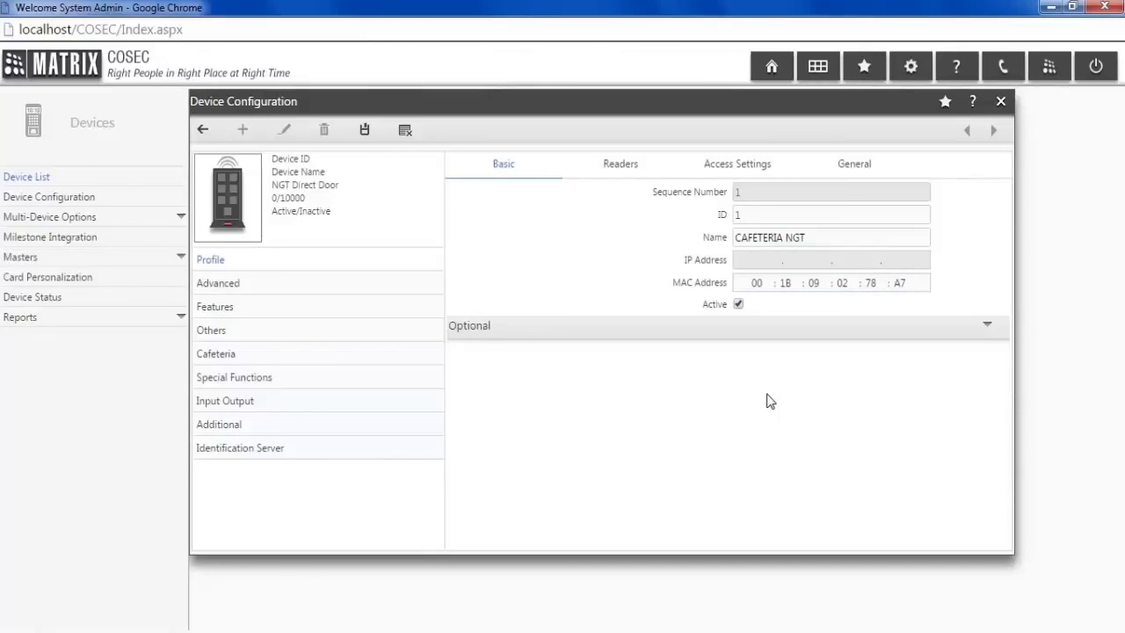
Step: Set the device Application to Cafeteria under Optional and save it
{"action": "left_click", "coordinate": [985, 325]}
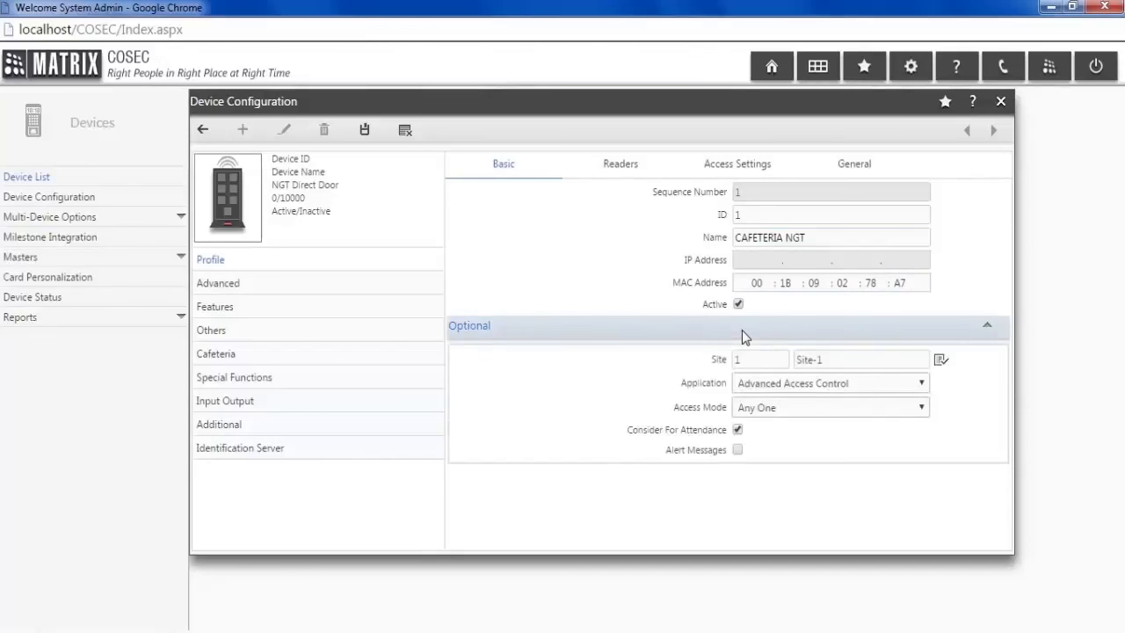
{"action": "left_click", "coordinate": [920, 382]}
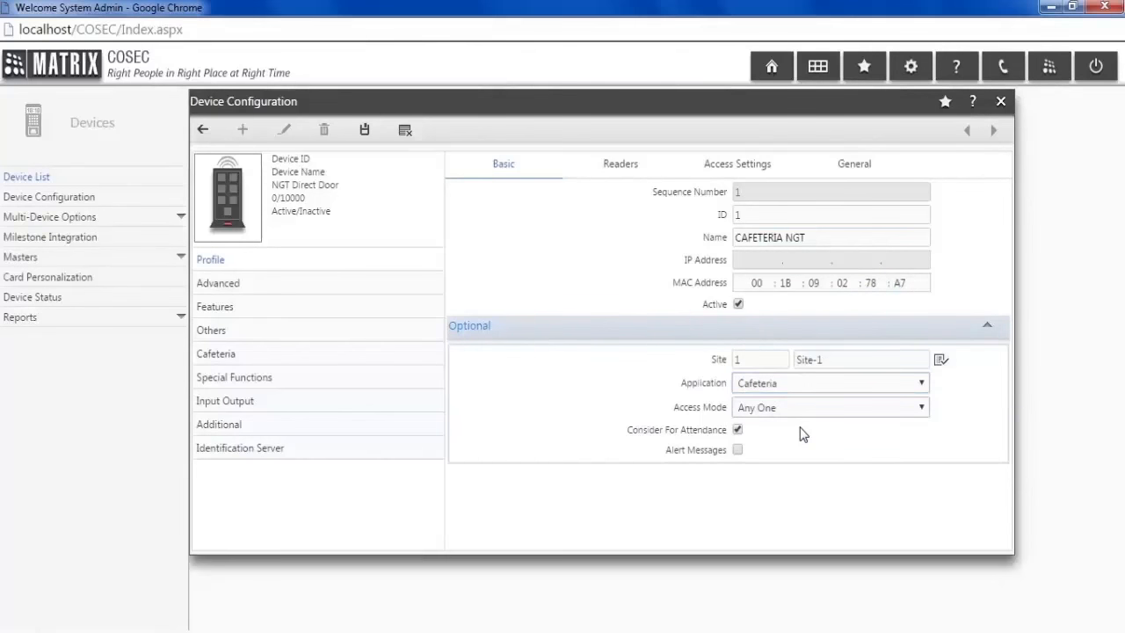
{"action": "mouse_move", "coordinate": [415, 224]}
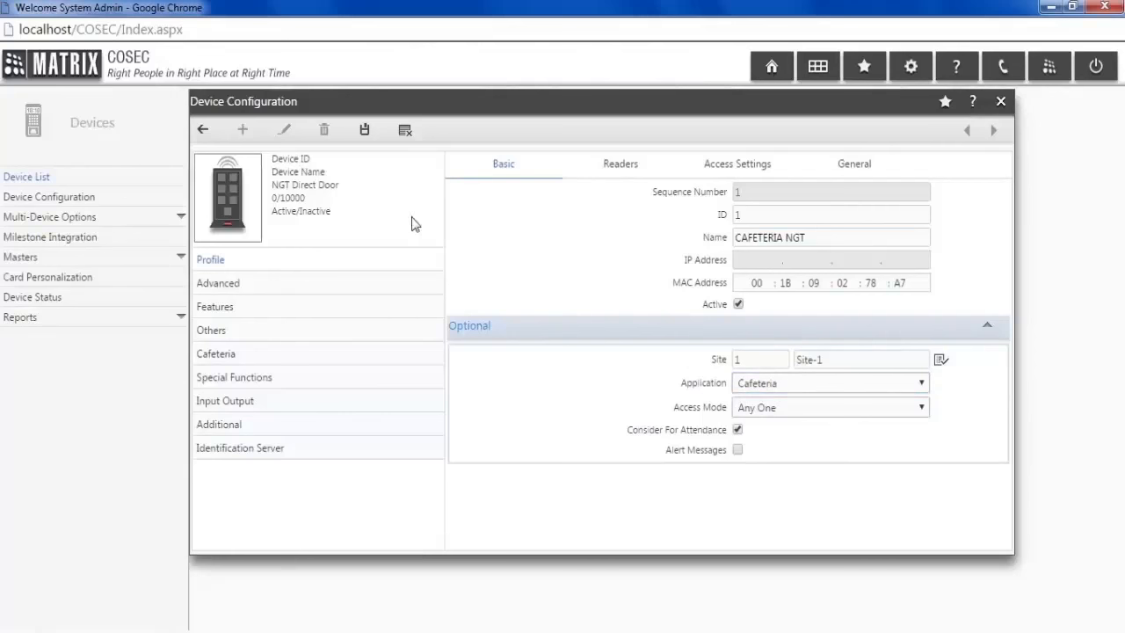
{"action": "left_click", "coordinate": [364, 129]}
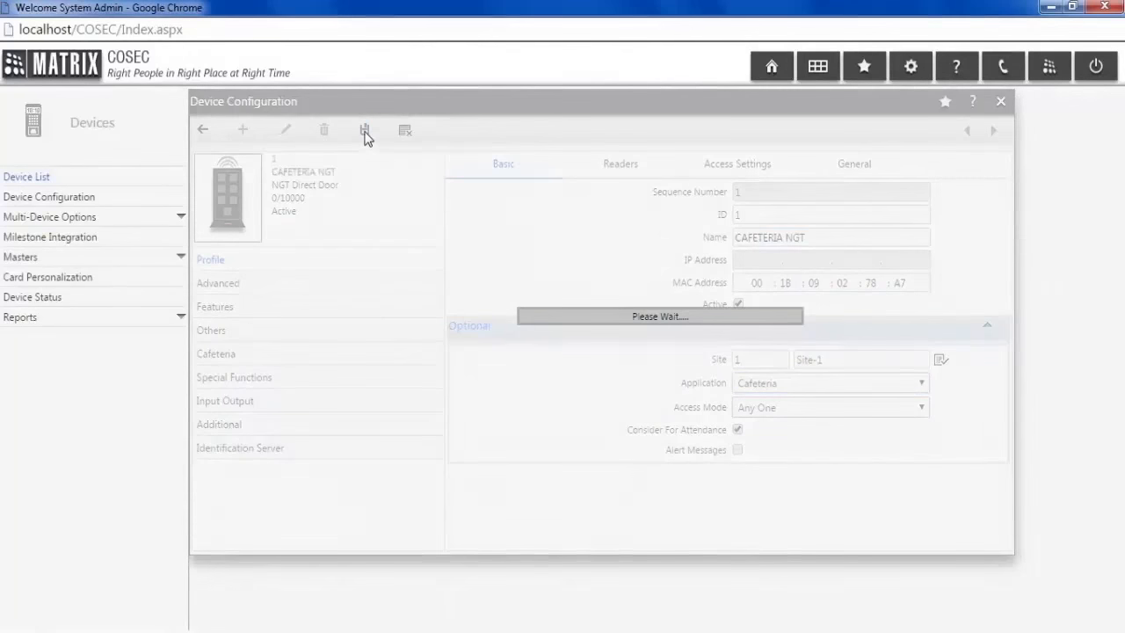
{"action": "left_click", "coordinate": [364, 130]}
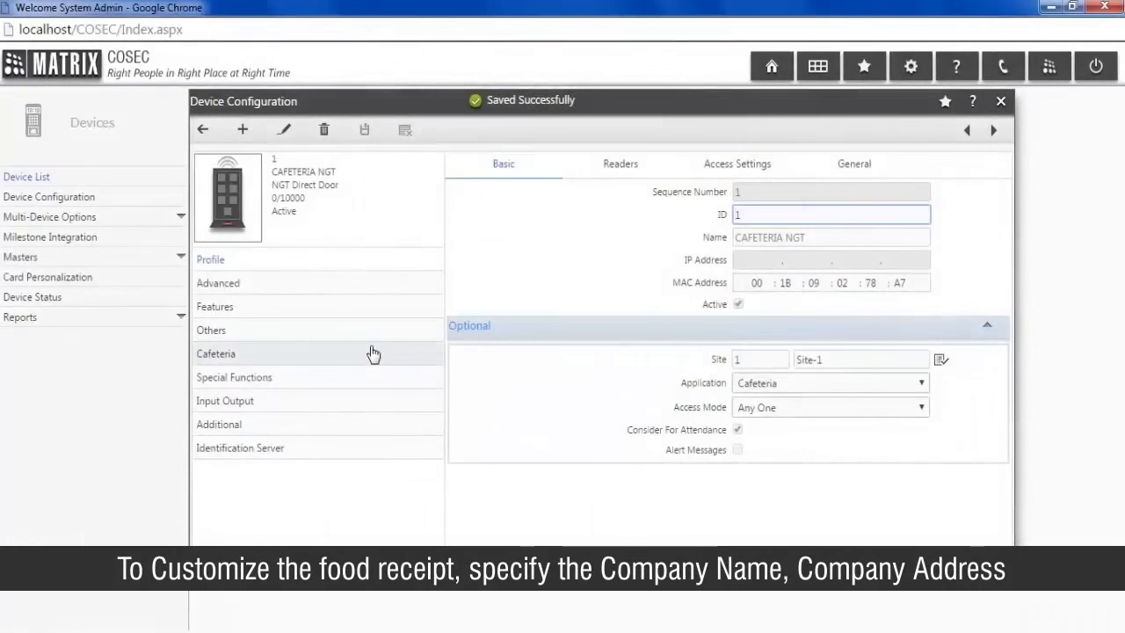
Step: Enter company name Matrix Comsec and address 394-GIDC, Makarpura in cafeteria settings, and save
{"action": "left_click", "coordinate": [215, 353]}
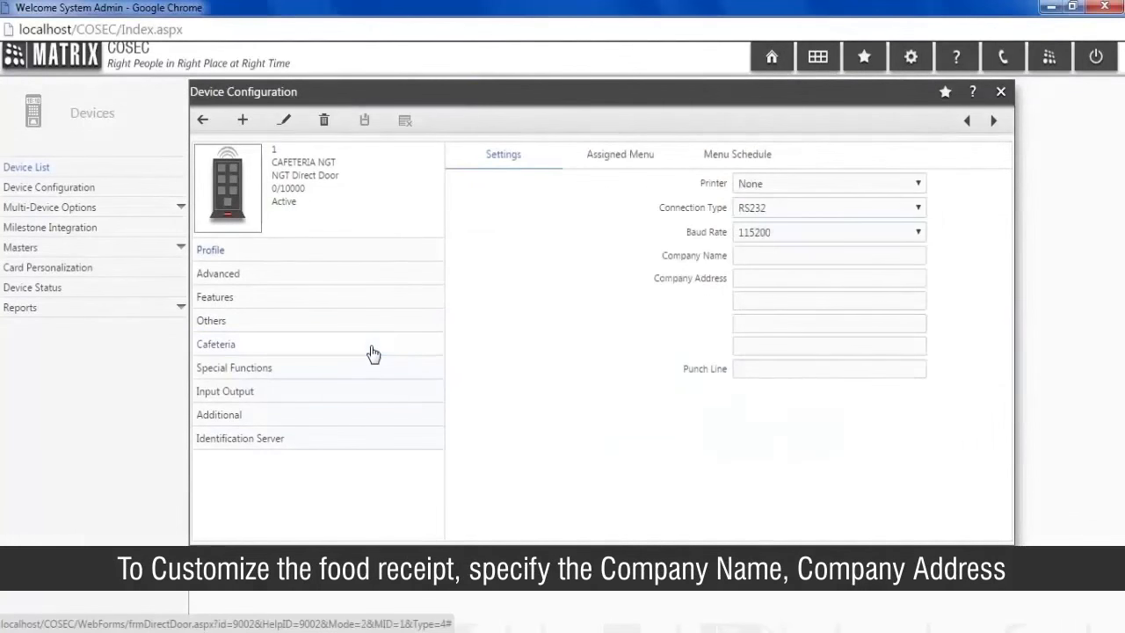
{"action": "left_click", "coordinate": [283, 119]}
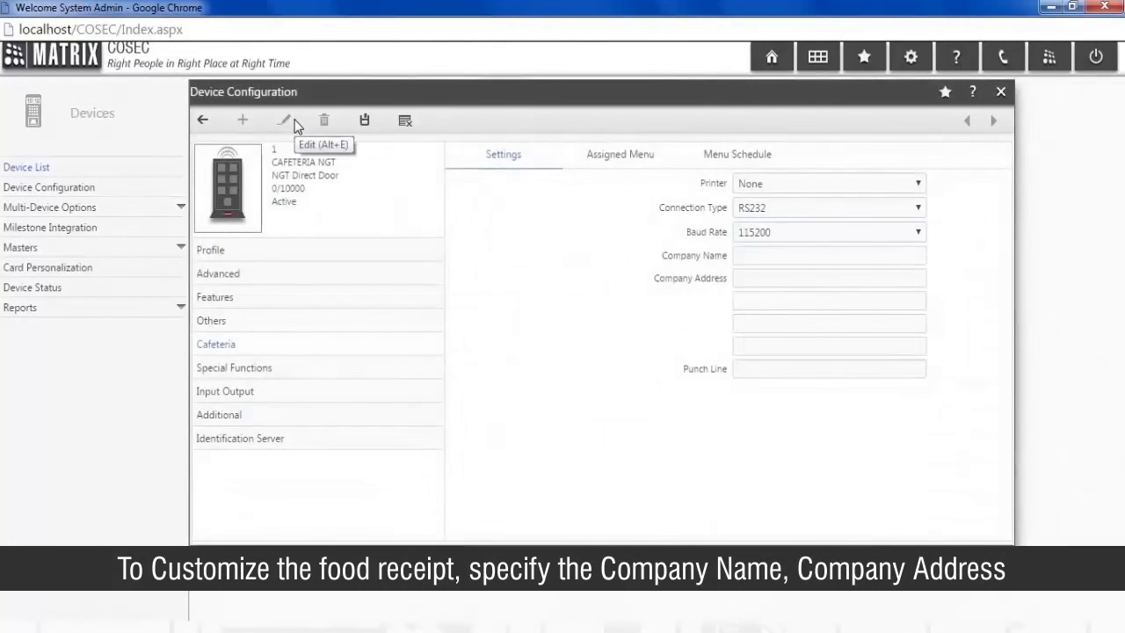
{"action": "left_click", "coordinate": [283, 119]}
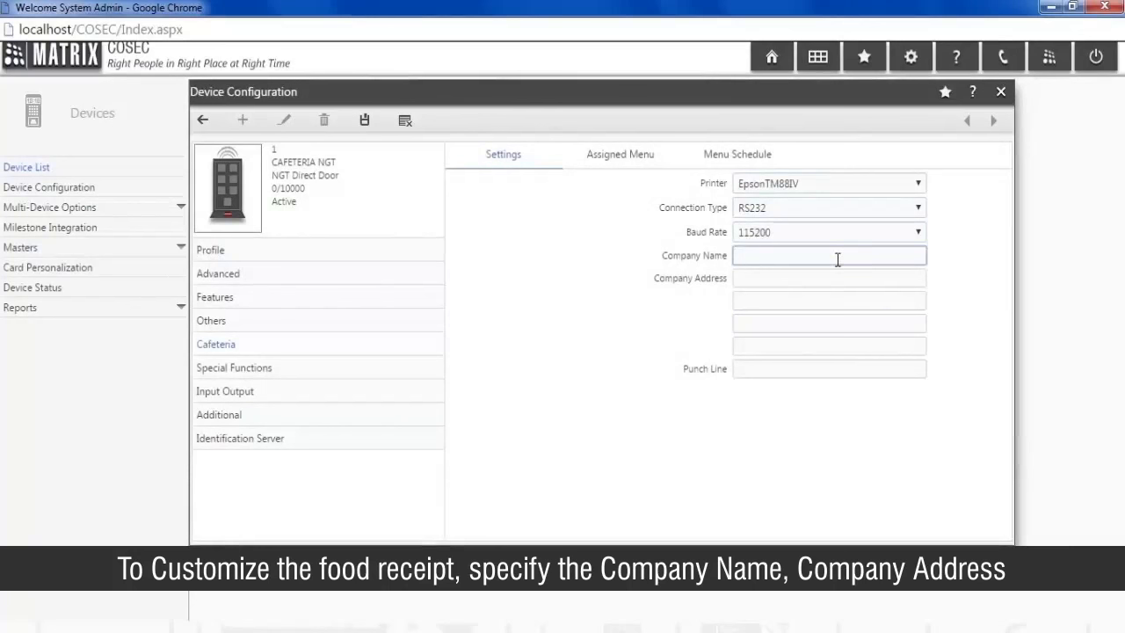
{"action": "type", "text": "Matrix"}
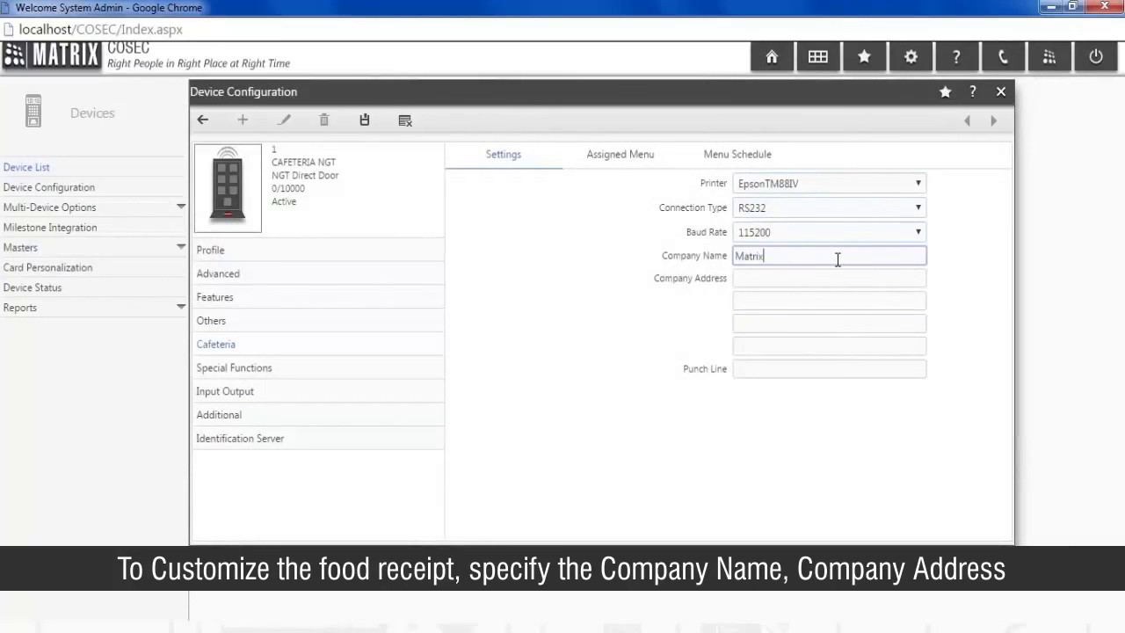
{"action": "type", "text": "Comsec"}
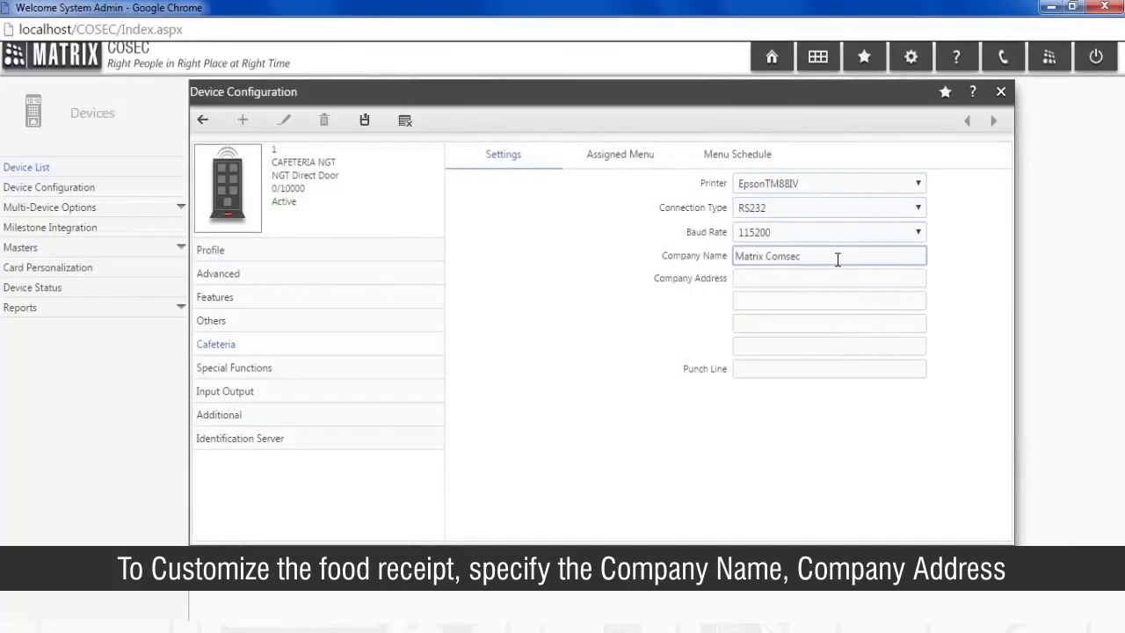
{"action": "type", "text": "394-"}
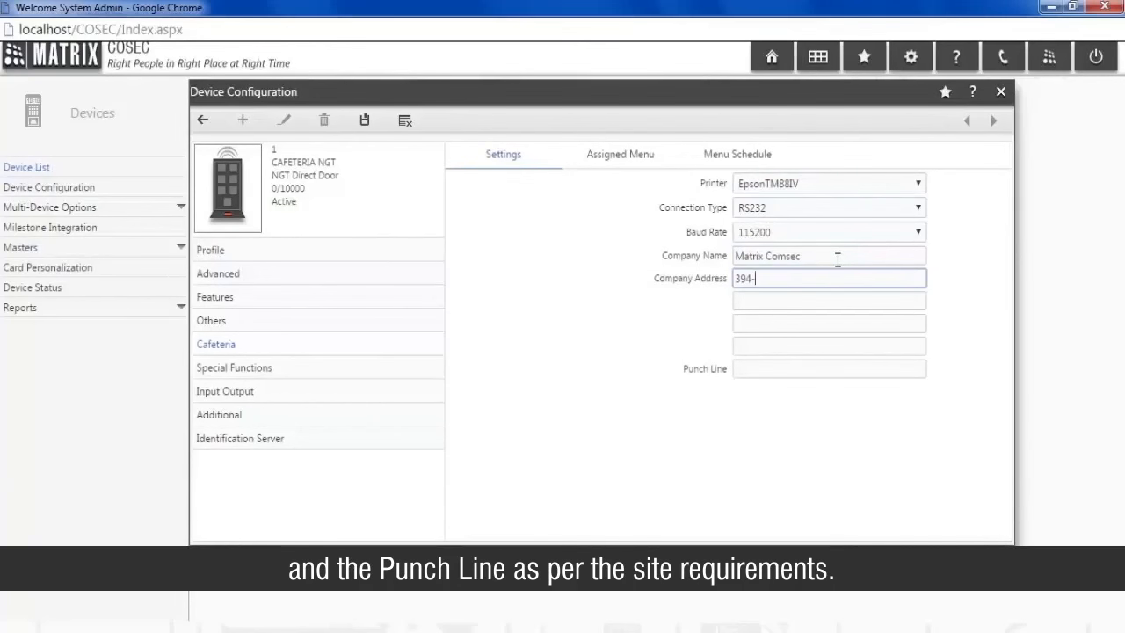
{"action": "type", "text": "GIDC"}
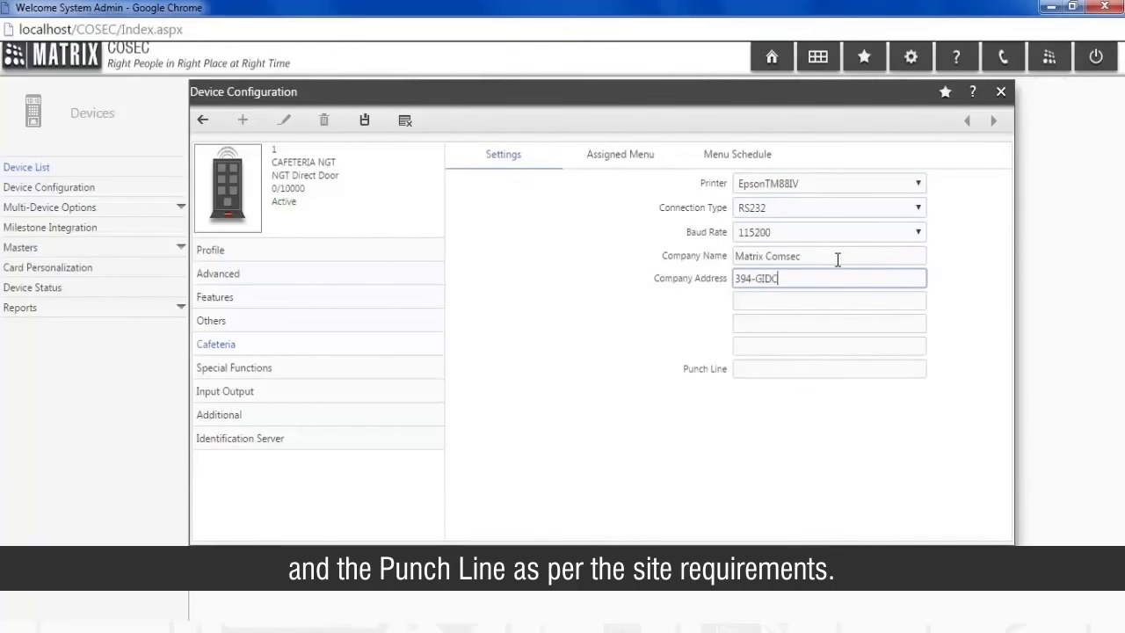
{"action": "type", "text": ", Makarpura"}
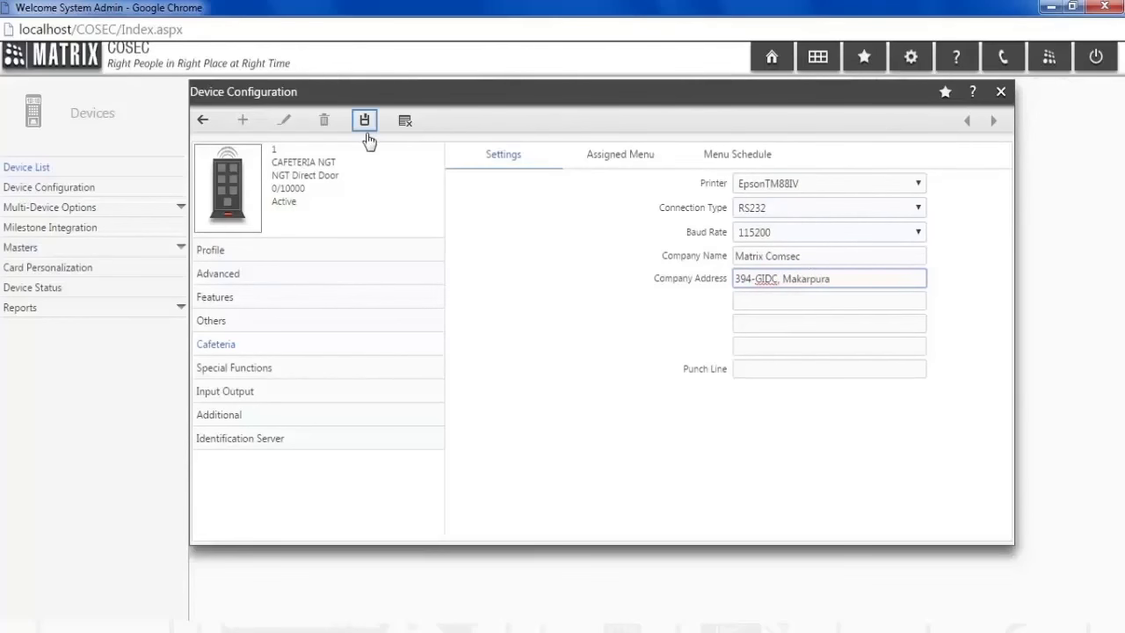
{"action": "left_click", "coordinate": [364, 120]}
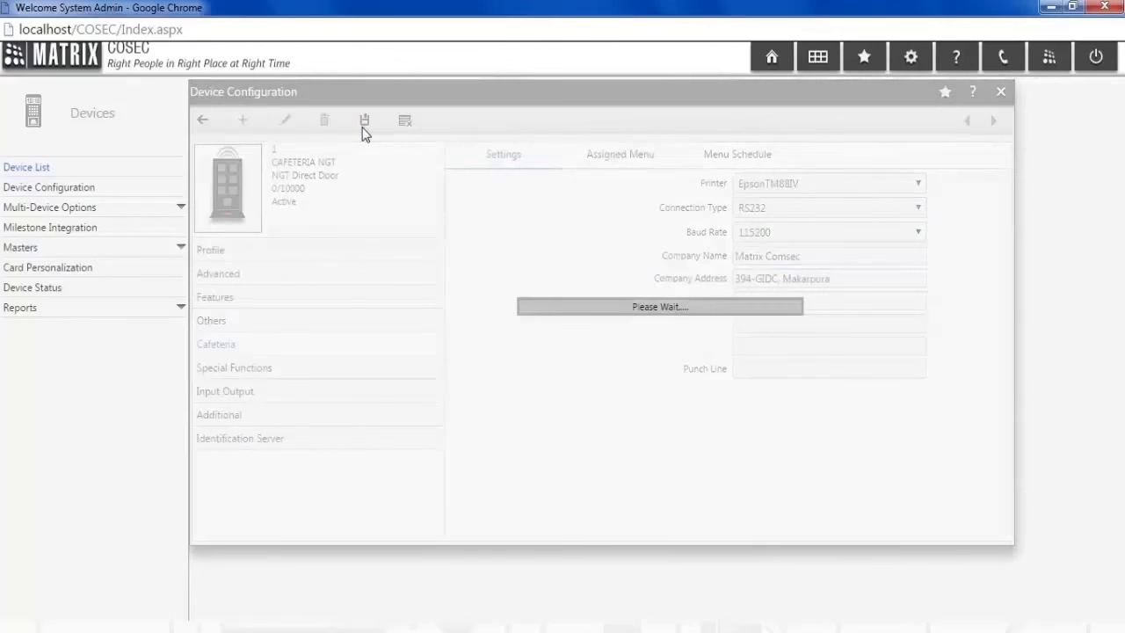
{"action": "left_click", "coordinate": [364, 120]}
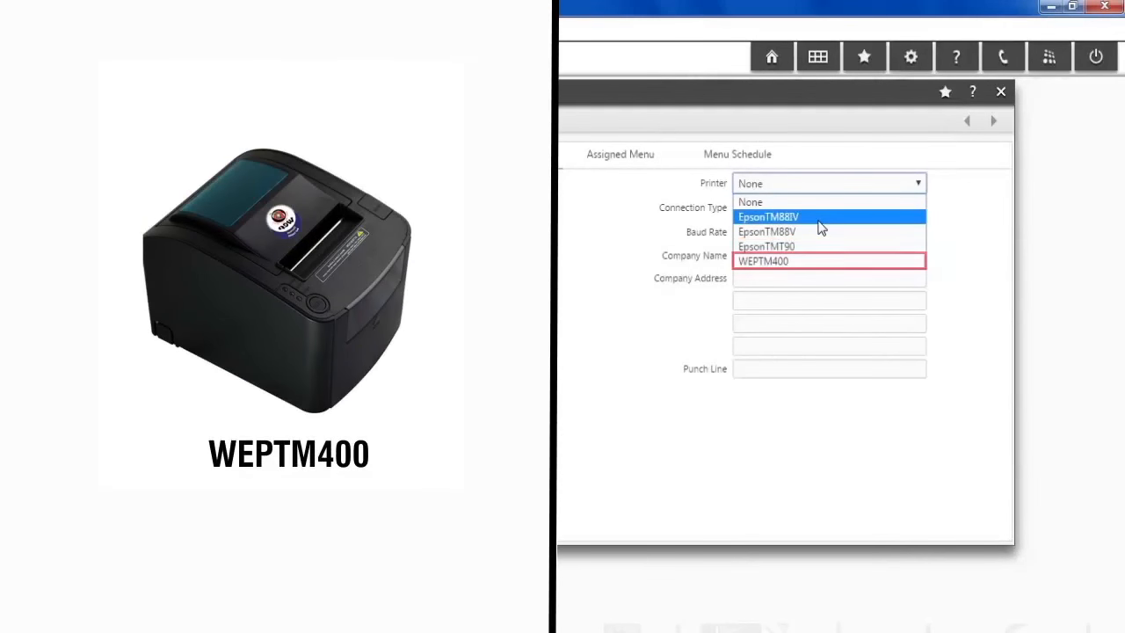
Step: Set the printer to EpsonTM88IV on RS232 at 115200 baud, save, and return home
{"action": "left_click", "coordinate": [768, 216]}
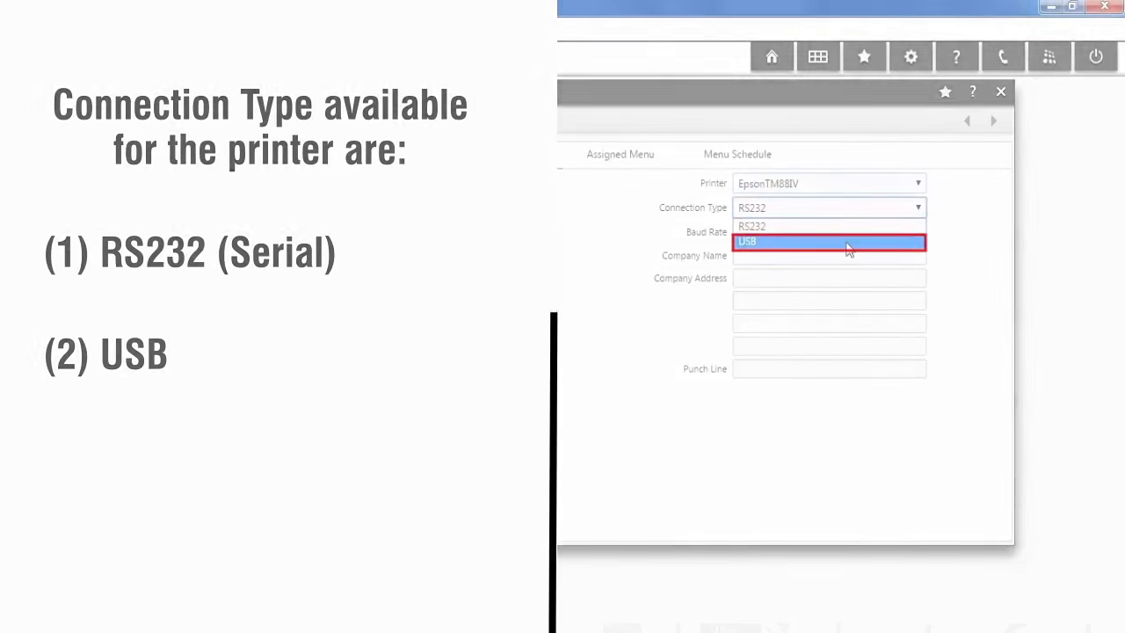
{"action": "left_click", "coordinate": [751, 226]}
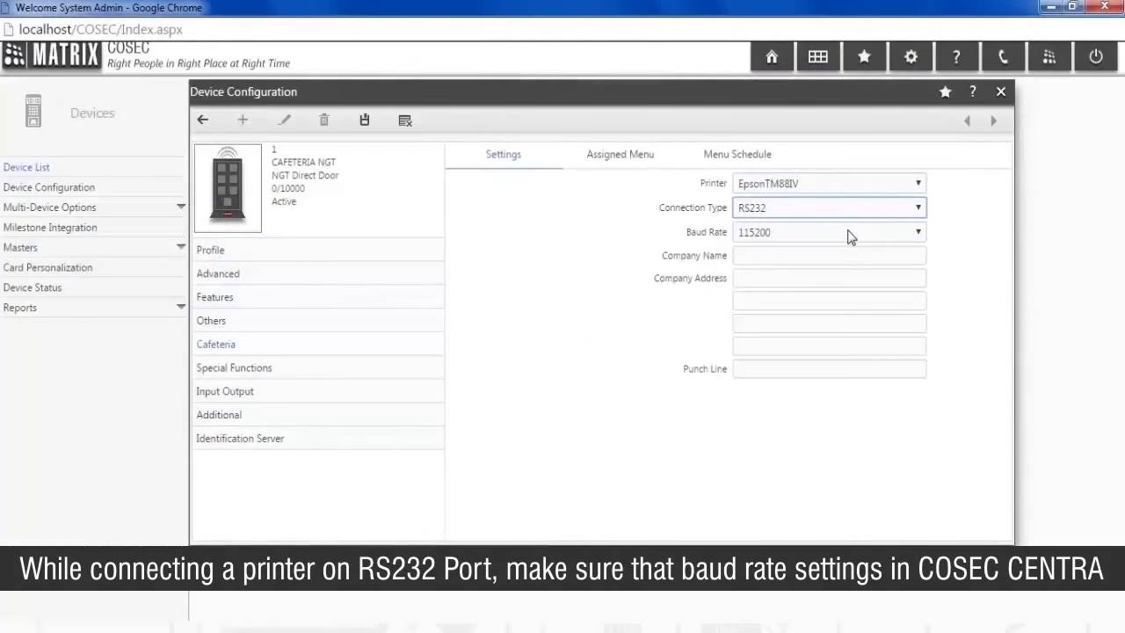
{"action": "left_click", "coordinate": [917, 231]}
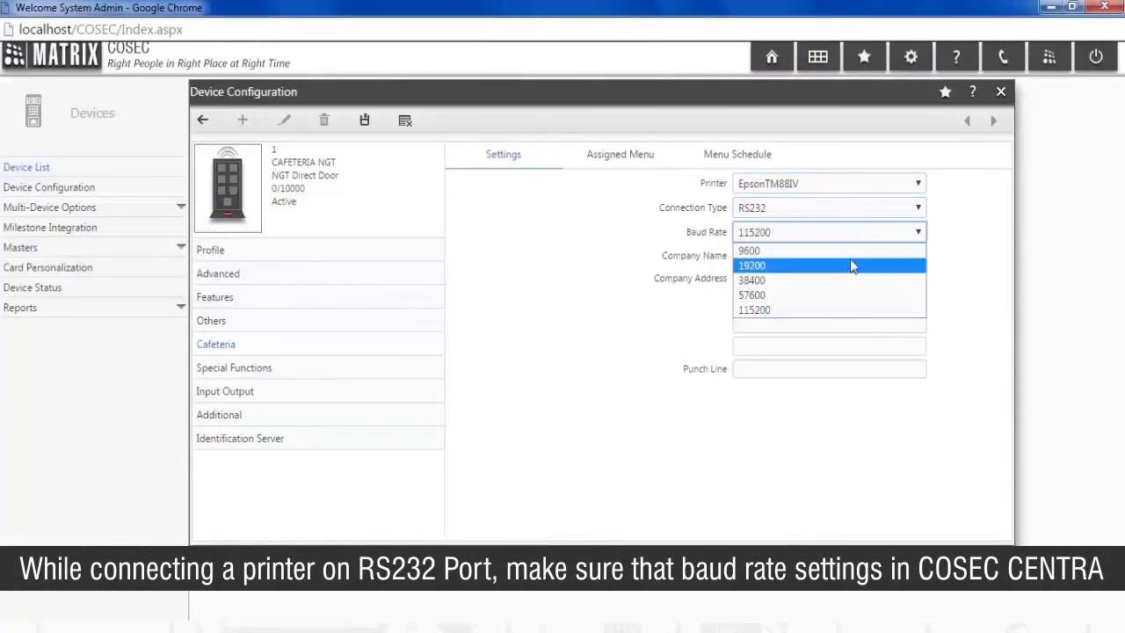
{"action": "left_click", "coordinate": [753, 309]}
{"action": "type", "text": "394-GIDC, Makarpura"}
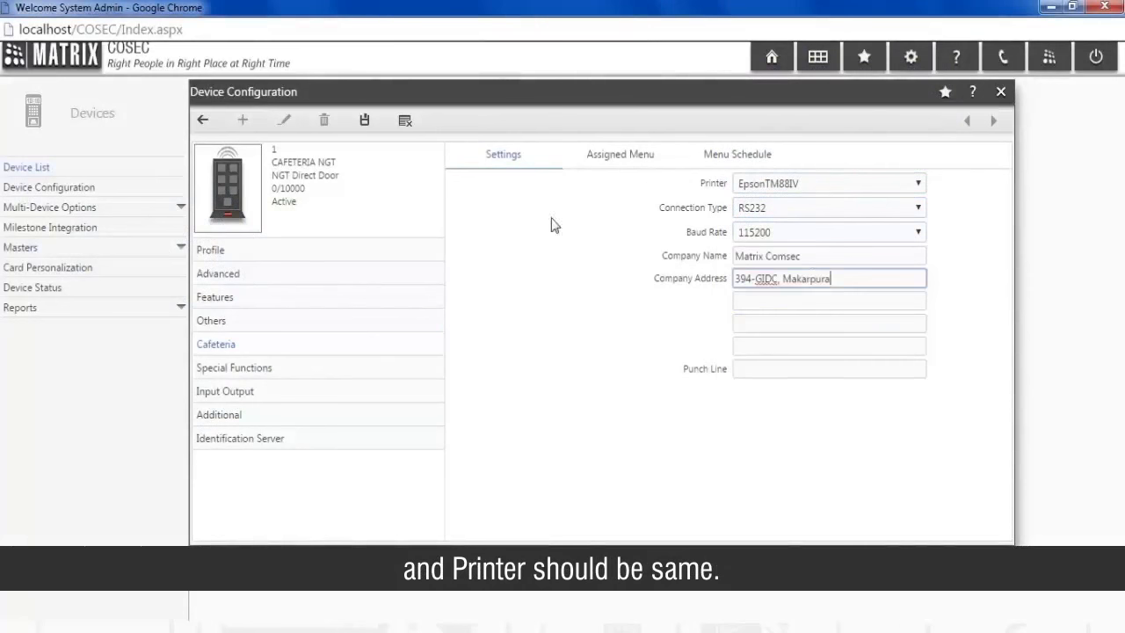
{"action": "left_click", "coordinate": [364, 120]}
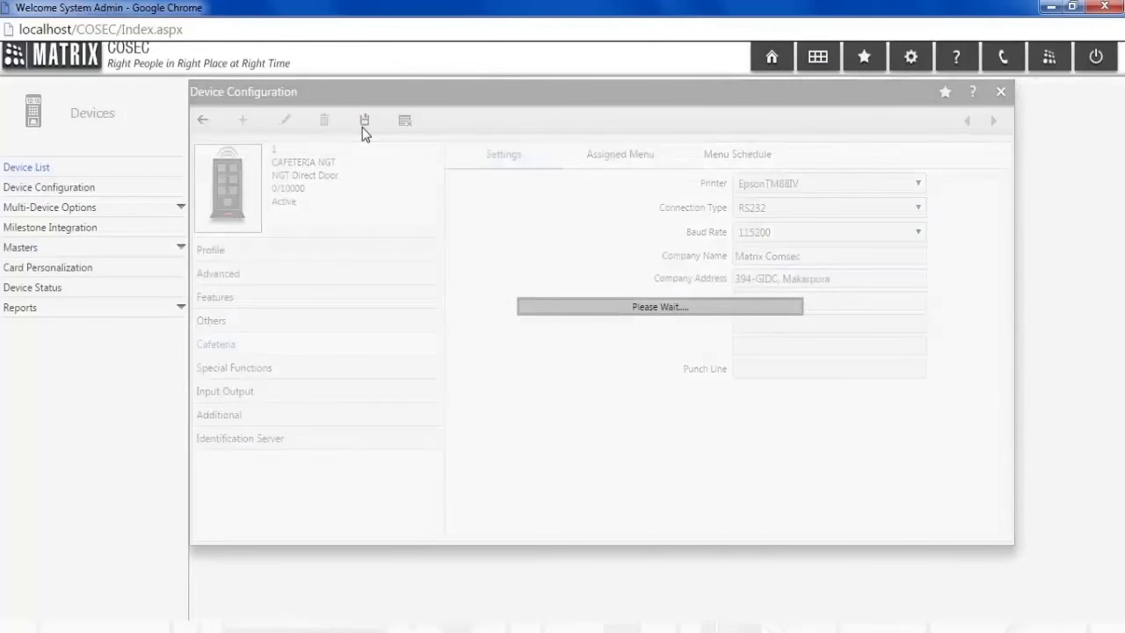
{"action": "left_click", "coordinate": [363, 120]}
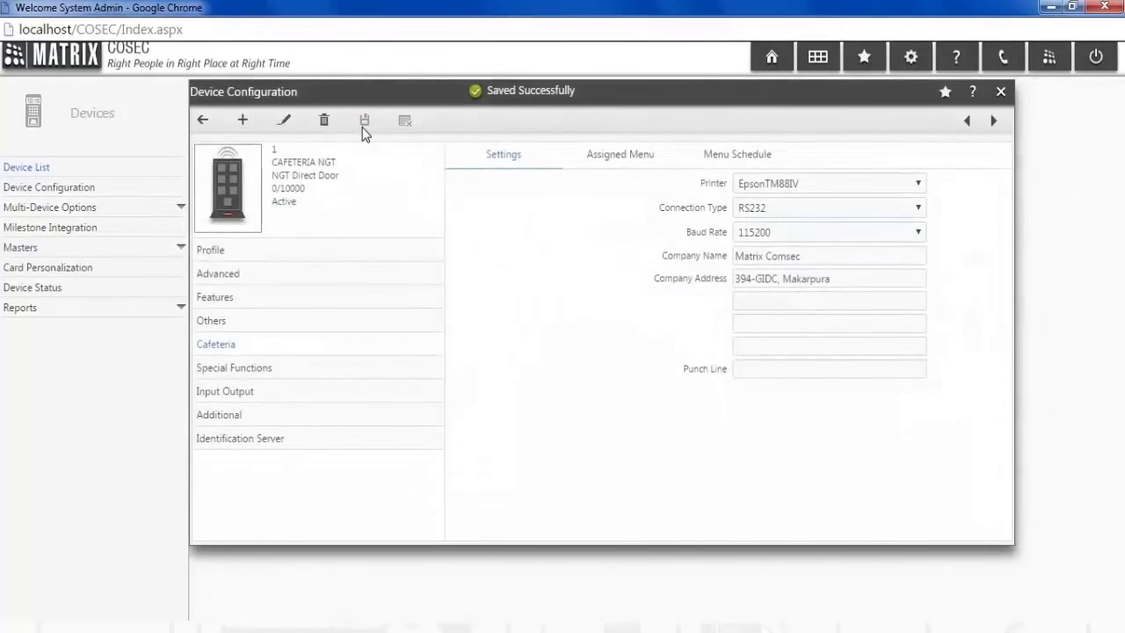
{"action": "mouse_move", "coordinate": [364, 119]}
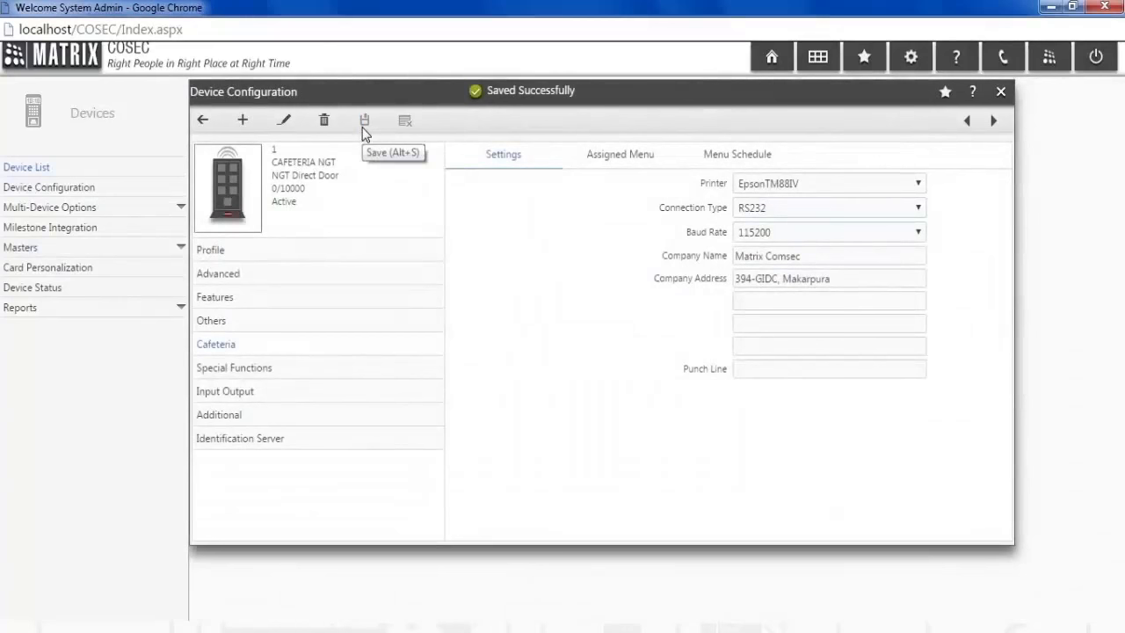
{"action": "left_click", "coordinate": [770, 57]}
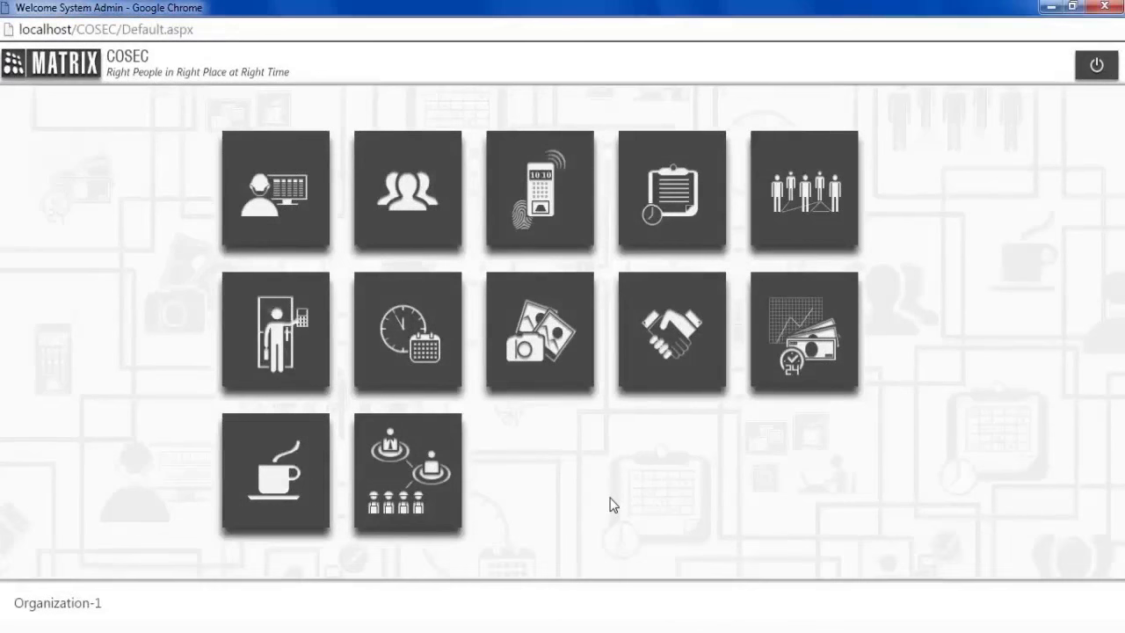
{"action": "mouse_move", "coordinate": [321, 561]}
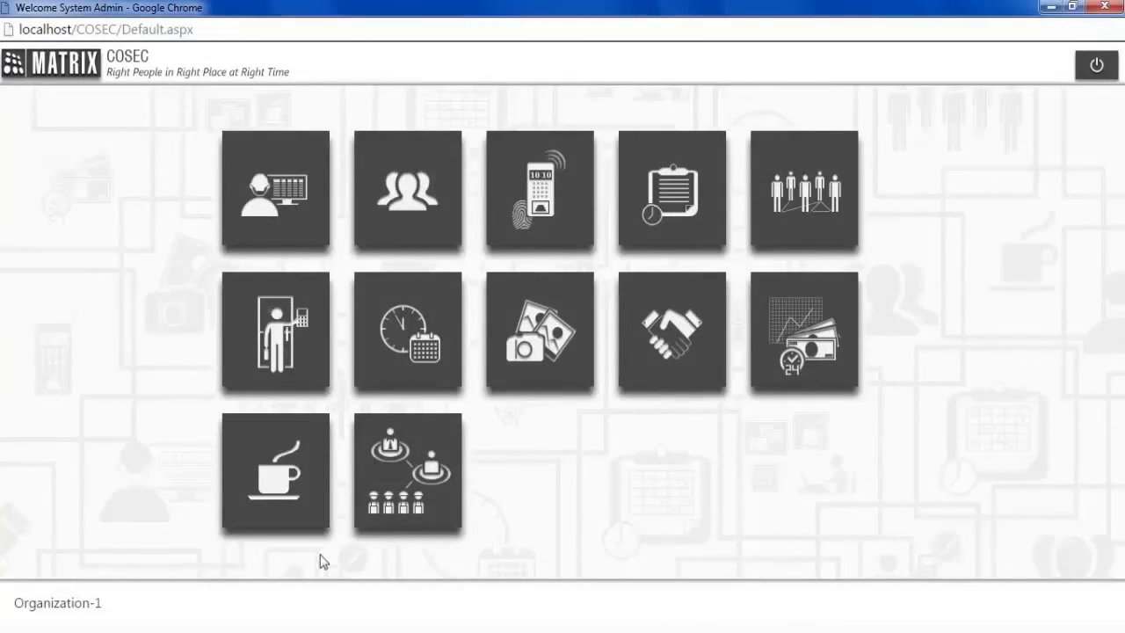
Step: Start a new cafeteria item named Burger priced 200
{"action": "left_click", "coordinate": [275, 472]}
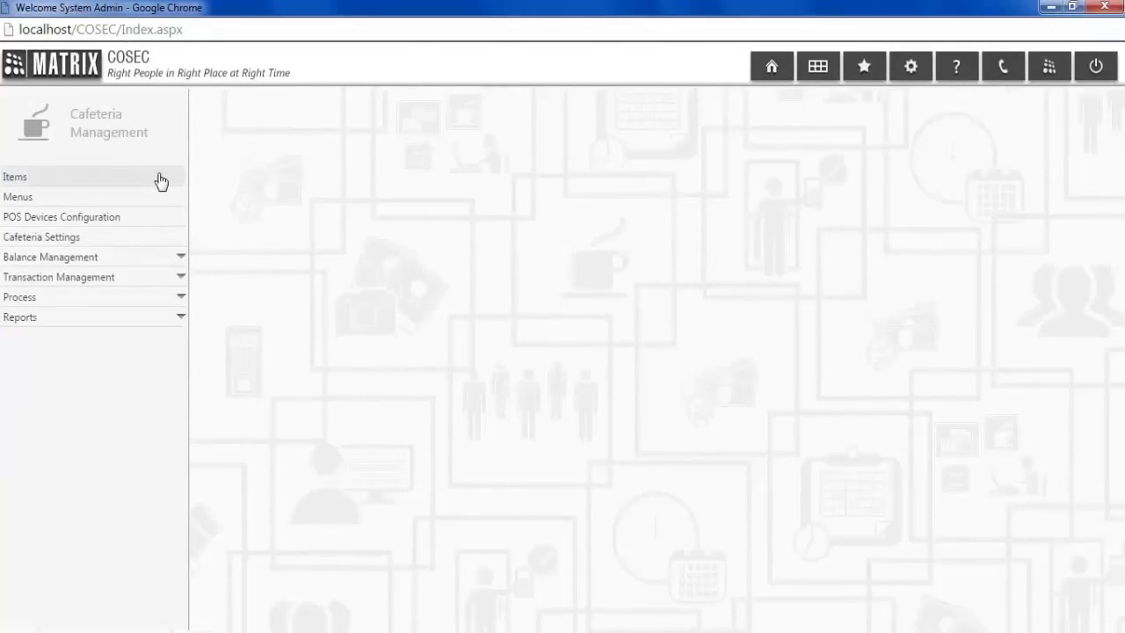
{"action": "left_click", "coordinate": [15, 176]}
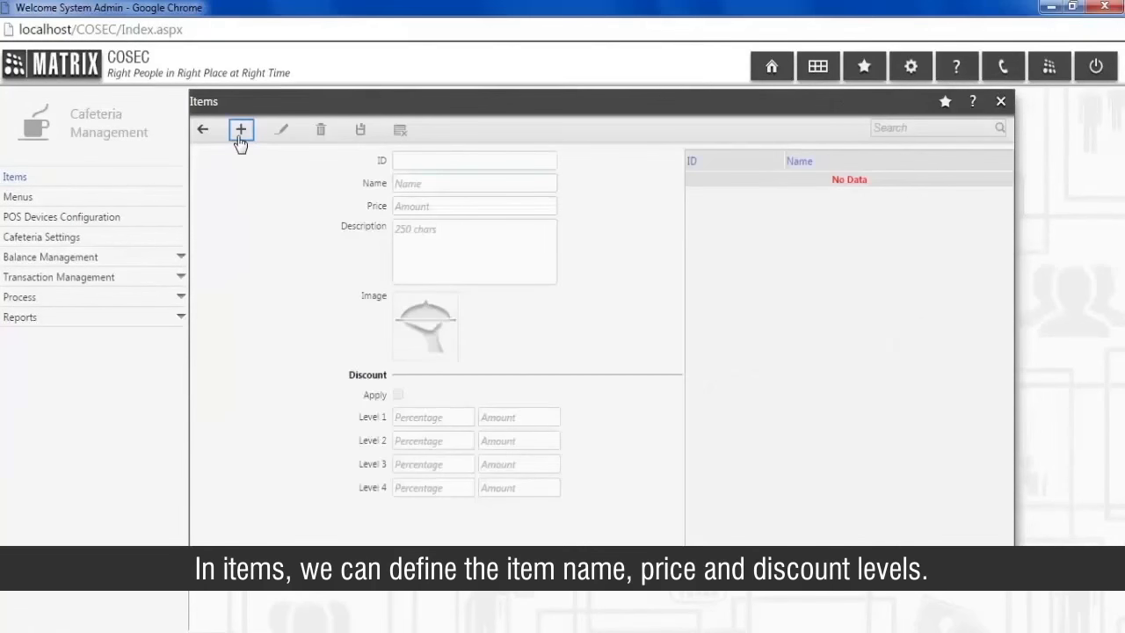
{"action": "left_click", "coordinate": [241, 130]}
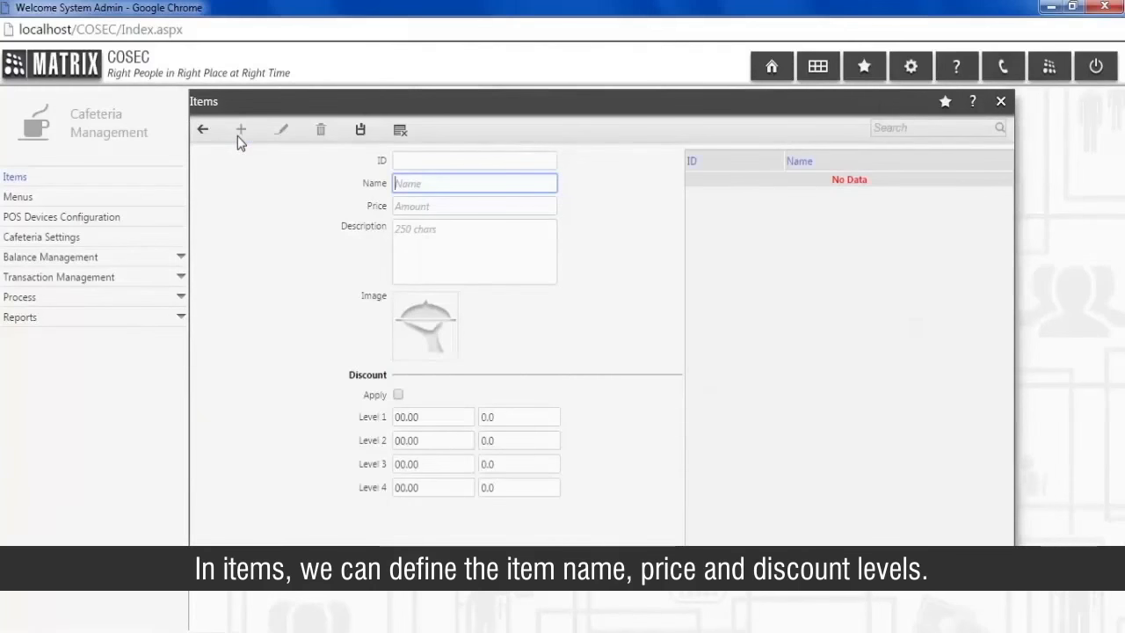
{"action": "type", "text": "Burger"}
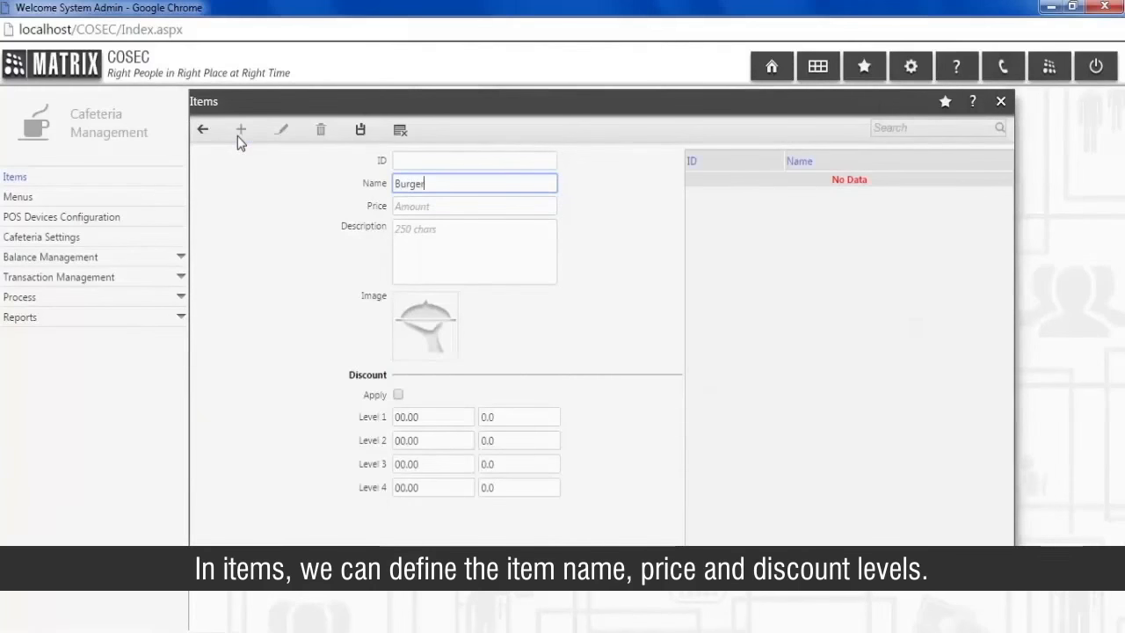
{"action": "left_click", "coordinate": [475, 206]}
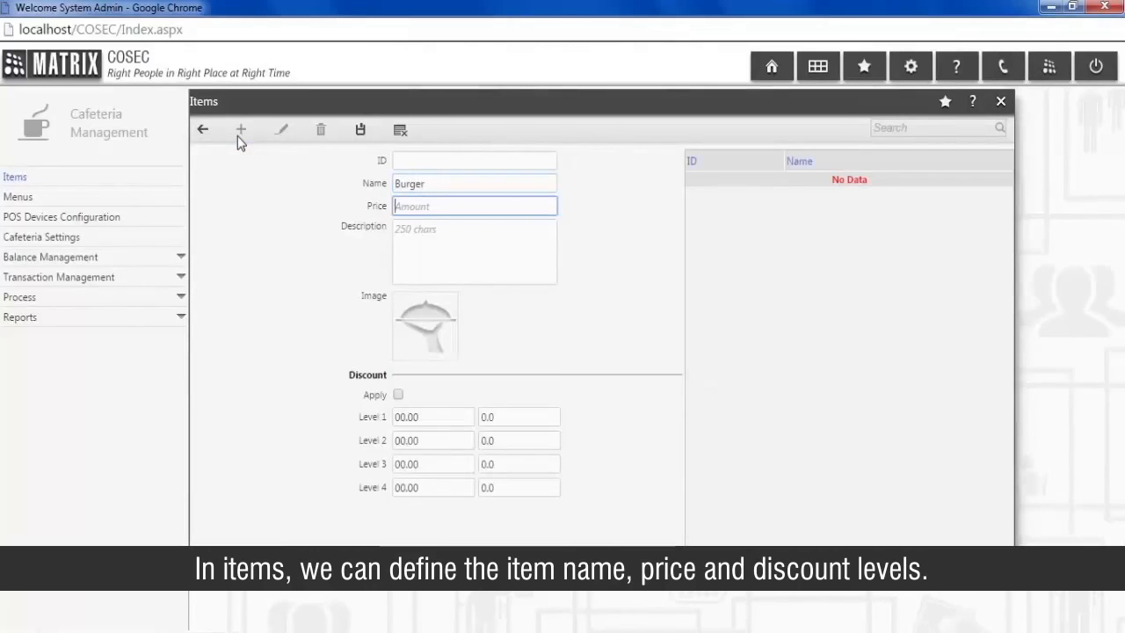
{"action": "type", "text": "200"}
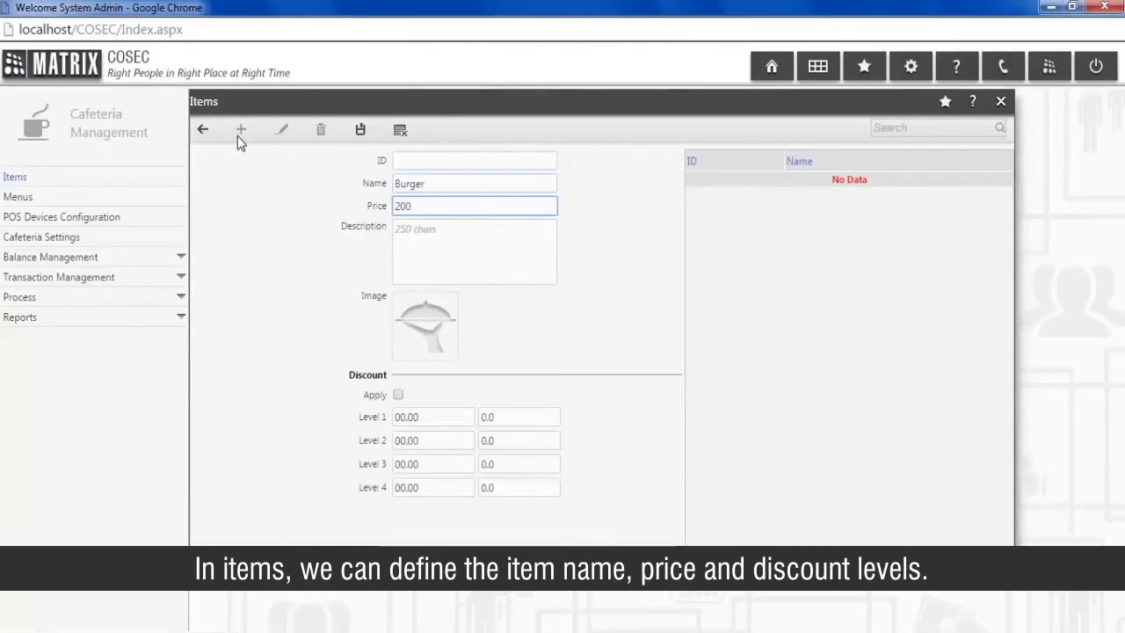
{"action": "mouse_move", "coordinate": [319, 336]}
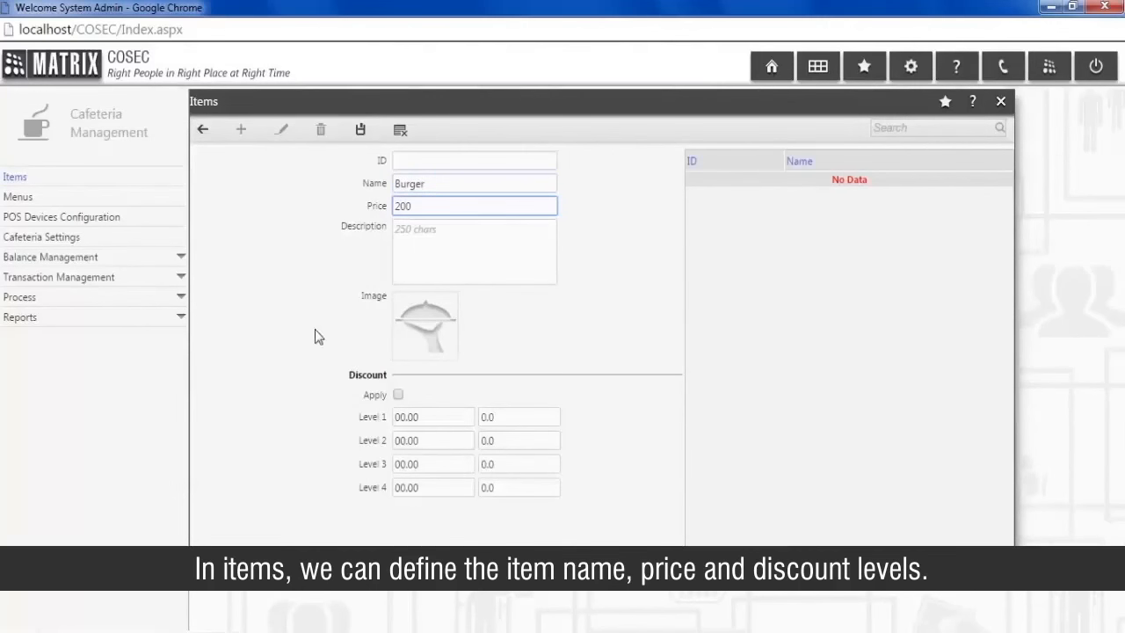
Step: Apply discount levels of 10, 20, 30 and 40 percent and save the item
{"action": "left_click", "coordinate": [398, 393]}
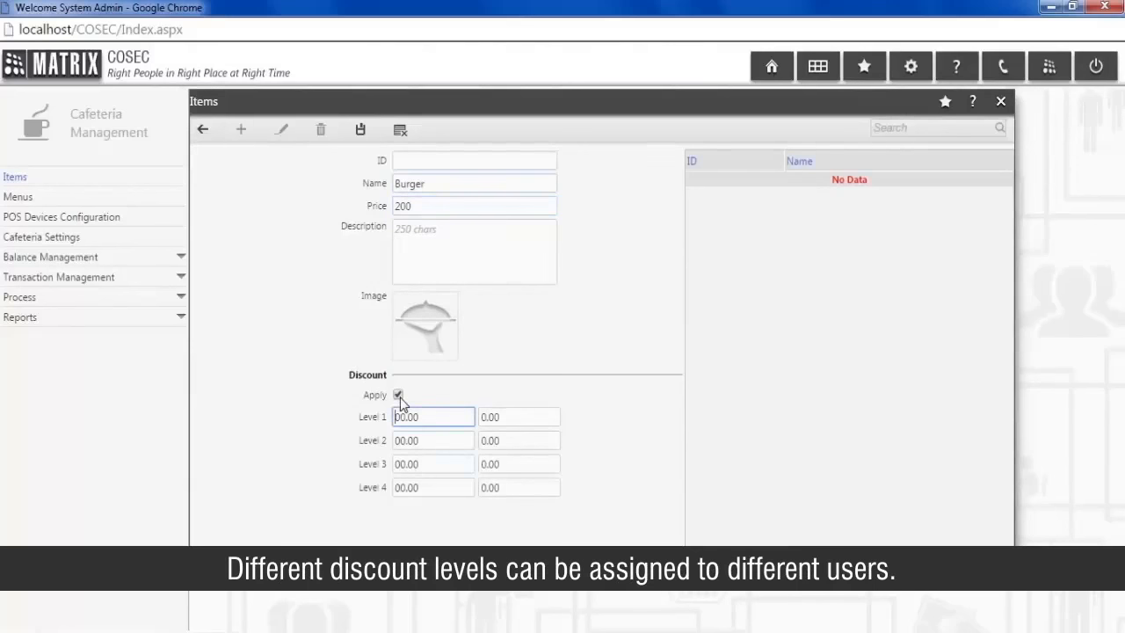
{"action": "left_click", "coordinate": [432, 416]}
{"action": "type", "text": "10"}
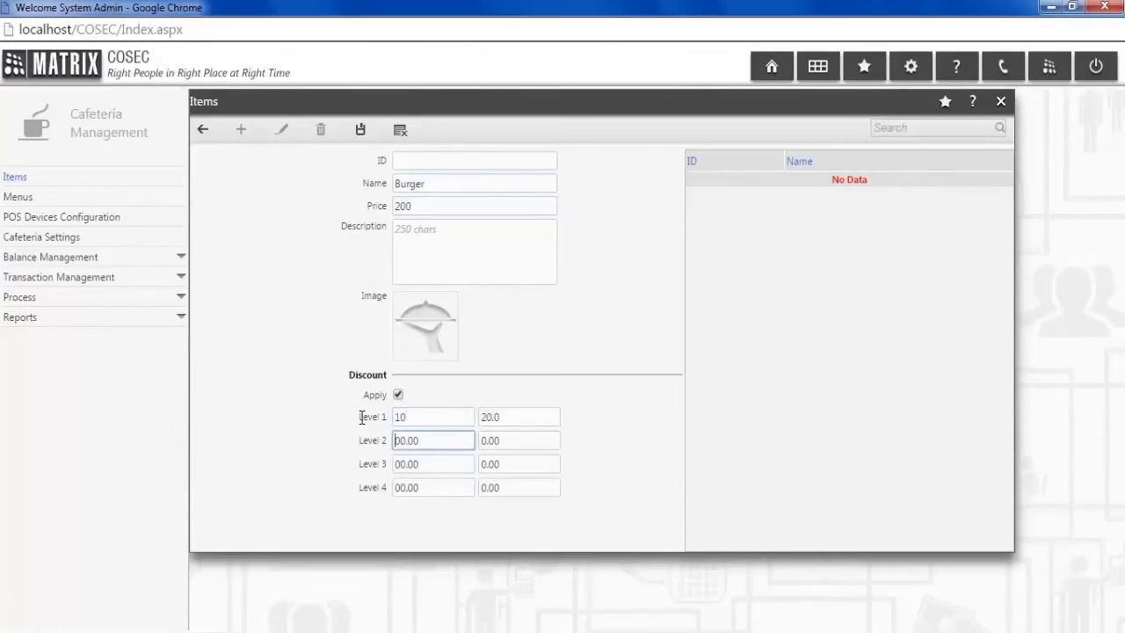
{"action": "left_click", "coordinate": [432, 440]}
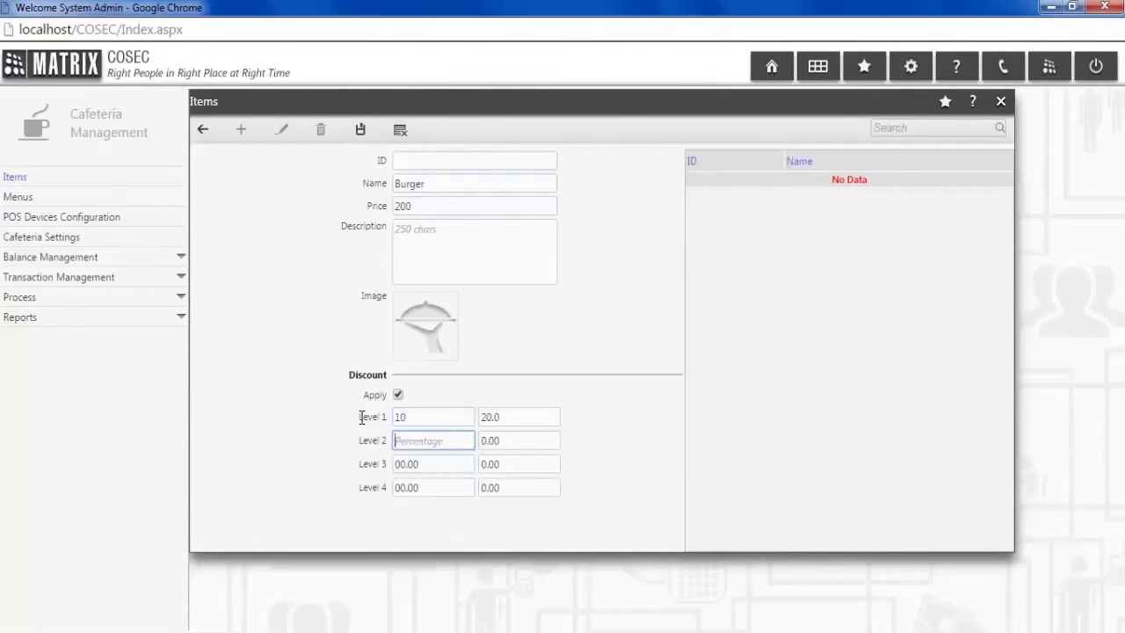
{"action": "type", "text": "20"}
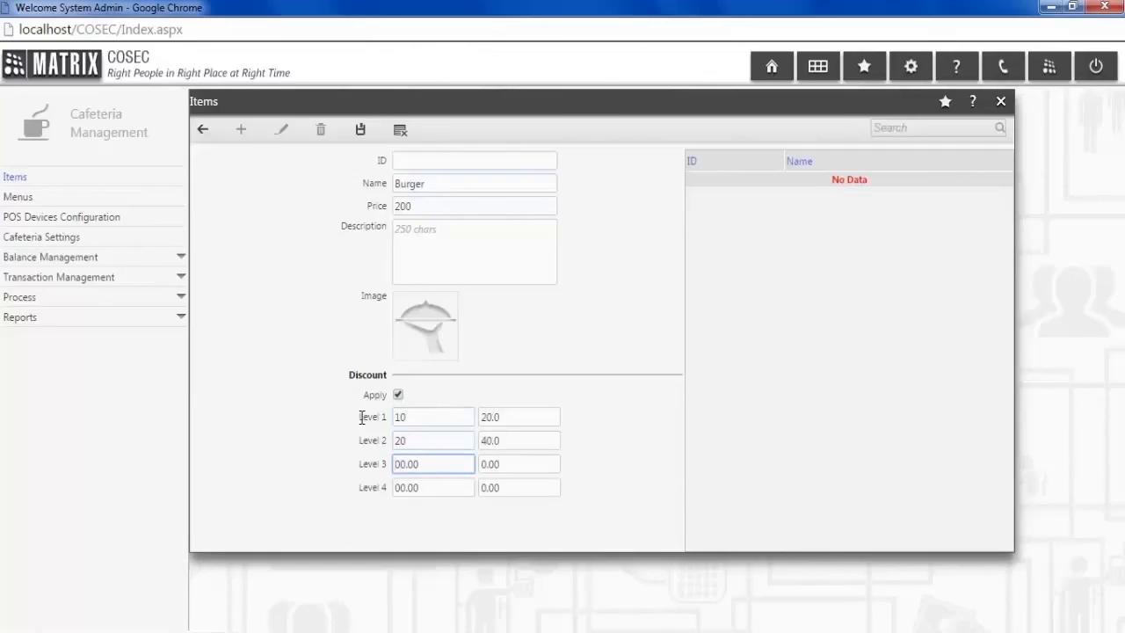
{"action": "type", "text": "30"}
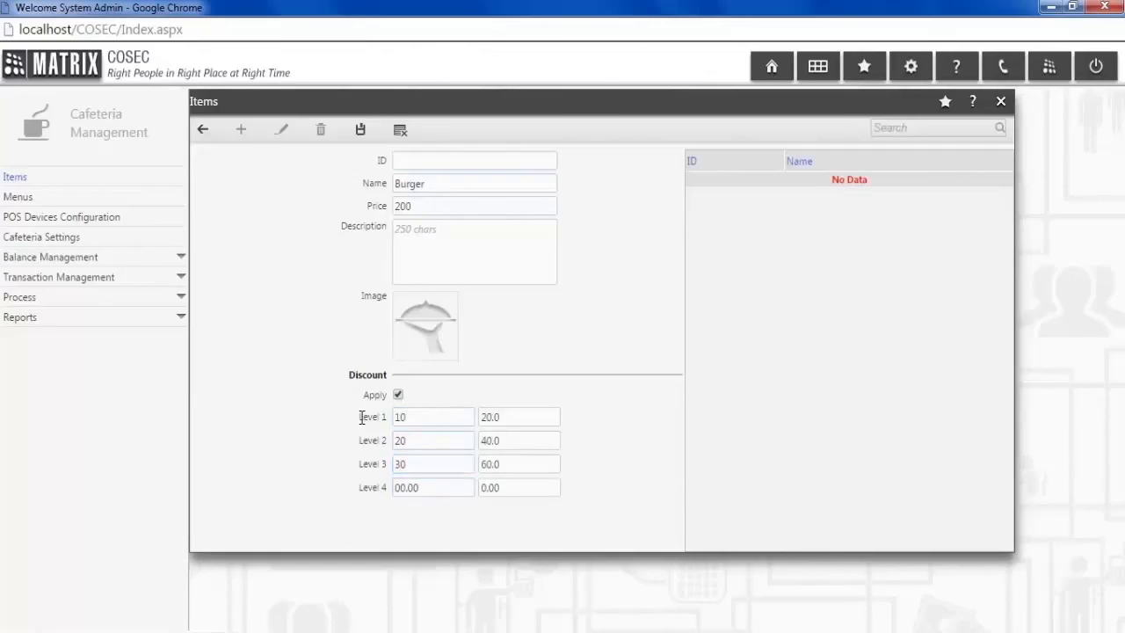
{"action": "mouse_move", "coordinate": [439, 483]}
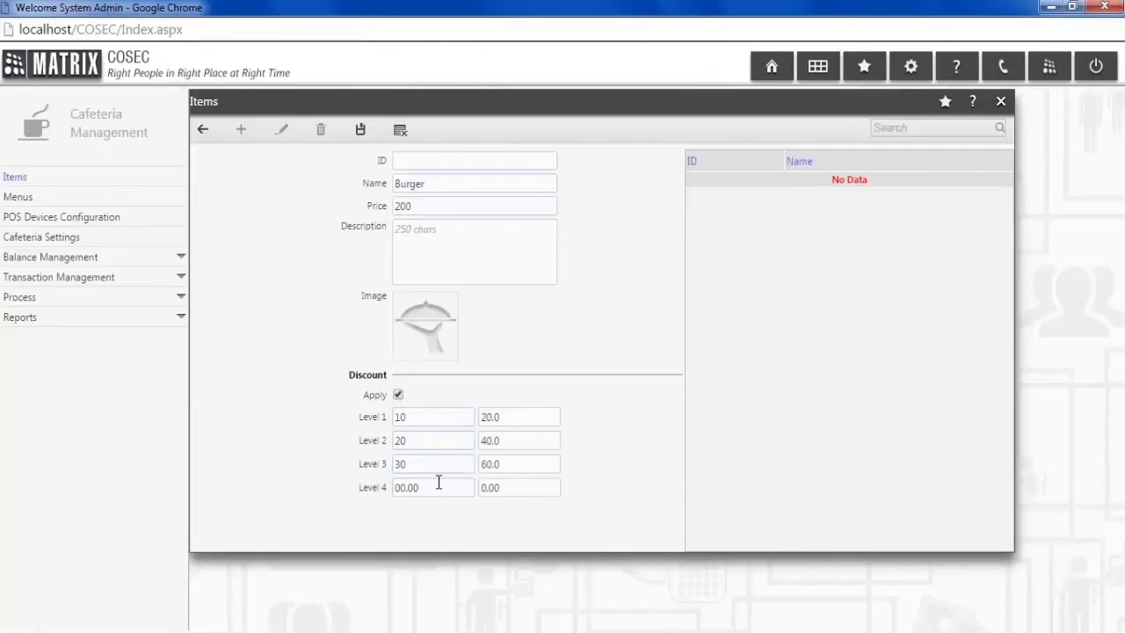
{"action": "left_click", "coordinate": [432, 487]}
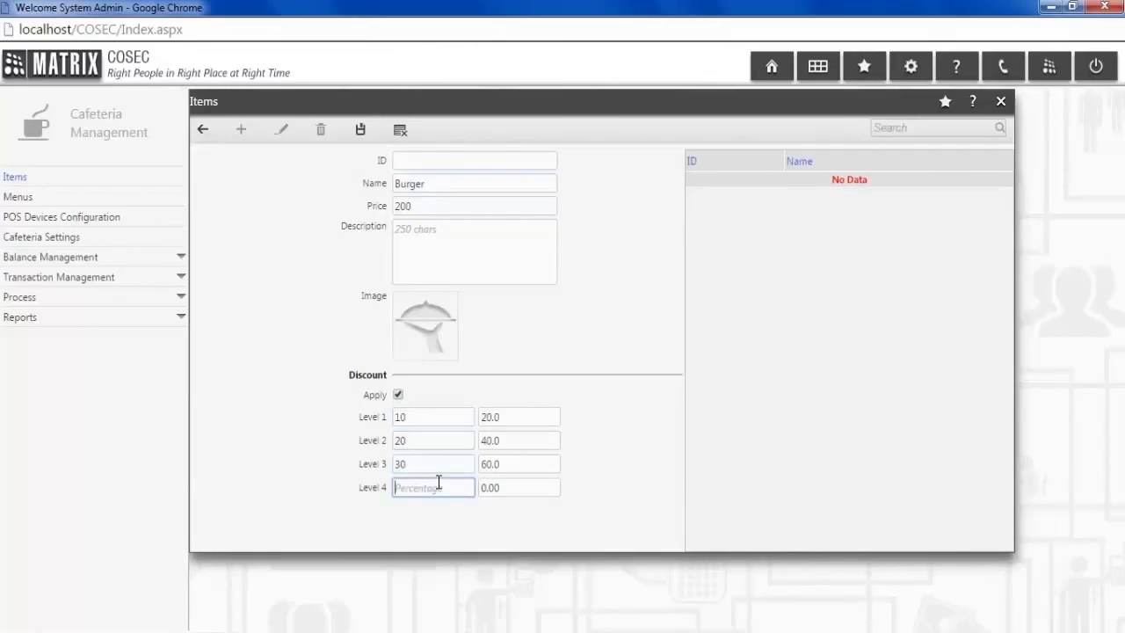
{"action": "type", "text": "40.00"}
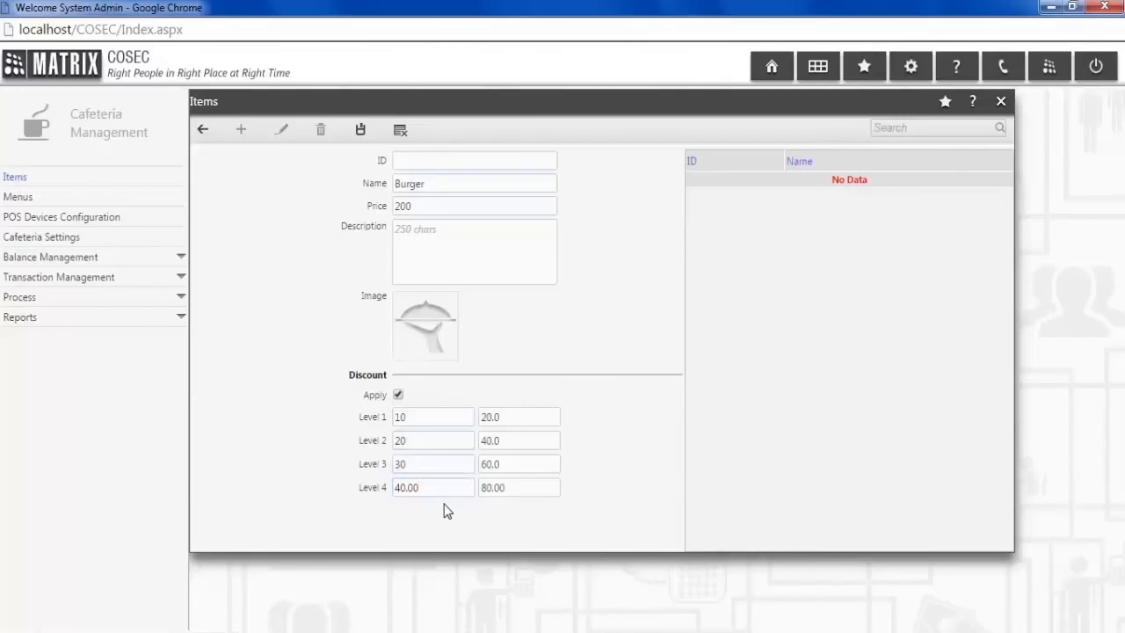
{"action": "left_click", "coordinate": [361, 130]}
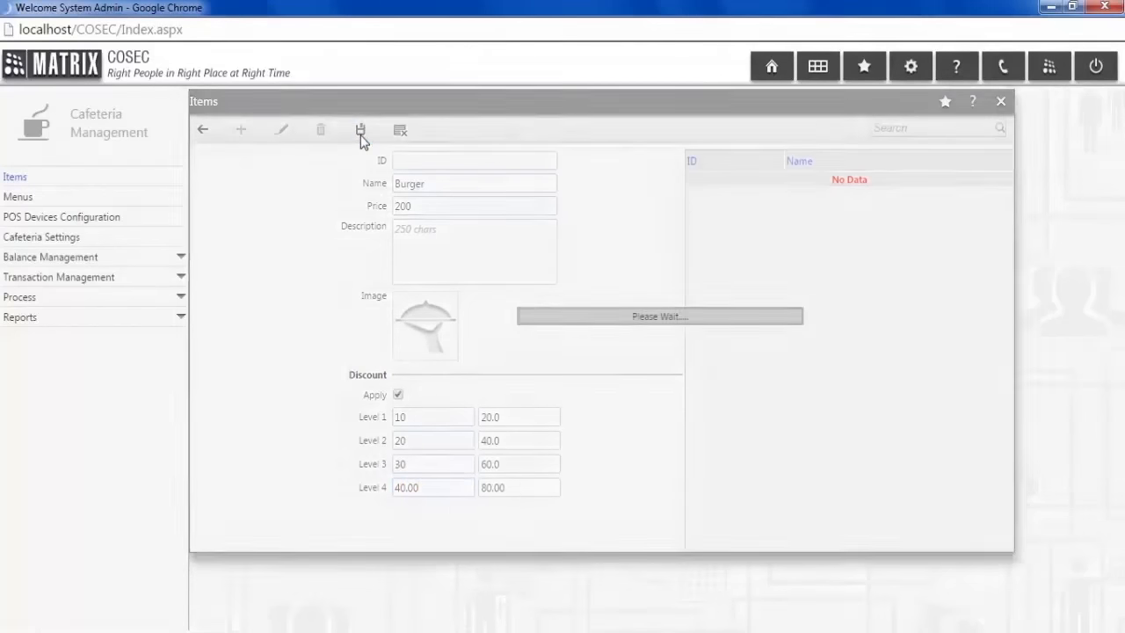
Step: Confirm the Burger item saved as ID 1 and close the Items window
{"action": "left_click", "coordinate": [360, 130]}
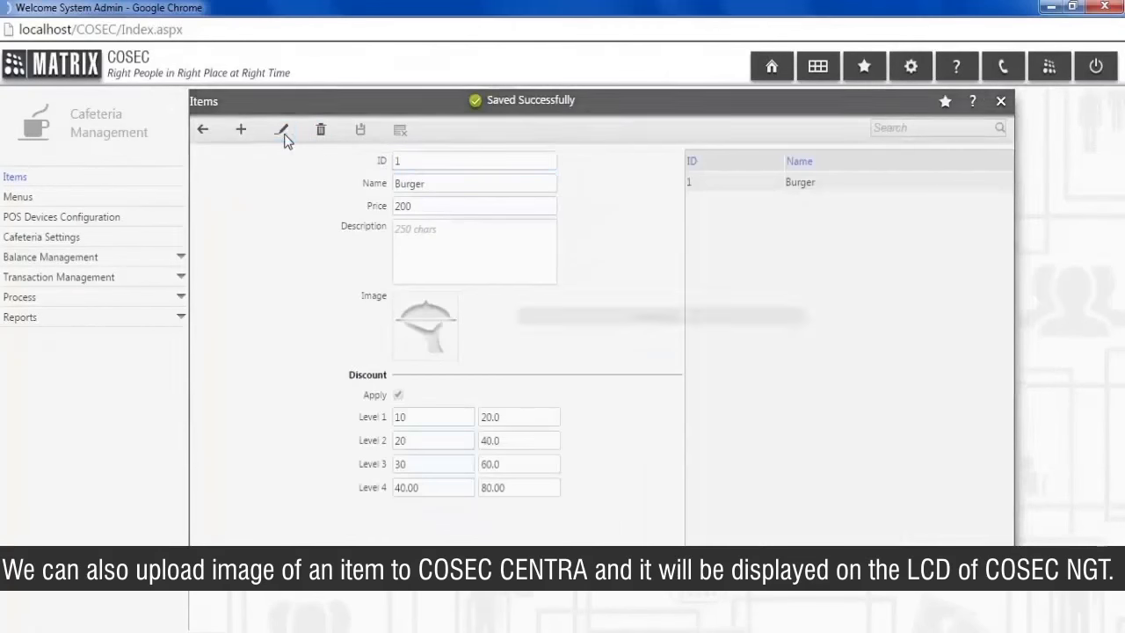
{"action": "mouse_move", "coordinate": [425, 325]}
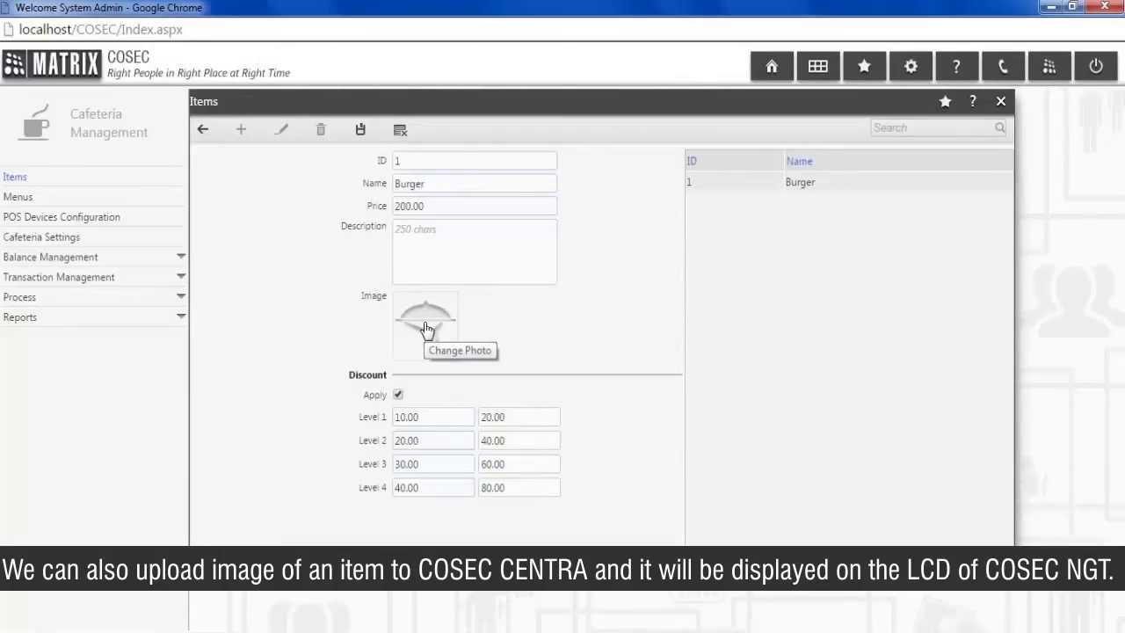
{"action": "mouse_move", "coordinate": [590, 280]}
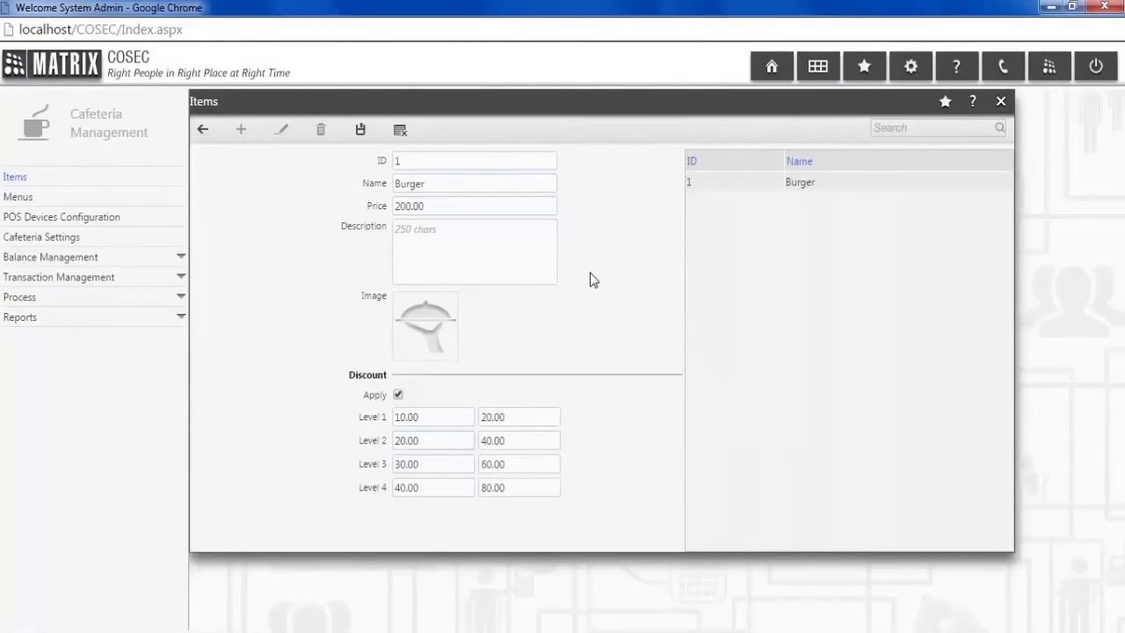
{"action": "left_click", "coordinate": [1000, 100]}
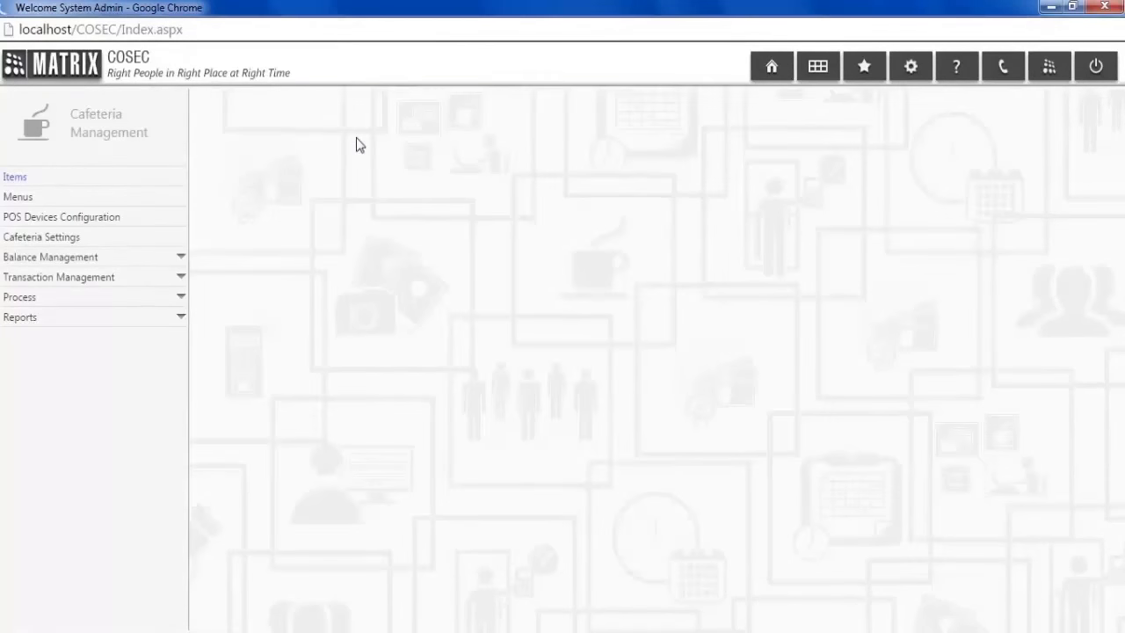
Step: View the items Burger, Pizza, Croissant, Milk and Cornflake, then go to Menus
{"action": "left_click", "coordinate": [15, 177]}
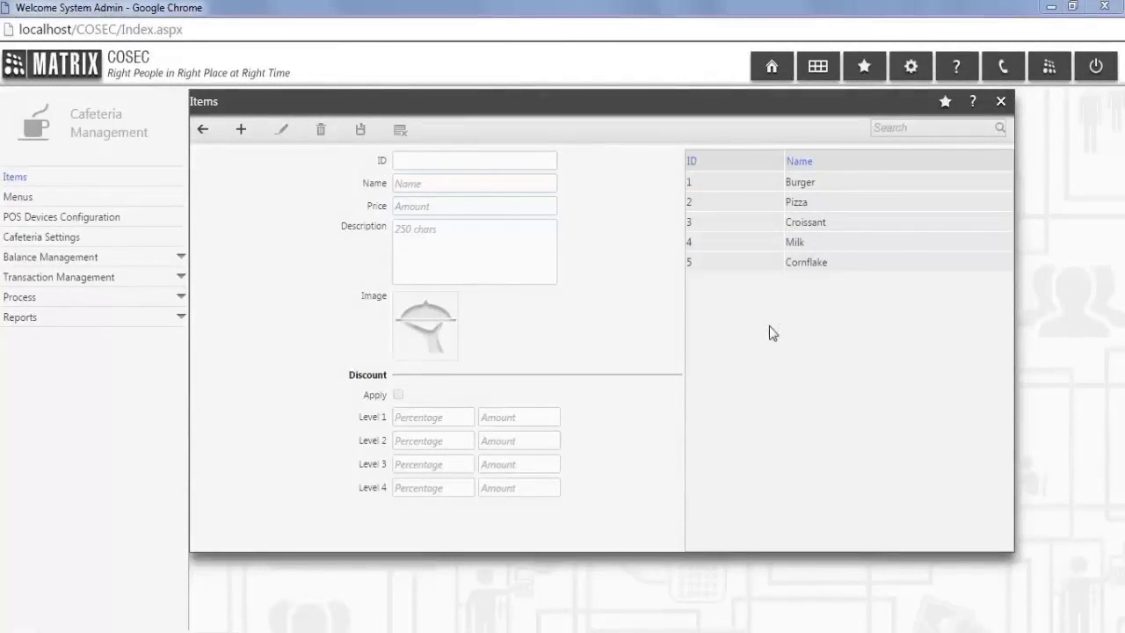
{"action": "left_click", "coordinate": [17, 197]}
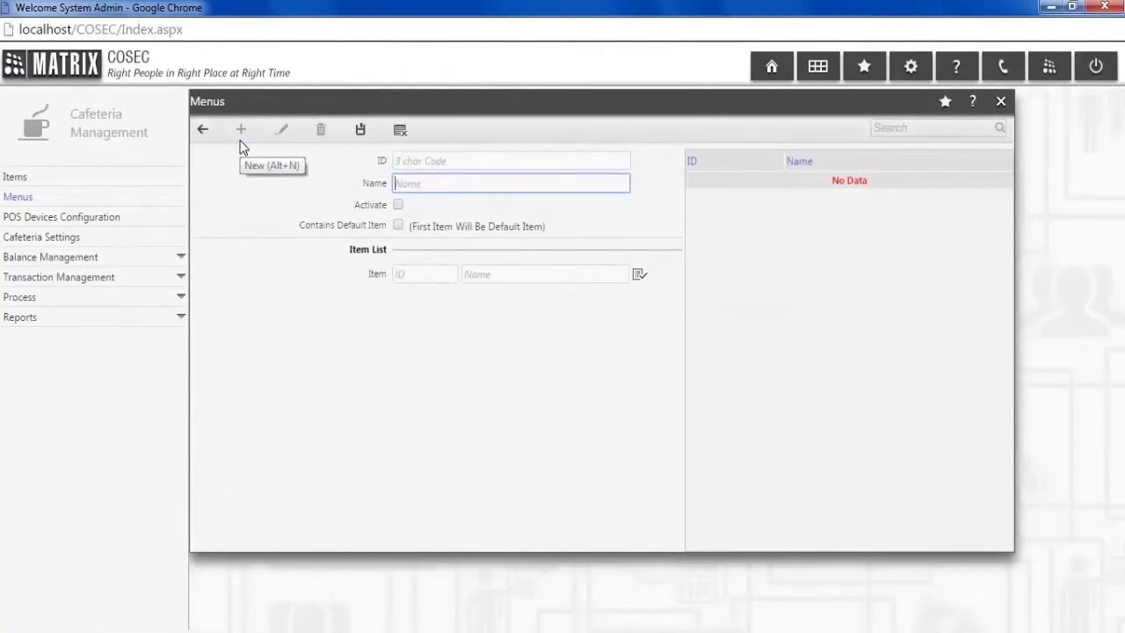
Step: Name the menu Breakfast and tick Activate and Contains Default Item
{"action": "type", "text": "Brea"}
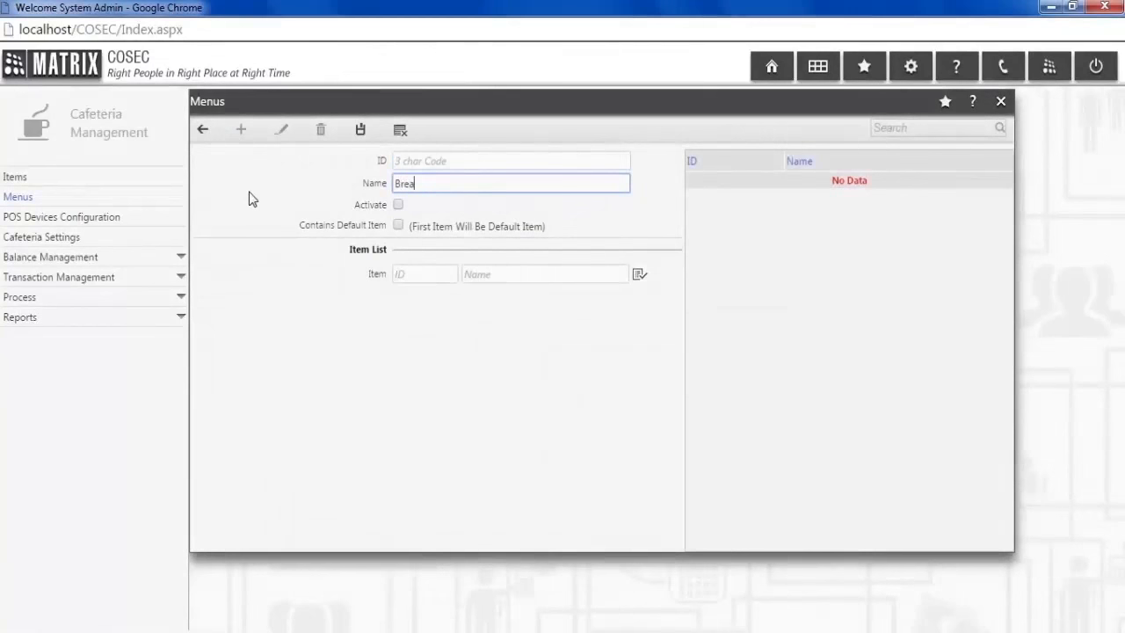
{"action": "type", "text": "kfast"}
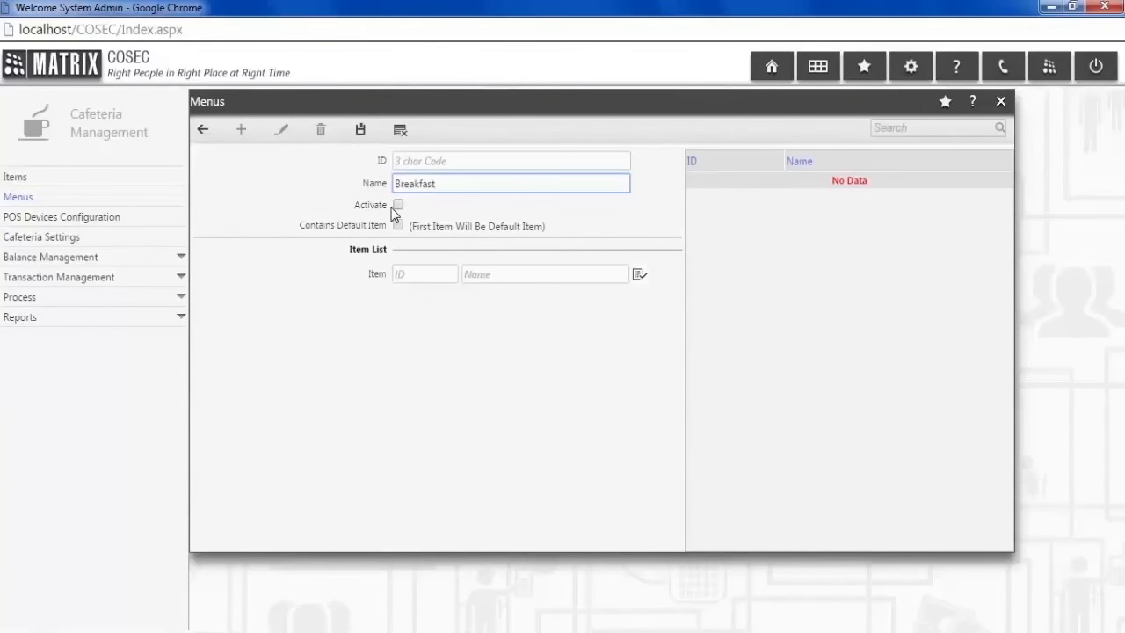
{"action": "left_click", "coordinate": [398, 205]}
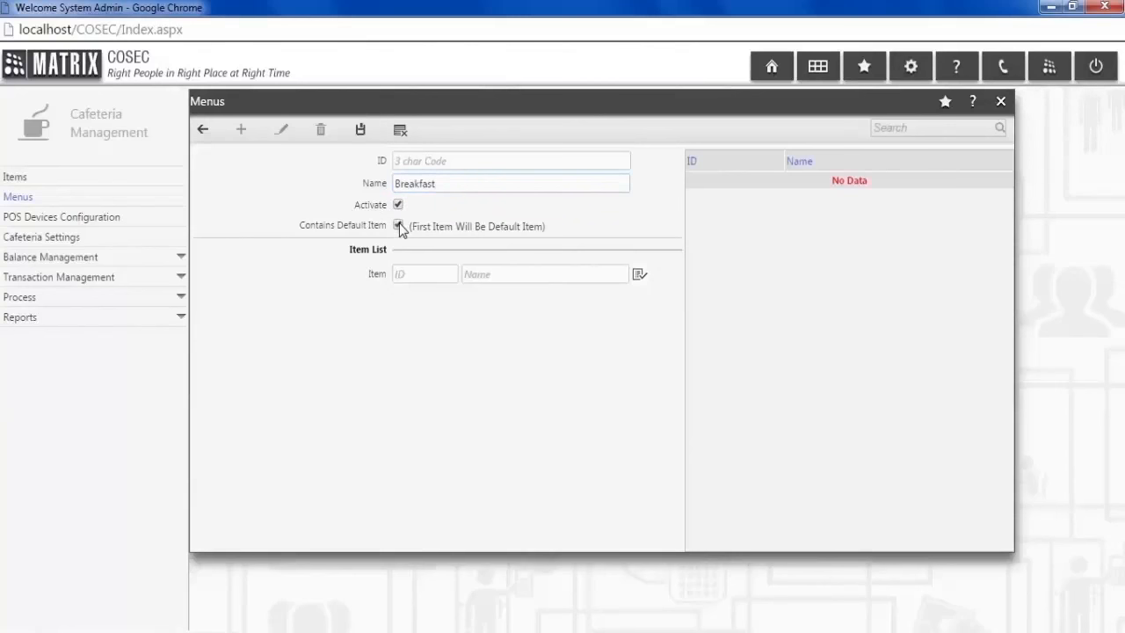
{"action": "left_click", "coordinate": [398, 225]}
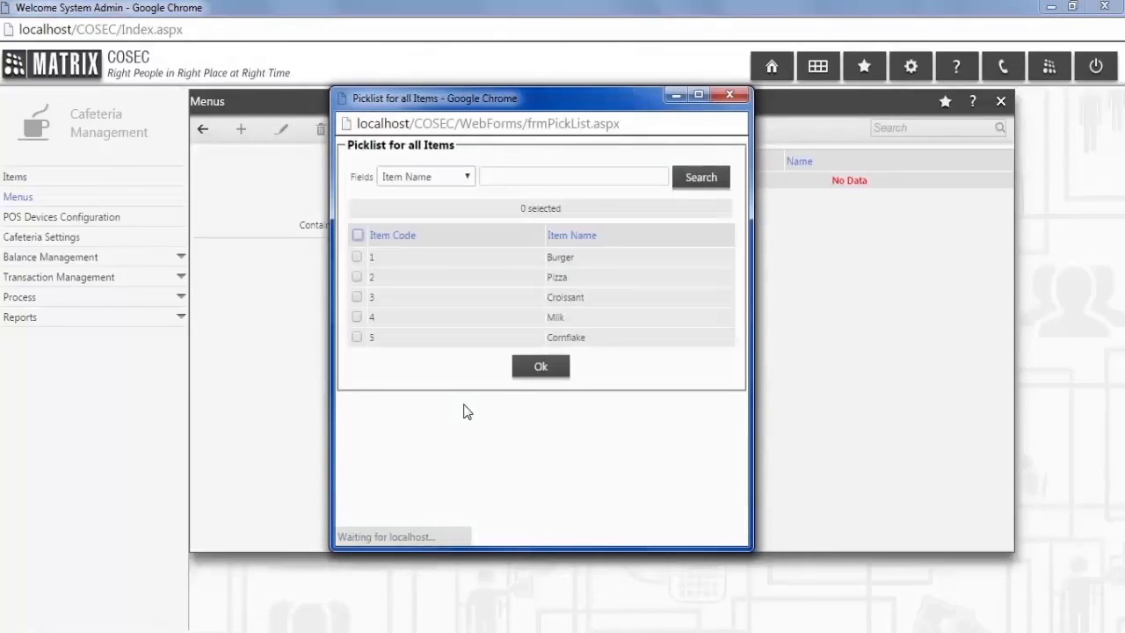
Step: Tick Burger, Pizza, Croissant, Milk and Cornflake in the picklist and confirm
{"action": "left_click", "coordinate": [370, 257]}
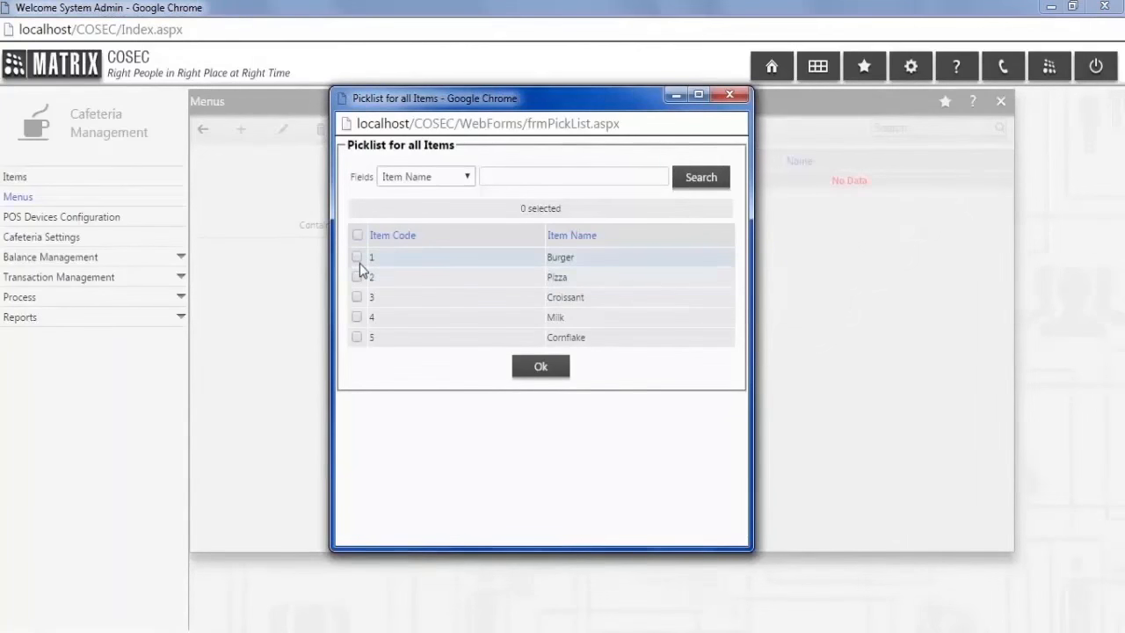
{"action": "left_click", "coordinate": [357, 297]}
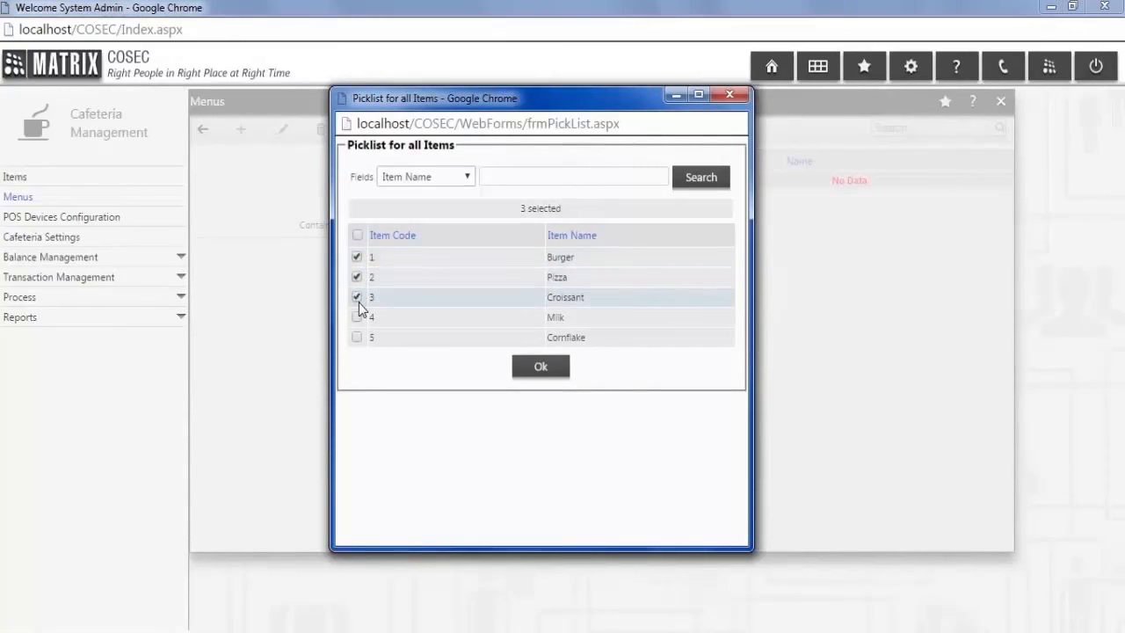
{"action": "left_click", "coordinate": [540, 366]}
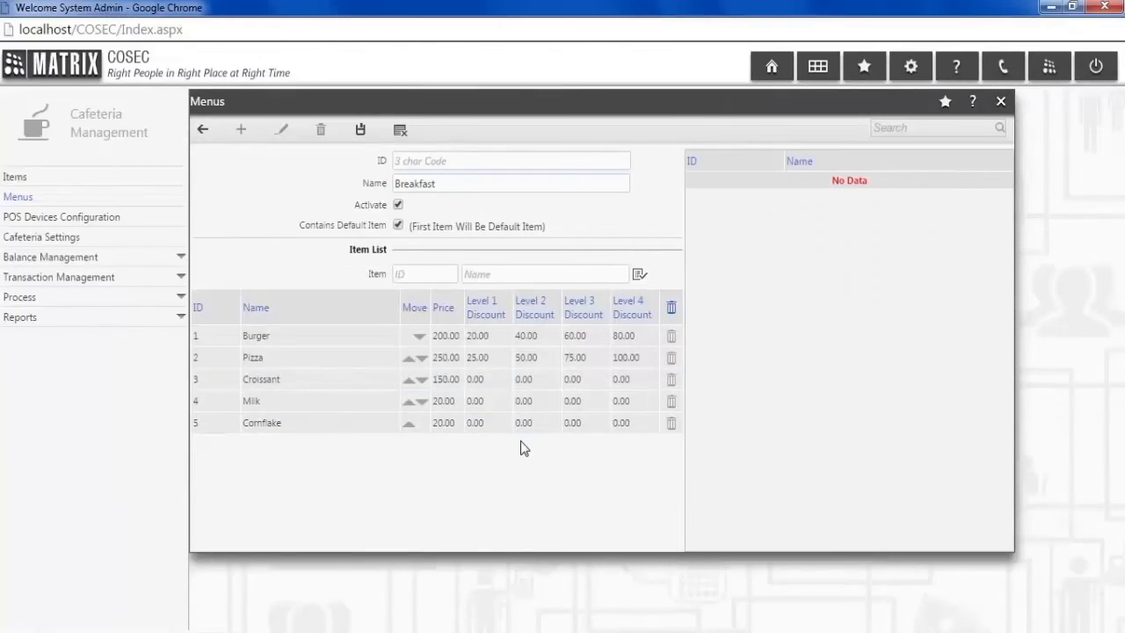
{"action": "mouse_move", "coordinate": [501, 445]}
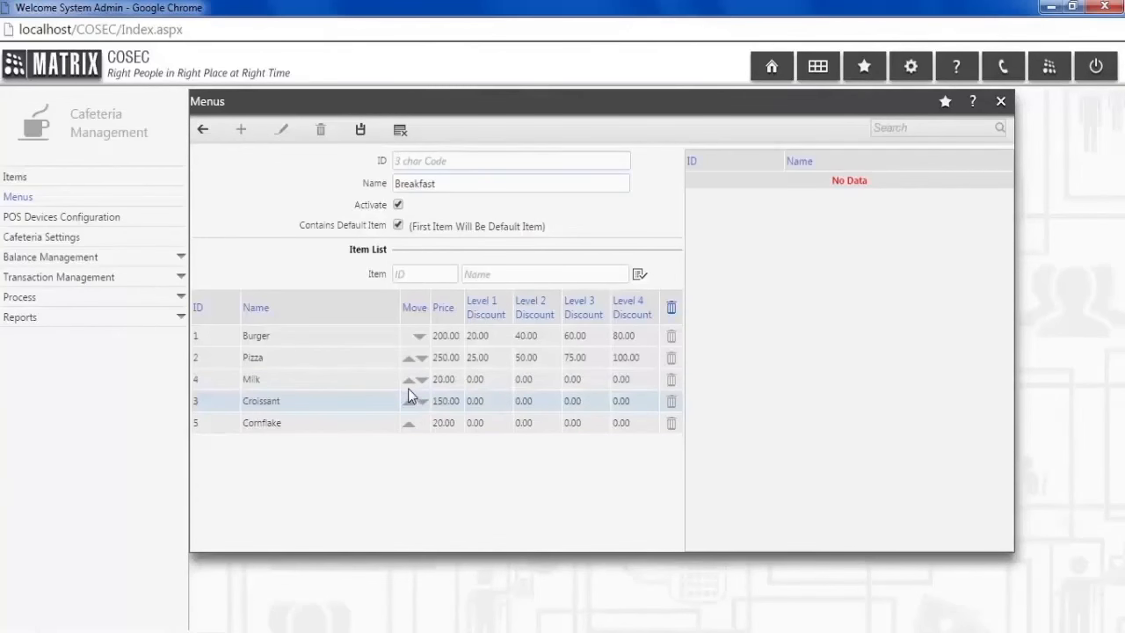
Step: Move Milk to the top of the Breakfast item list and close the Menus window
{"action": "left_click", "coordinate": [408, 379]}
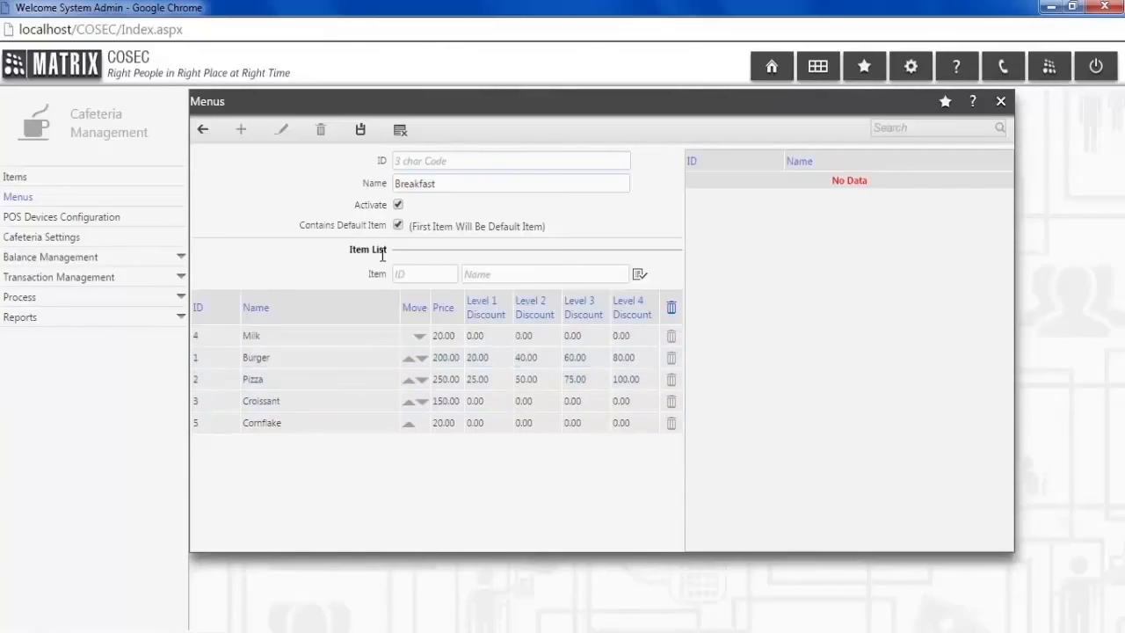
{"action": "left_click", "coordinate": [360, 129]}
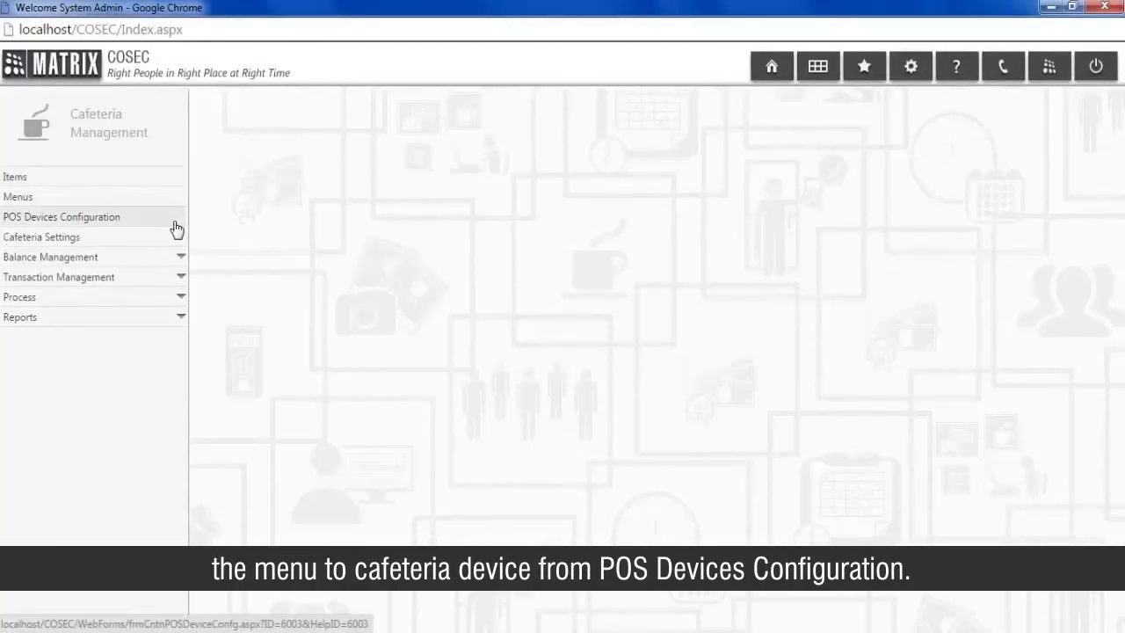
Step: Edit the CAFETERIA NGT POS device, assign the Breakfast menu, and expand Schedule Menus
{"action": "left_click", "coordinate": [62, 216]}
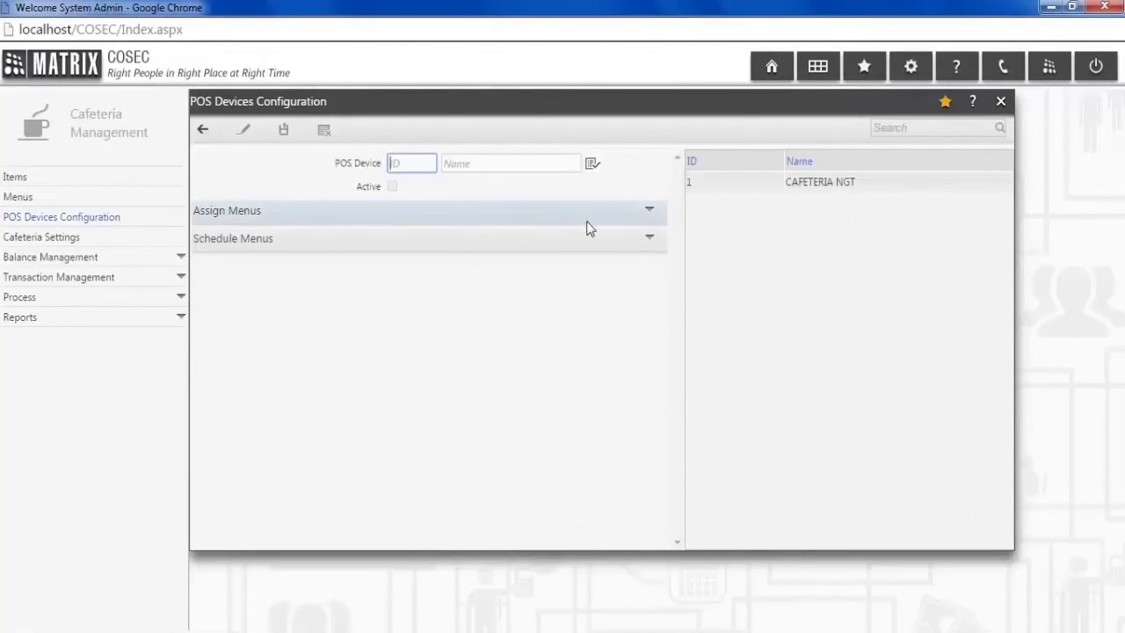
{"action": "left_click", "coordinate": [820, 181]}
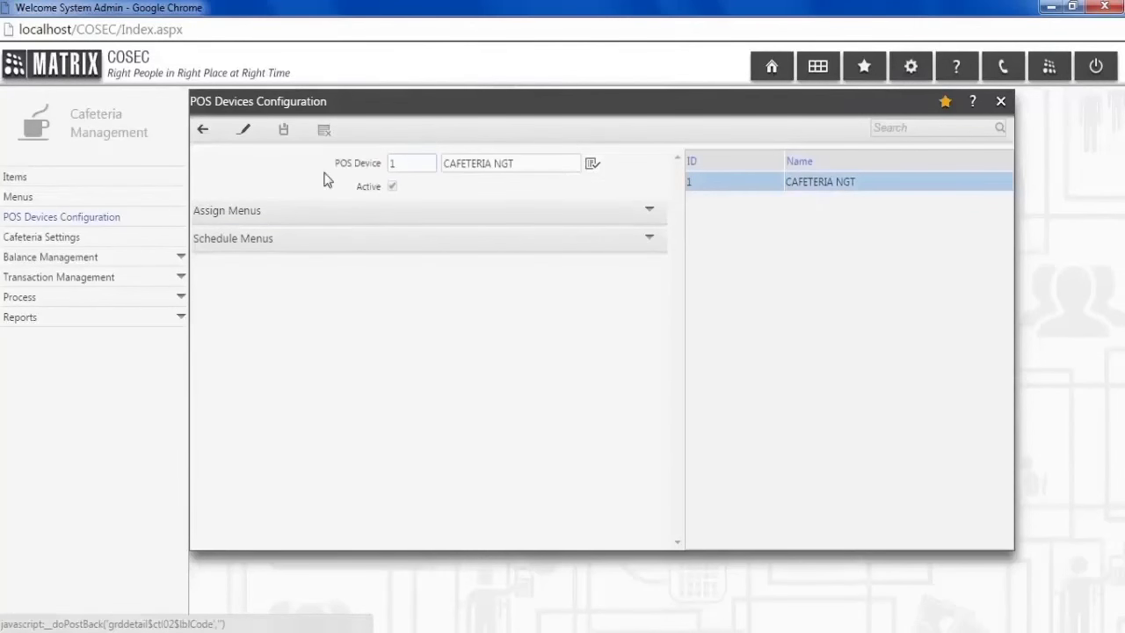
{"action": "mouse_move", "coordinate": [244, 129]}
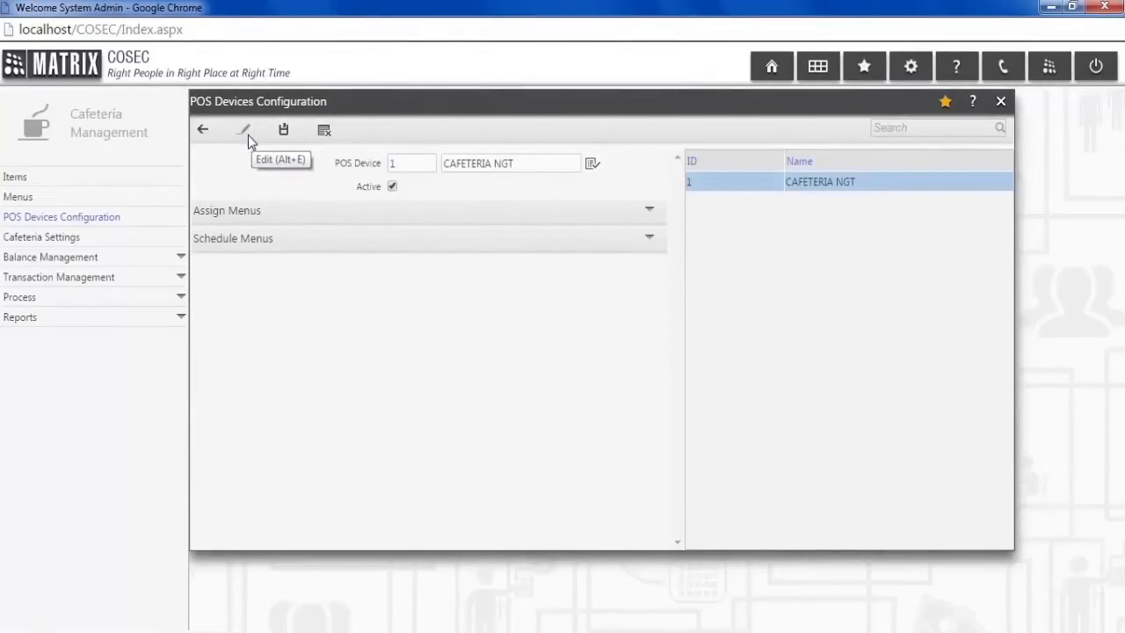
{"action": "left_click", "coordinate": [226, 210]}
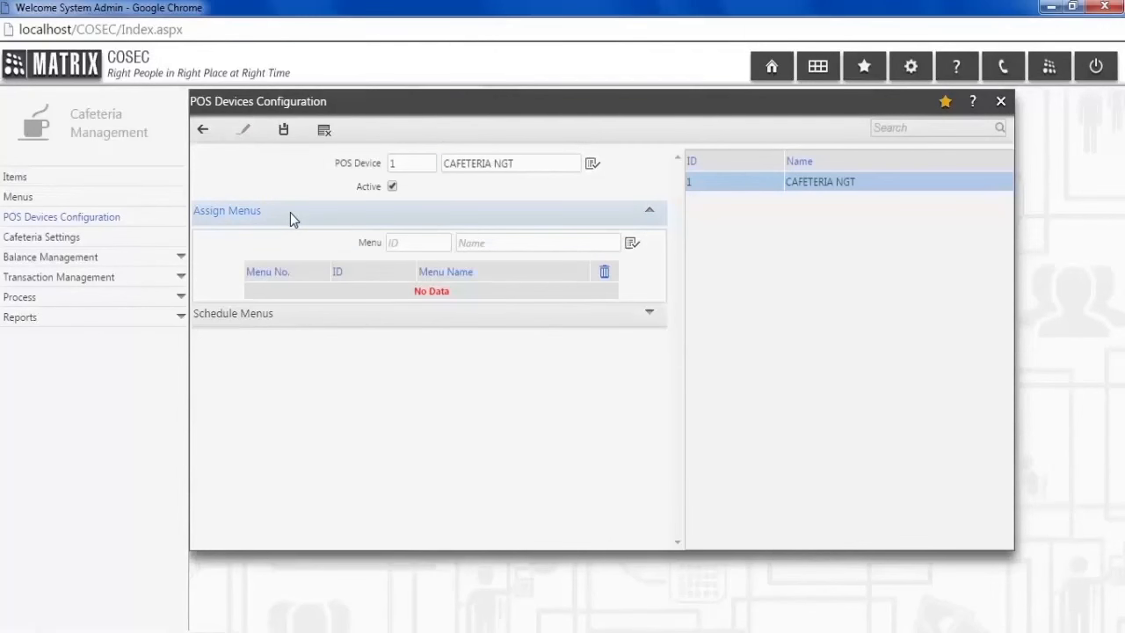
{"action": "mouse_move", "coordinate": [628, 261]}
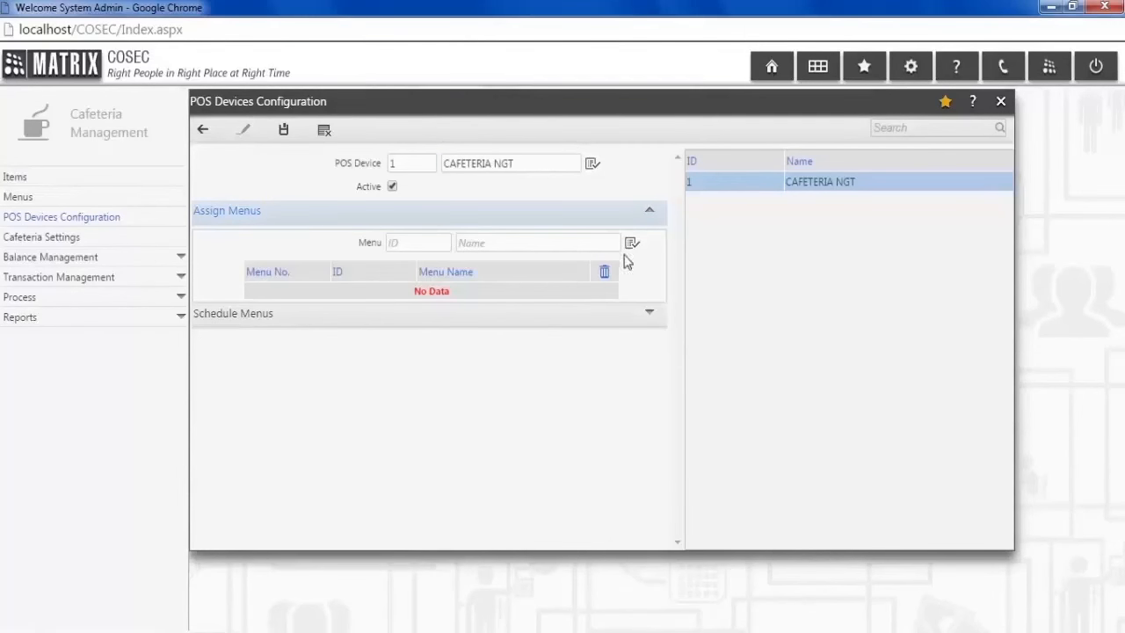
{"action": "left_click", "coordinate": [630, 243]}
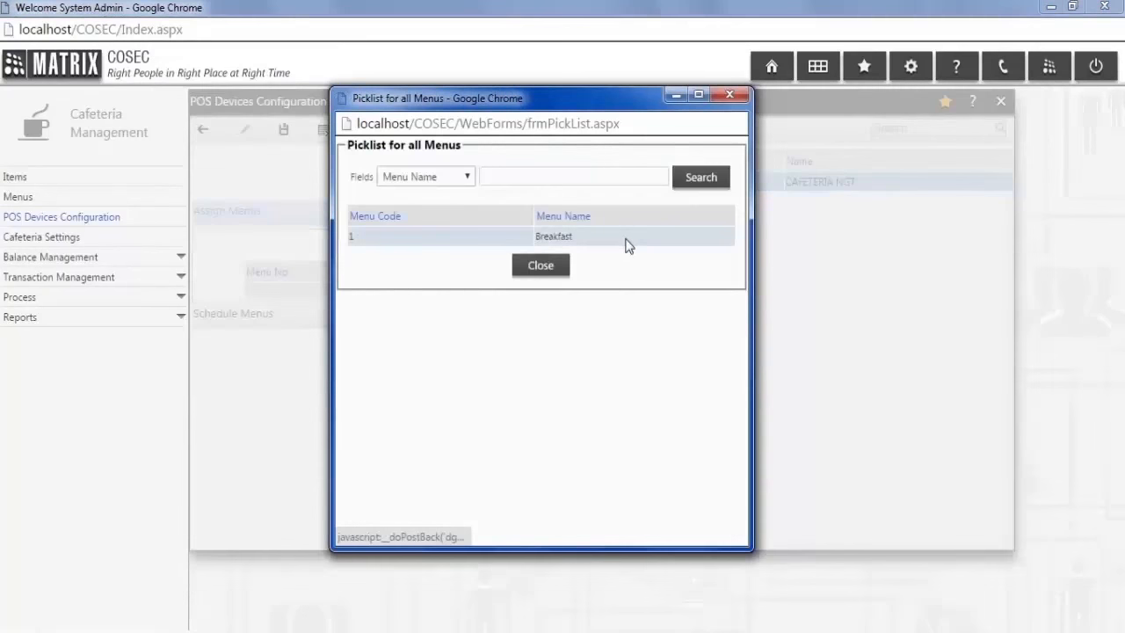
{"action": "left_click", "coordinate": [554, 235]}
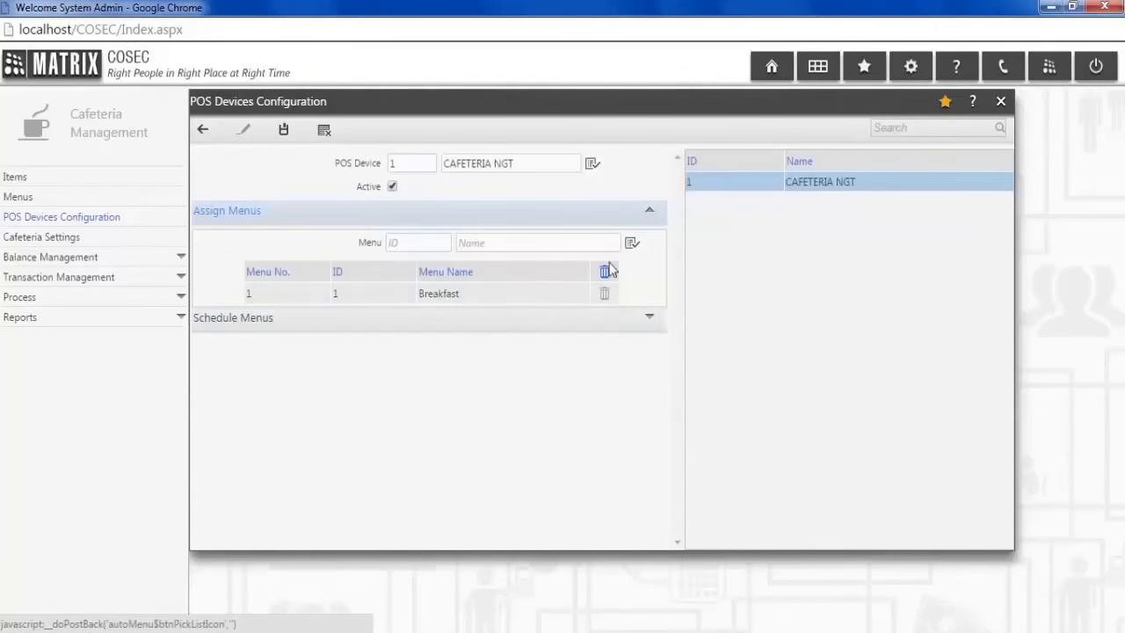
{"action": "left_click", "coordinate": [233, 317]}
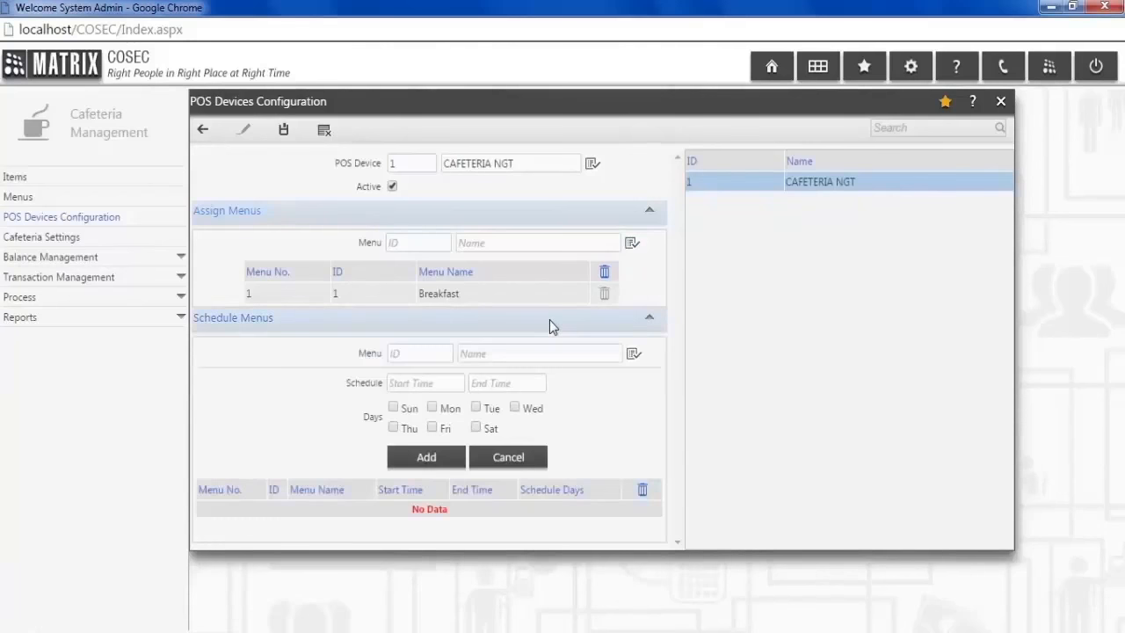
{"action": "mouse_move", "coordinate": [591, 349]}
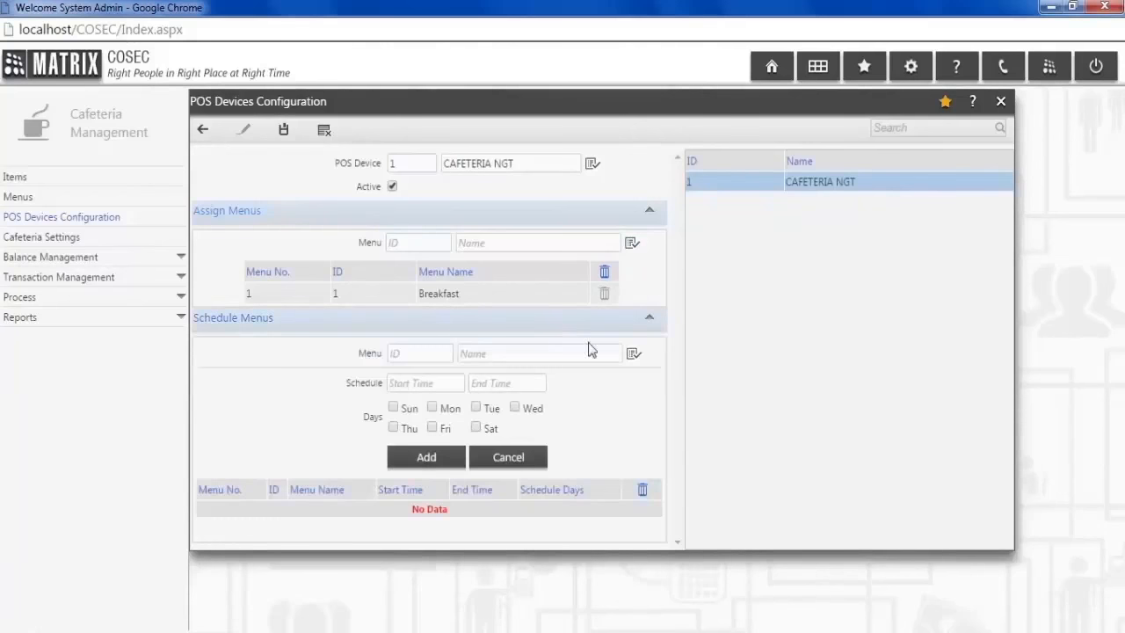
Step: Add a Monday–Saturday Breakfast schedule and save the device configuration
{"action": "left_click", "coordinate": [632, 352]}
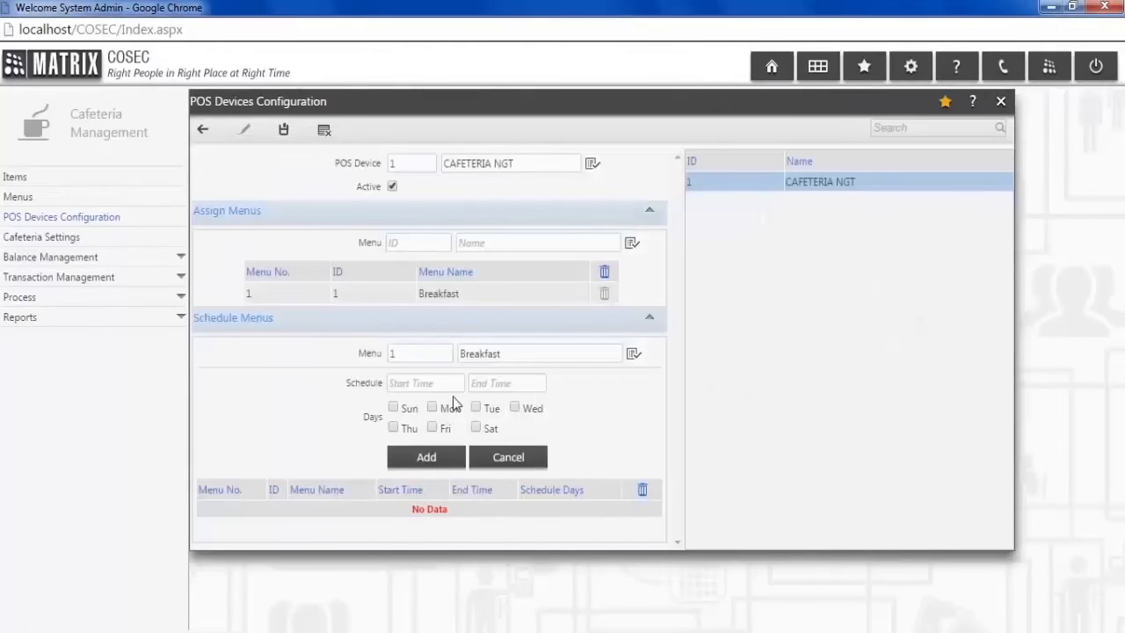
{"action": "left_click", "coordinate": [424, 382]}
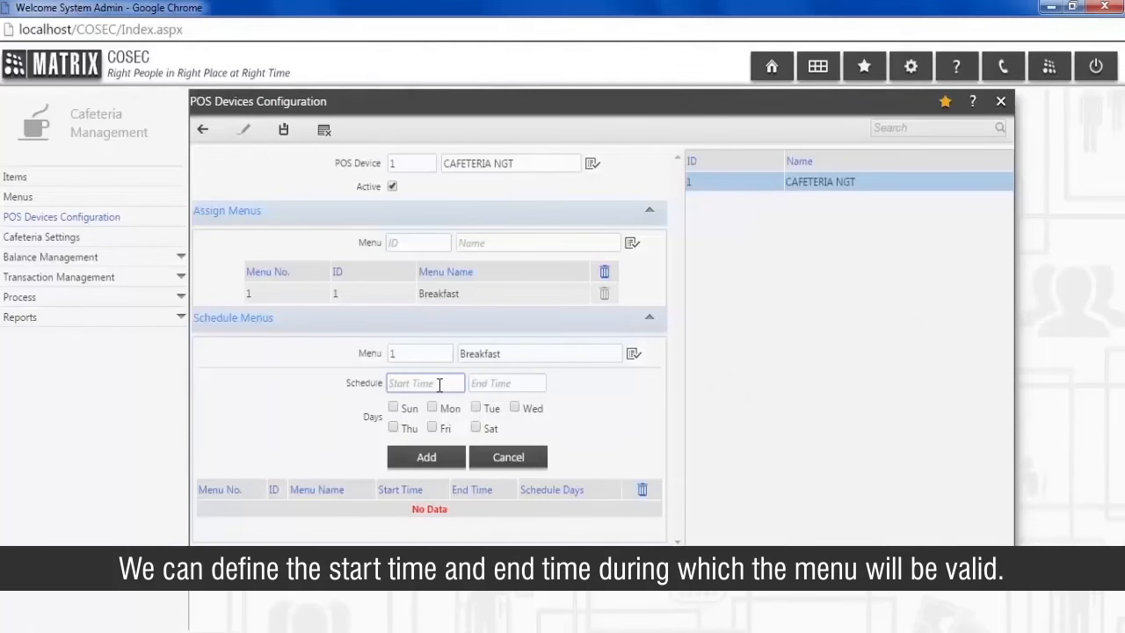
{"action": "type", "text": "00:00"}
{"action": "left_click", "coordinate": [506, 383]}
{"action": "type", "text": "23:59"}
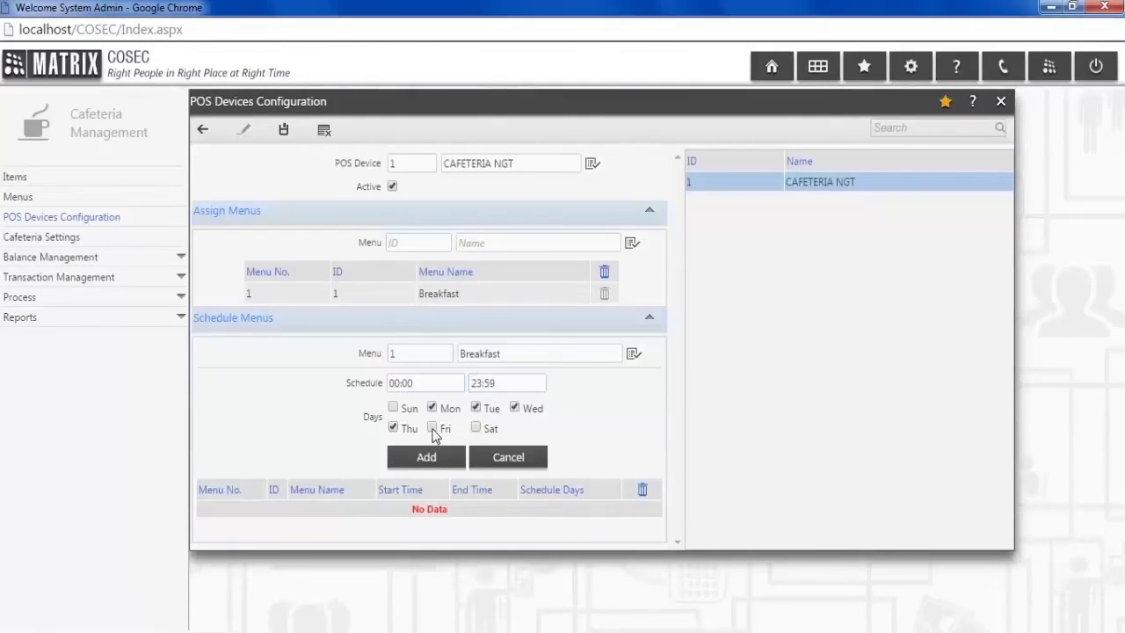
{"action": "left_click", "coordinate": [426, 456]}
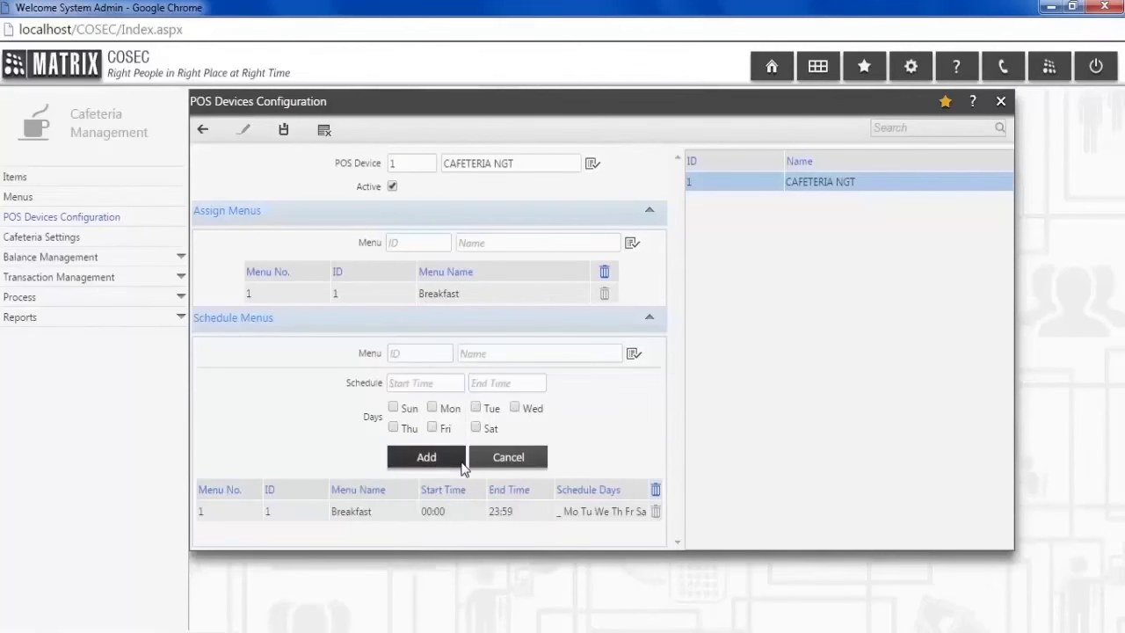
{"action": "mouse_move", "coordinate": [572, 456]}
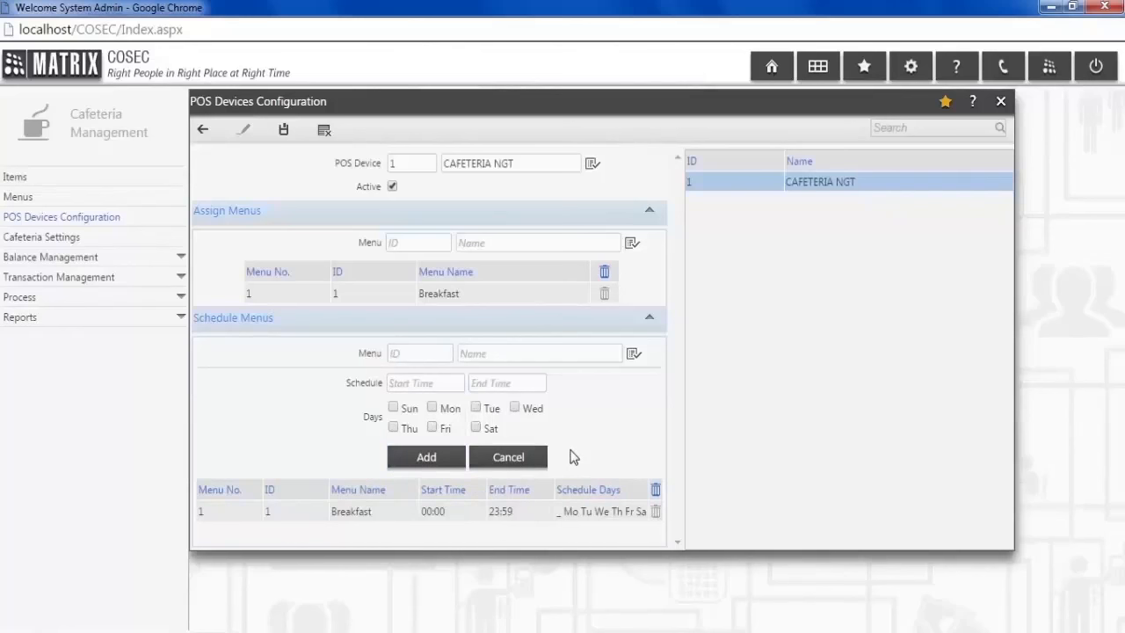
{"action": "mouse_move", "coordinate": [398, 216]}
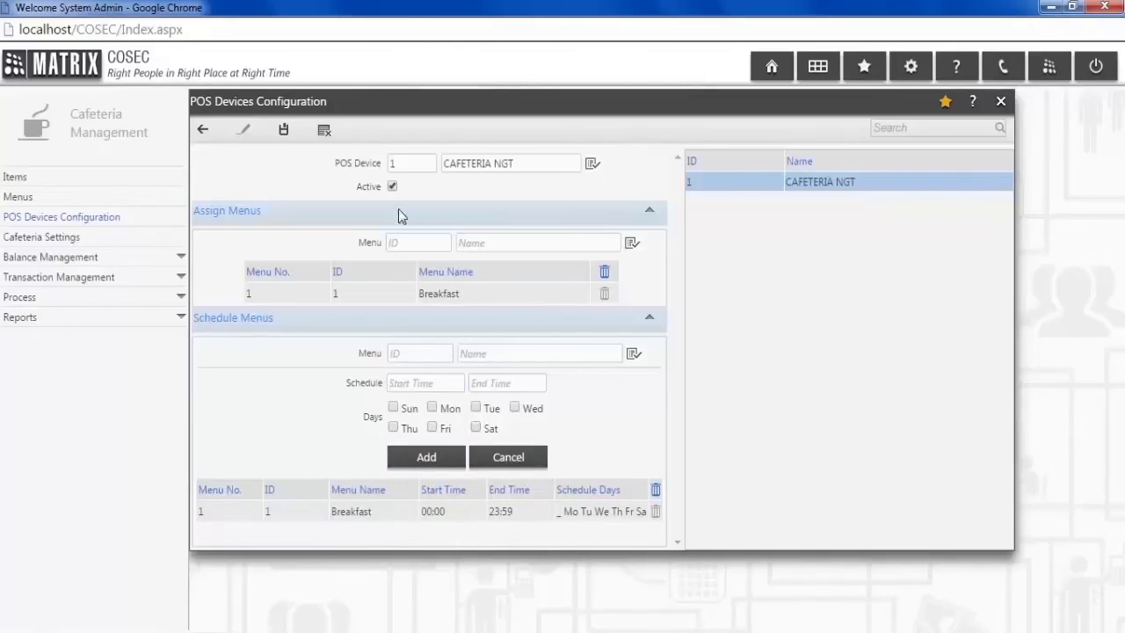
{"action": "left_click", "coordinate": [284, 129]}
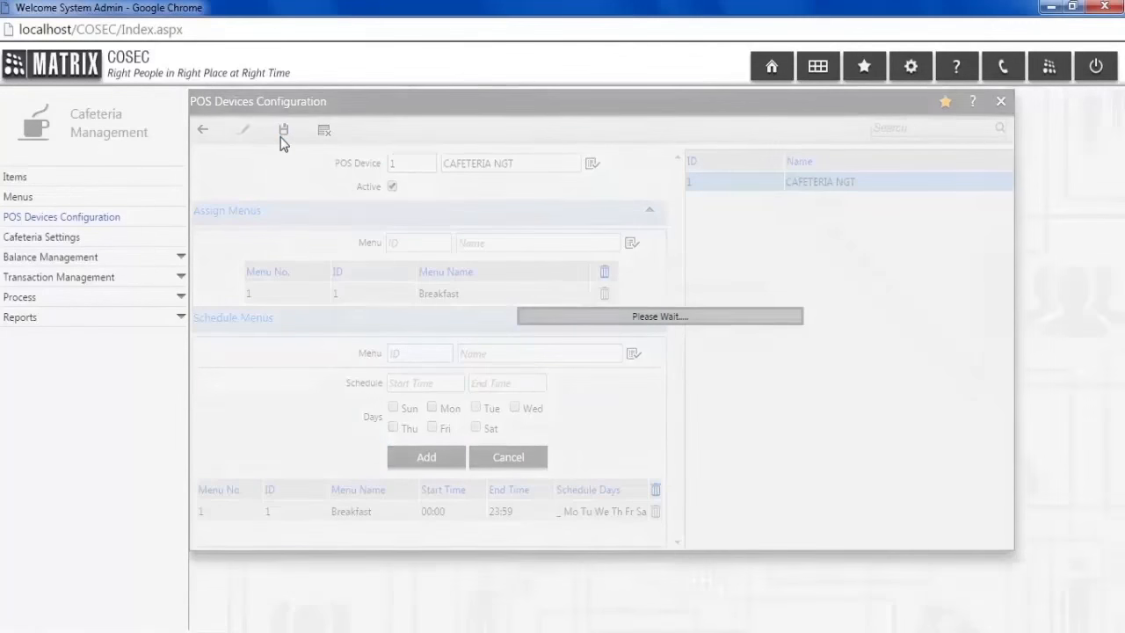
{"action": "left_click", "coordinate": [283, 130]}
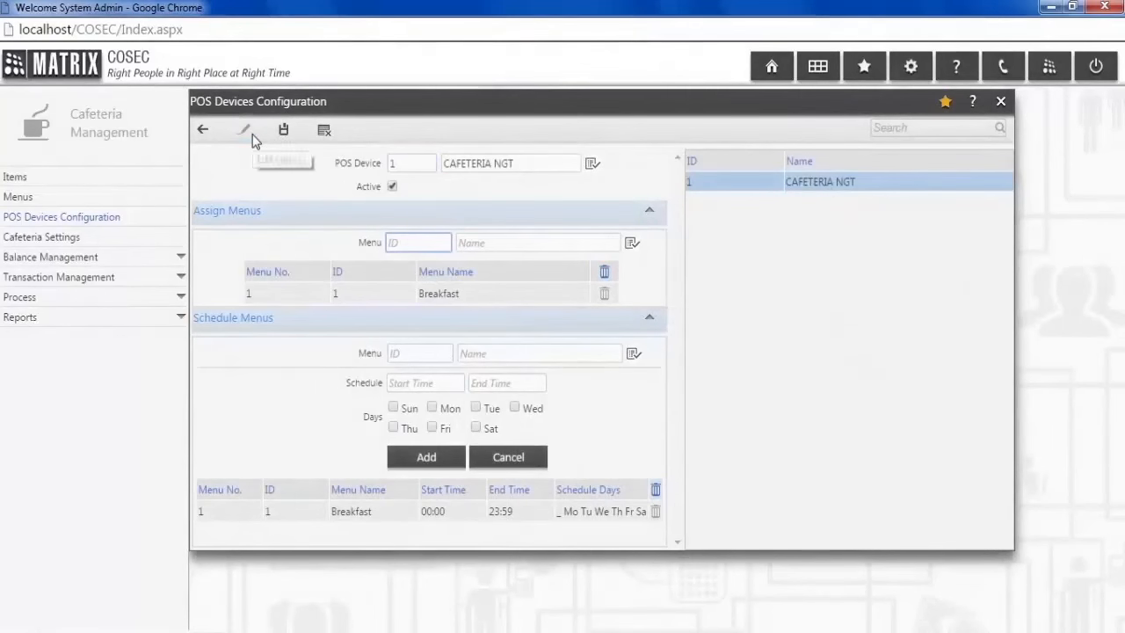
Step: Correct the Breakfast schedule times to 08:30–09:00 and save again
{"action": "left_click", "coordinate": [432, 510]}
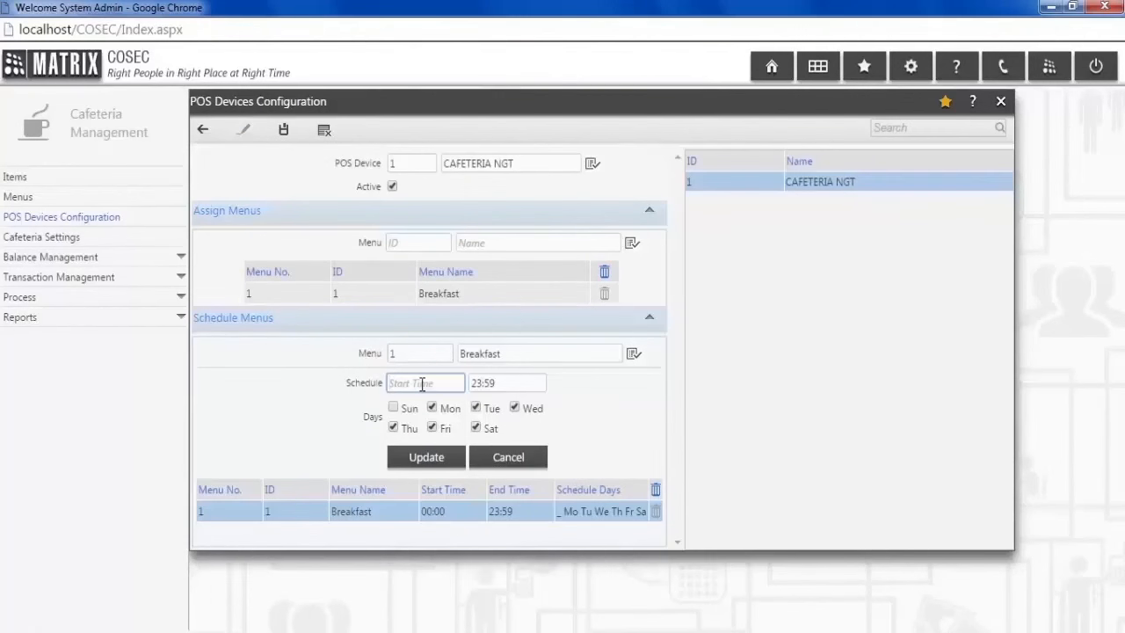
{"action": "type", "text": "08:30"}
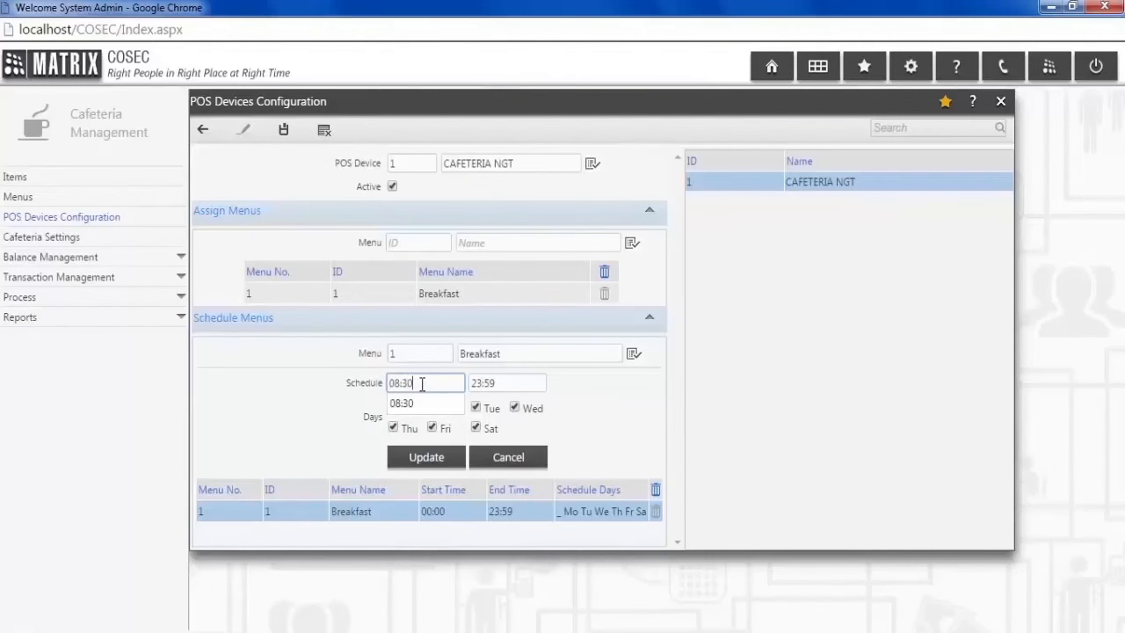
{"action": "left_click", "coordinate": [506, 382]}
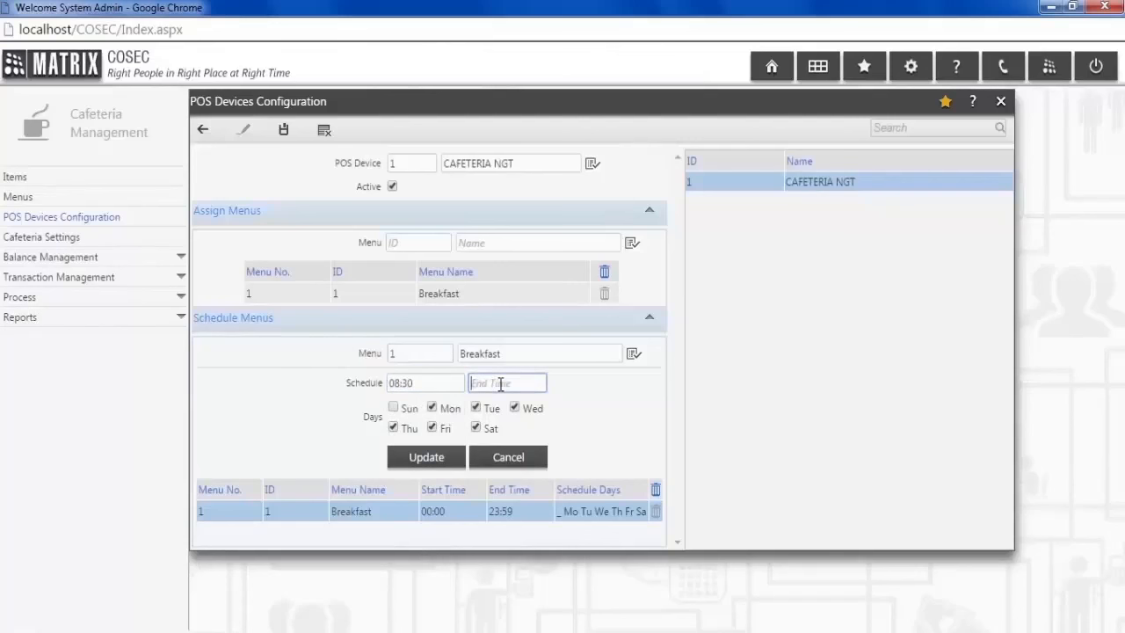
{"action": "type", "text": "09:00"}
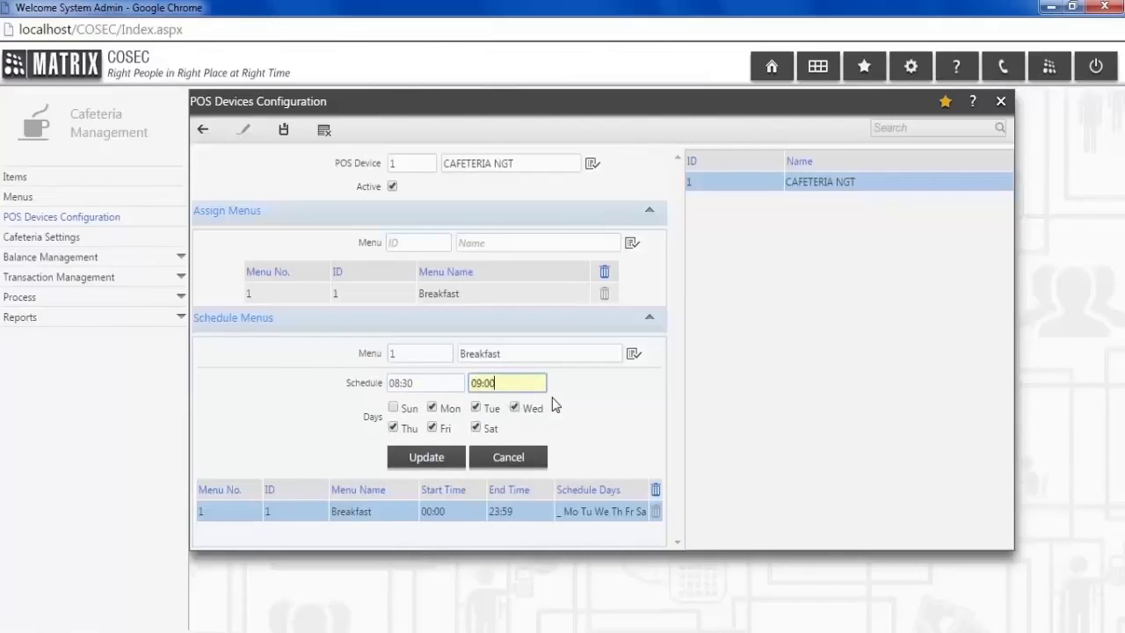
{"action": "left_click", "coordinate": [426, 457]}
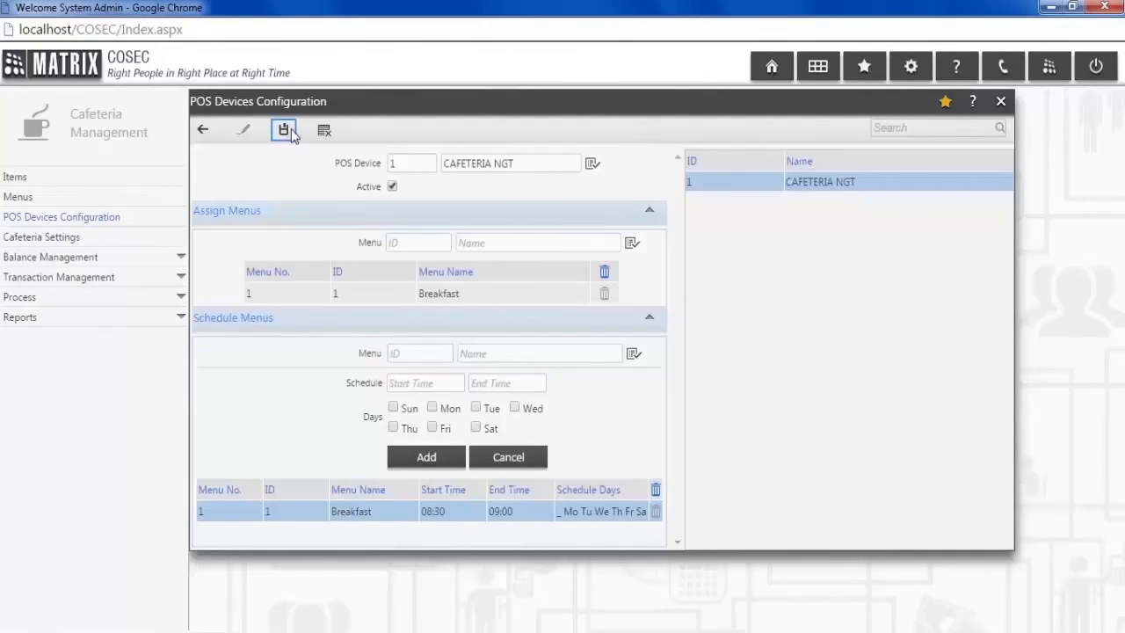
{"action": "left_click", "coordinate": [284, 129]}
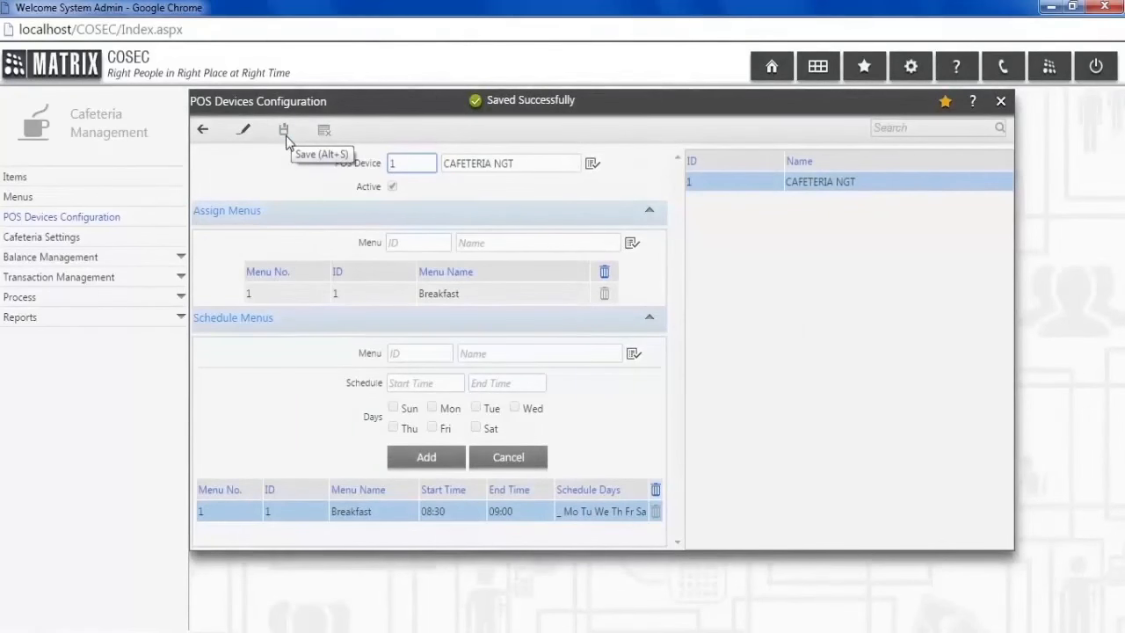
{"action": "mouse_move", "coordinate": [224, 204]}
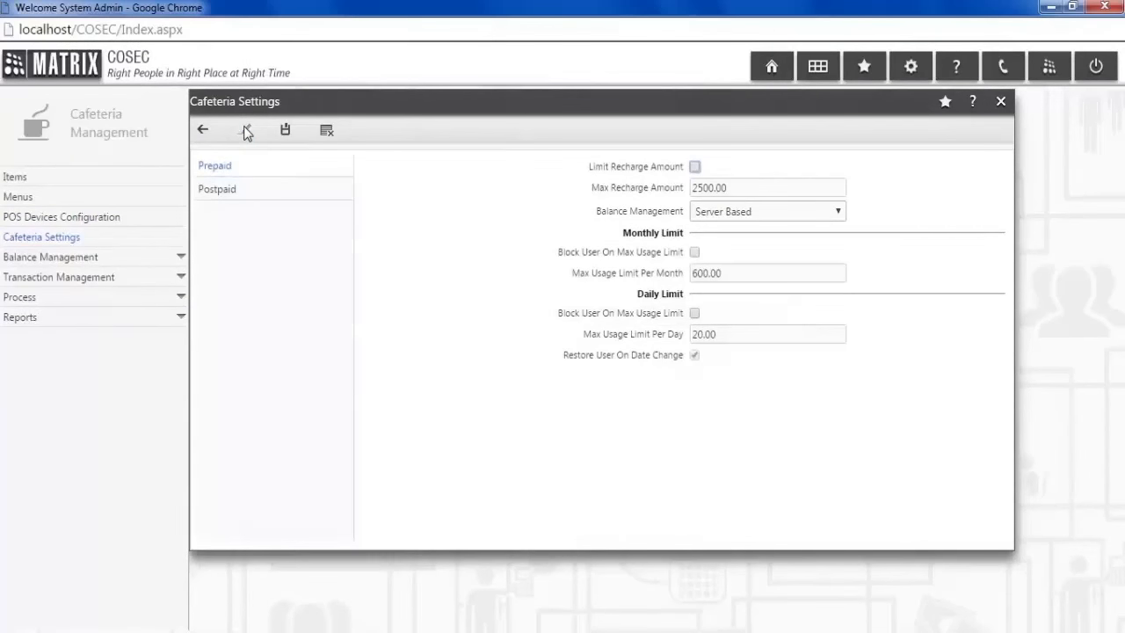
Step: Enable blocking of prepaid users at the 600 monthly and 20 daily limits, and save
{"action": "left_click", "coordinate": [765, 211]}
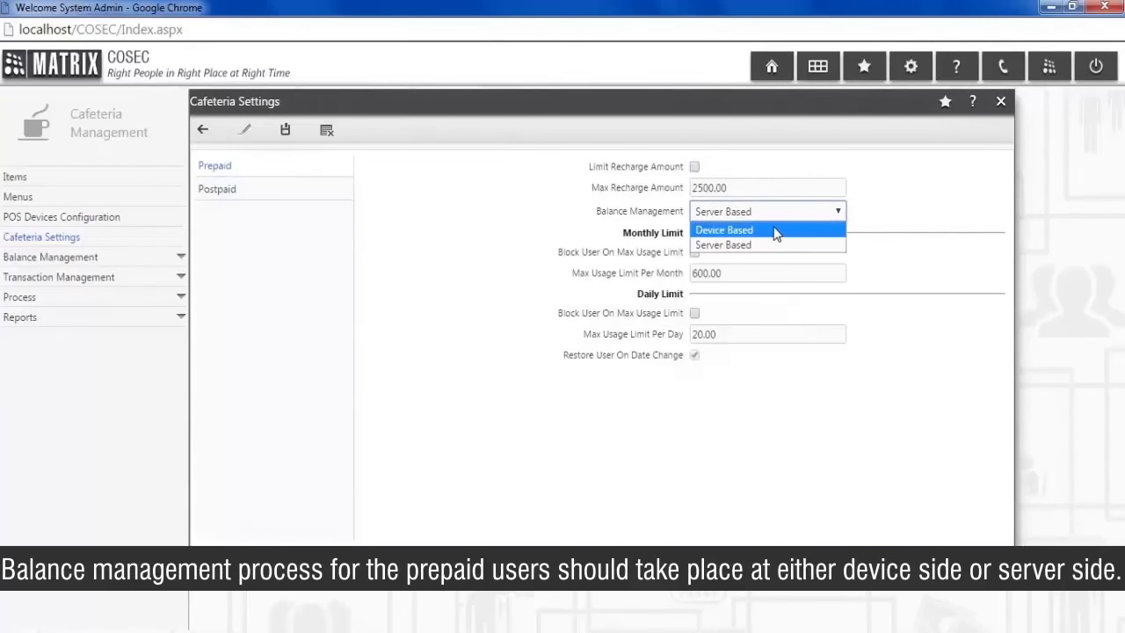
{"action": "left_click", "coordinate": [722, 244]}
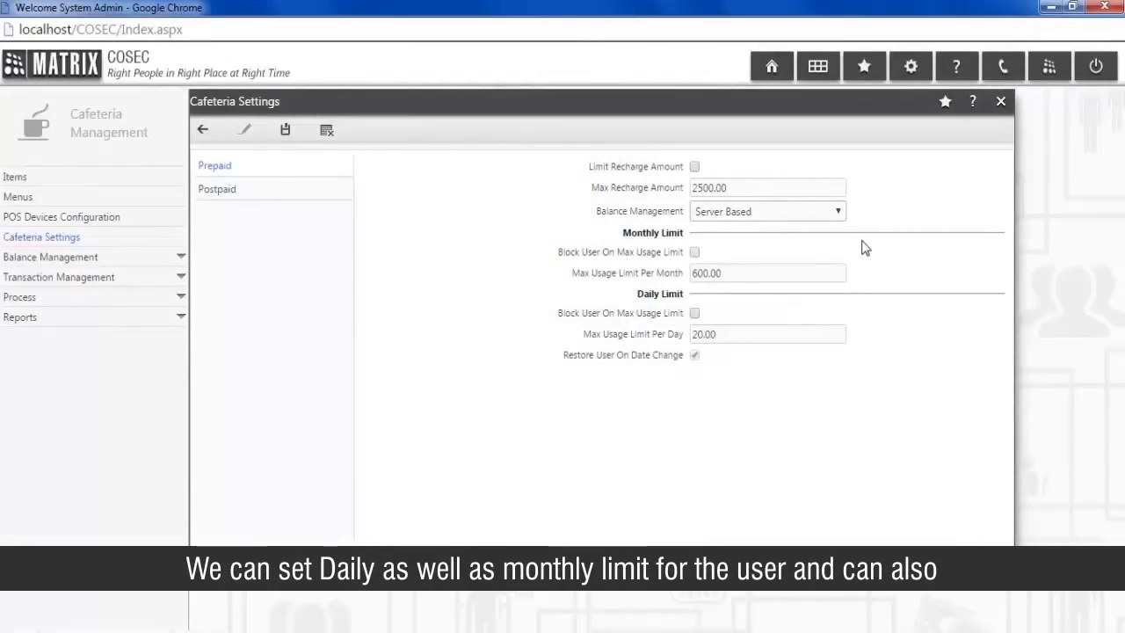
{"action": "left_click", "coordinate": [694, 252]}
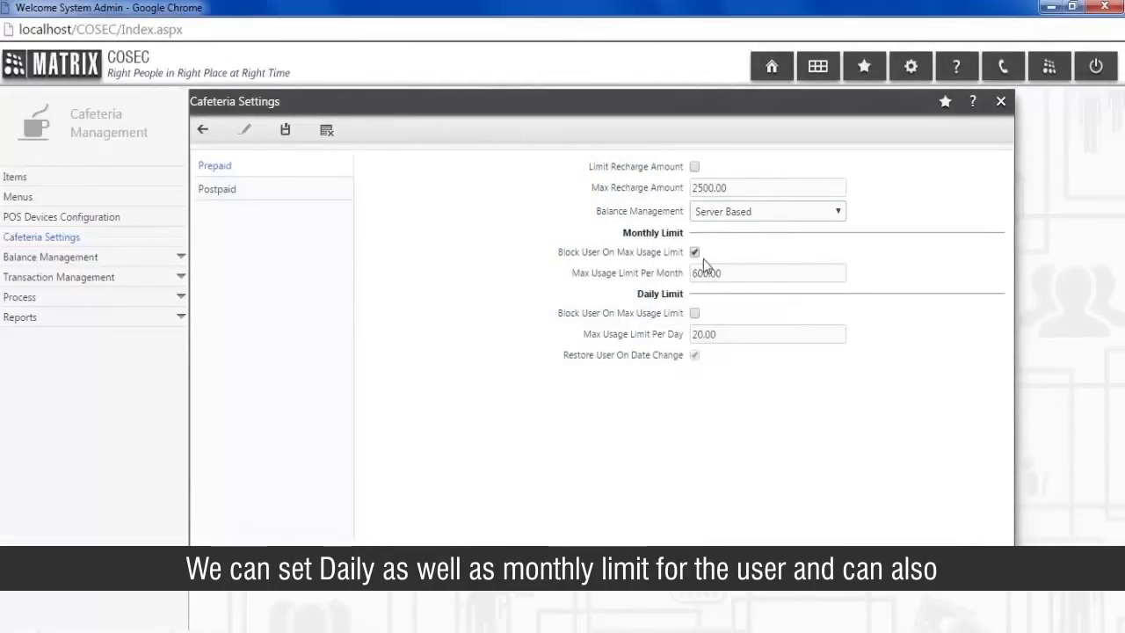
{"action": "left_click", "coordinate": [766, 272]}
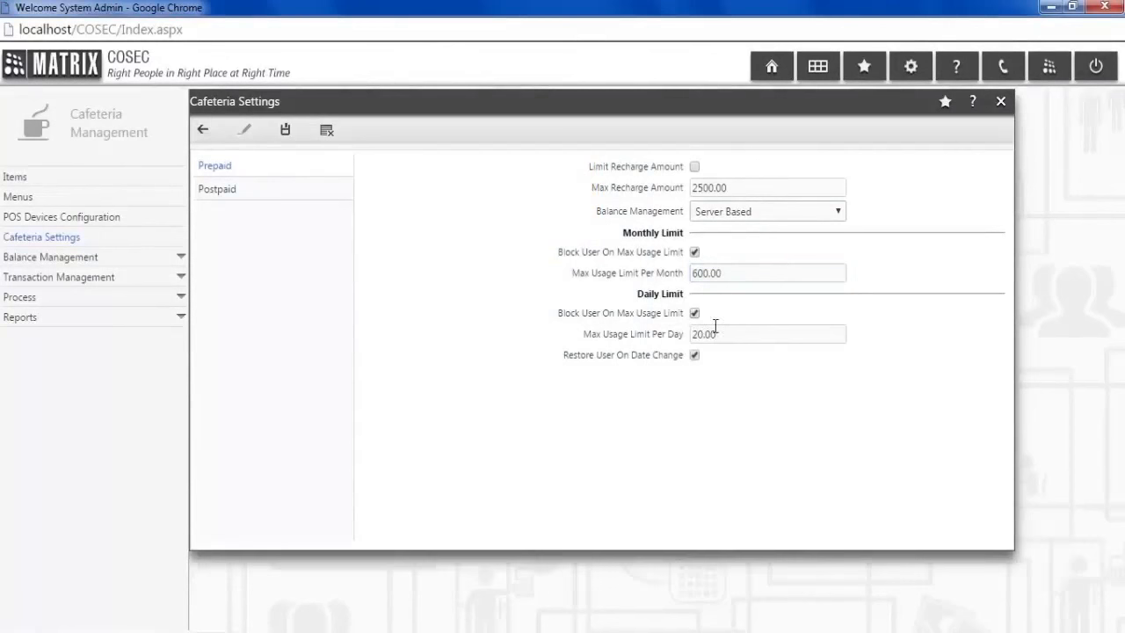
{"action": "left_click", "coordinate": [767, 334]}
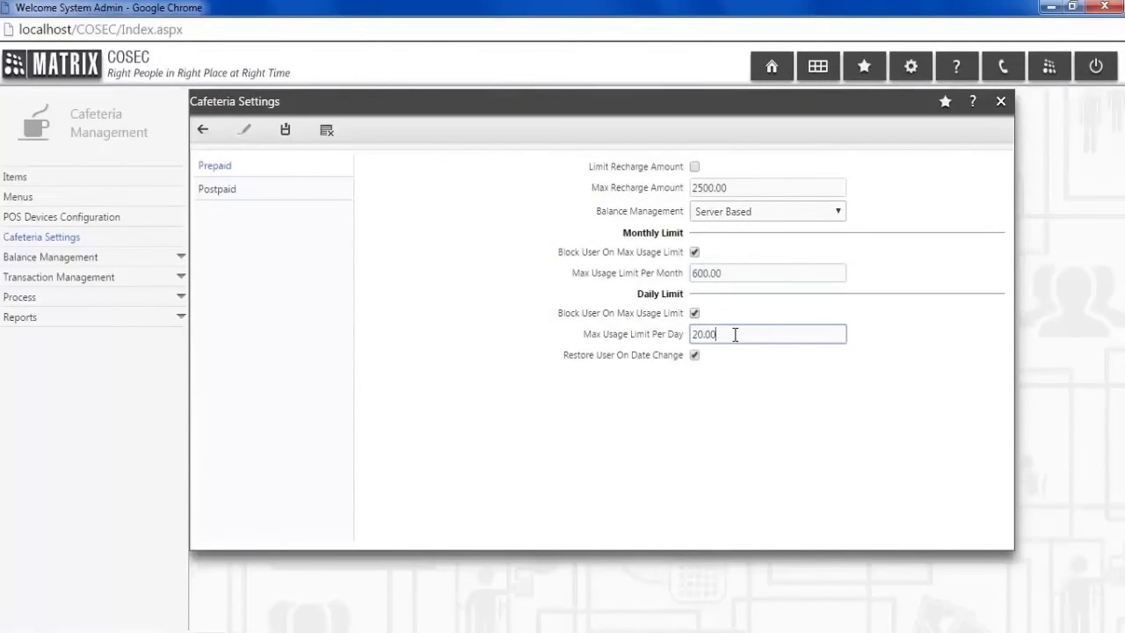
{"action": "left_click", "coordinate": [284, 130]}
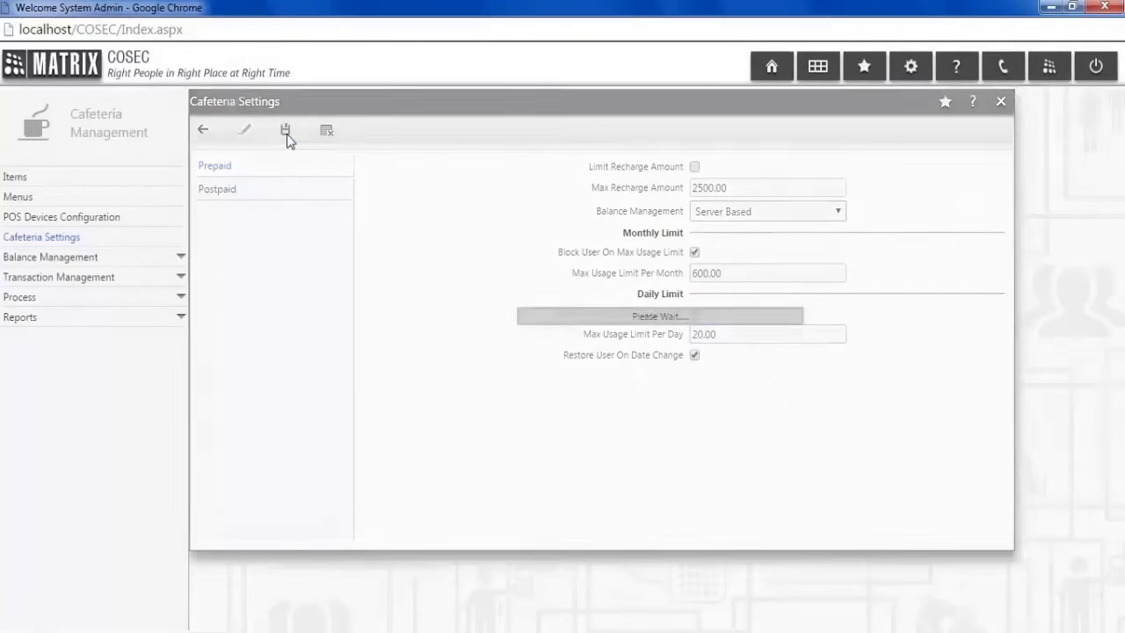
{"action": "left_click", "coordinate": [217, 179]}
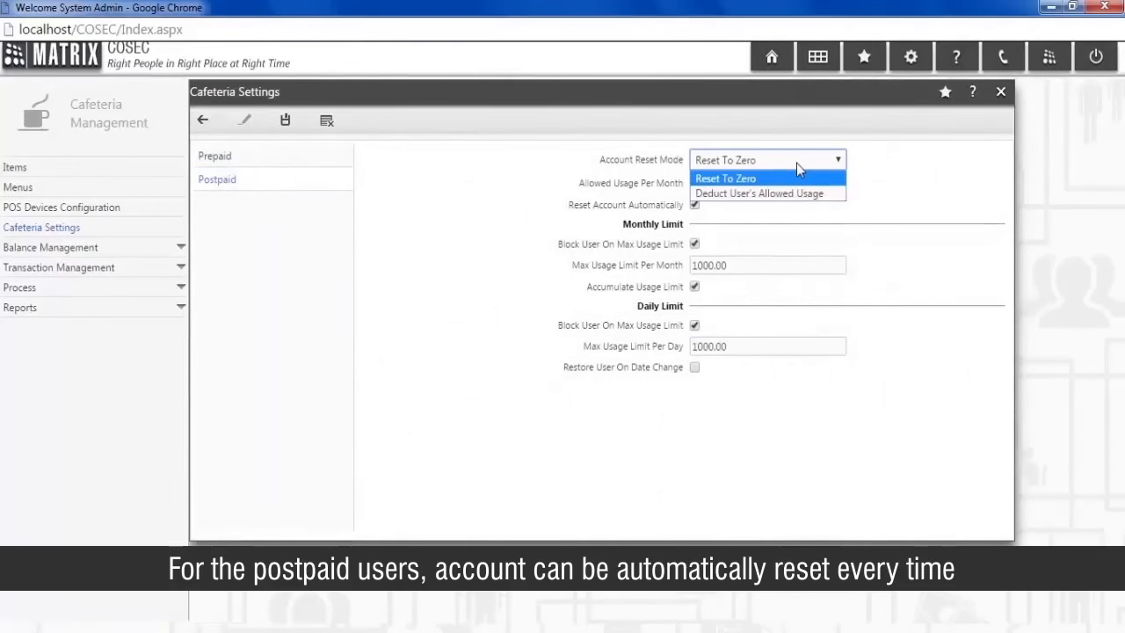
Step: Save postpaid settings with Reset To Zero mode and 1000 usage limits
{"action": "left_click", "coordinate": [725, 178]}
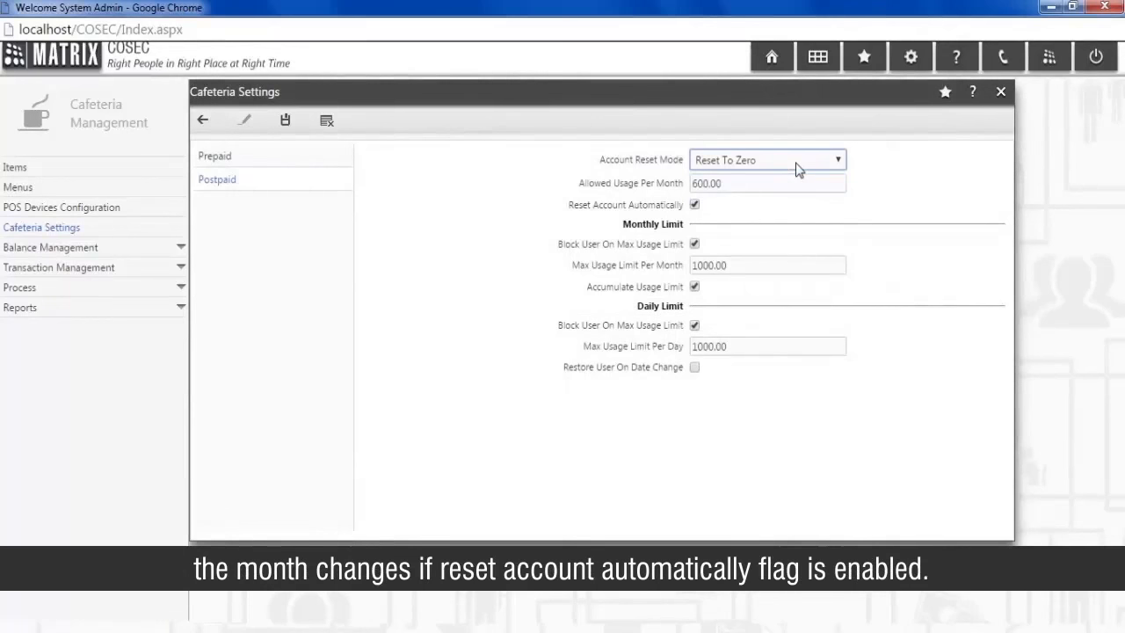
{"action": "left_click", "coordinate": [694, 204]}
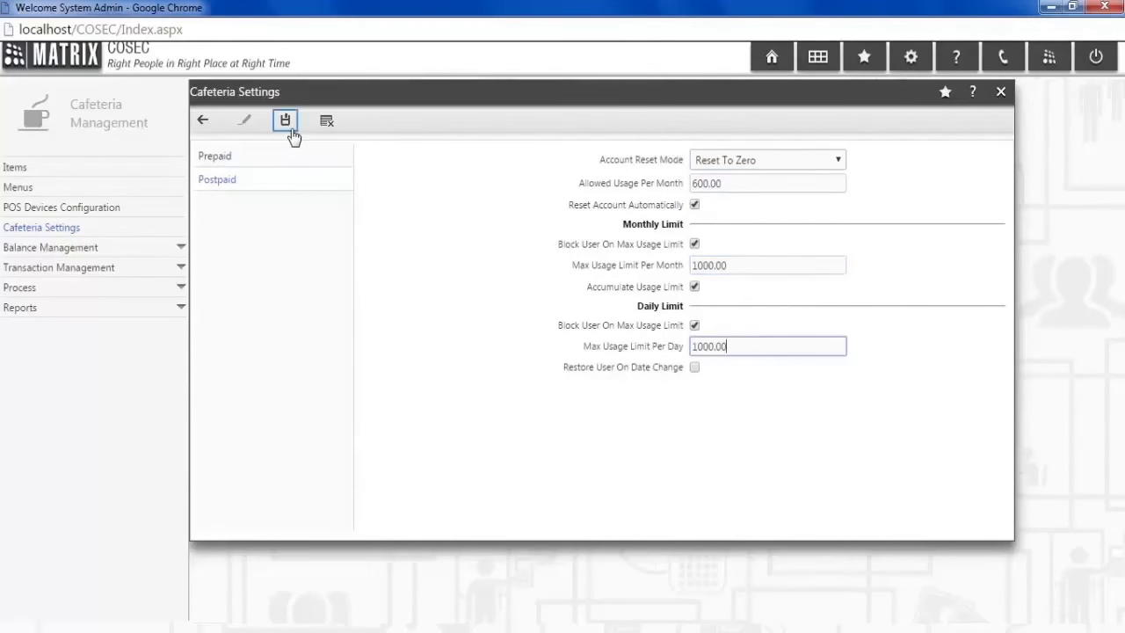
{"action": "left_click", "coordinate": [285, 121]}
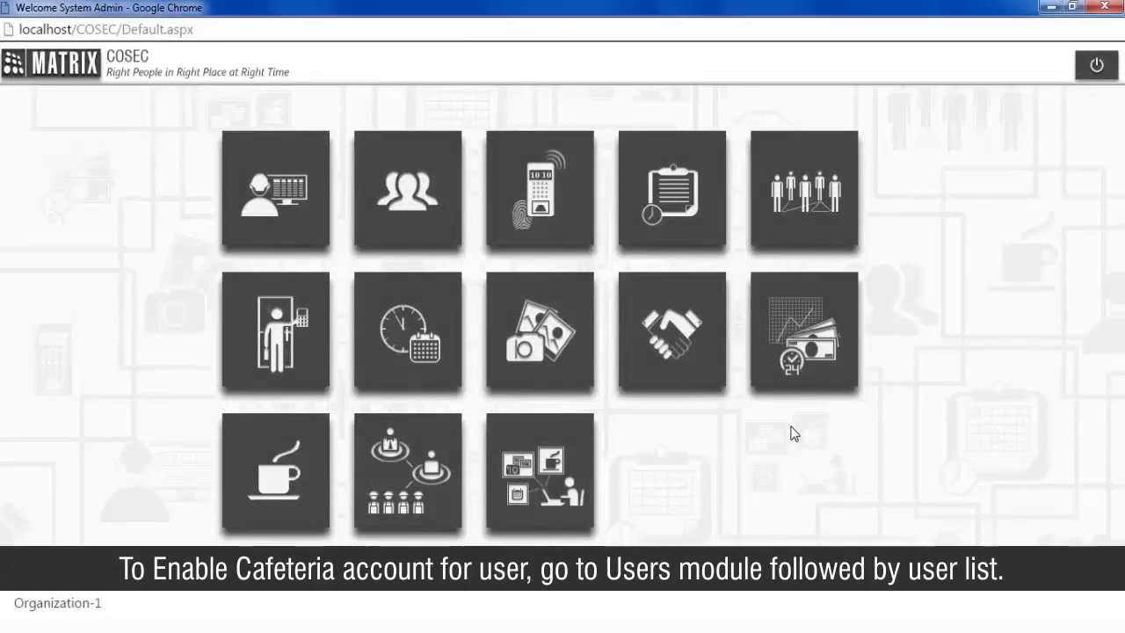
{"action": "mouse_move", "coordinate": [817, 106]}
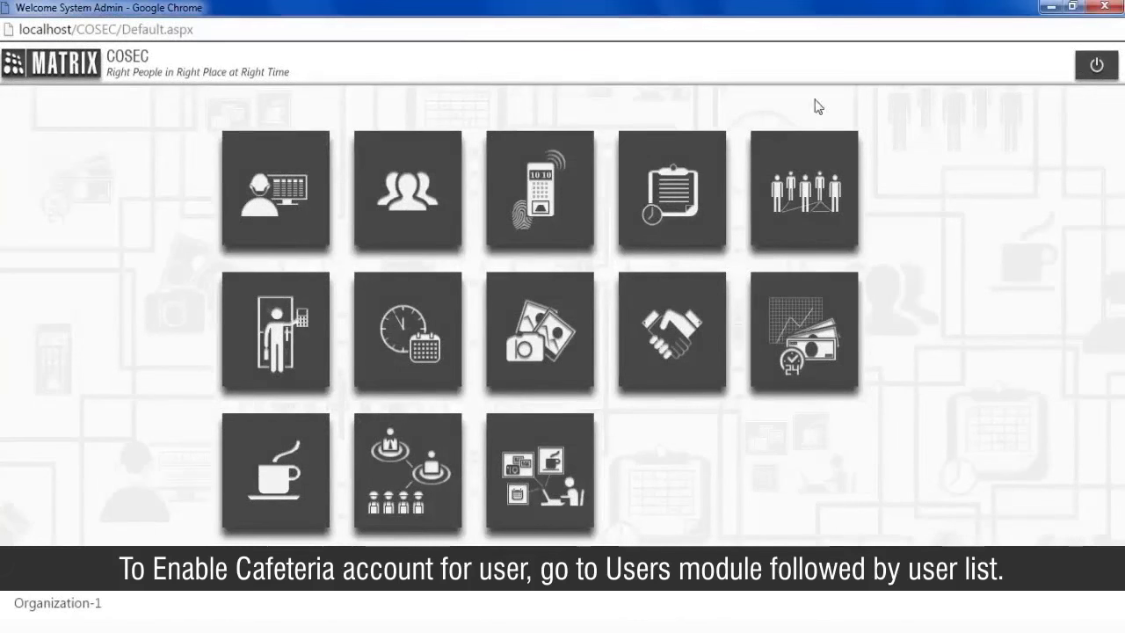
Step: Enable user 001's cafeteria account as Post-Paid and save it
{"action": "left_click", "coordinate": [407, 191]}
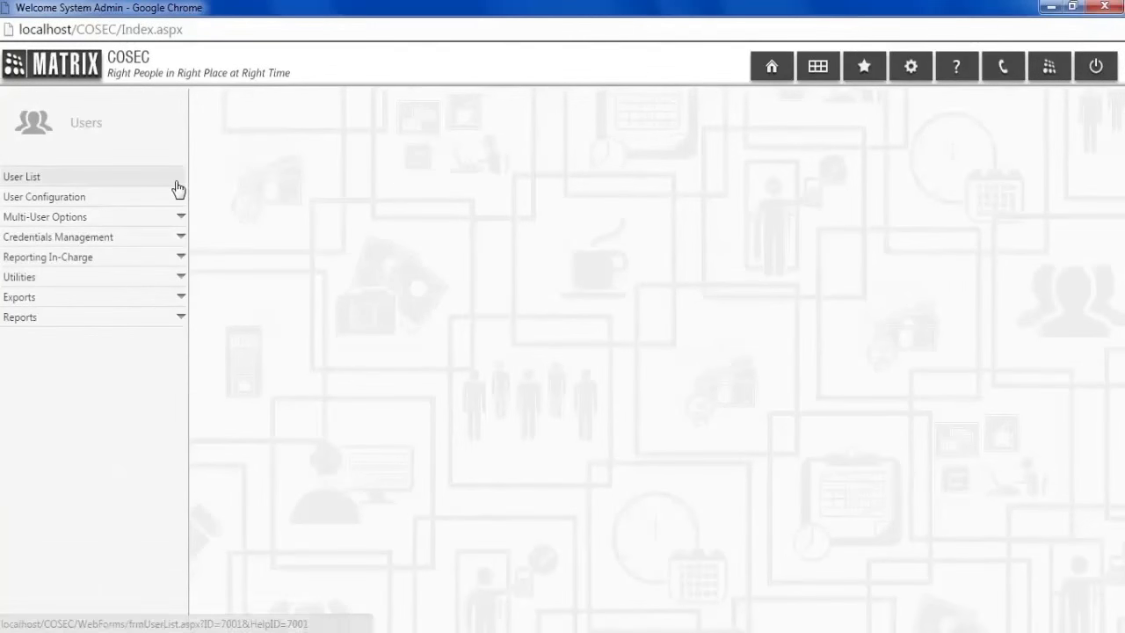
{"action": "left_click", "coordinate": [21, 175]}
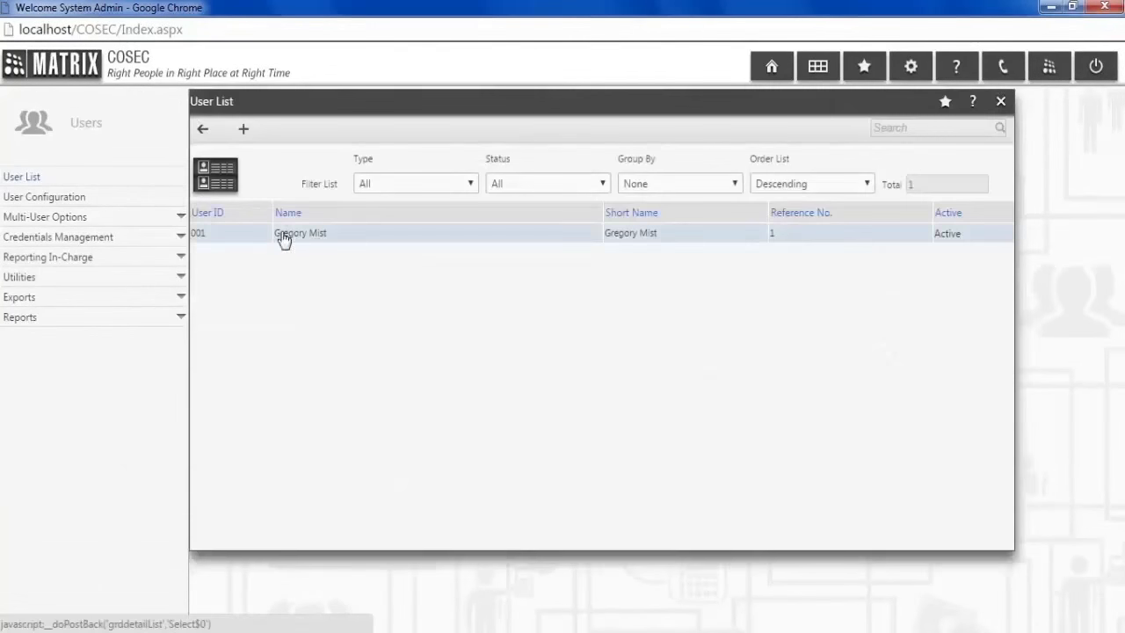
{"action": "double_click", "coordinate": [300, 232]}
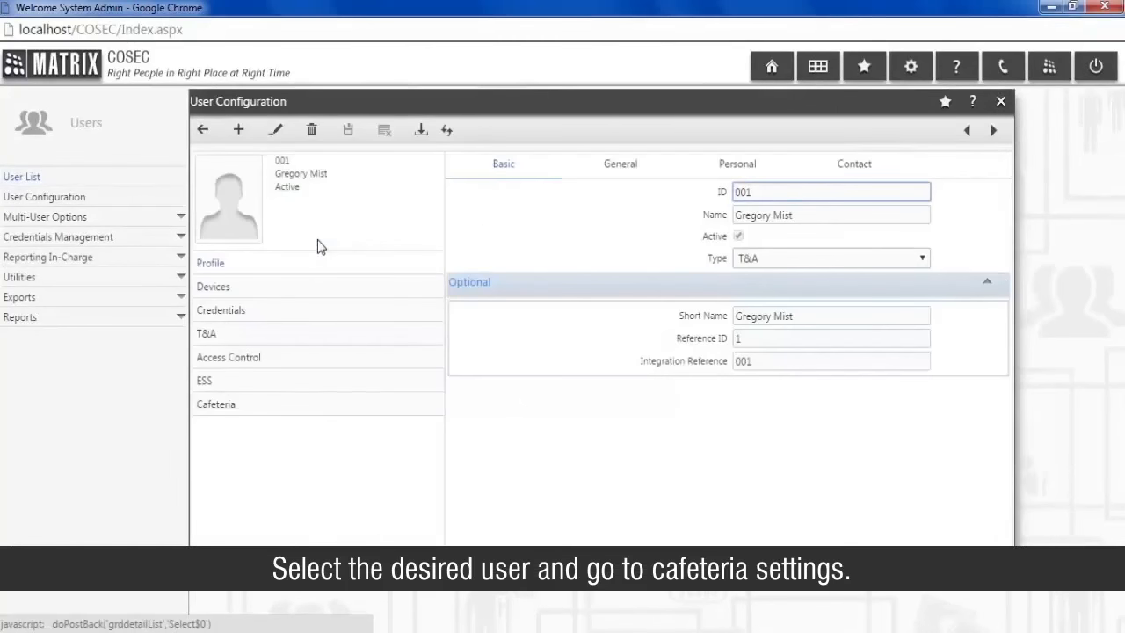
{"action": "left_click", "coordinate": [215, 394]}
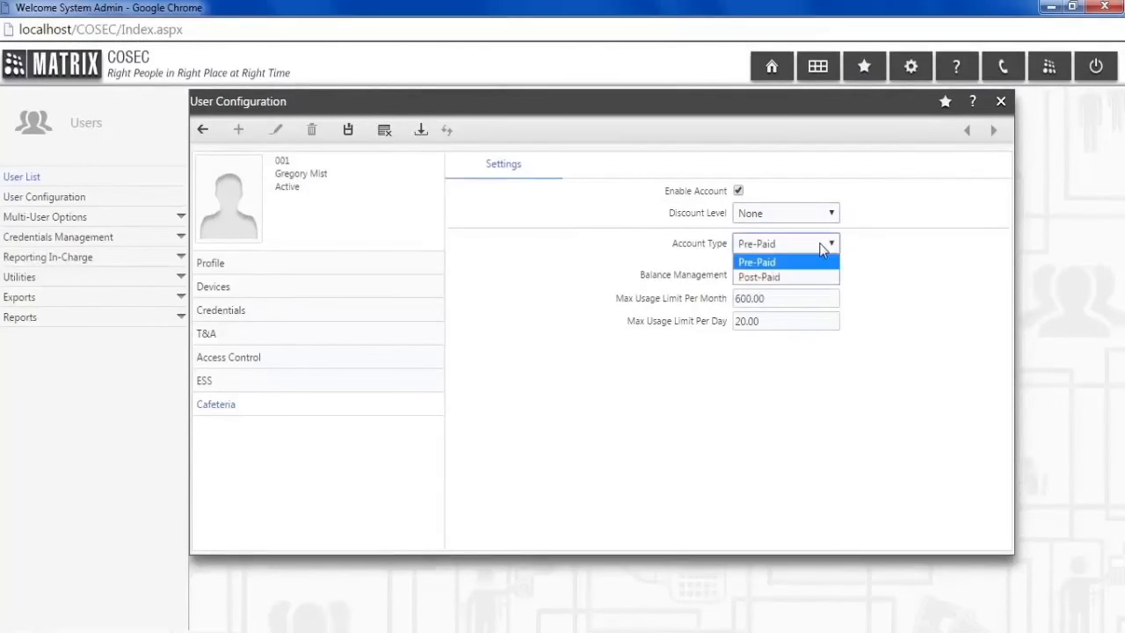
{"action": "left_click", "coordinate": [759, 277]}
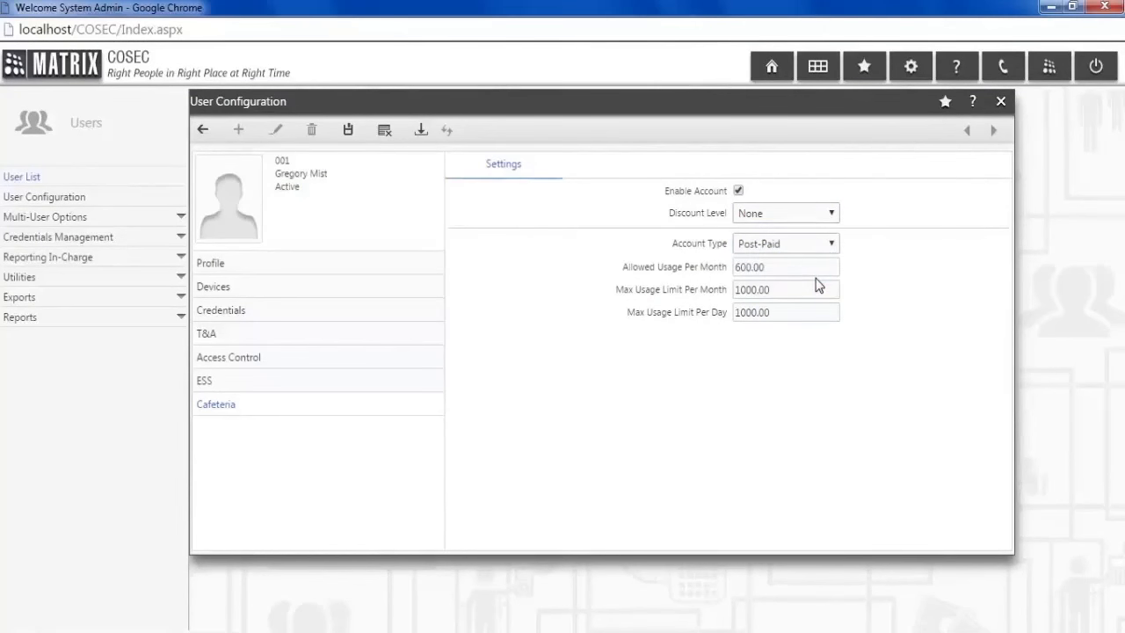
{"action": "mouse_move", "coordinate": [807, 306]}
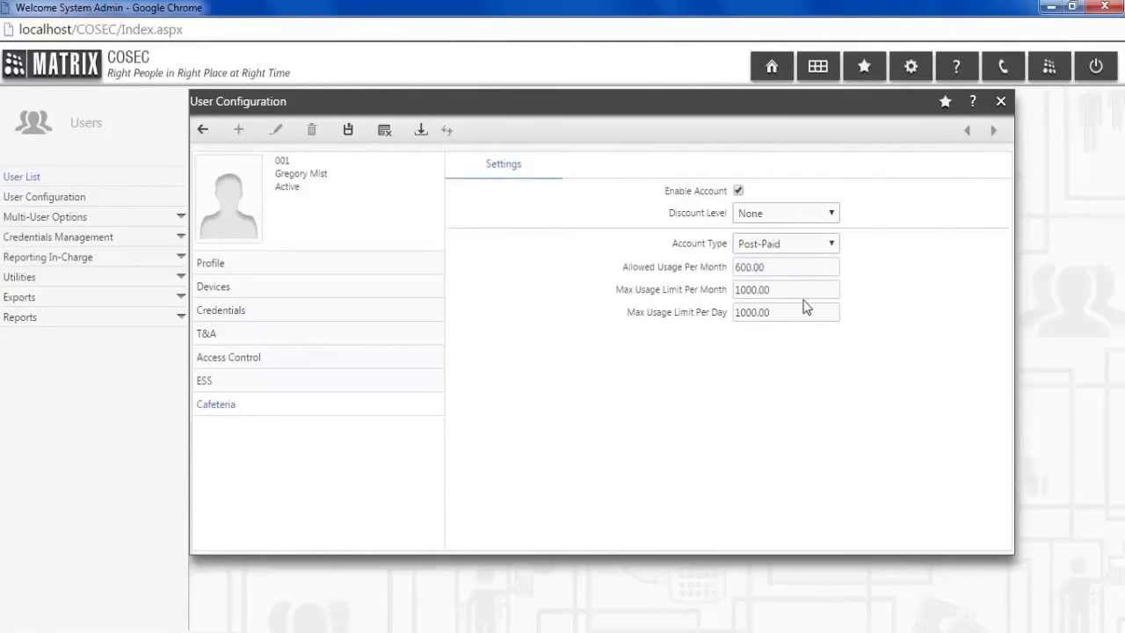
{"action": "mouse_move", "coordinate": [452, 208]}
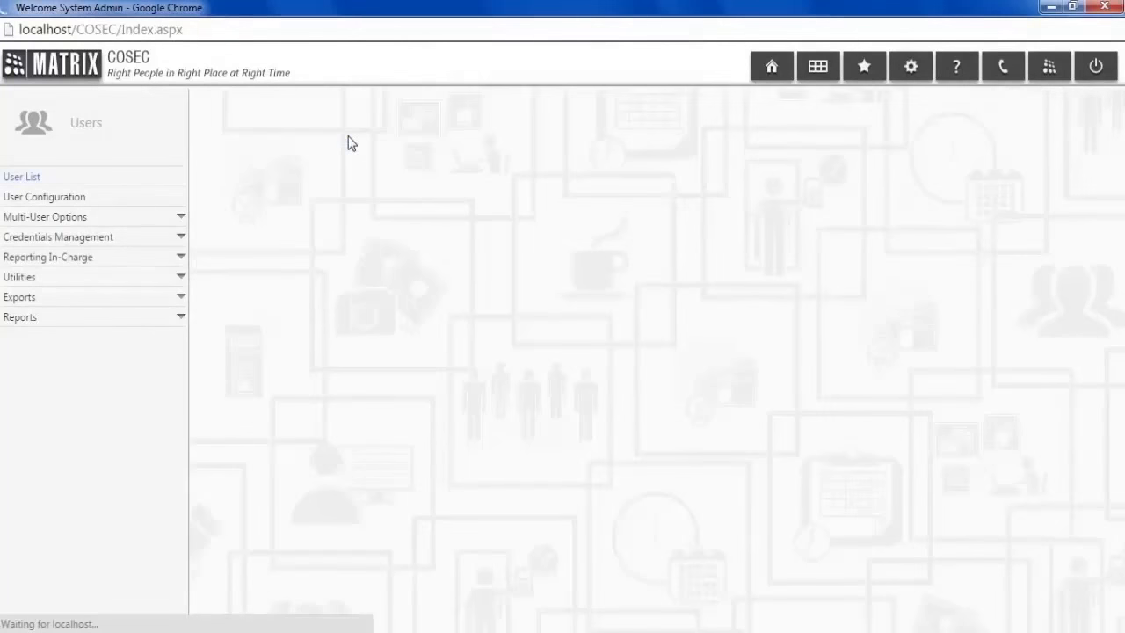
{"action": "left_click", "coordinate": [348, 130]}
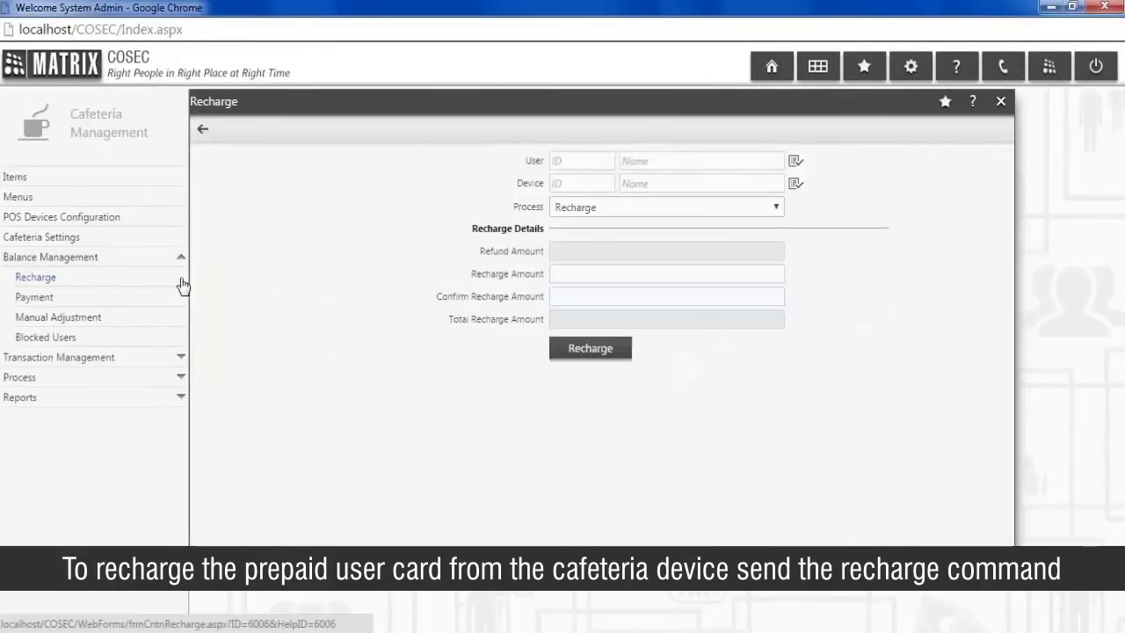
{"action": "mouse_move", "coordinate": [356, 267]}
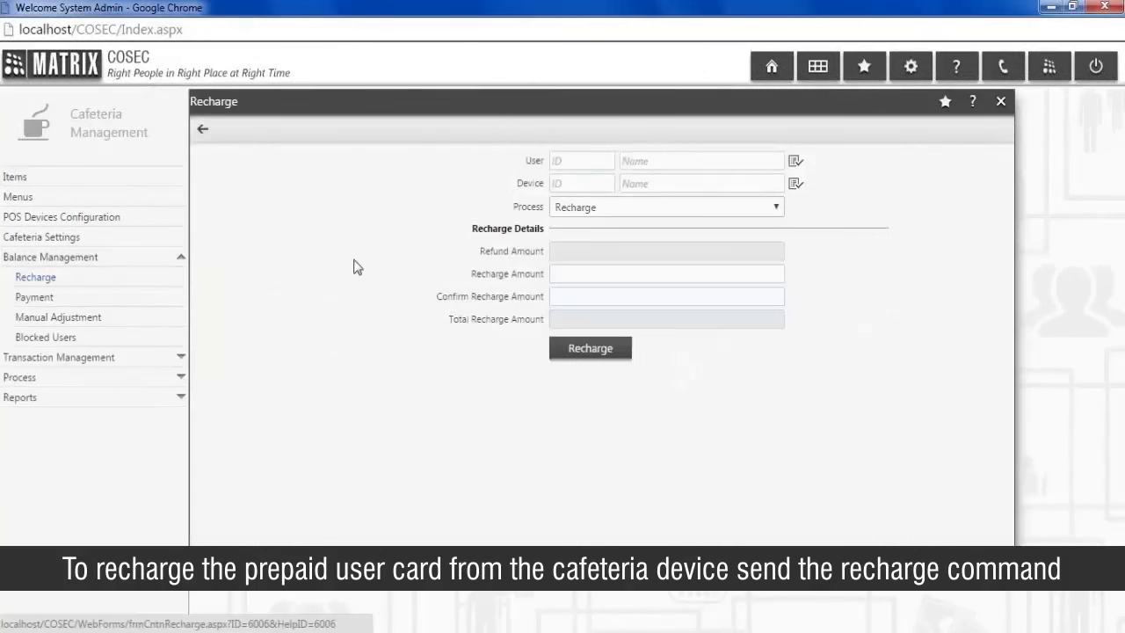
Step: Recharge user 002's cafeteria balance with 500 using the Recharge process
{"action": "left_click", "coordinate": [580, 160]}
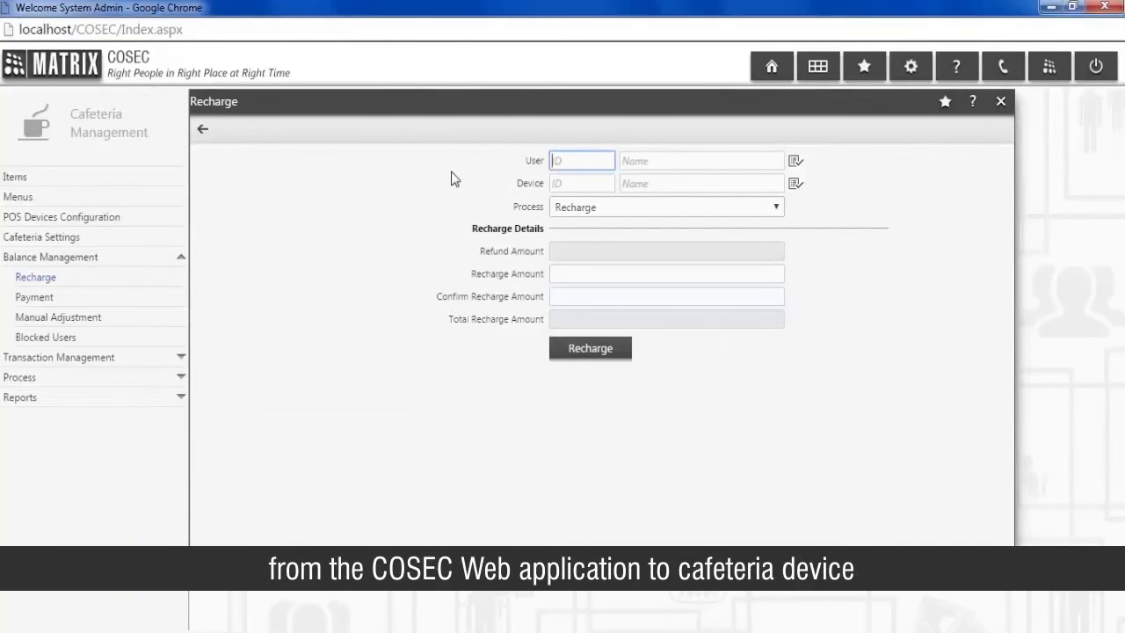
{"action": "type", "text": "002"}
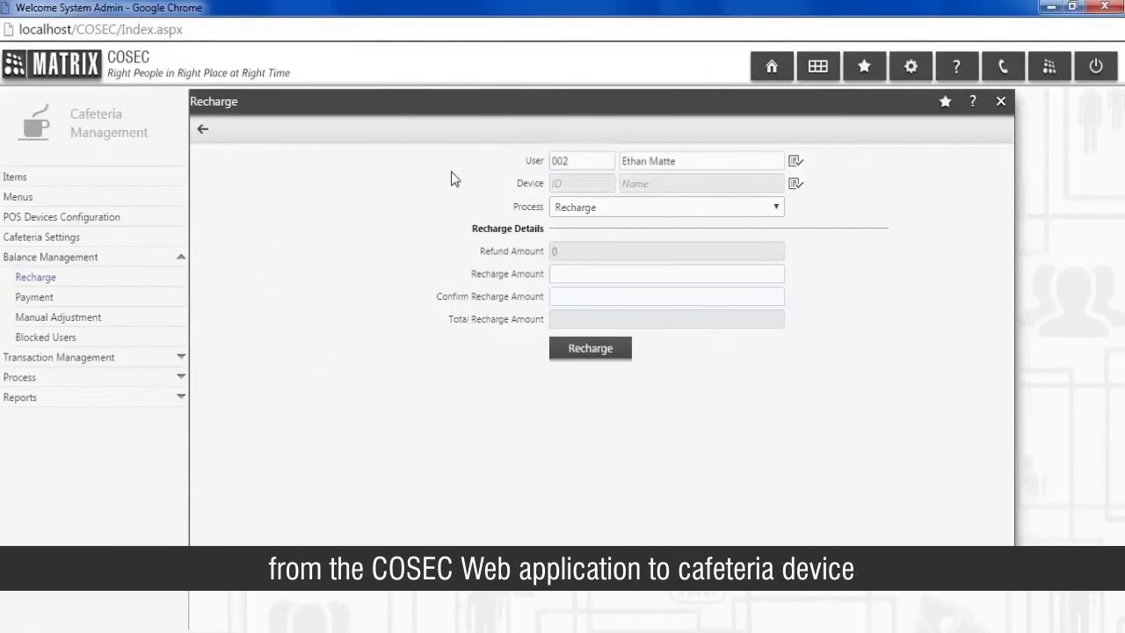
{"action": "mouse_move", "coordinate": [514, 199]}
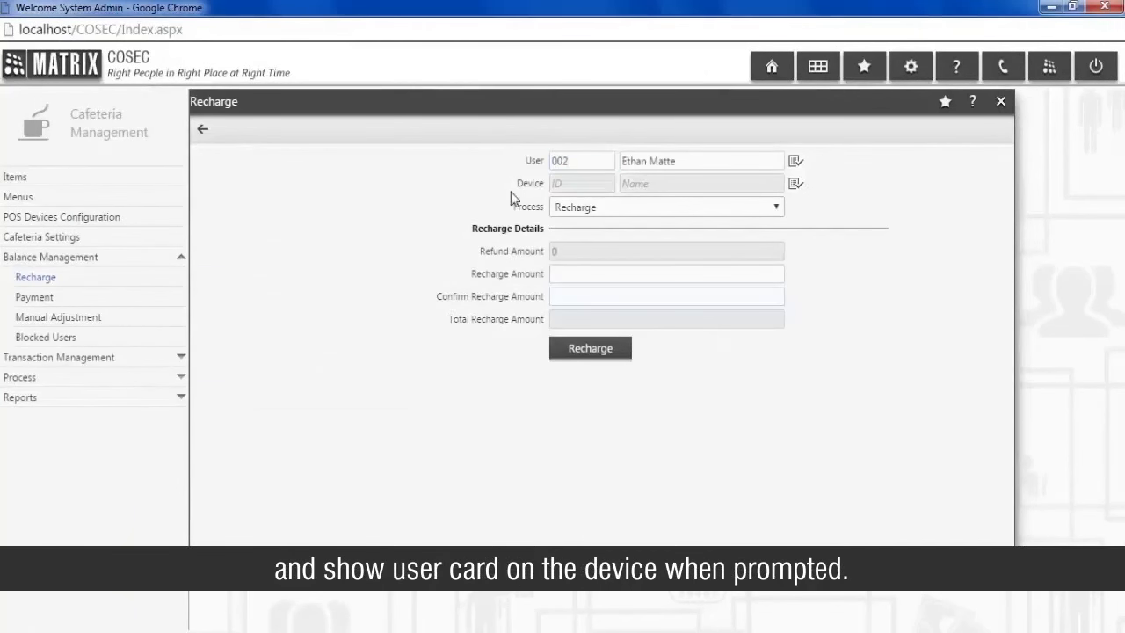
{"action": "left_click", "coordinate": [665, 207]}
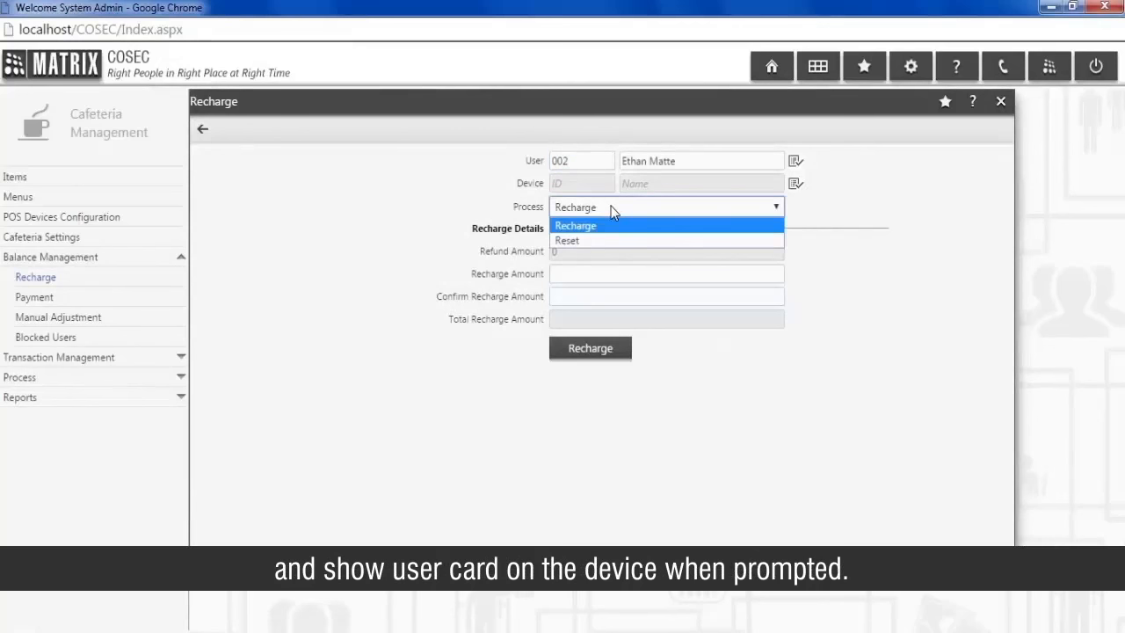
{"action": "left_click", "coordinate": [574, 225]}
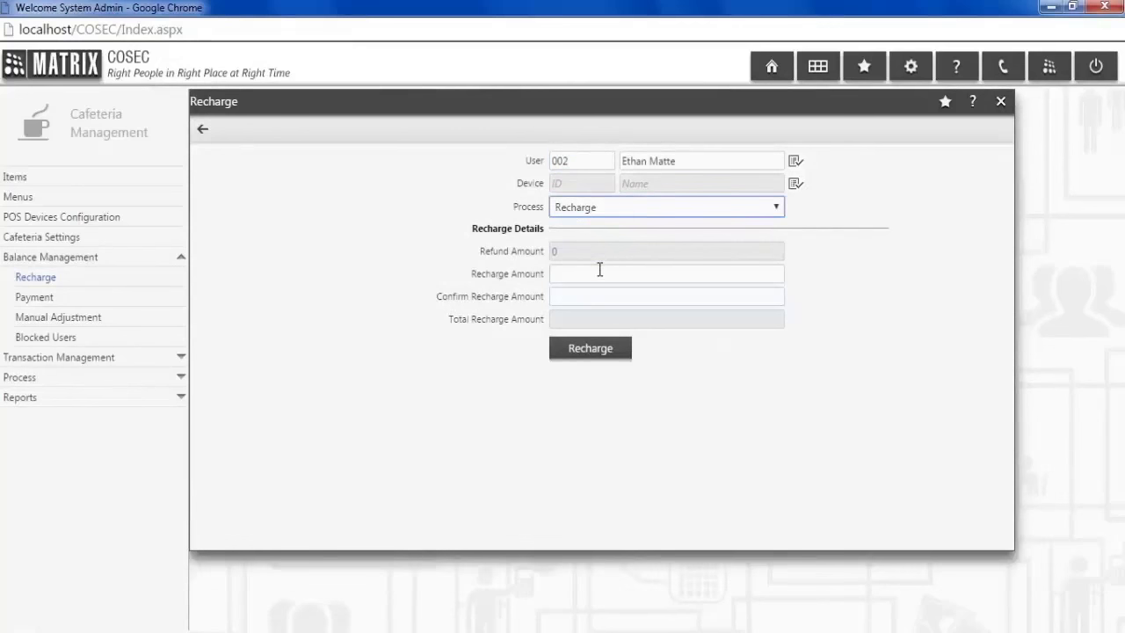
{"action": "type", "text": "500"}
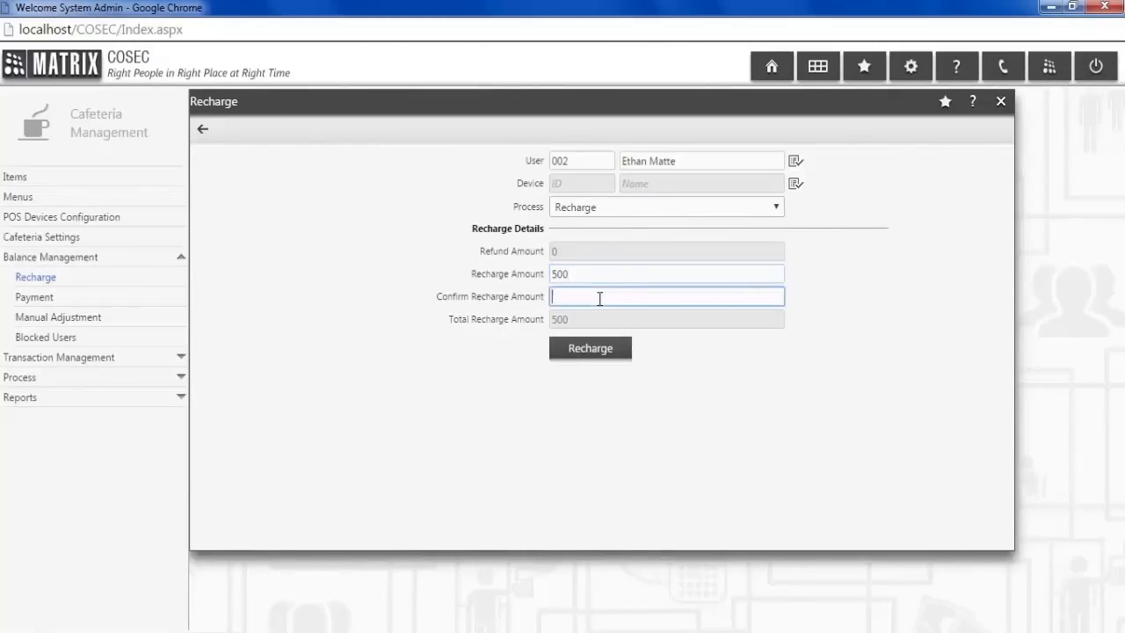
{"action": "type", "text": "500"}
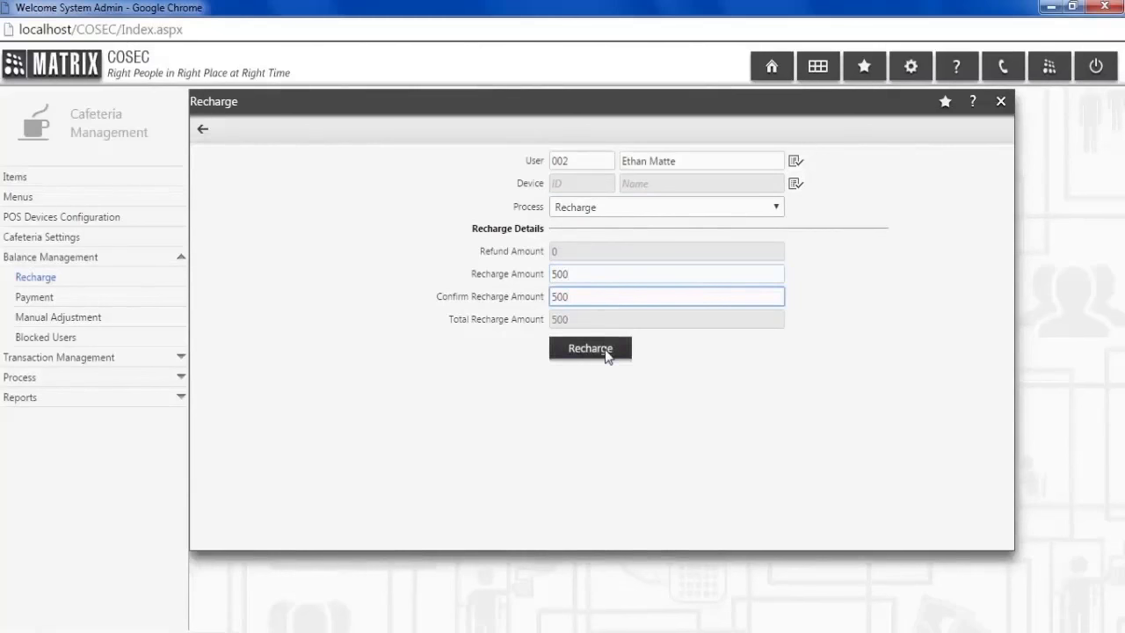
{"action": "left_click", "coordinate": [590, 348]}
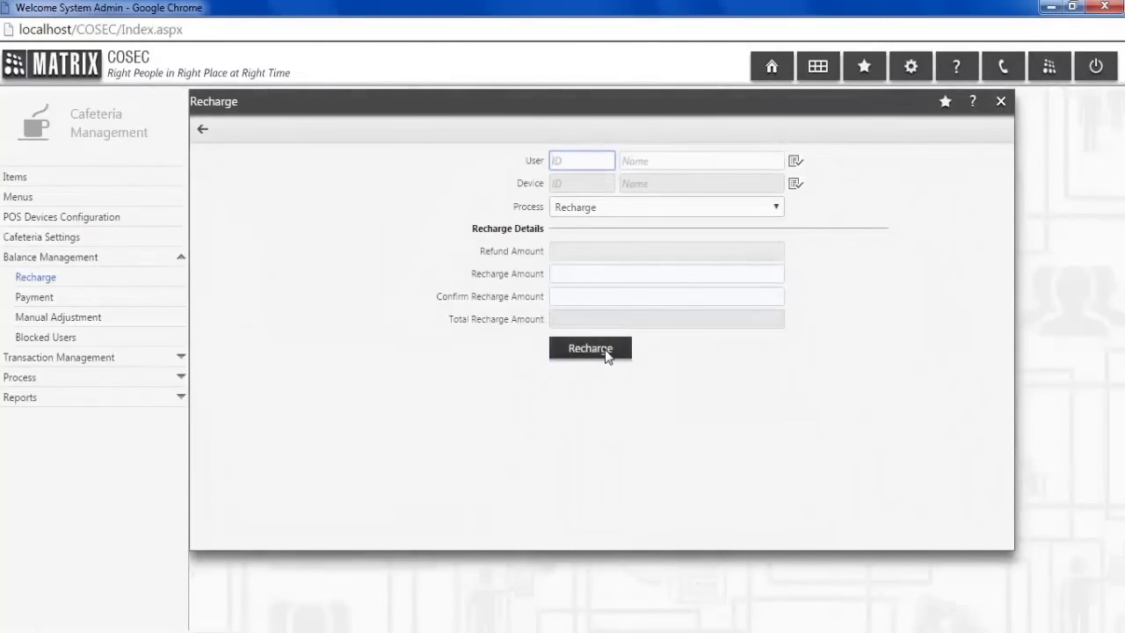
{"action": "left_click", "coordinate": [35, 296]}
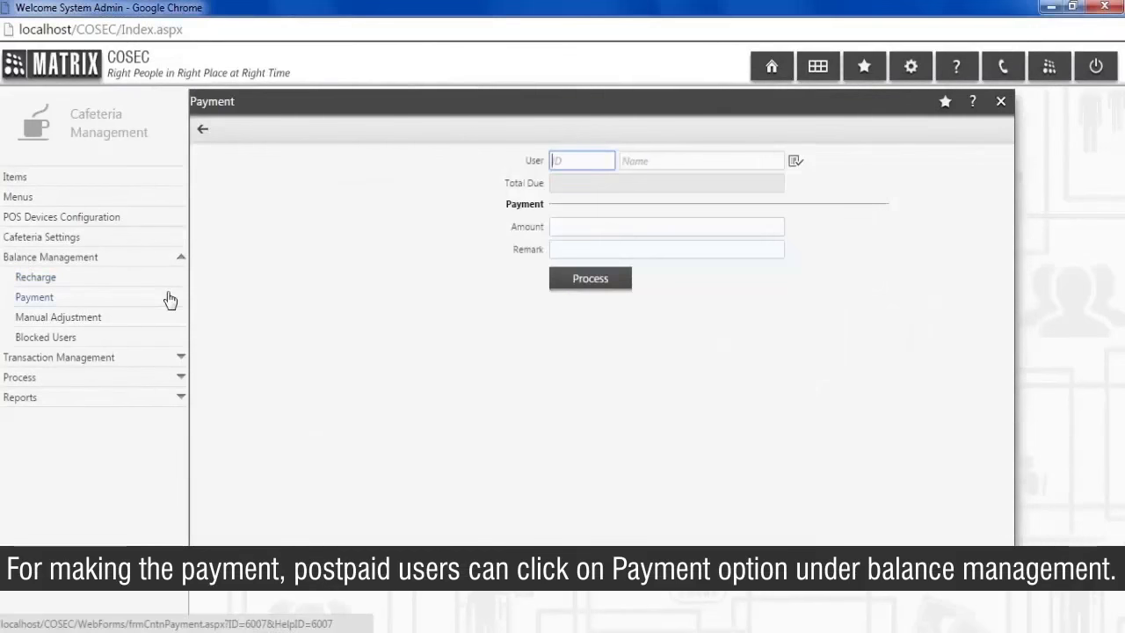
{"action": "mouse_move", "coordinate": [628, 220]}
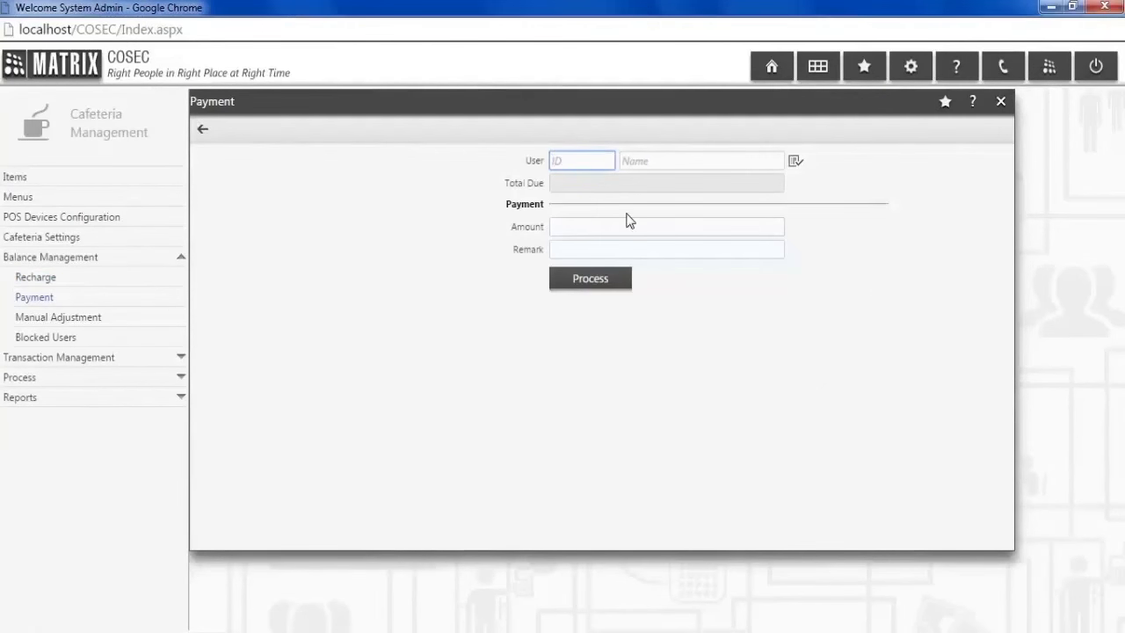
{"action": "type", "text": "001"}
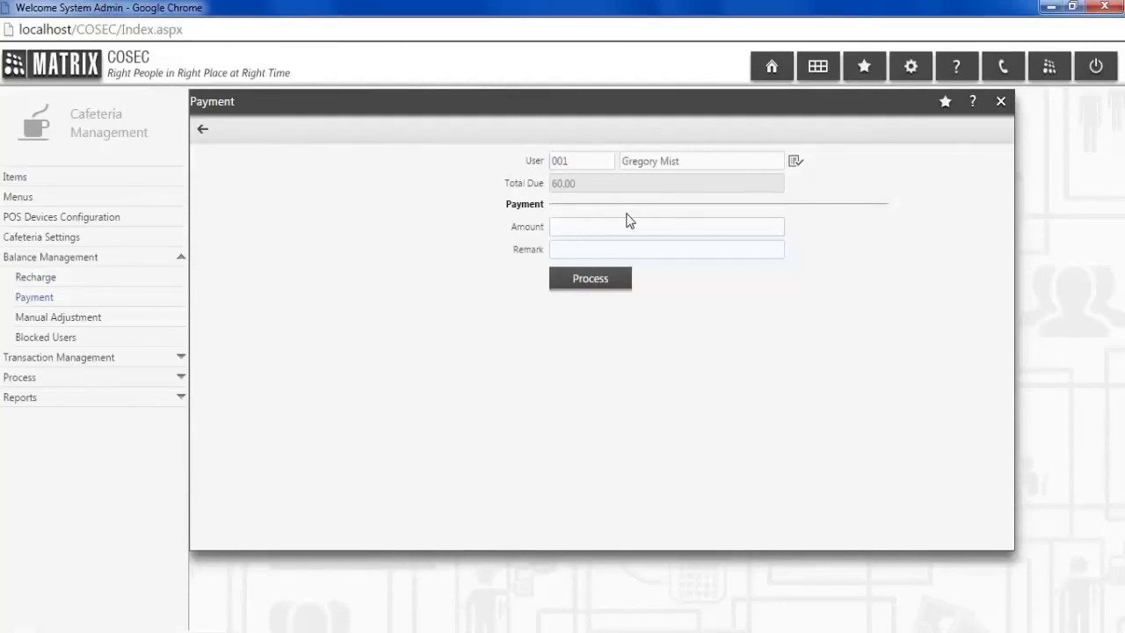
{"action": "left_click", "coordinate": [666, 227]}
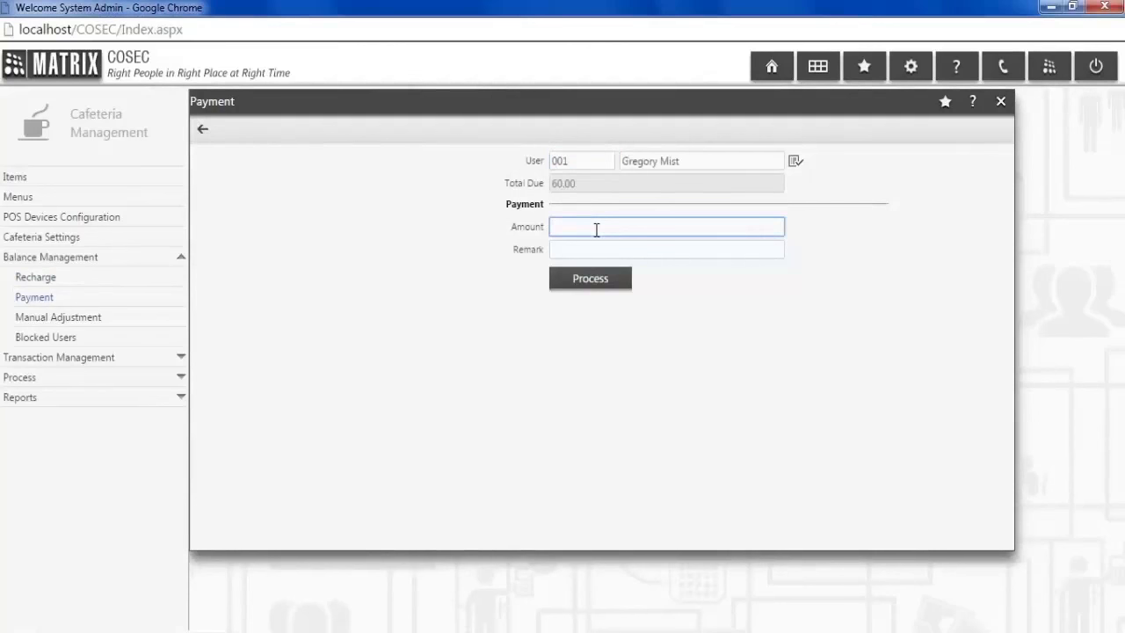
{"action": "type", "text": "60"}
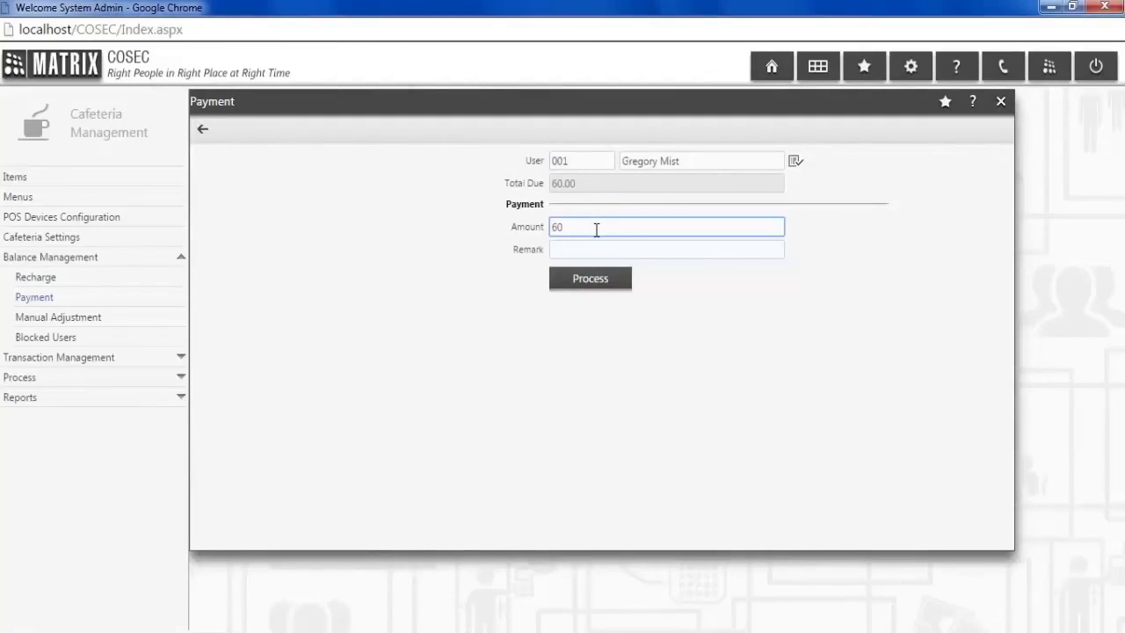
{"action": "left_click", "coordinate": [590, 279]}
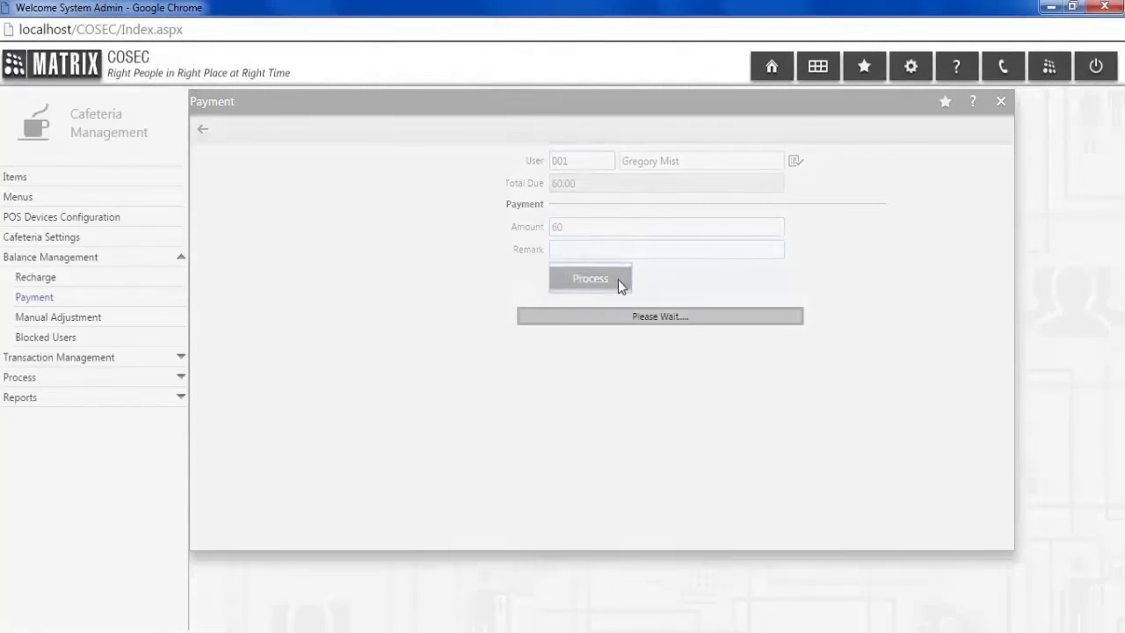
{"action": "left_click", "coordinate": [589, 277]}
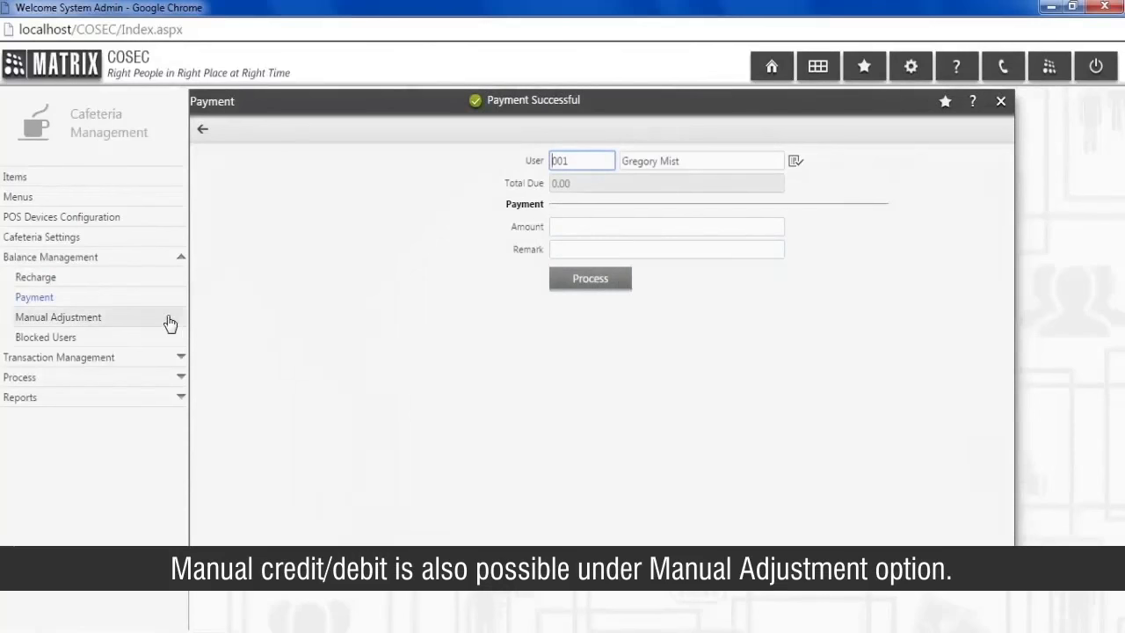
Step: Apply a 40 manual debit to user 001, then view user 003's account
{"action": "left_click", "coordinate": [58, 316]}
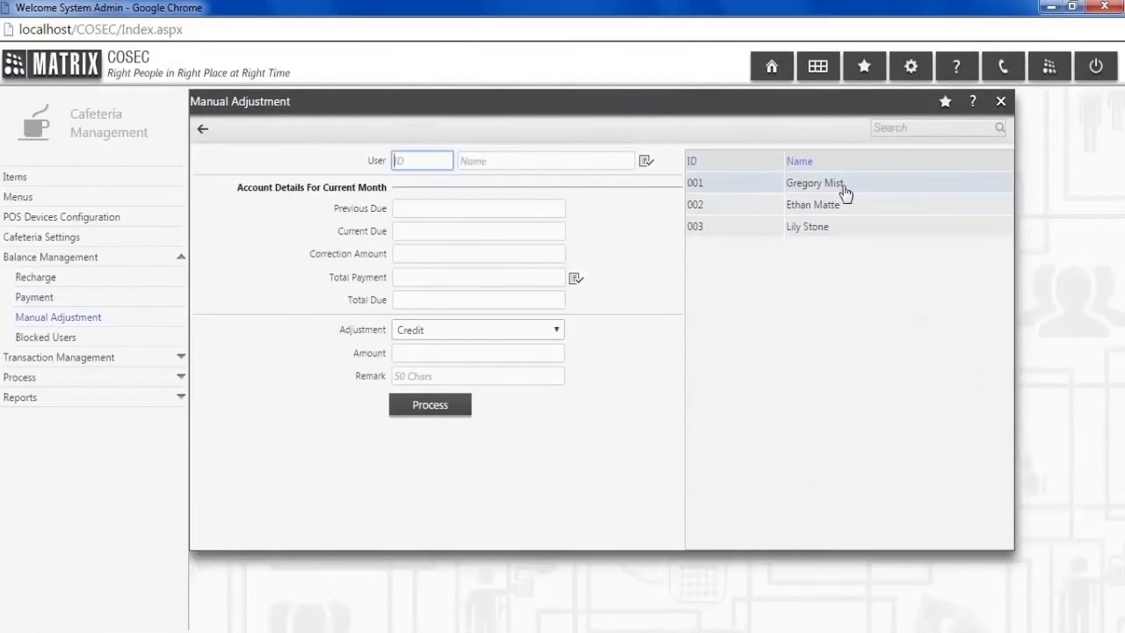
{"action": "left_click", "coordinate": [815, 182]}
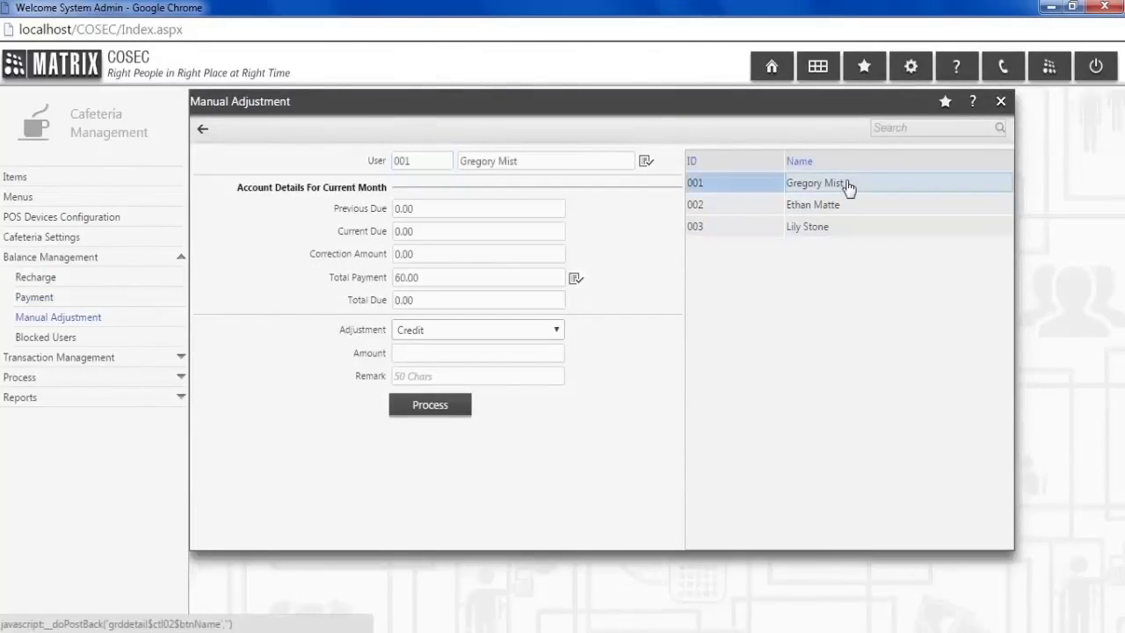
{"action": "left_click", "coordinate": [848, 181]}
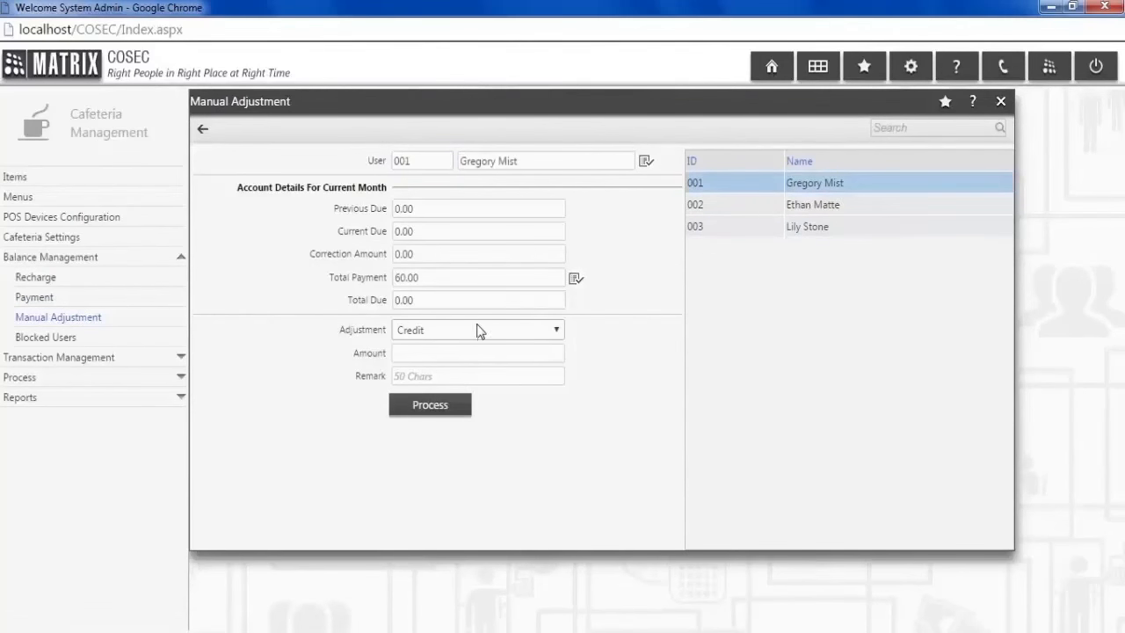
{"action": "left_click", "coordinate": [477, 329]}
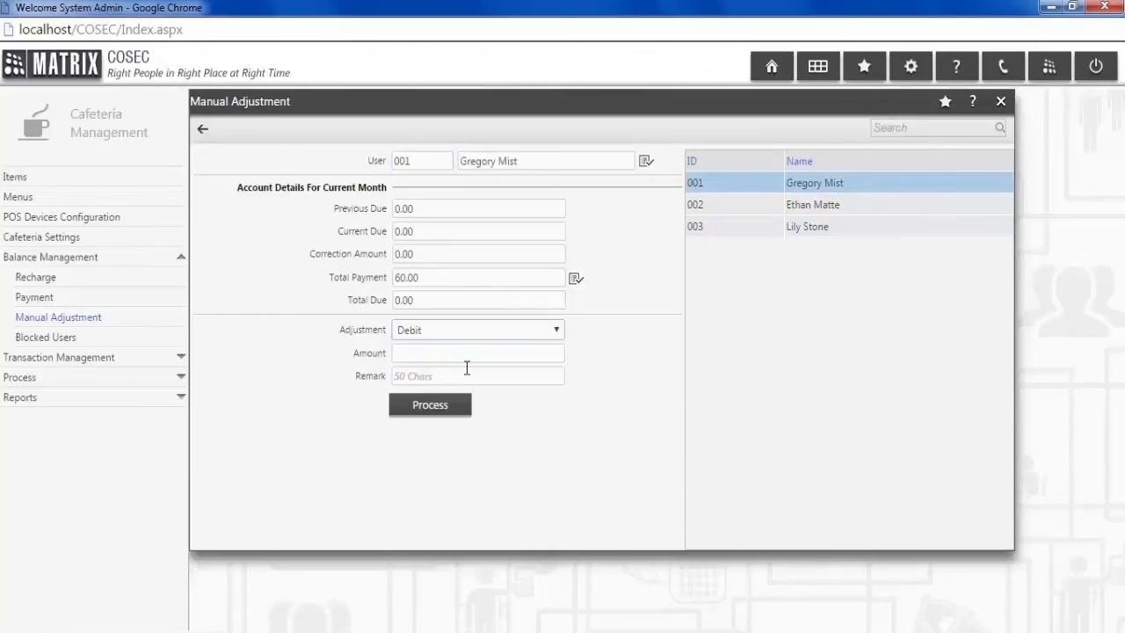
{"action": "left_click", "coordinate": [477, 352]}
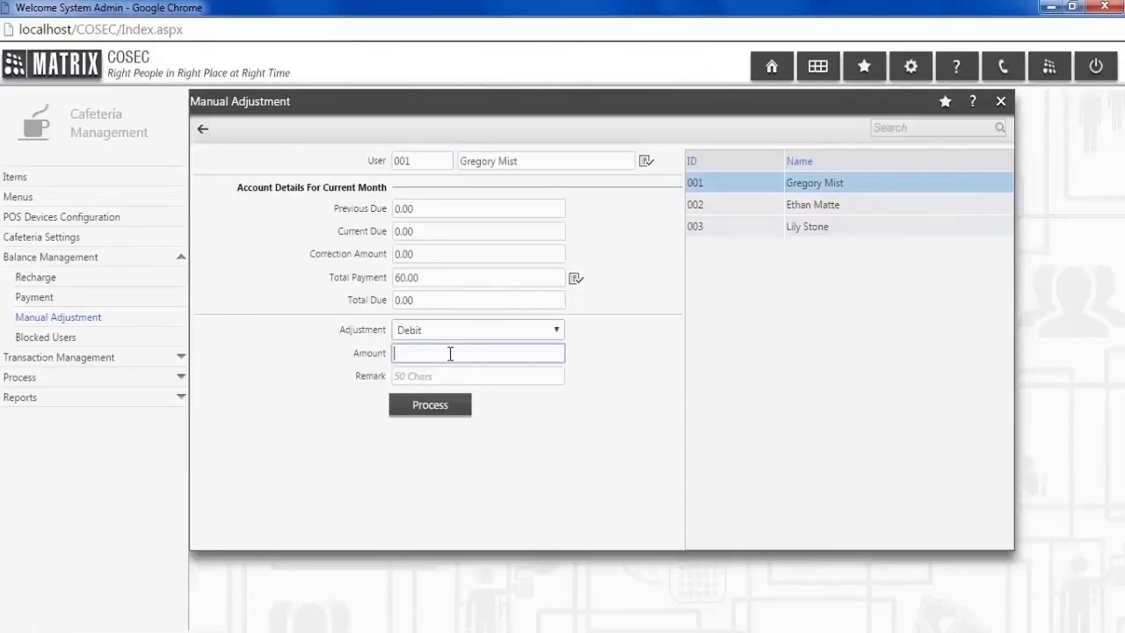
{"action": "type", "text": "40"}
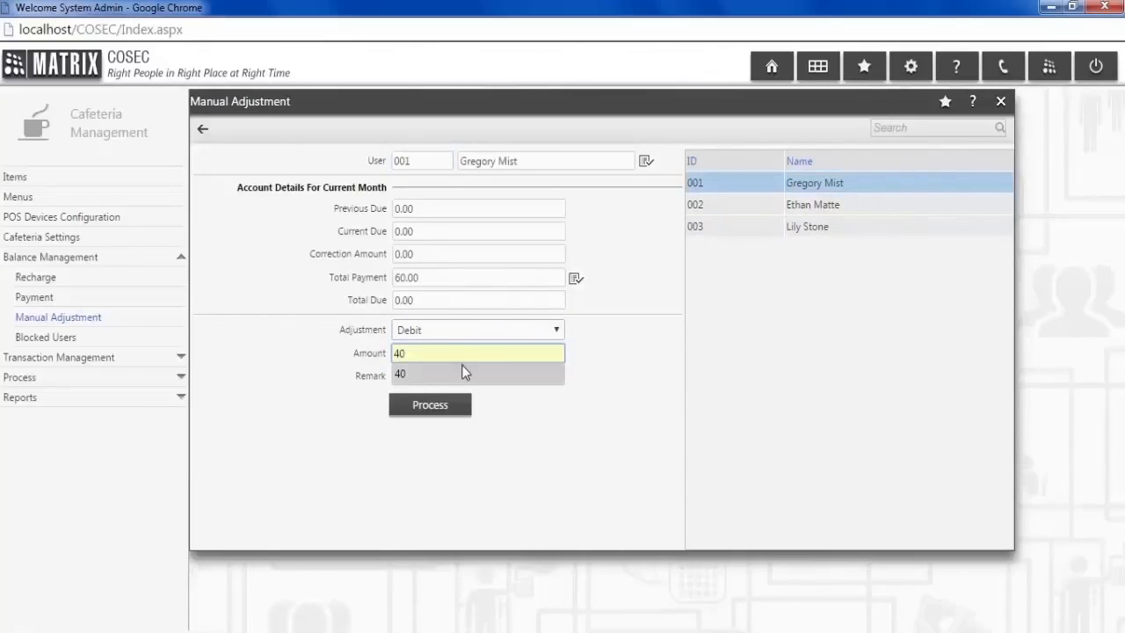
{"action": "left_click", "coordinate": [430, 404]}
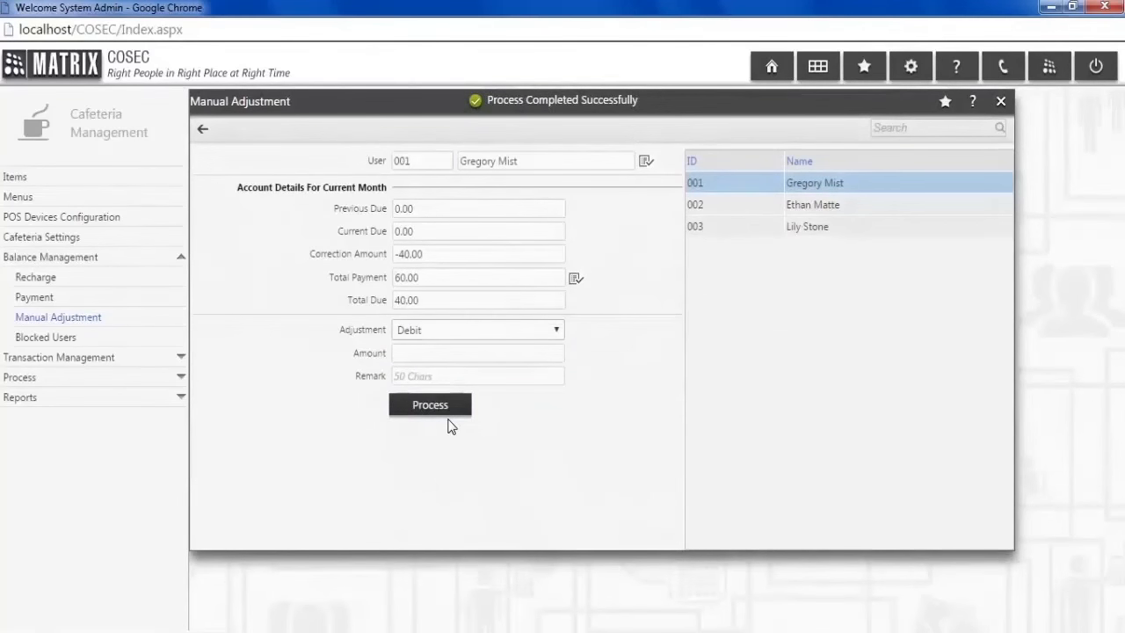
{"action": "left_click", "coordinate": [896, 226]}
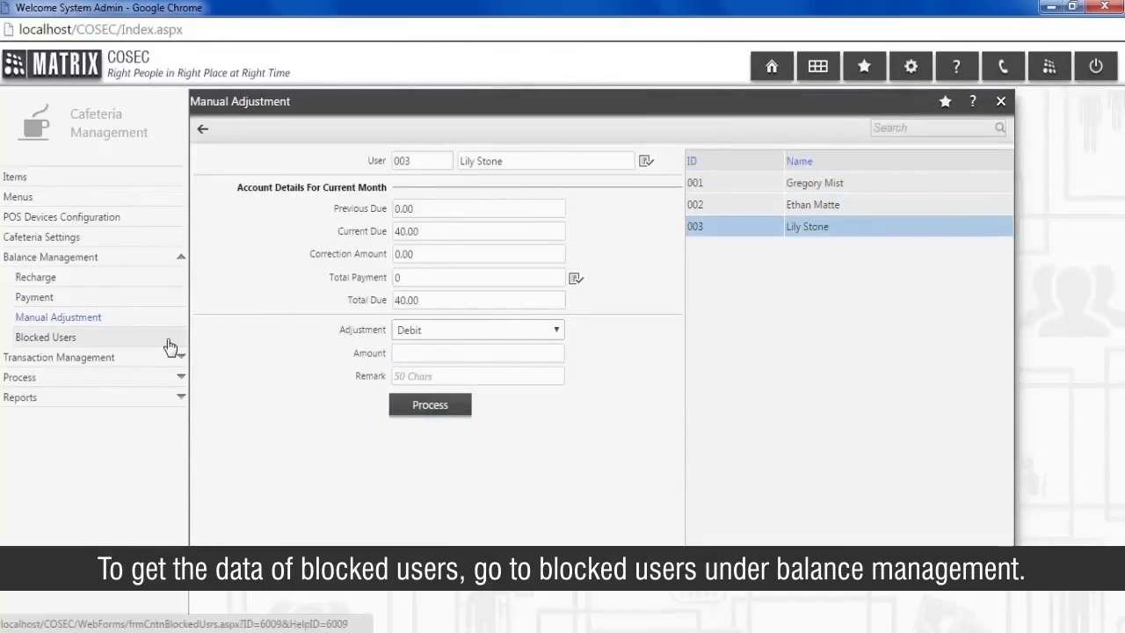
{"action": "left_click", "coordinate": [46, 336]}
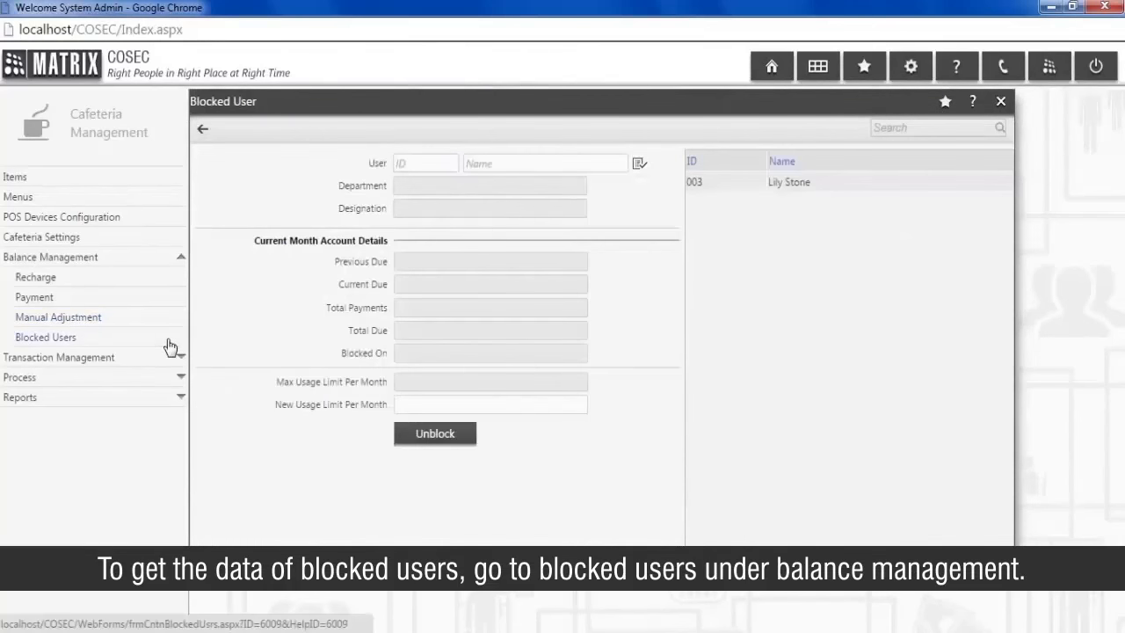
{"action": "left_click", "coordinate": [788, 182]}
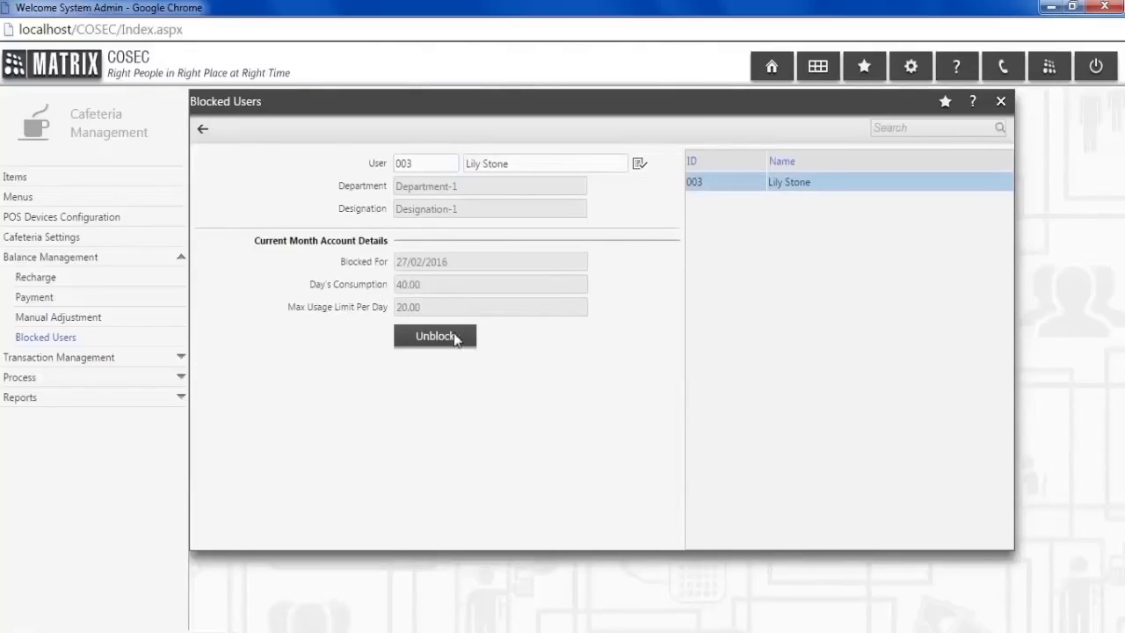
{"action": "left_click", "coordinate": [434, 336]}
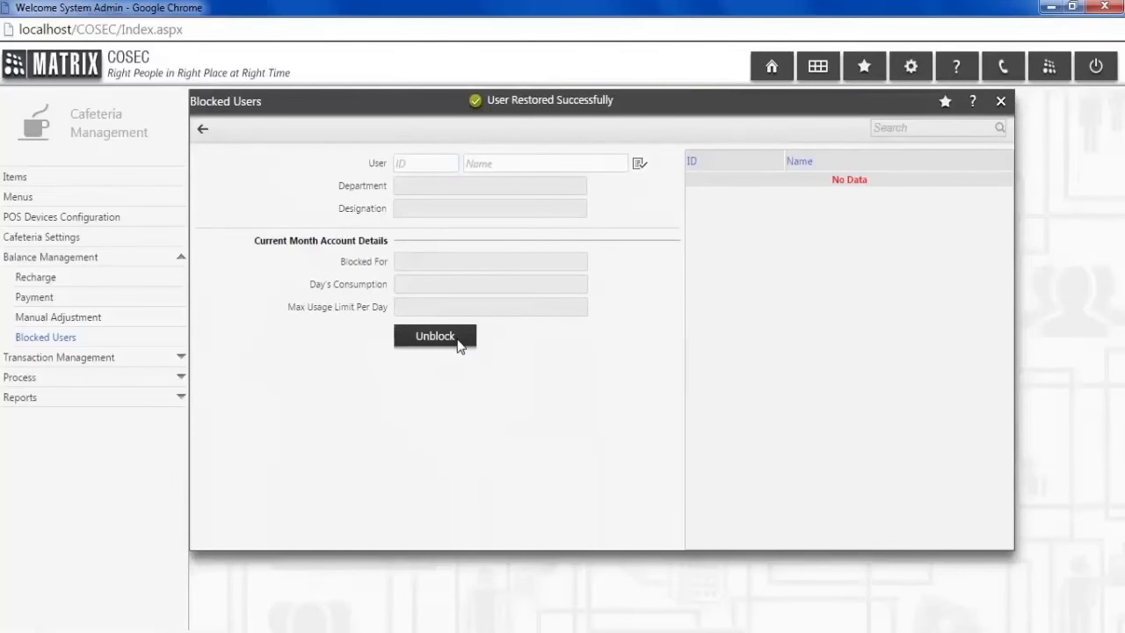
{"action": "mouse_move", "coordinate": [444, 562]}
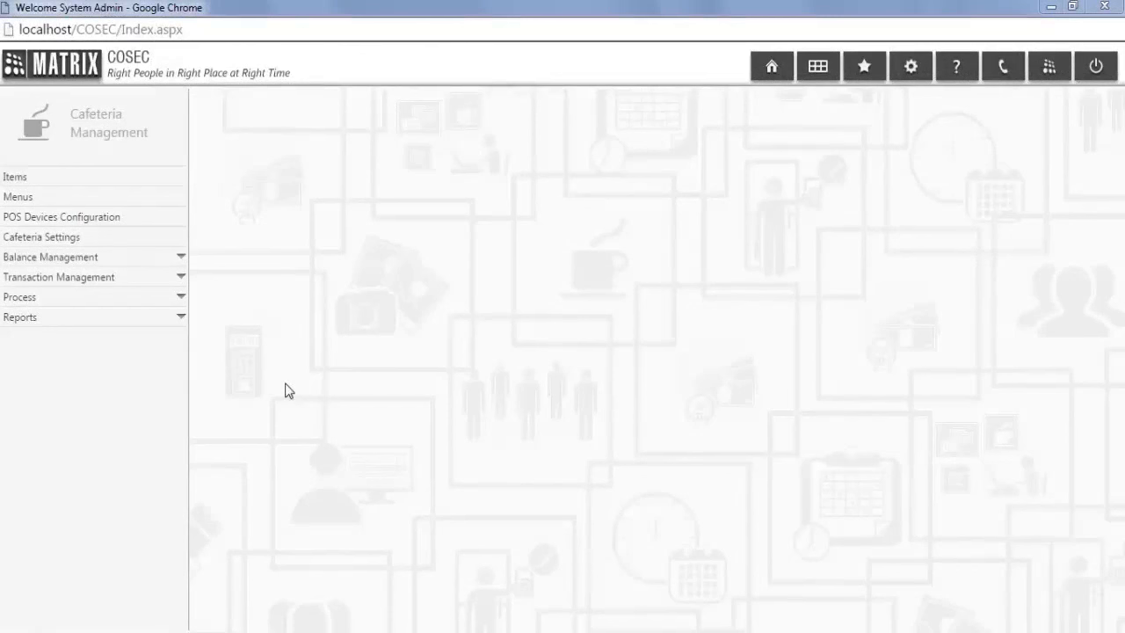
{"action": "left_click", "coordinate": [59, 276]}
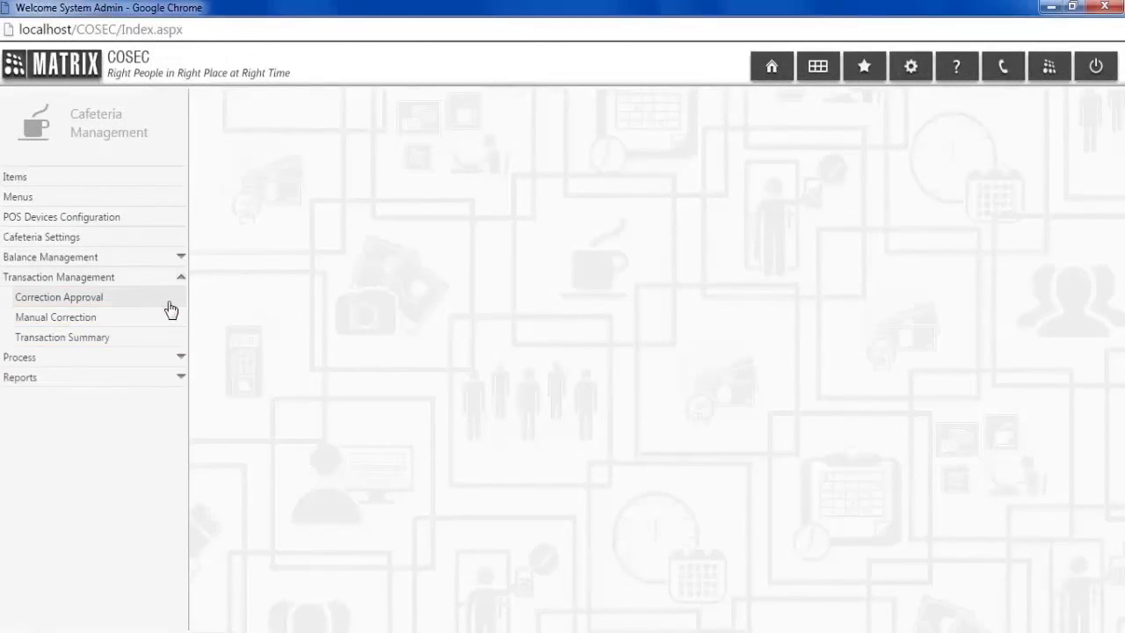
{"action": "left_click", "coordinate": [59, 296]}
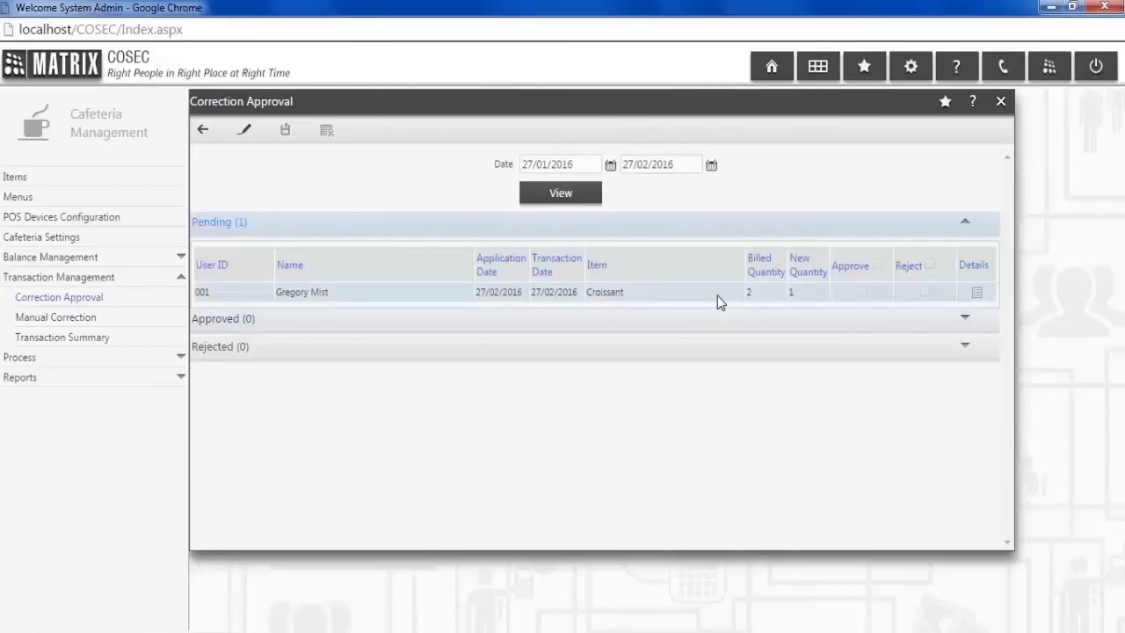
{"action": "mouse_move", "coordinate": [883, 272]}
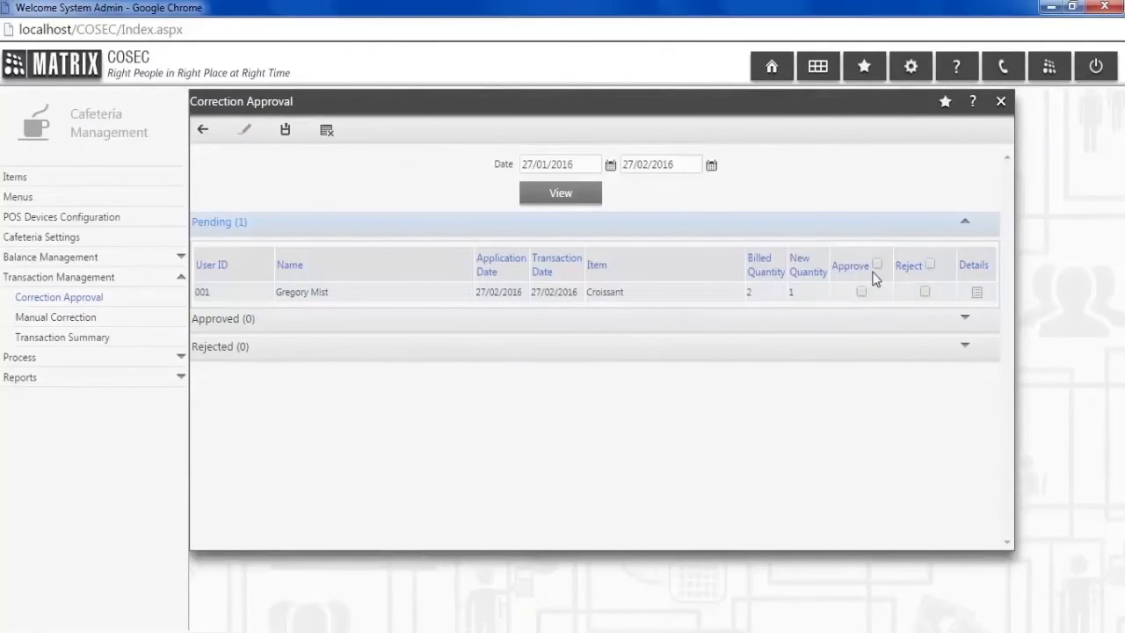
{"action": "left_click", "coordinate": [861, 291]}
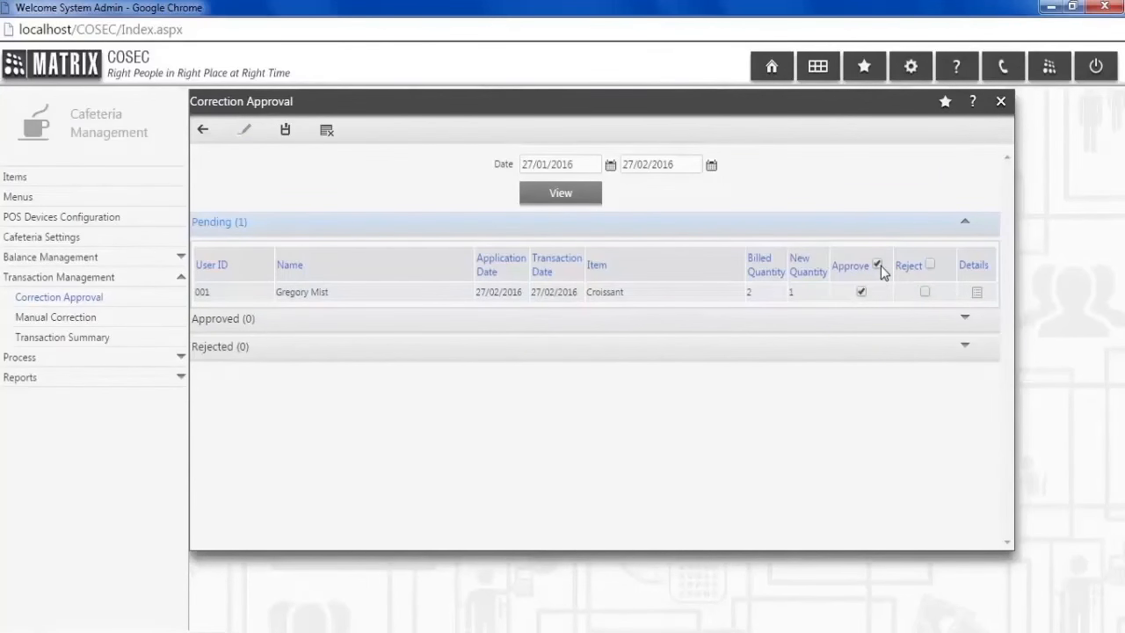
{"action": "left_click", "coordinate": [284, 130]}
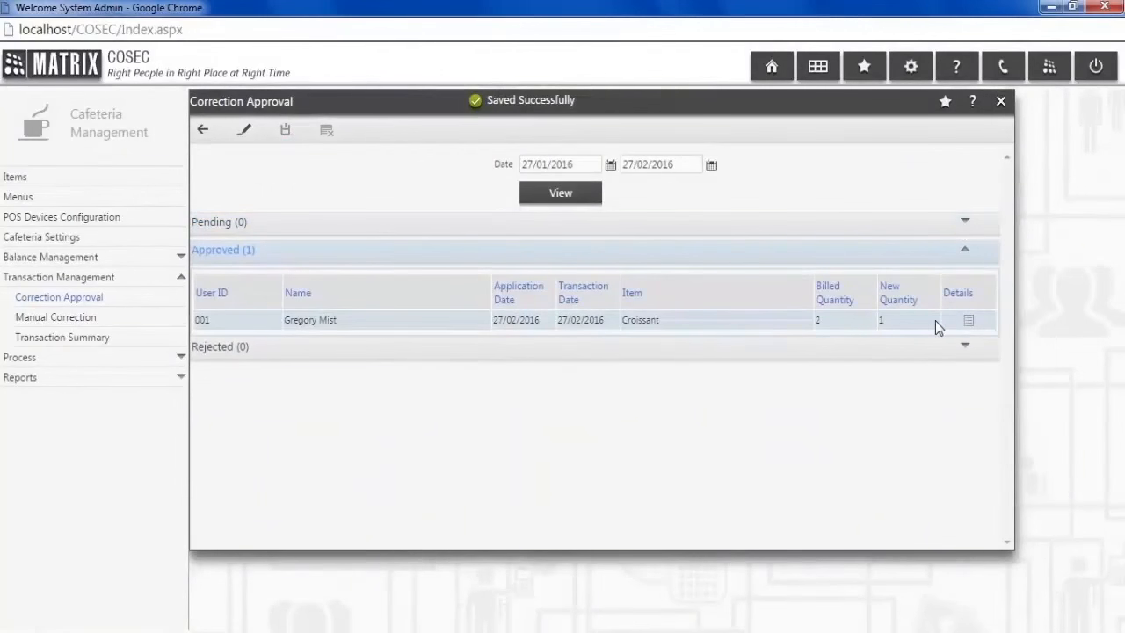
{"action": "mouse_move", "coordinate": [132, 327]}
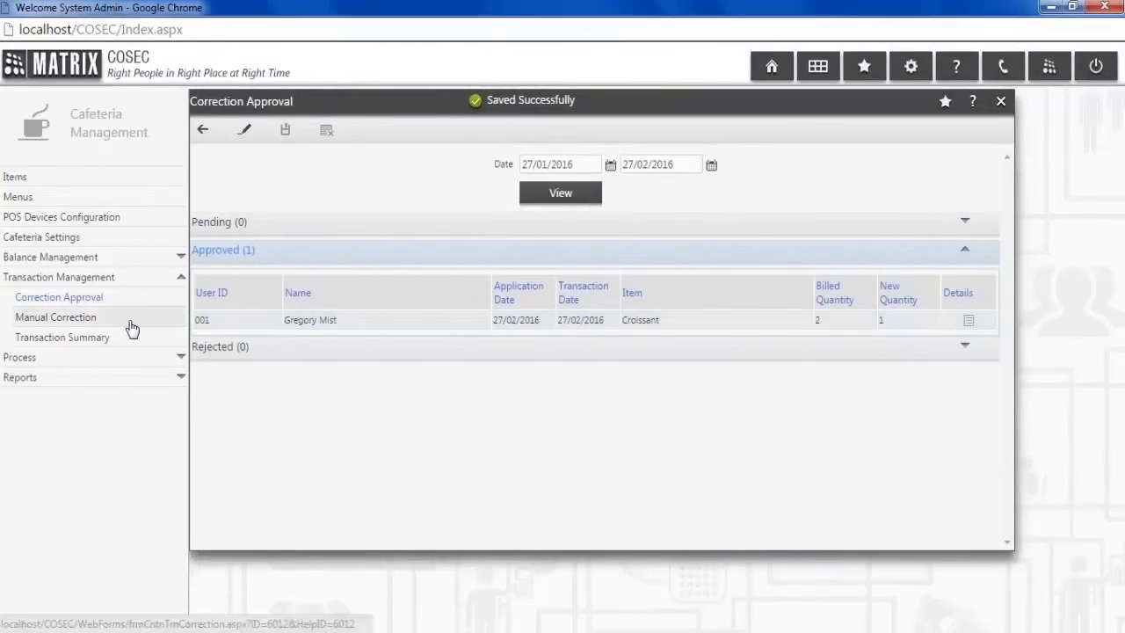
{"action": "left_click", "coordinate": [56, 316]}
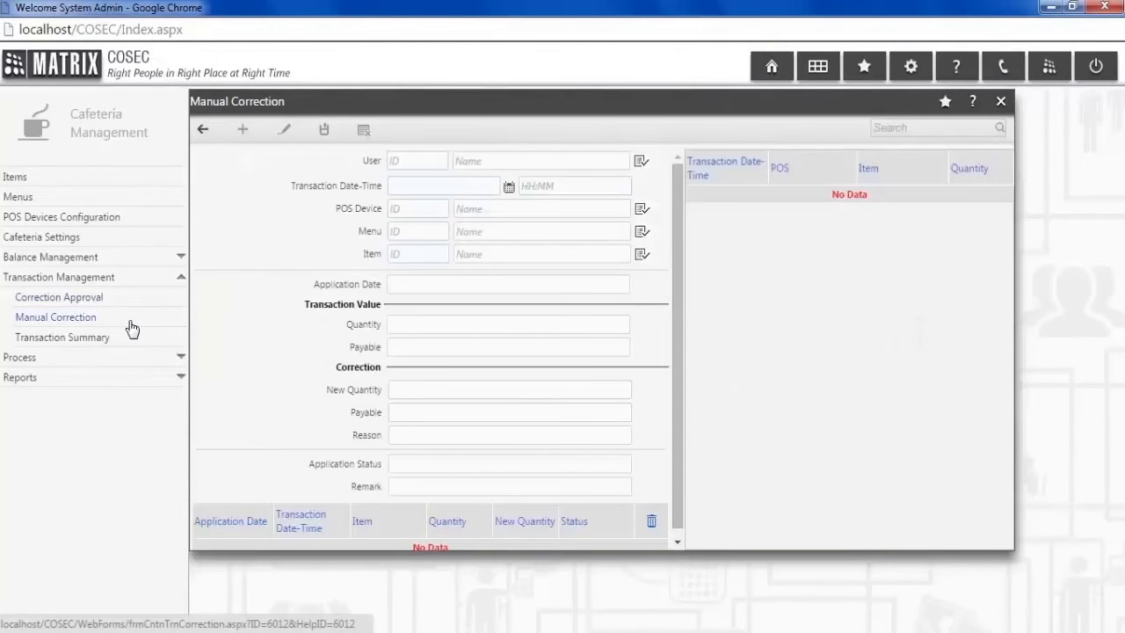
{"action": "left_click", "coordinate": [418, 160]}
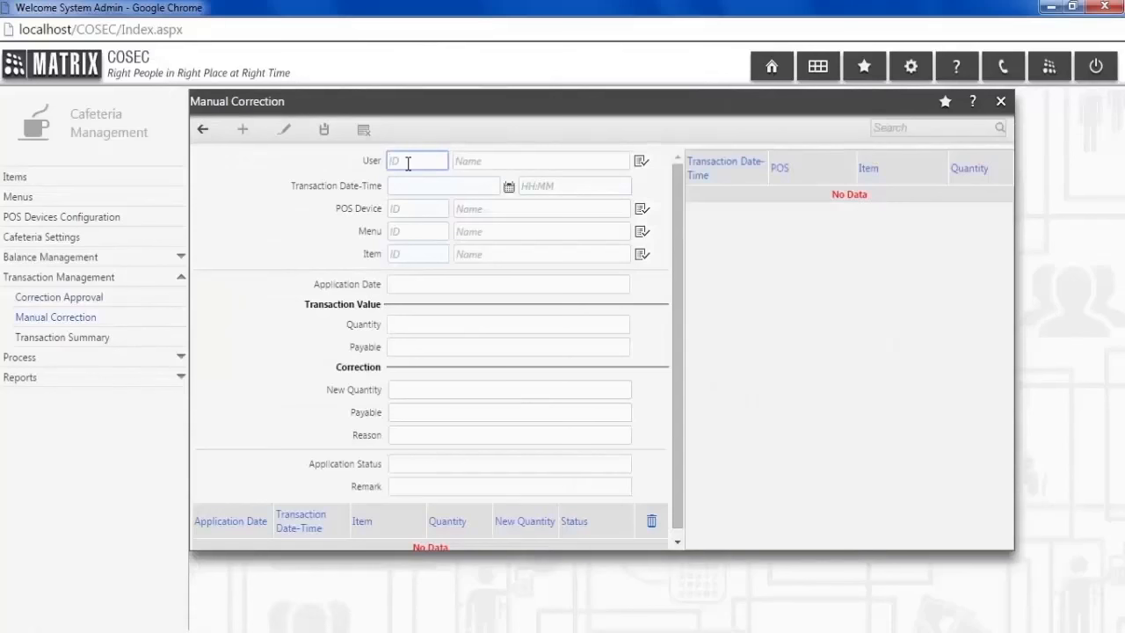
{"action": "type", "text": "003"}
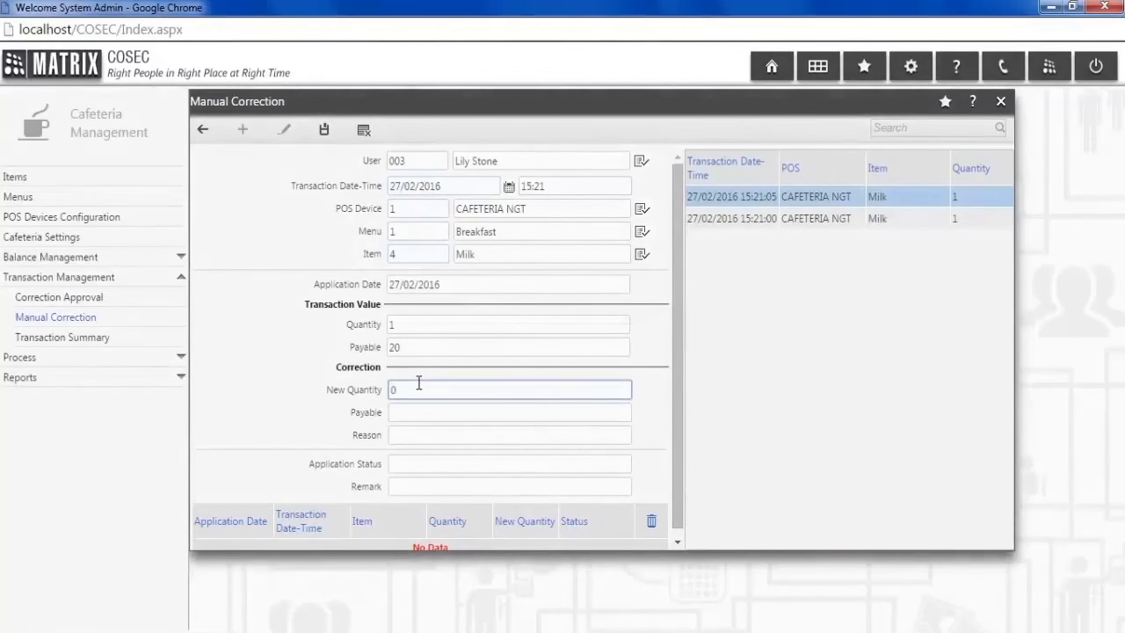
{"action": "left_click", "coordinate": [509, 434]}
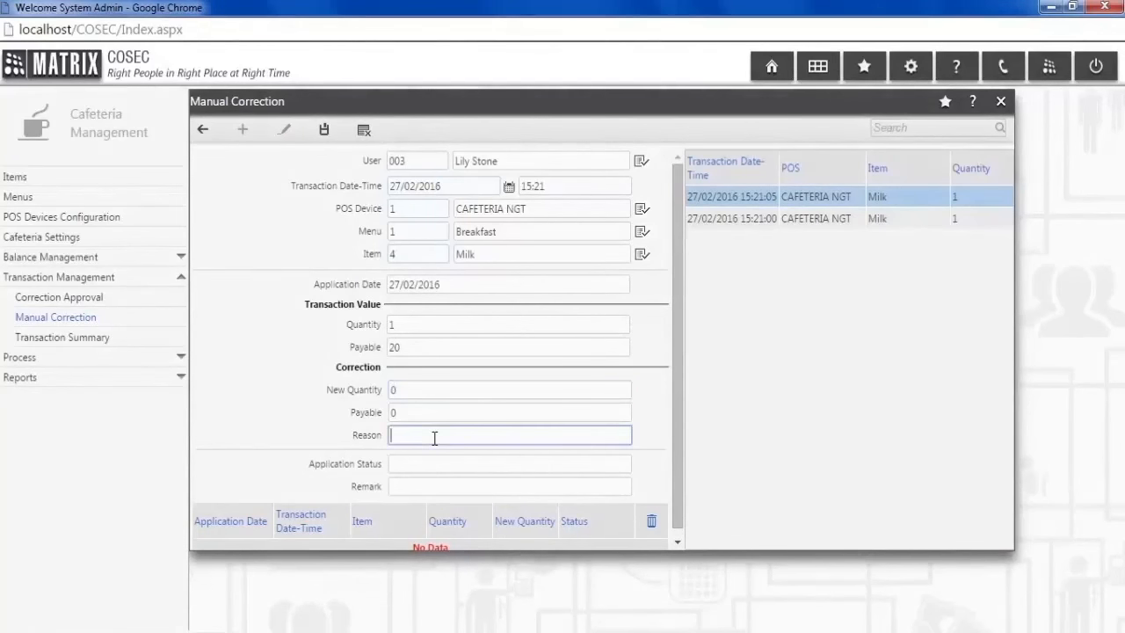
{"action": "type", "text": "A"}
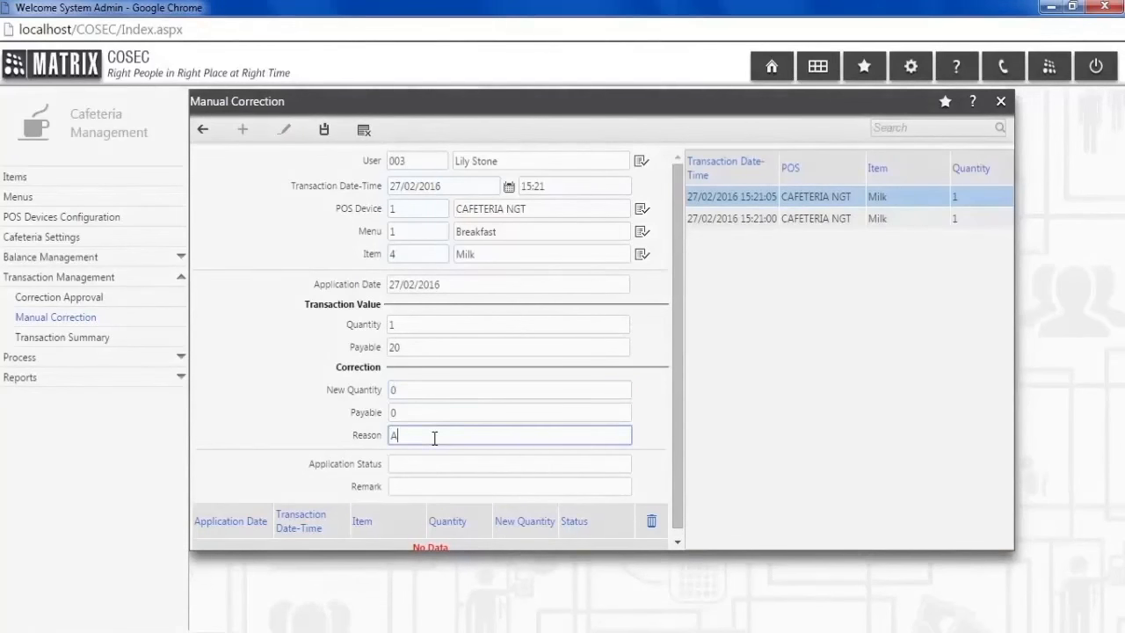
{"action": "type", "text": "Absent"}
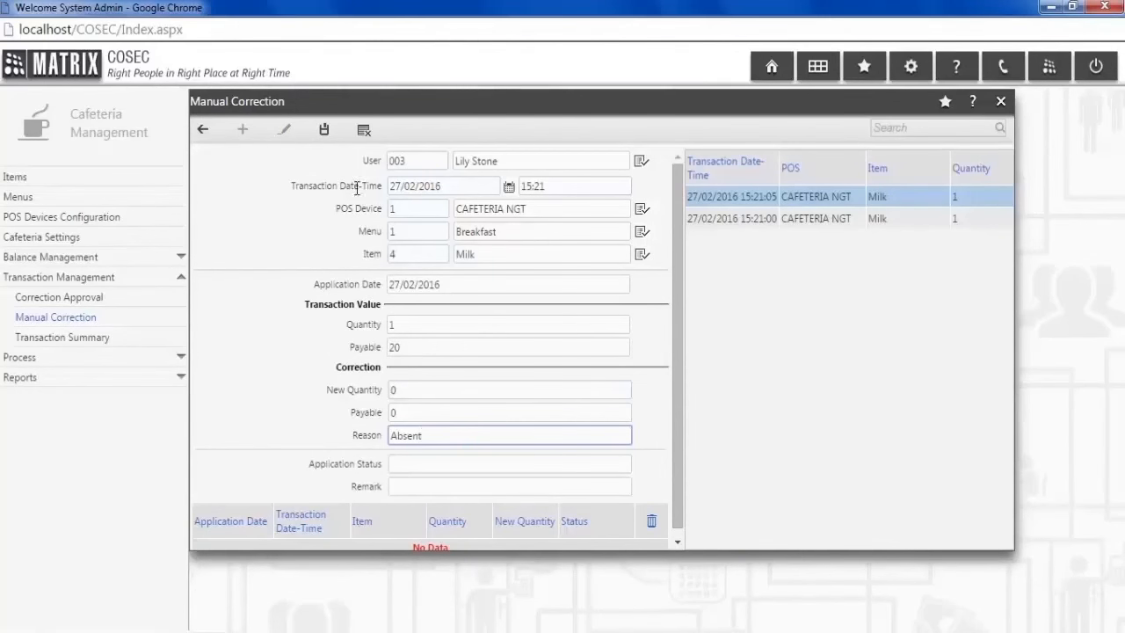
{"action": "left_click", "coordinate": [324, 129]}
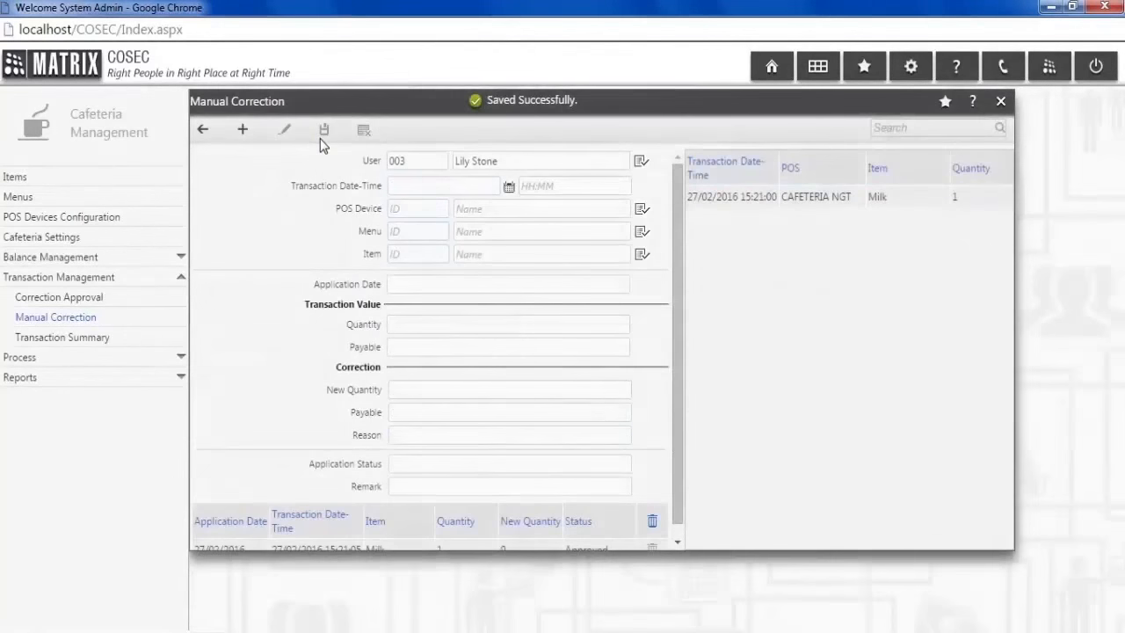
{"action": "mouse_move", "coordinate": [163, 326]}
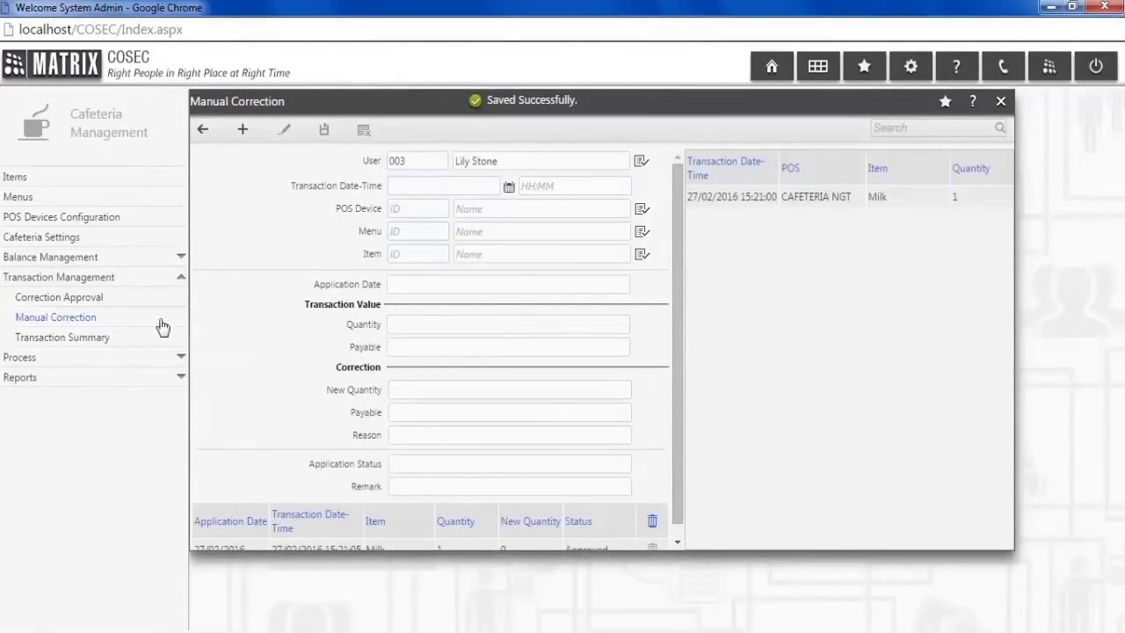
{"action": "left_click", "coordinate": [63, 336]}
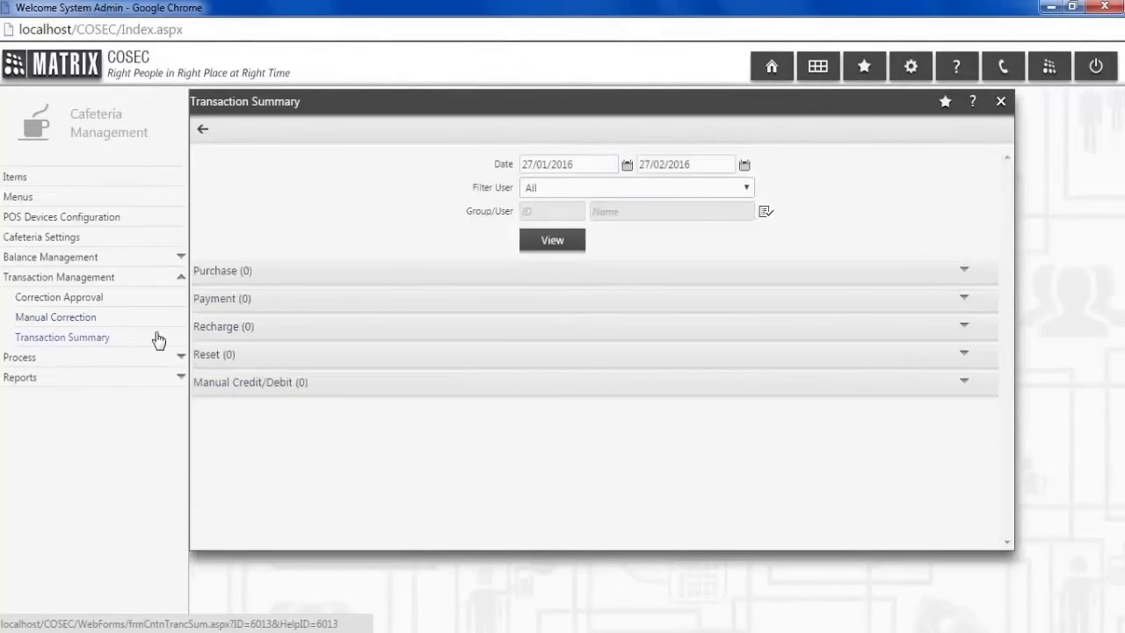
{"action": "mouse_move", "coordinate": [648, 195]}
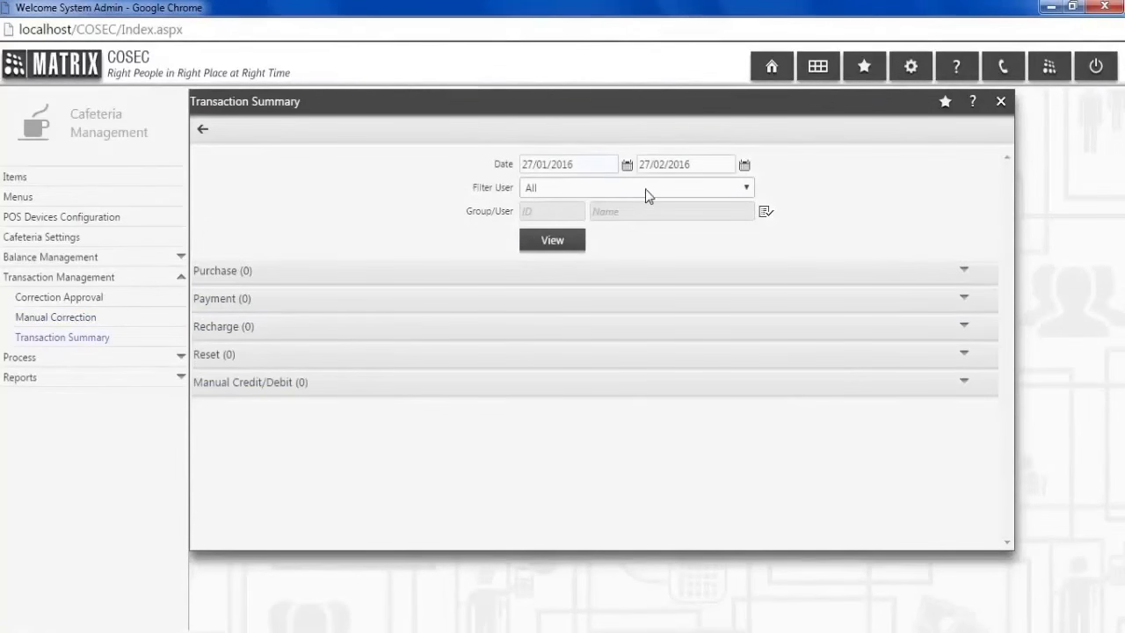
{"action": "left_click", "coordinate": [635, 187]}
{"action": "type", "text": "001"}
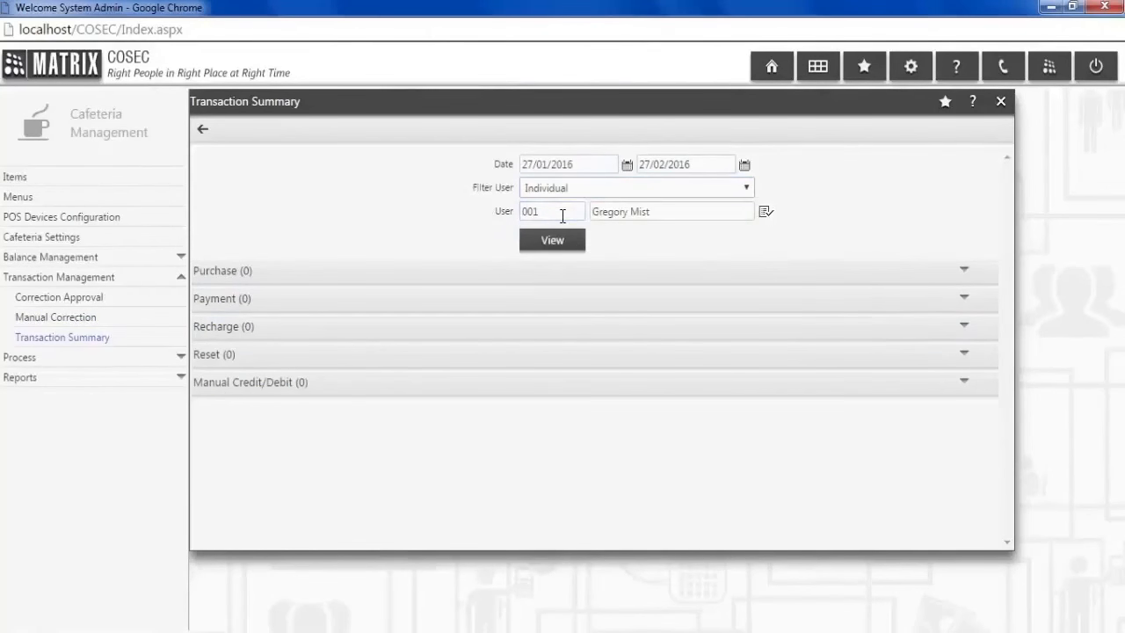
{"action": "left_click", "coordinate": [552, 240]}
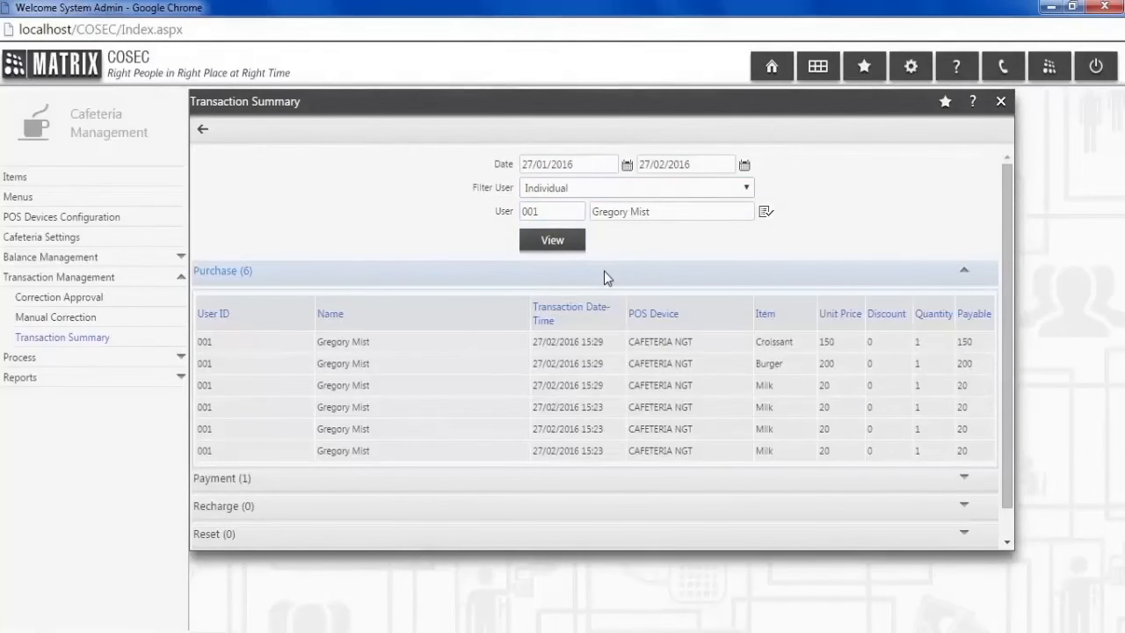
{"action": "scroll", "scroll_direction": "down", "scroll_amount": 3}
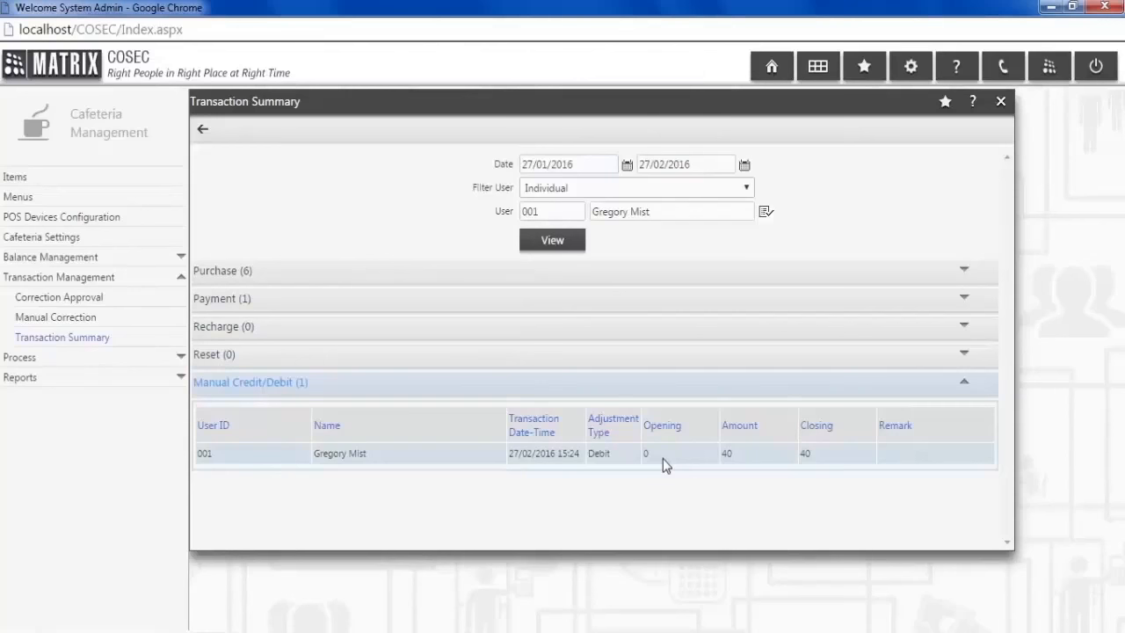
Step: Process February 2016 monthly payments for user 001 after closing Transaction Summary
{"action": "left_click", "coordinate": [1000, 100]}
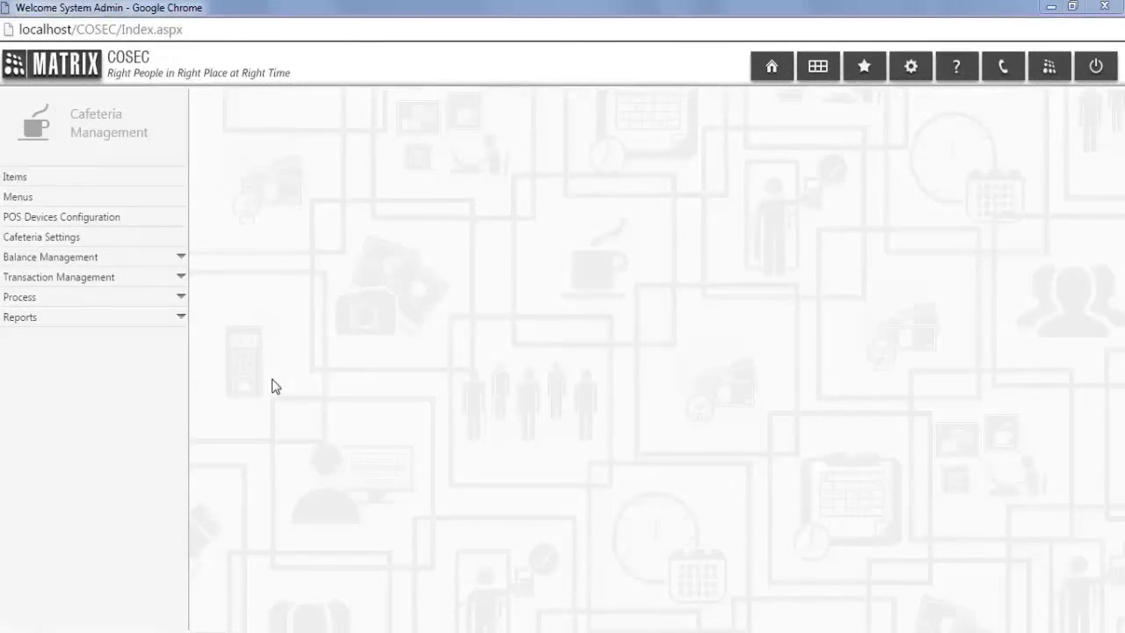
{"action": "mouse_move", "coordinate": [193, 320]}
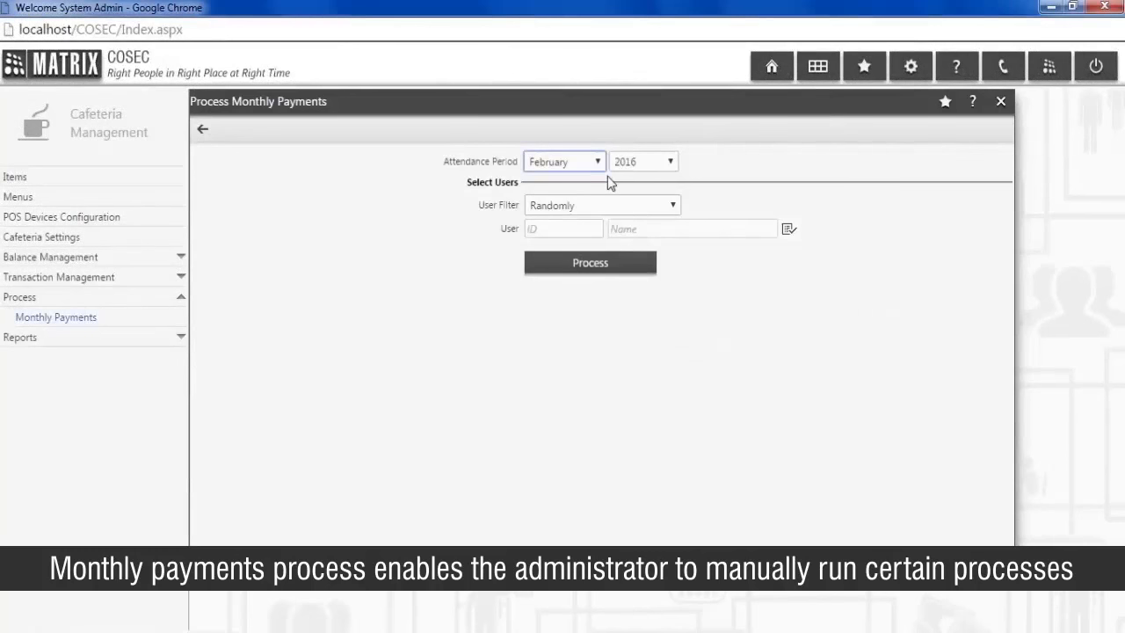
{"action": "left_click", "coordinate": [564, 161]}
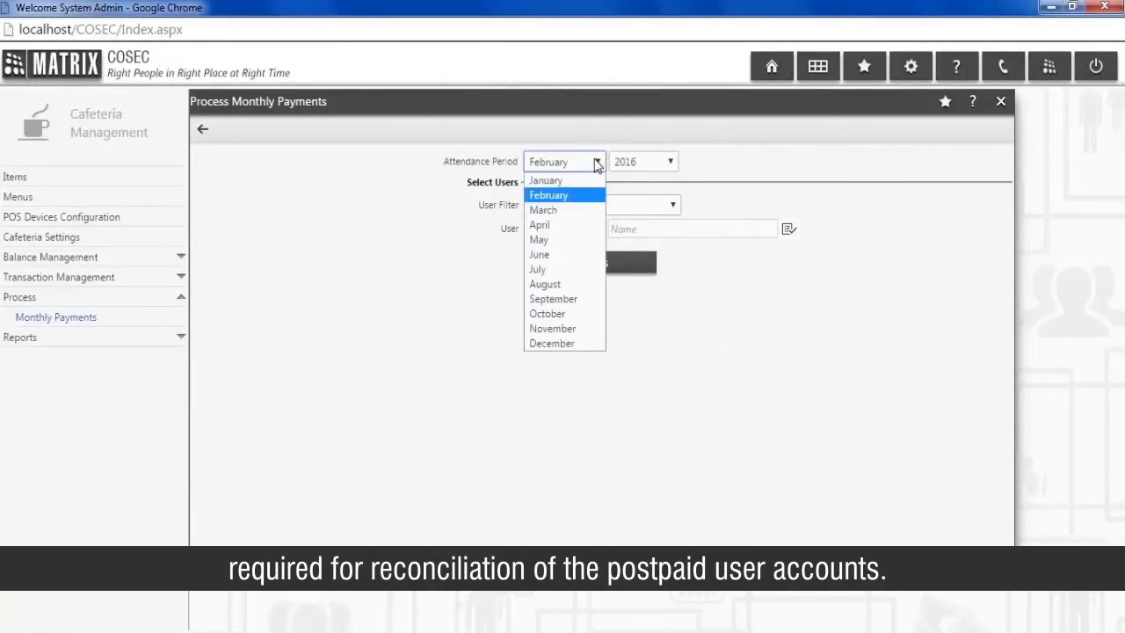
{"action": "left_click", "coordinate": [548, 194]}
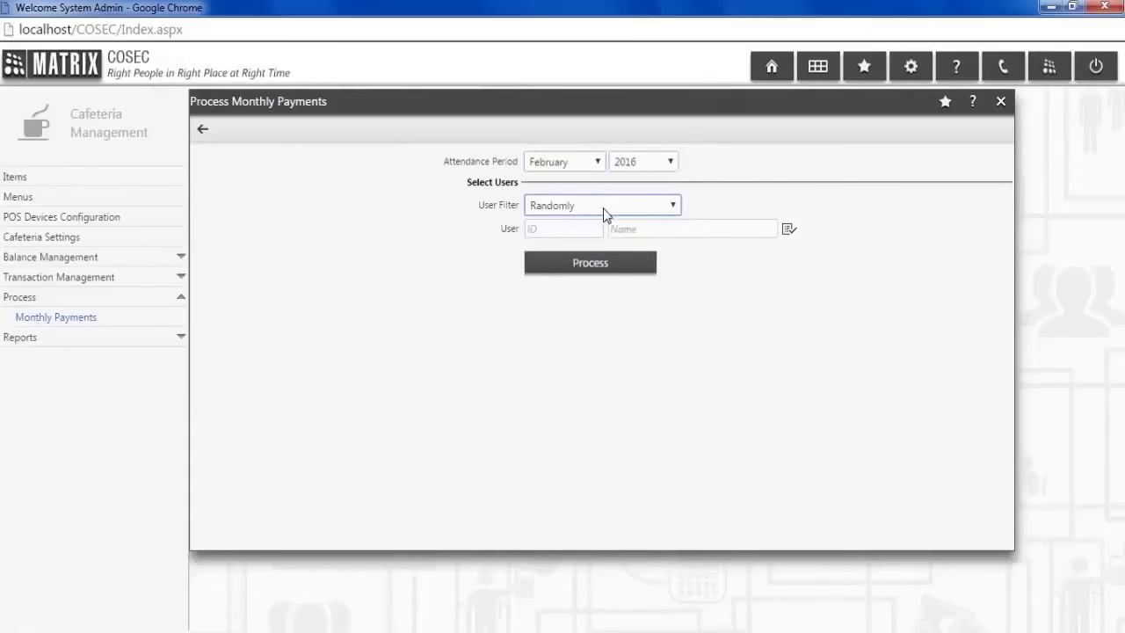
{"action": "type", "text": "00"}
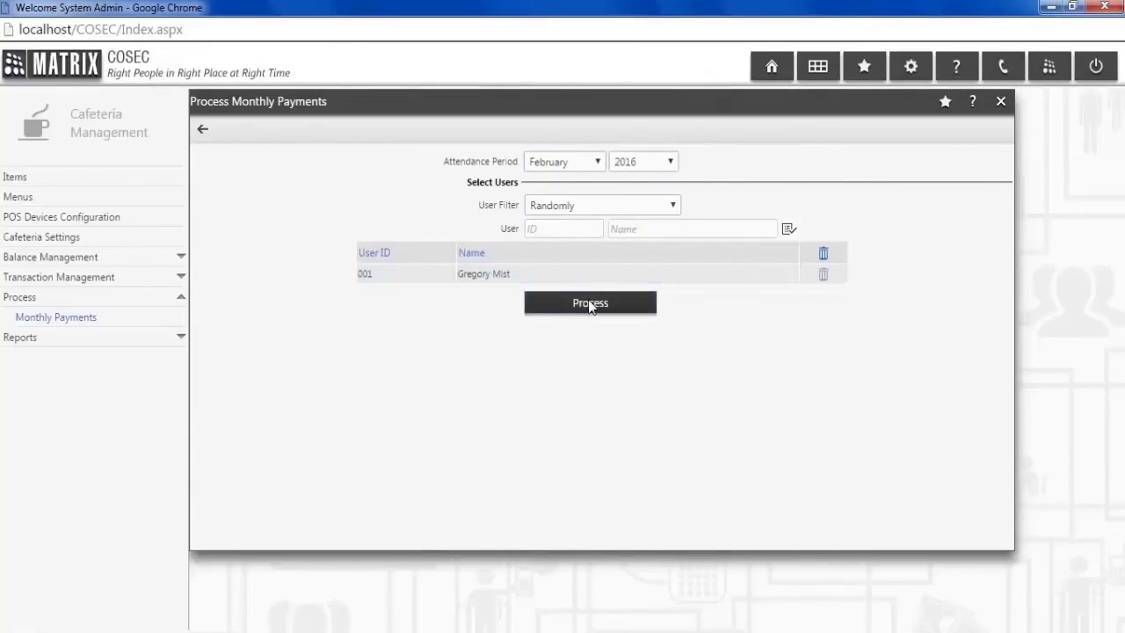
{"action": "left_click", "coordinate": [589, 303]}
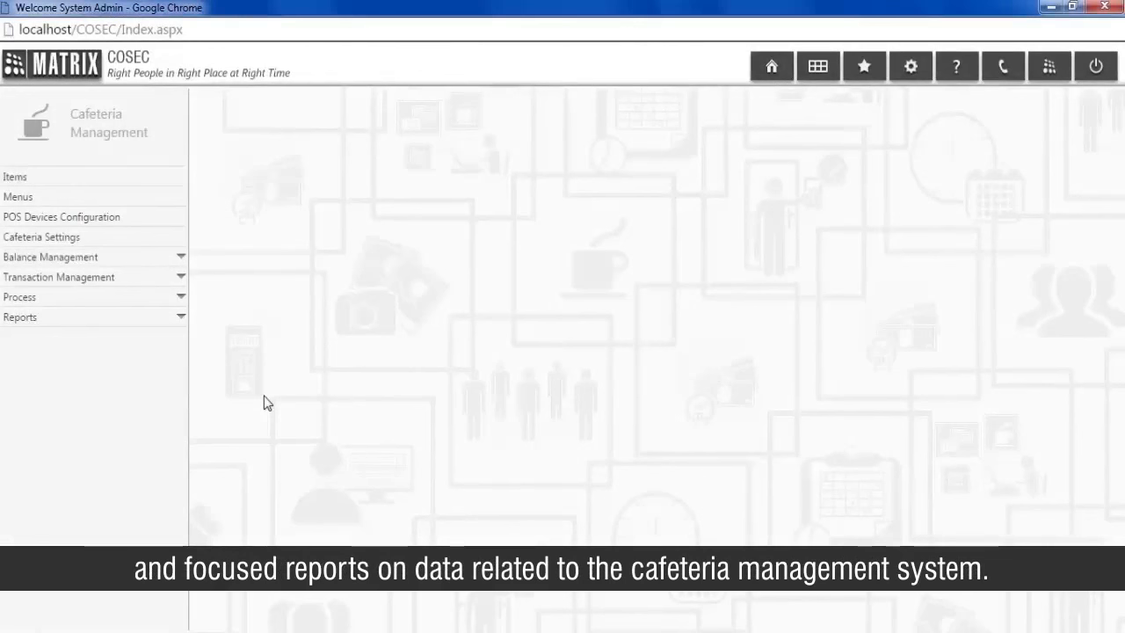
{"action": "mouse_move", "coordinate": [210, 354]}
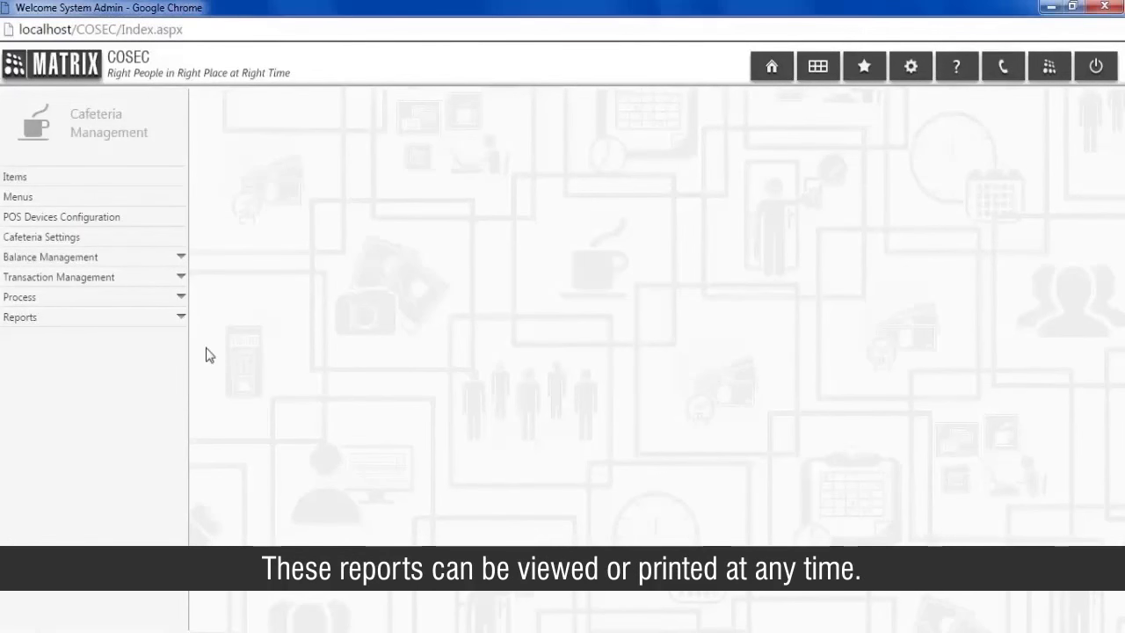
Step: Generate the Items report for IDs 1–5, listing all five items' prices and discount levels
{"action": "left_click", "coordinate": [20, 316]}
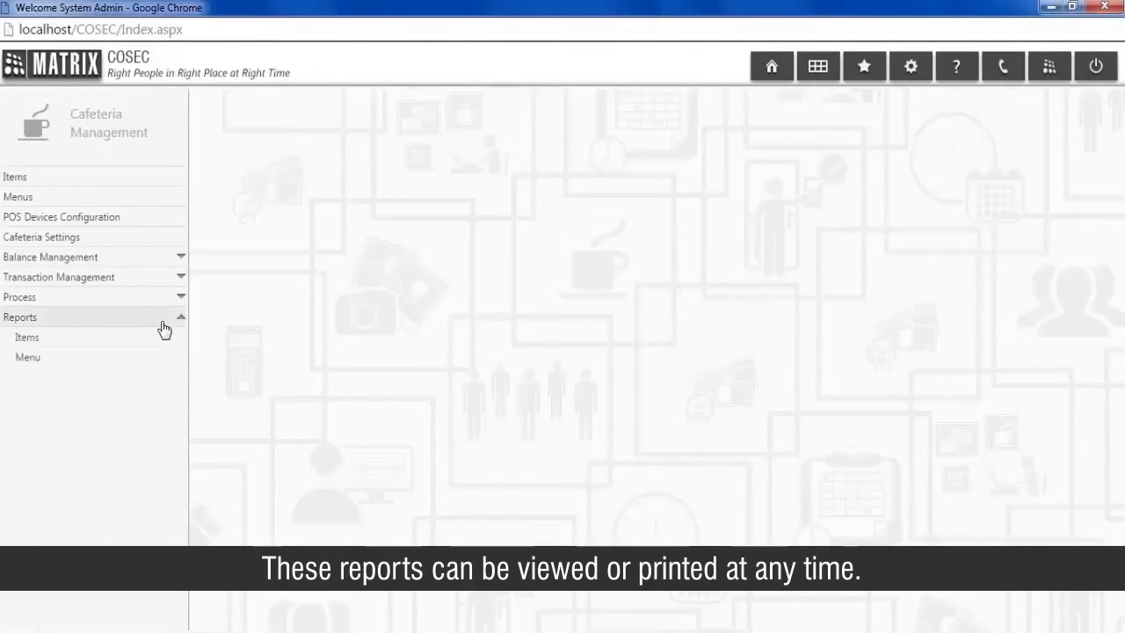
{"action": "left_click", "coordinate": [27, 336]}
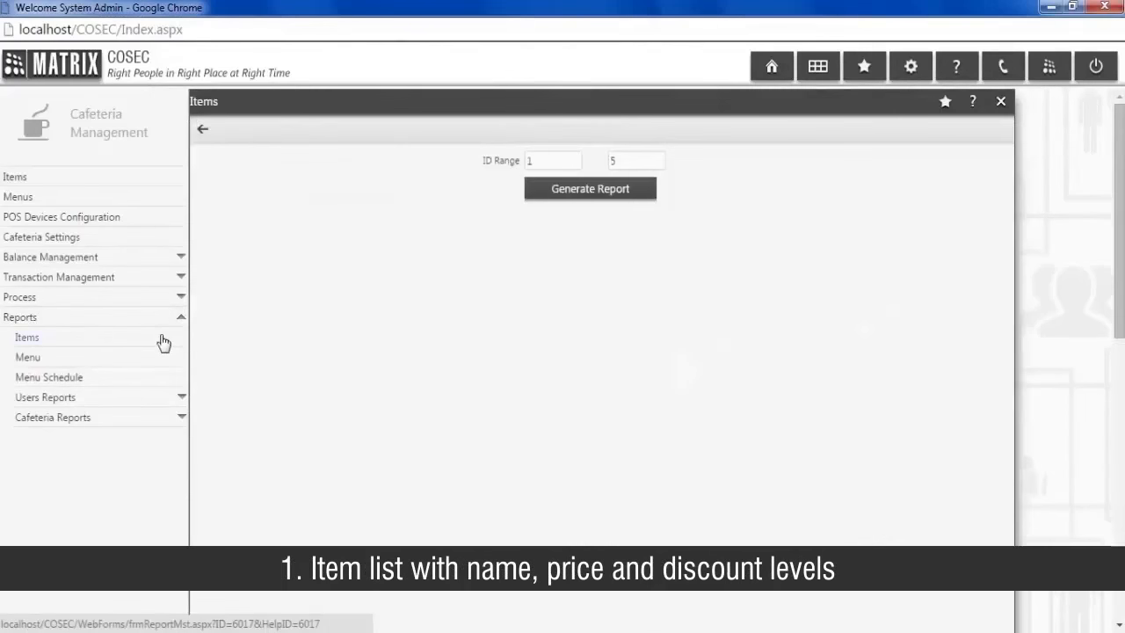
{"action": "mouse_move", "coordinate": [444, 311]}
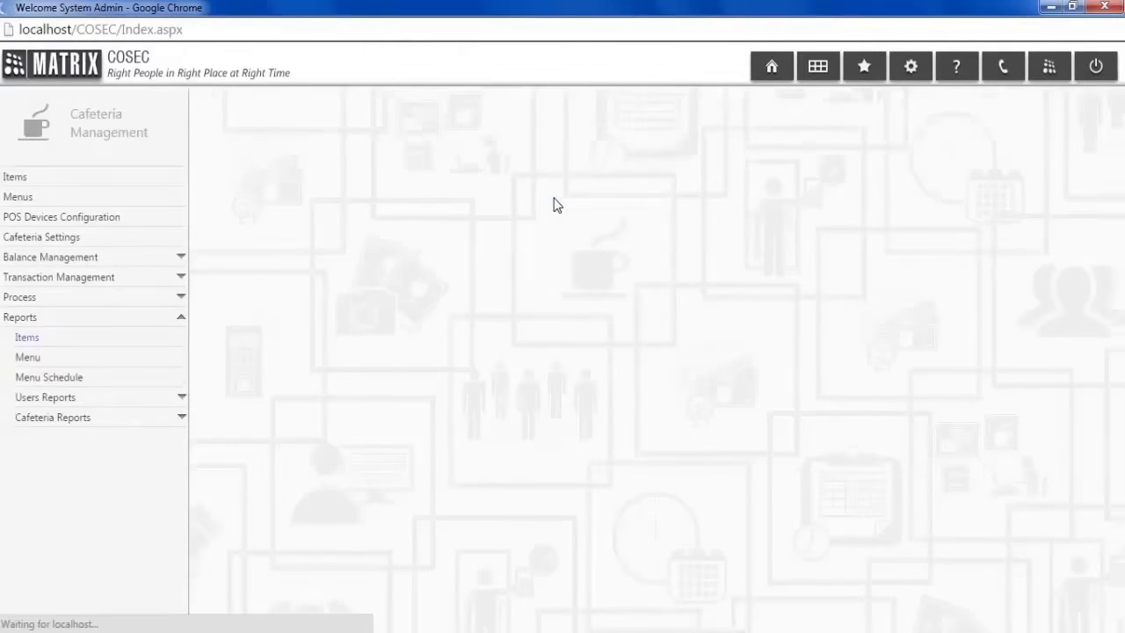
{"action": "left_click", "coordinate": [27, 337]}
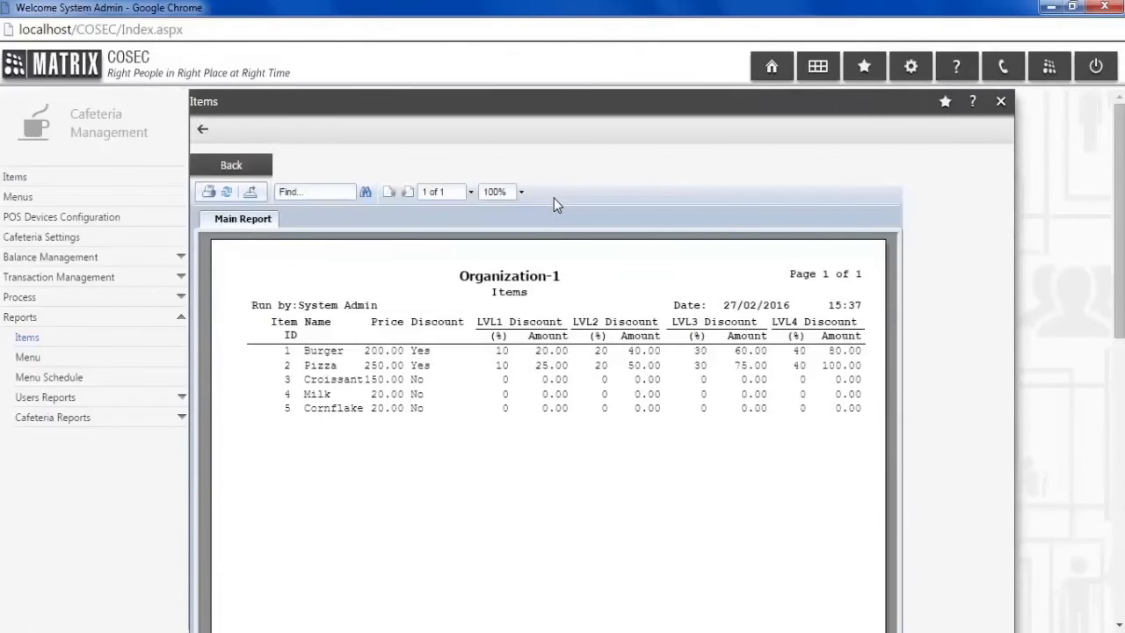
{"action": "left_click", "coordinate": [27, 357]}
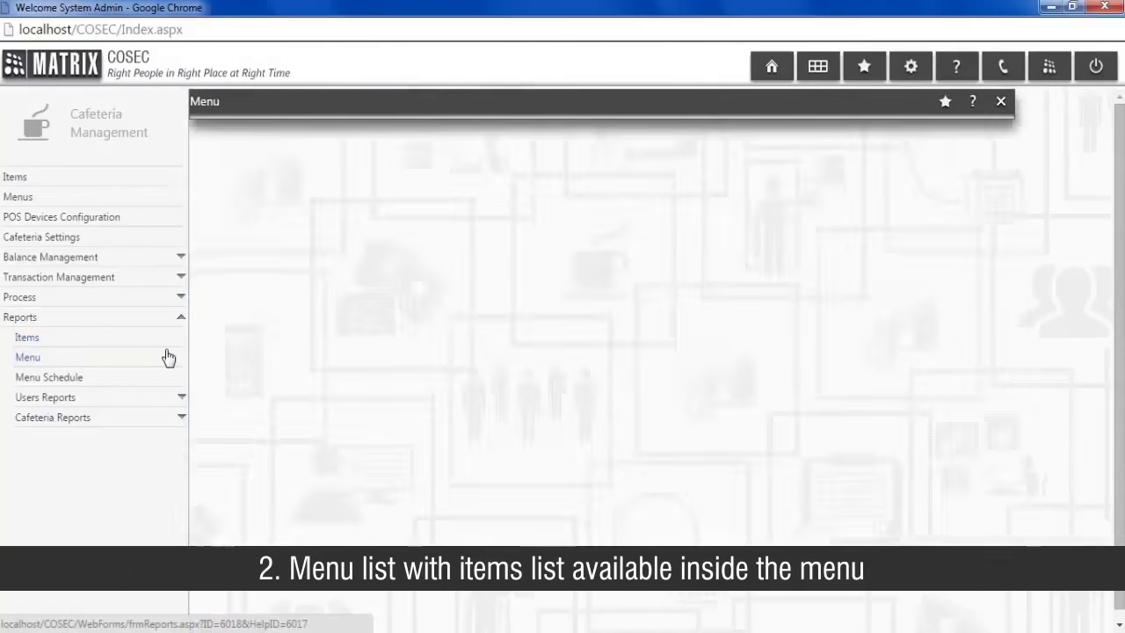
Step: Generate the Breakfast menu report (ID 1) and the Menu Schedule report for all doors
{"action": "left_click", "coordinate": [27, 357]}
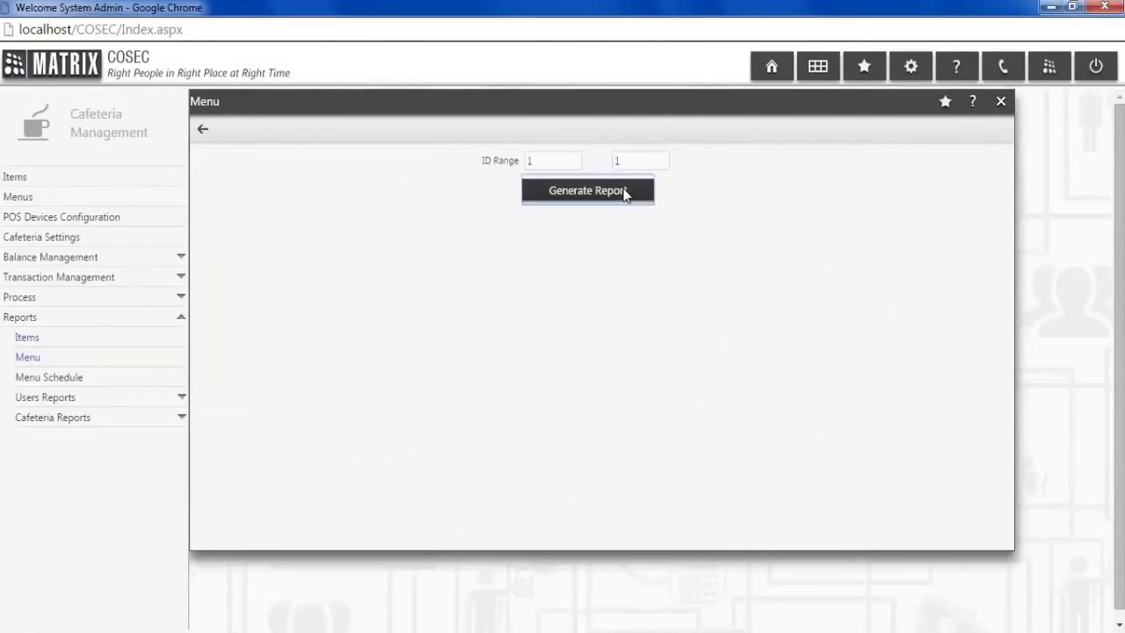
{"action": "left_click", "coordinate": [587, 191]}
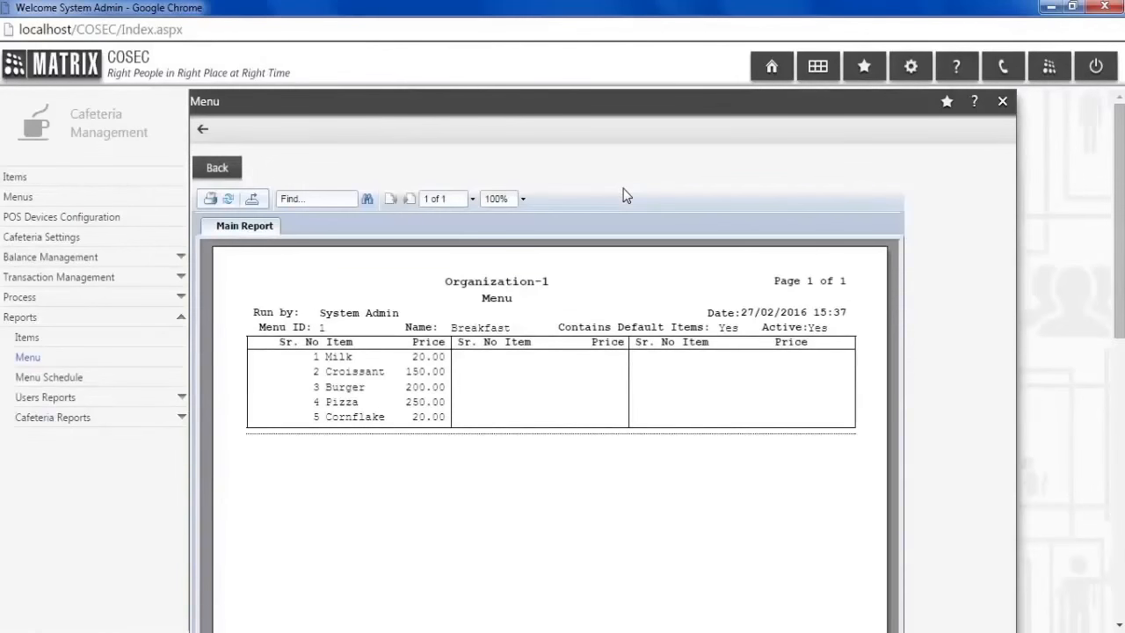
{"action": "left_click", "coordinate": [49, 376]}
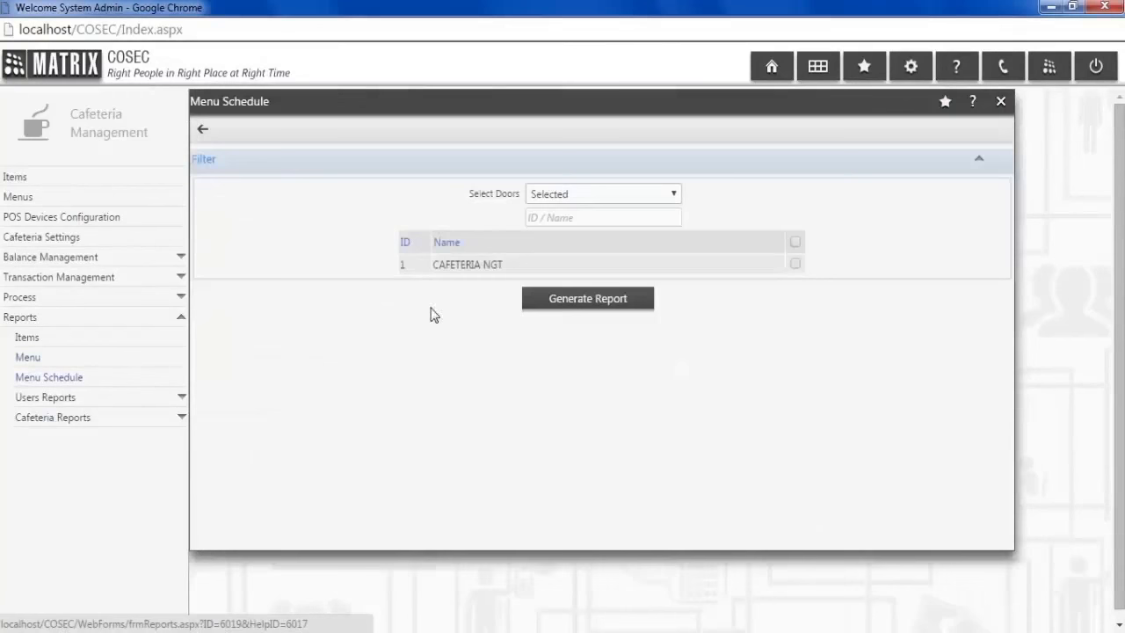
{"action": "left_click", "coordinate": [603, 193]}
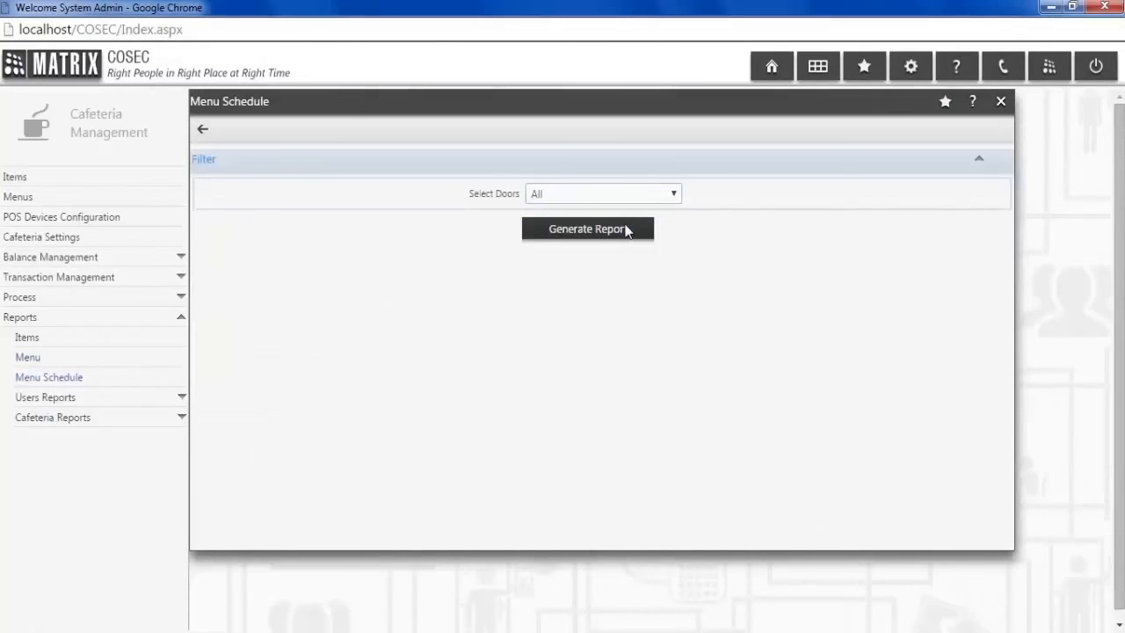
{"action": "left_click", "coordinate": [587, 229]}
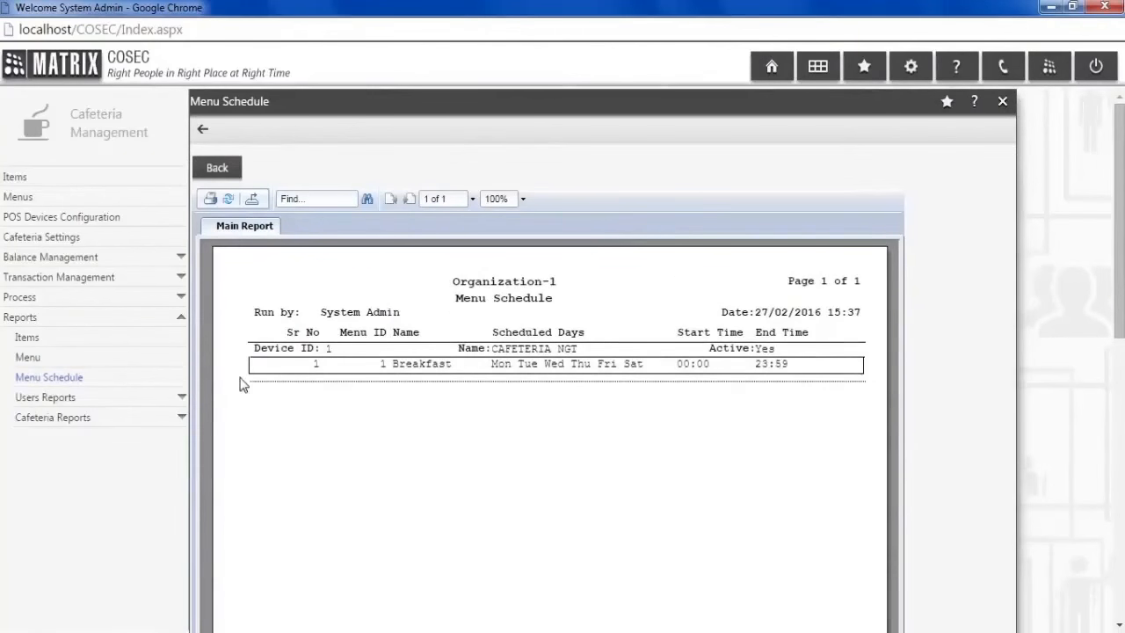
Step: Generate the 27/02/2016 Head Count report, showing 2 for Breakfast on CAFETERIA NGT
{"action": "left_click", "coordinate": [45, 397]}
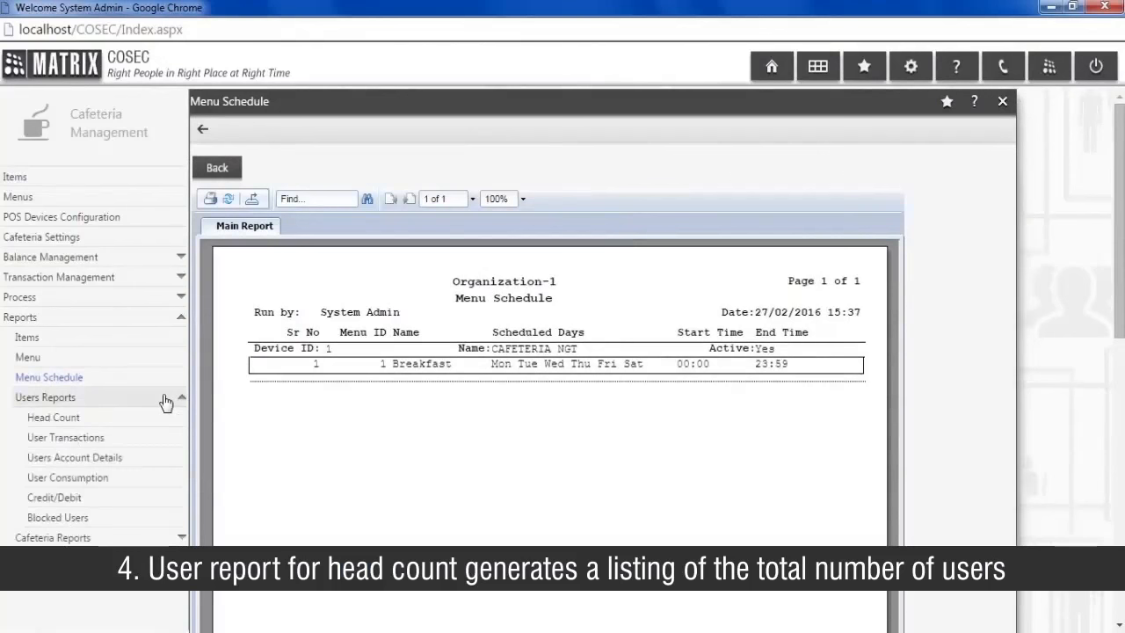
{"action": "left_click", "coordinate": [54, 417]}
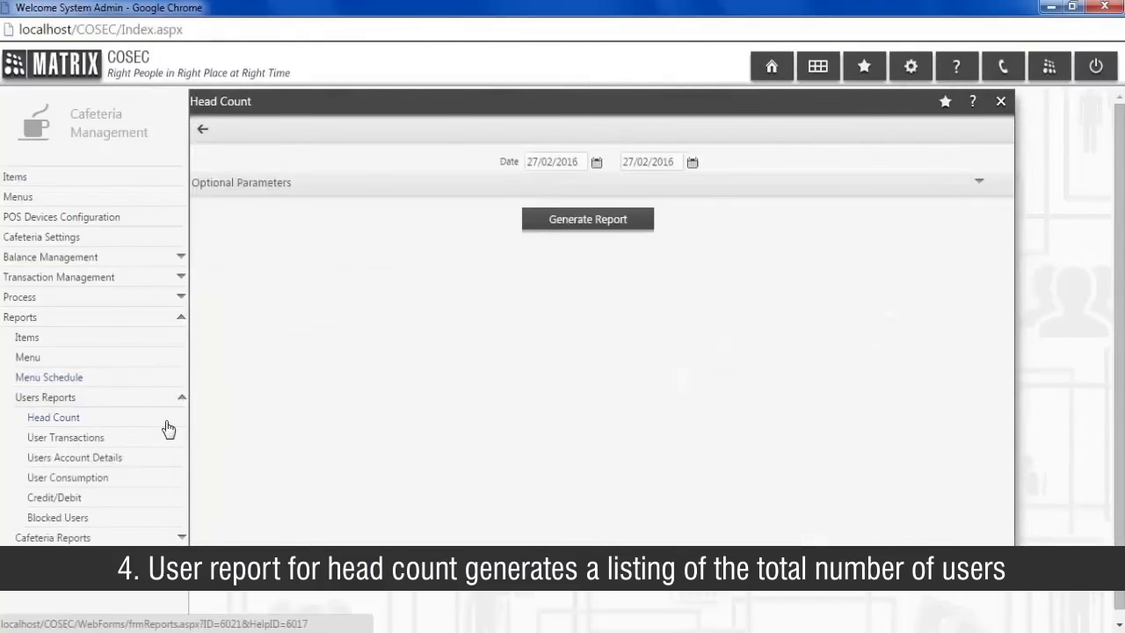
{"action": "left_click", "coordinate": [587, 219]}
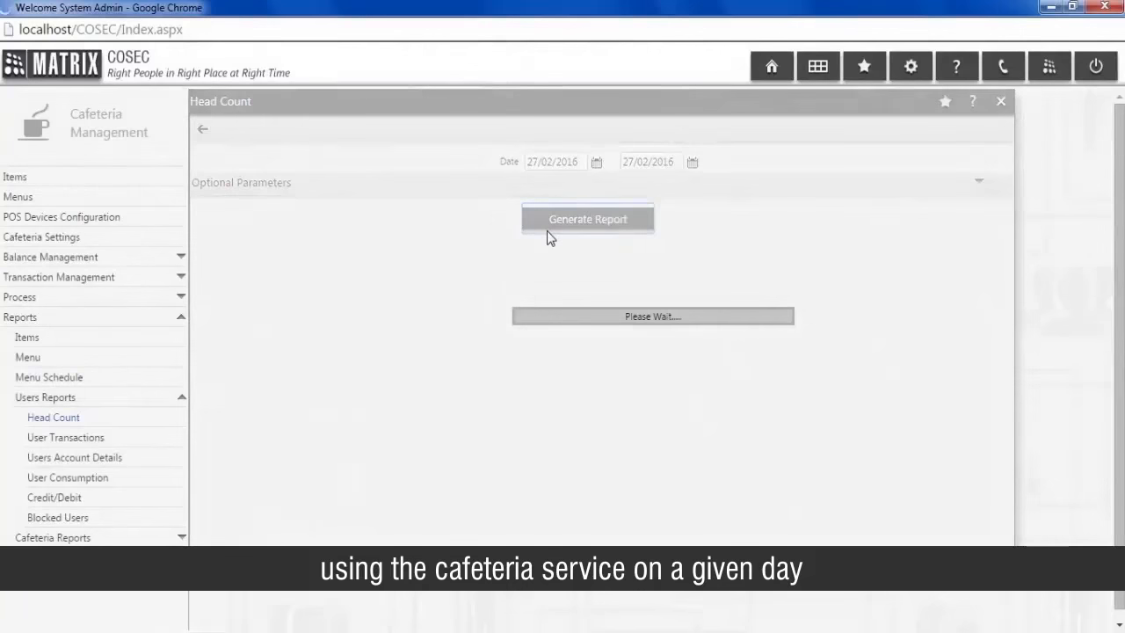
{"action": "left_click", "coordinate": [587, 219]}
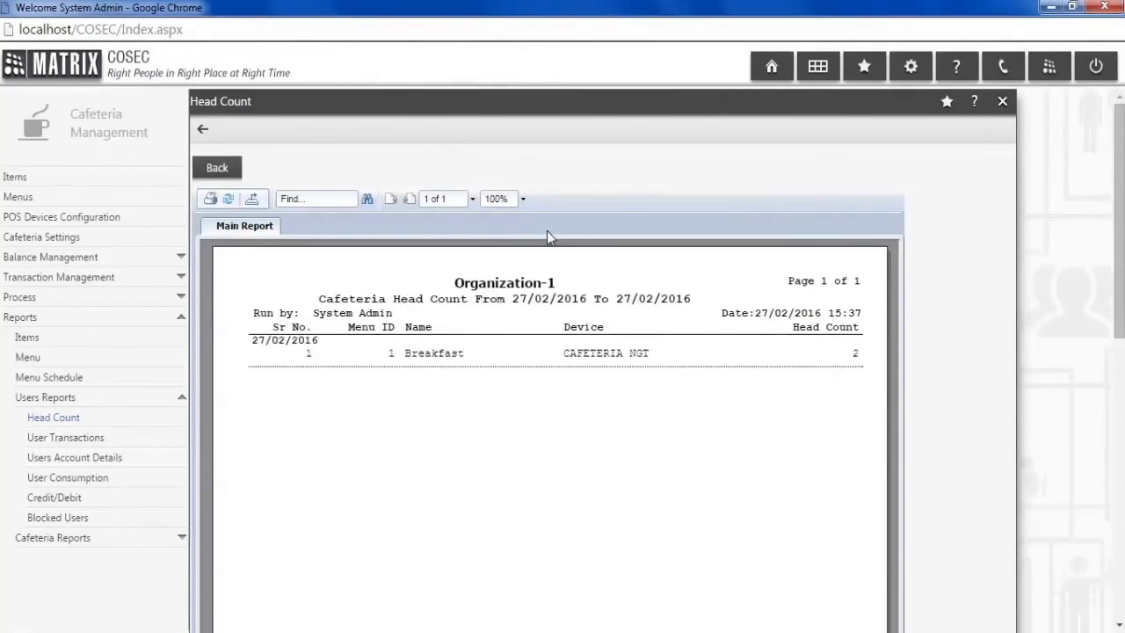
{"action": "left_click", "coordinate": [65, 437]}
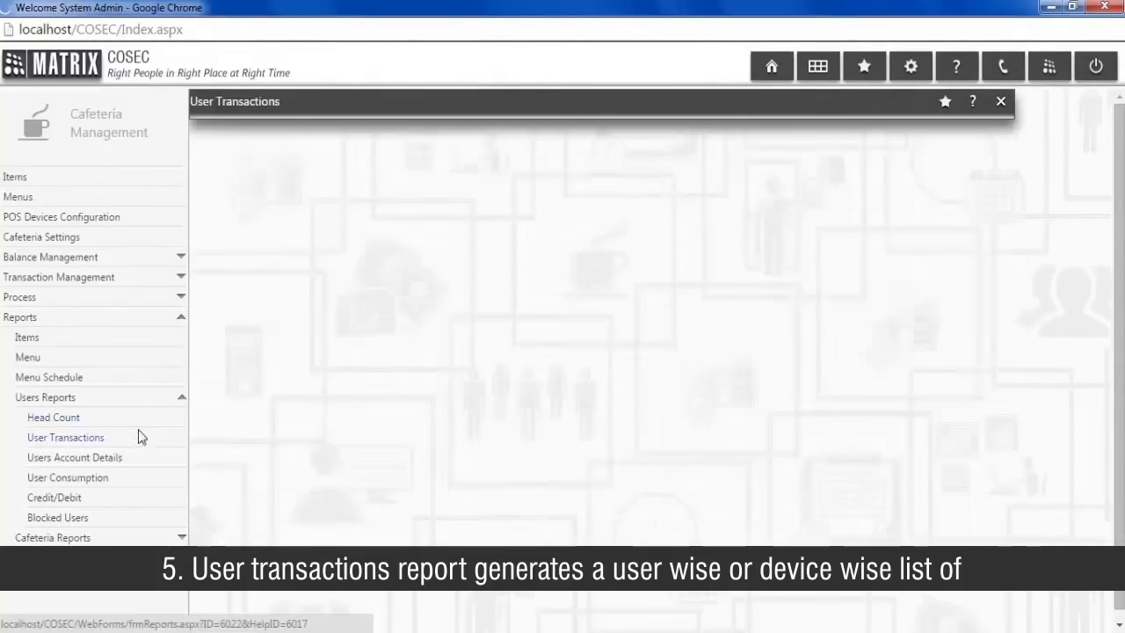
{"action": "left_click", "coordinate": [65, 437]}
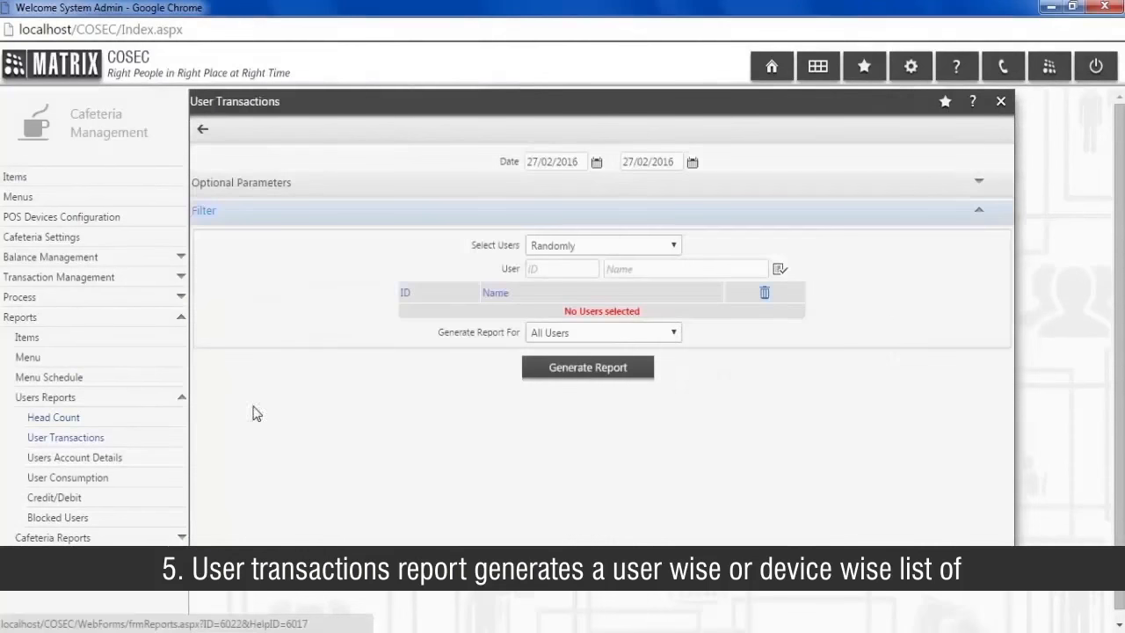
{"action": "type", "text": "001"}
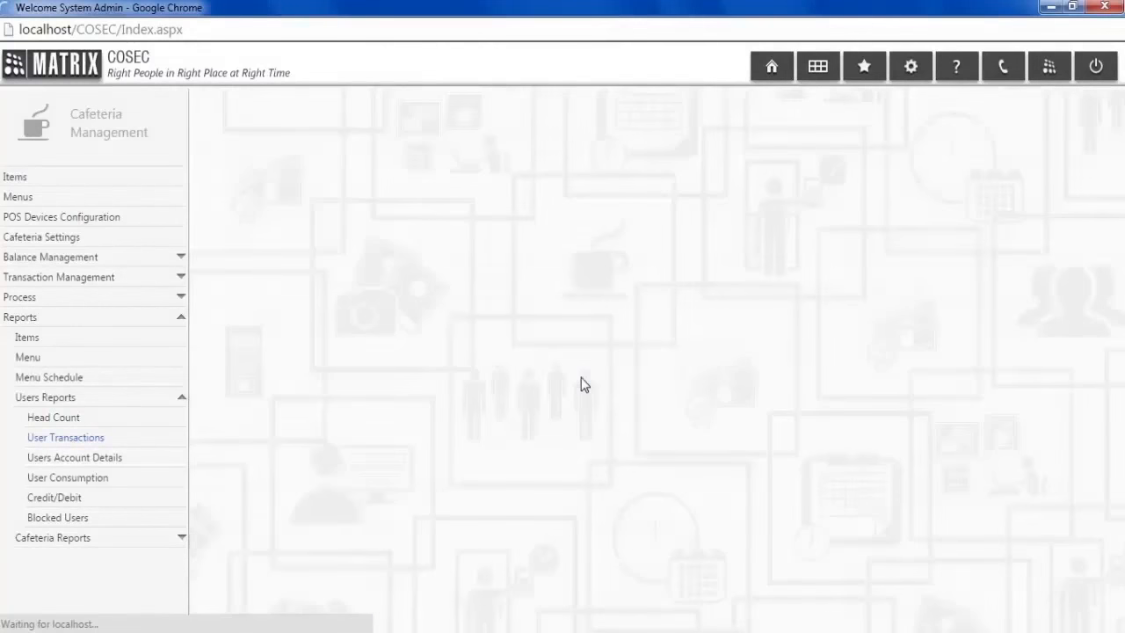
{"action": "left_click", "coordinate": [65, 436]}
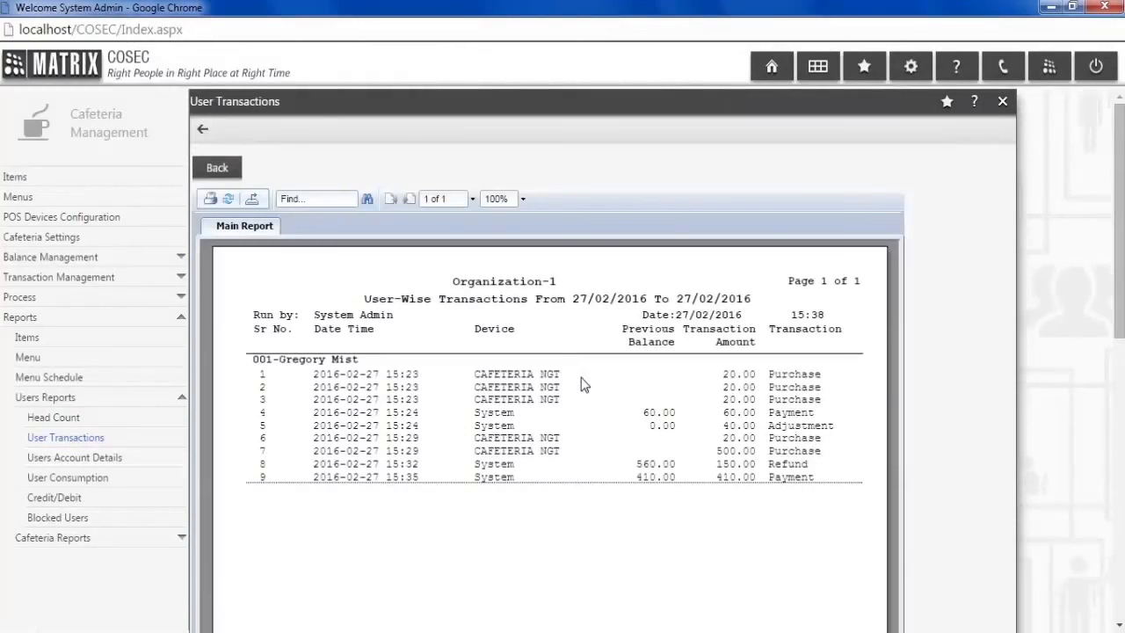
{"action": "left_click", "coordinate": [73, 456]}
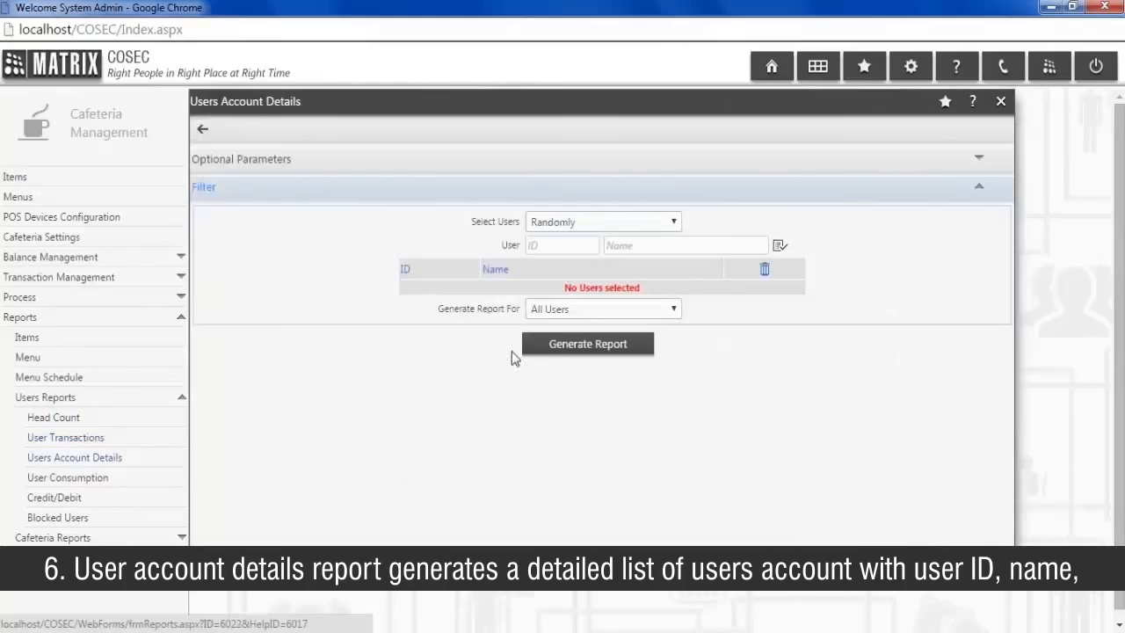
{"action": "type", "text": "001"}
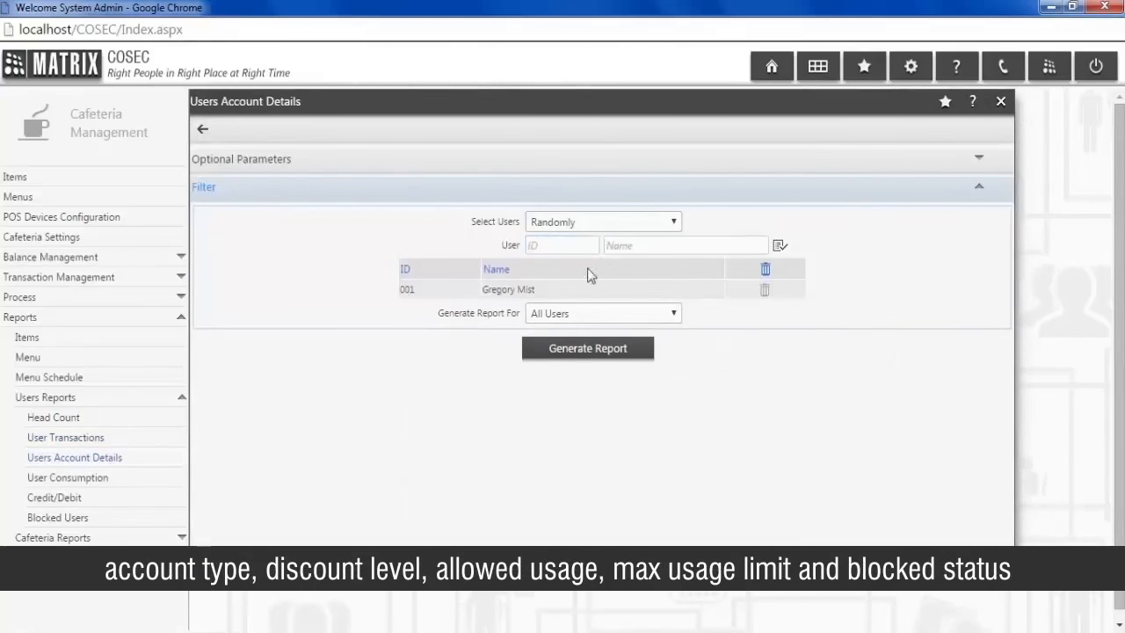
{"action": "left_click", "coordinate": [587, 348]}
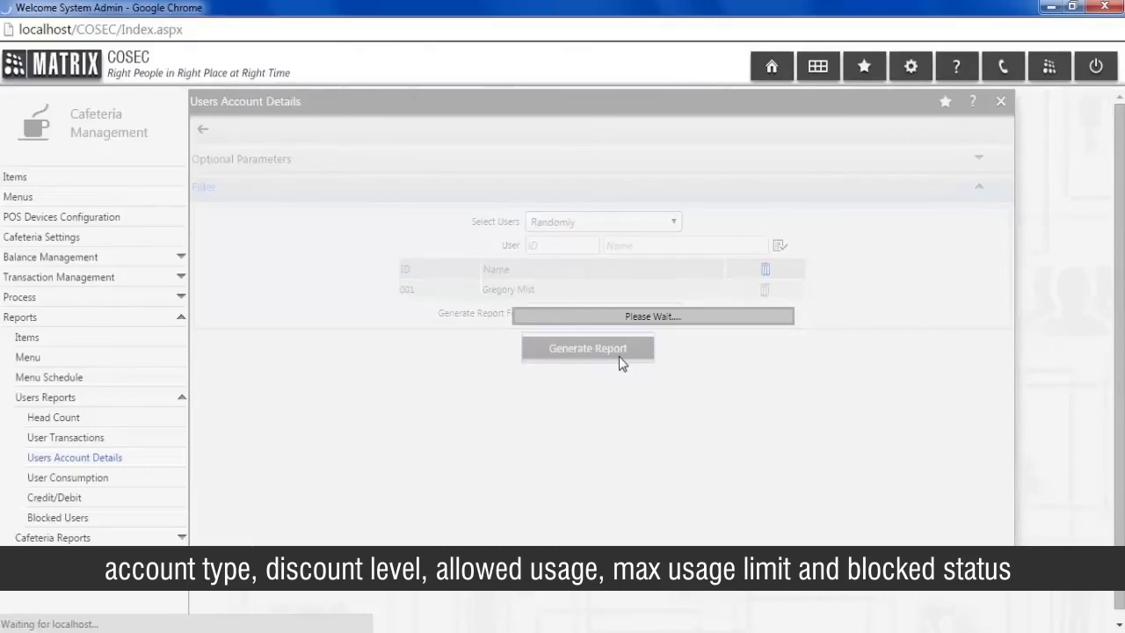
{"action": "left_click", "coordinate": [587, 347]}
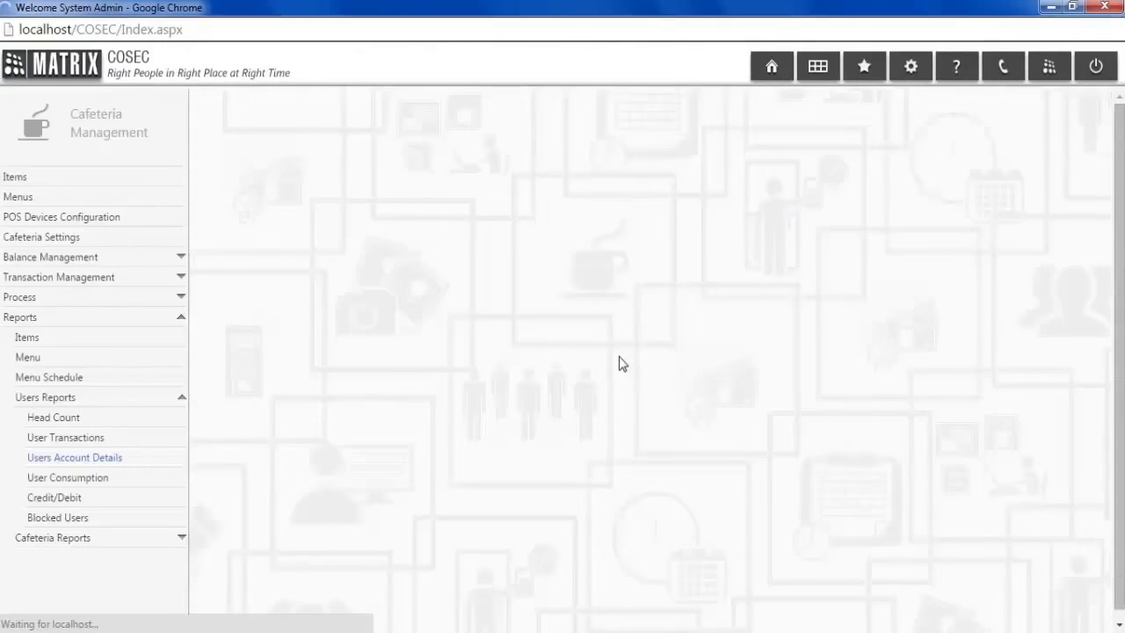
{"action": "left_click", "coordinate": [74, 457]}
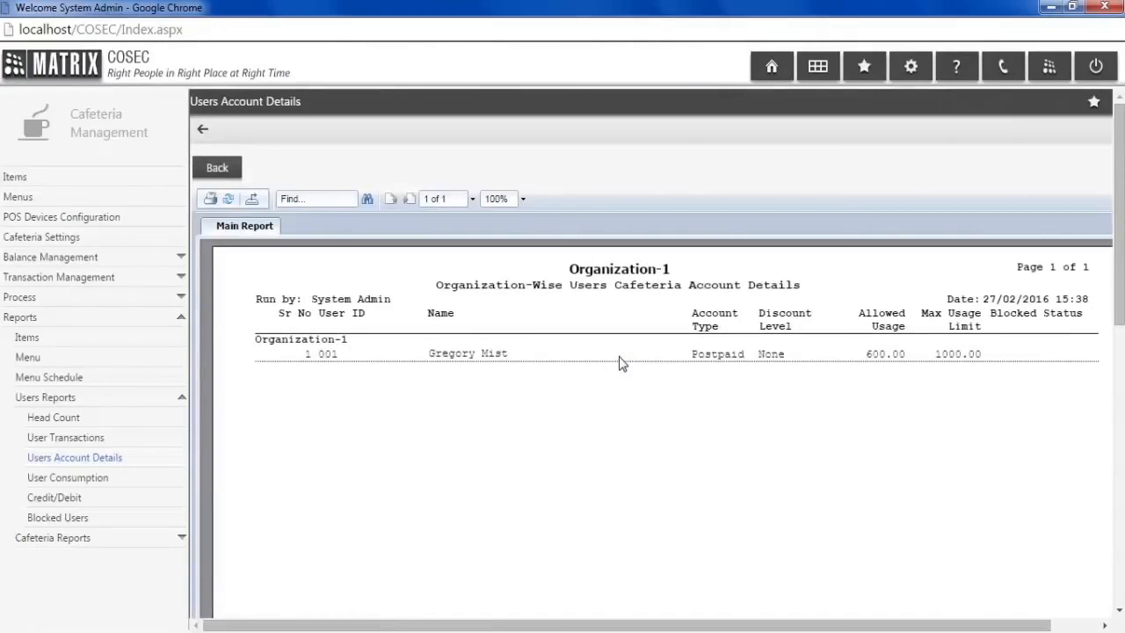
{"action": "left_click", "coordinate": [68, 477]}
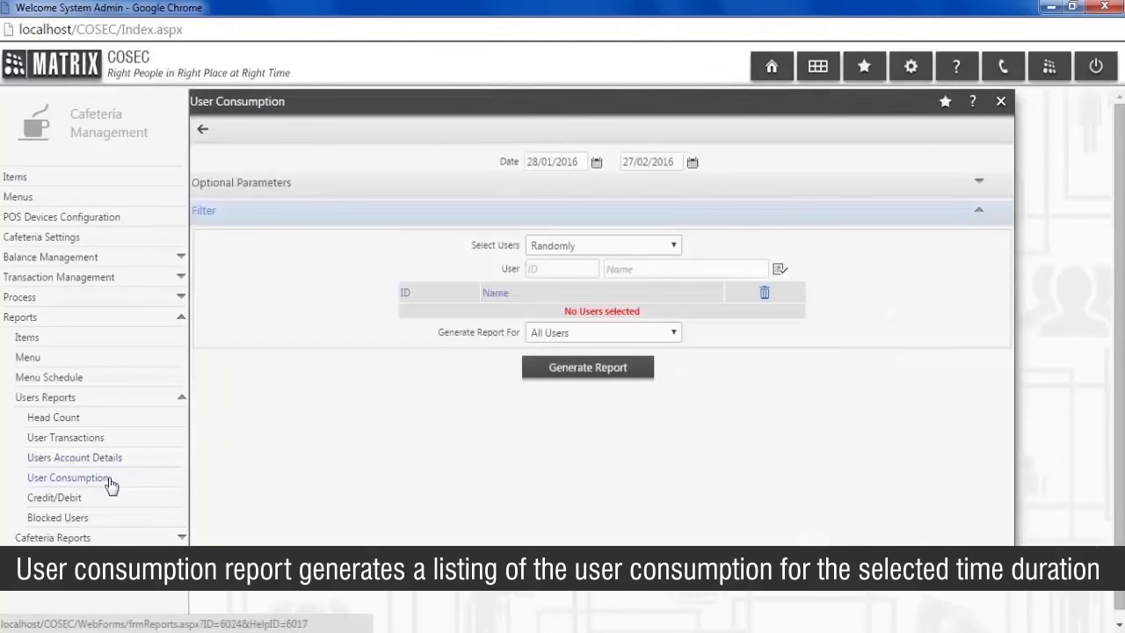
{"action": "left_click", "coordinate": [561, 268]}
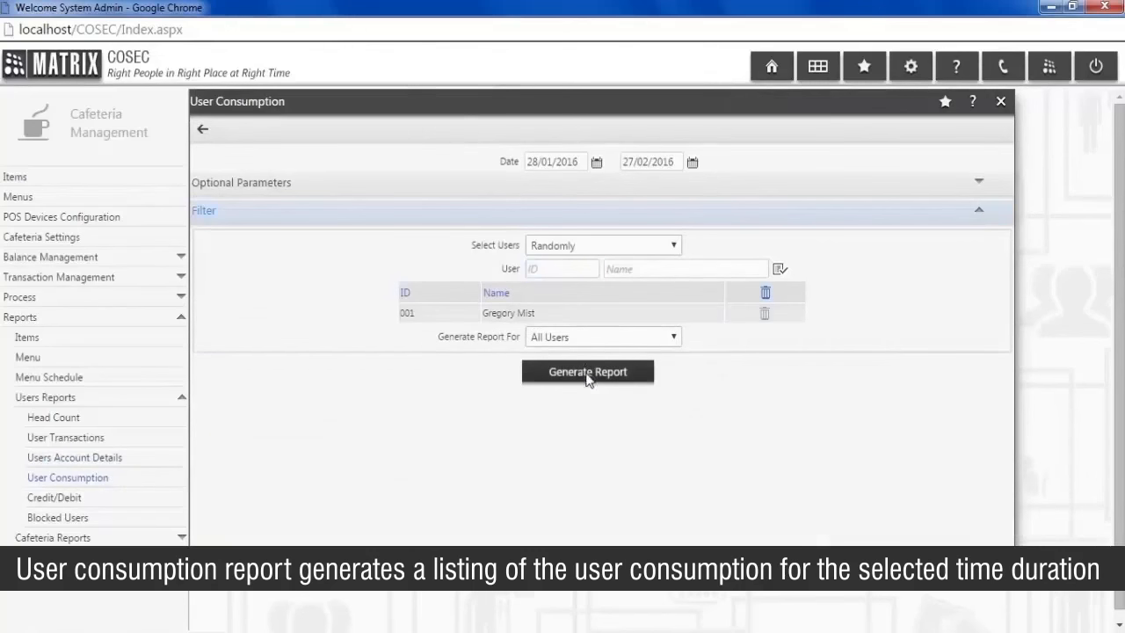
{"action": "left_click", "coordinate": [587, 371]}
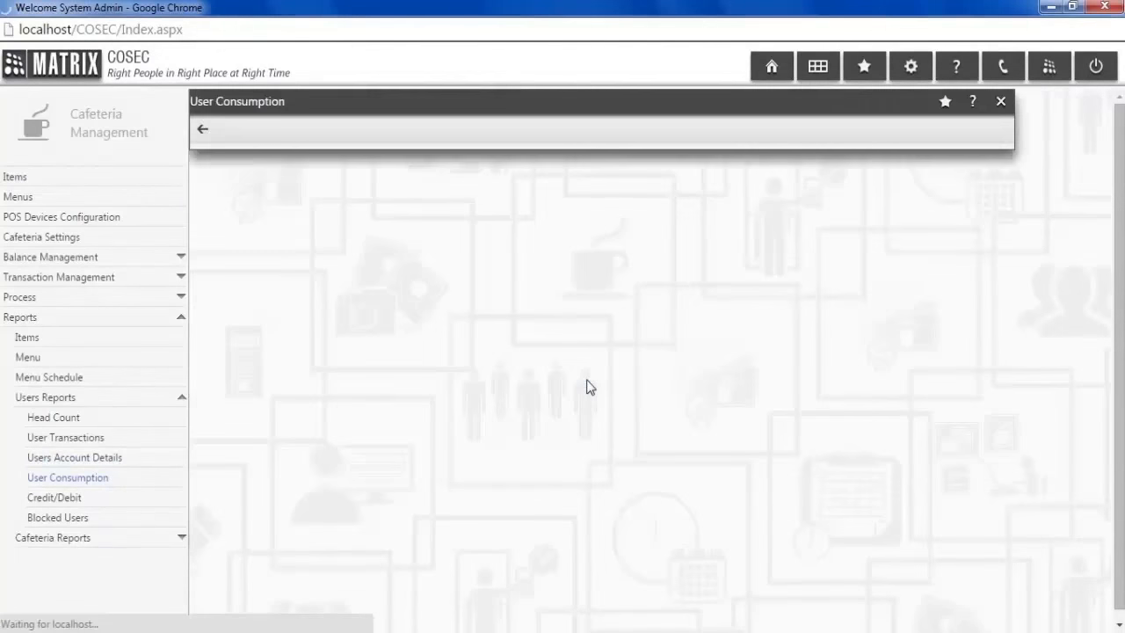
{"action": "left_click", "coordinate": [67, 477]}
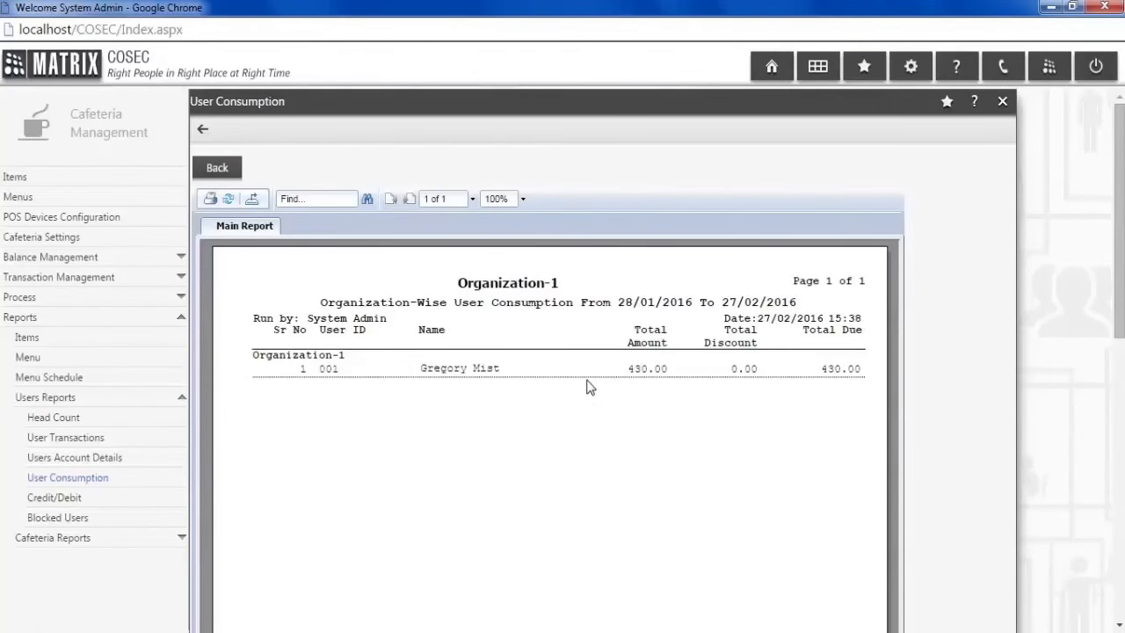
{"action": "left_click", "coordinate": [54, 497]}
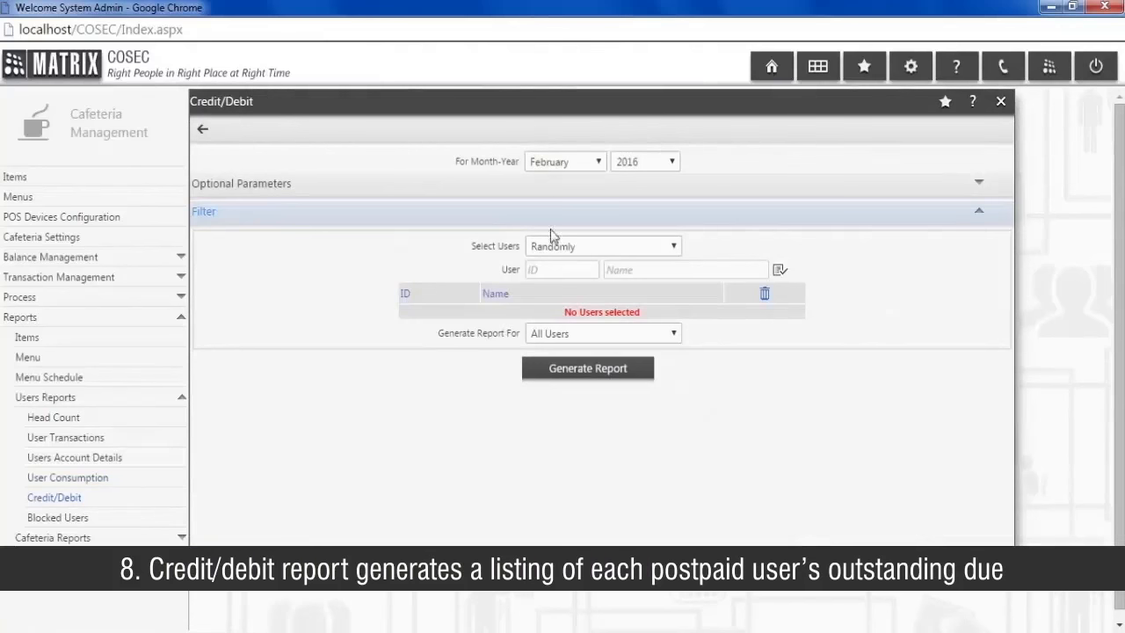
{"action": "left_click", "coordinate": [565, 161]}
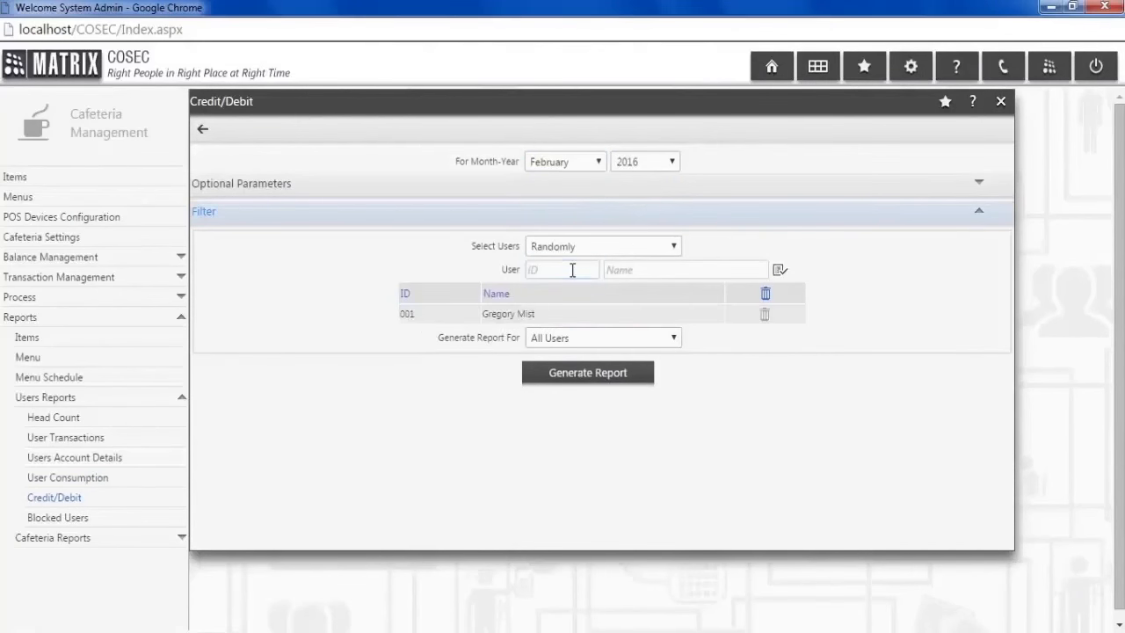
{"action": "left_click", "coordinate": [587, 372]}
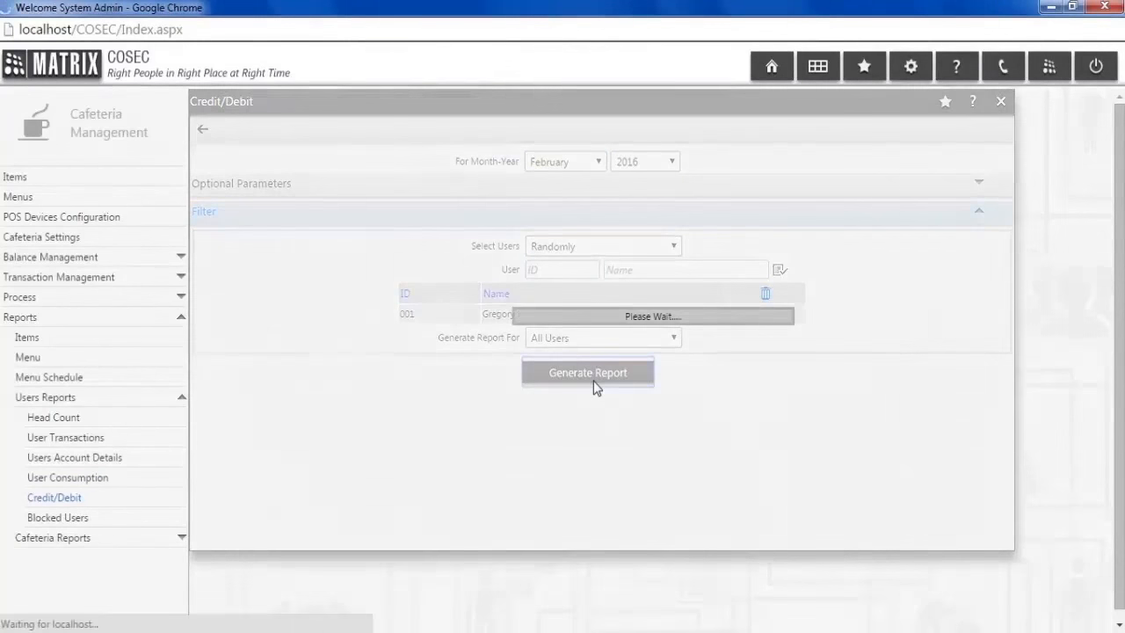
{"action": "left_click", "coordinate": [587, 372]}
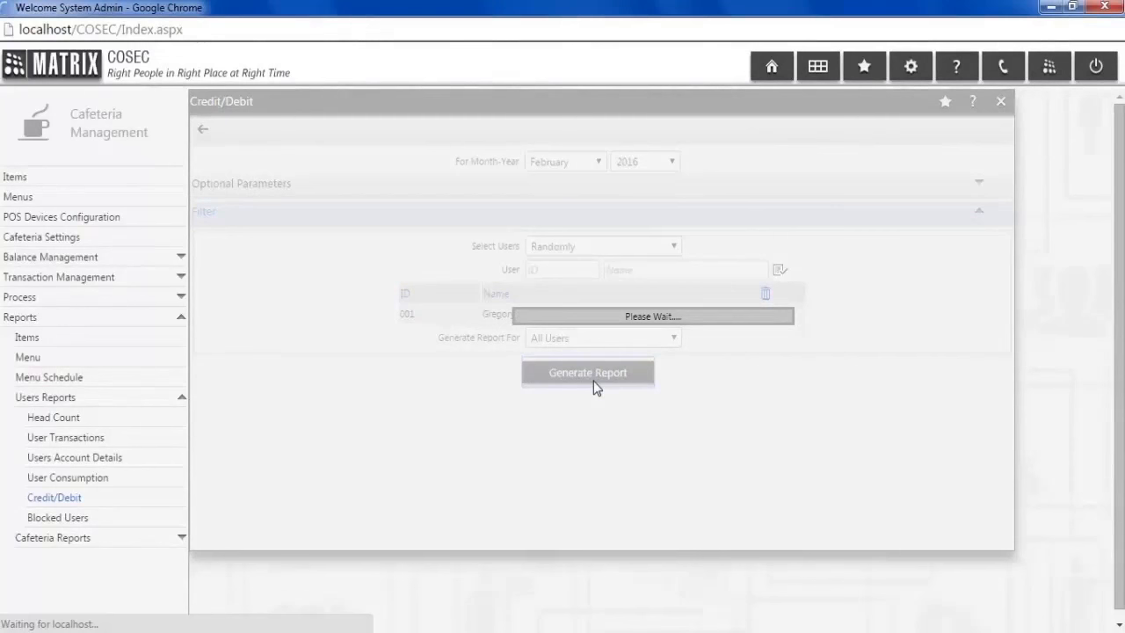
{"action": "left_click", "coordinate": [587, 372]}
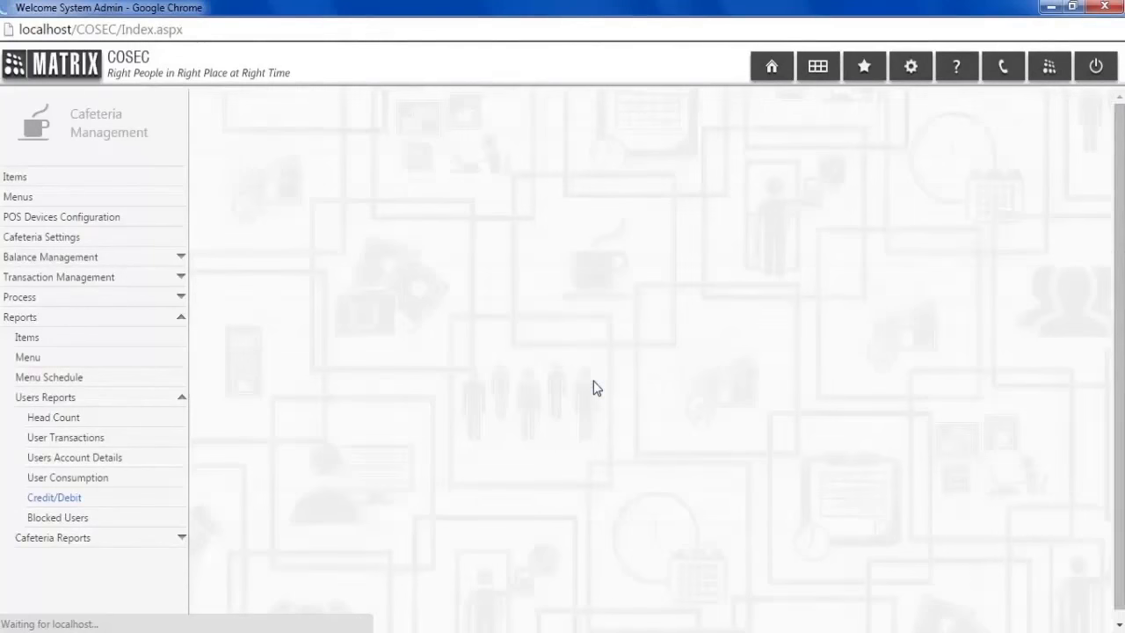
{"action": "left_click", "coordinate": [54, 497]}
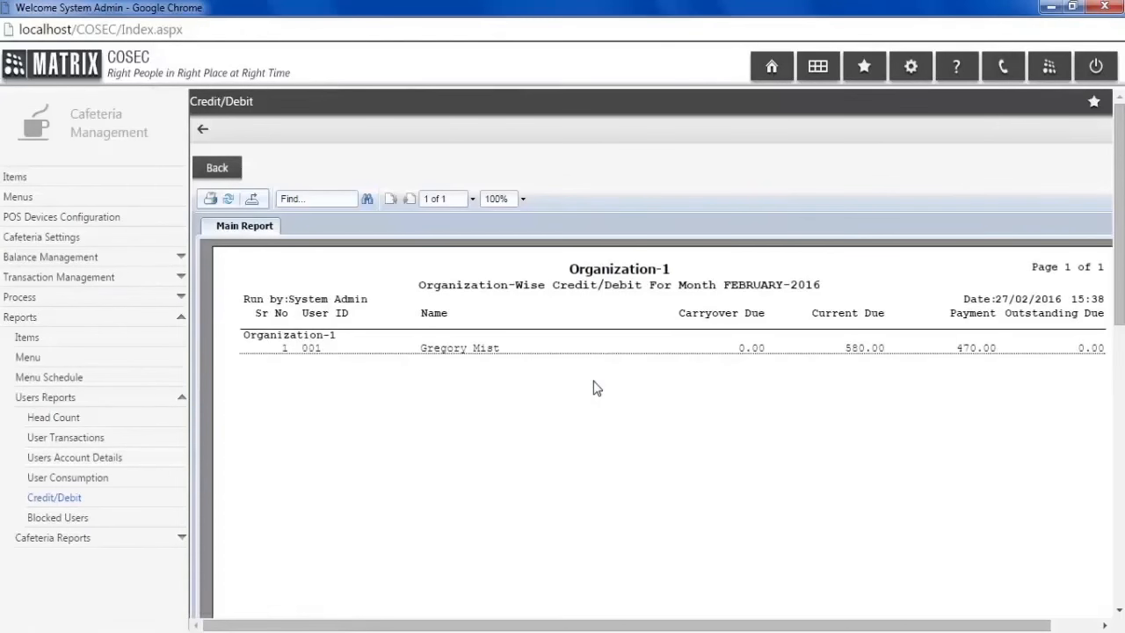
{"action": "mouse_move", "coordinate": [548, 409]}
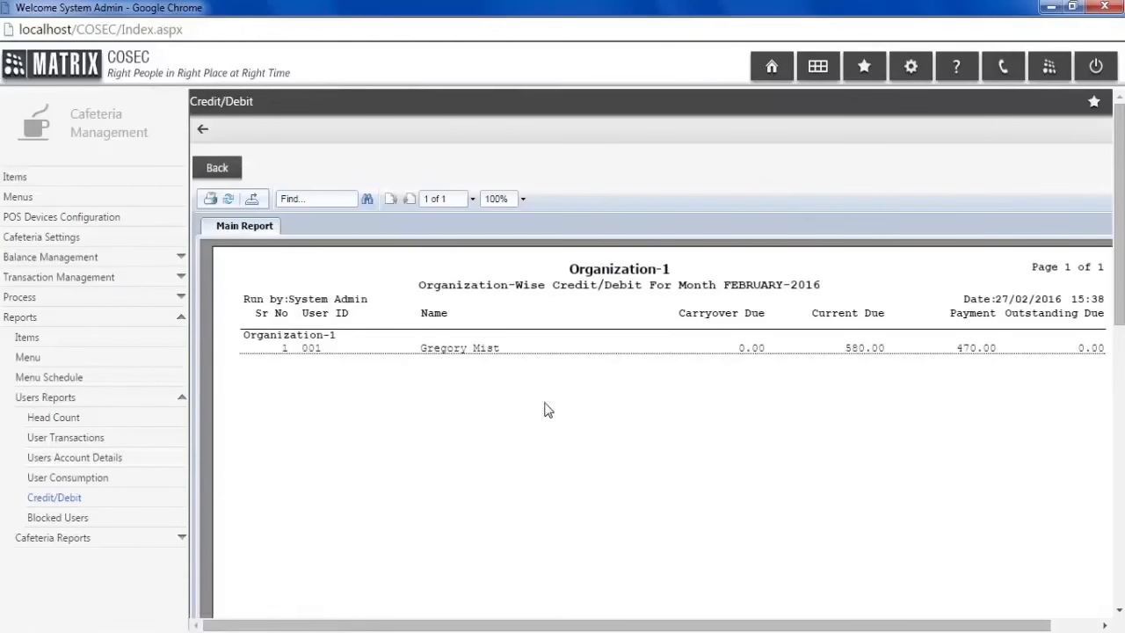
{"action": "left_click", "coordinate": [57, 516]}
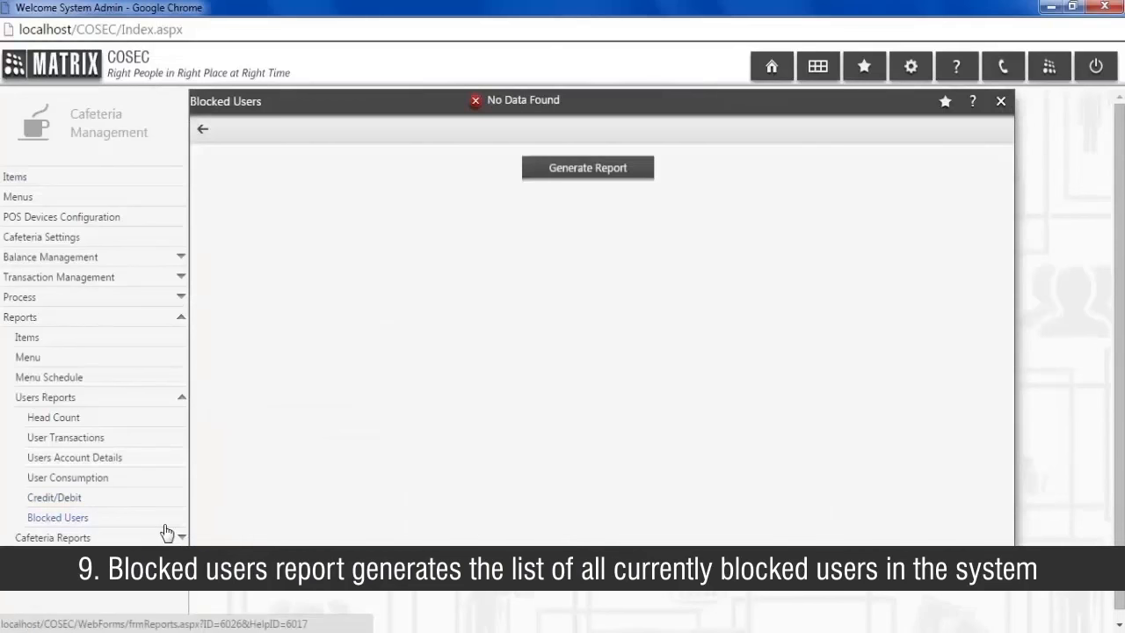
Step: Generate the 27/02/2016 Sales report for Organization-1, totaling 450.00 for Burger, Croissant and Milk
{"action": "left_click", "coordinate": [53, 417]}
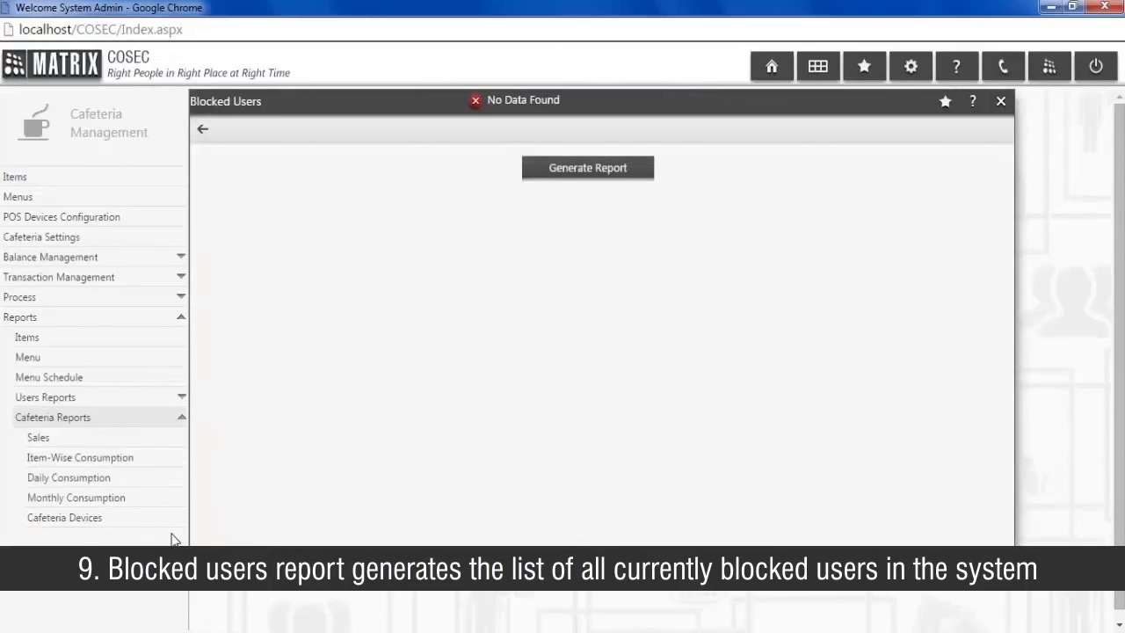
{"action": "left_click", "coordinate": [38, 437]}
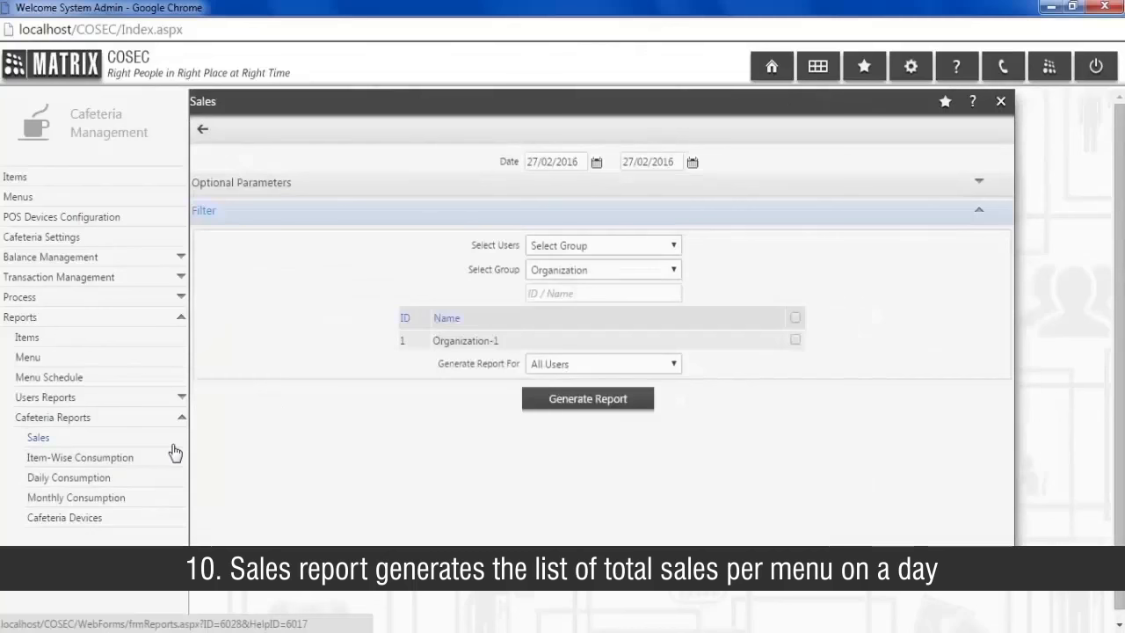
{"action": "mouse_move", "coordinate": [525, 431]}
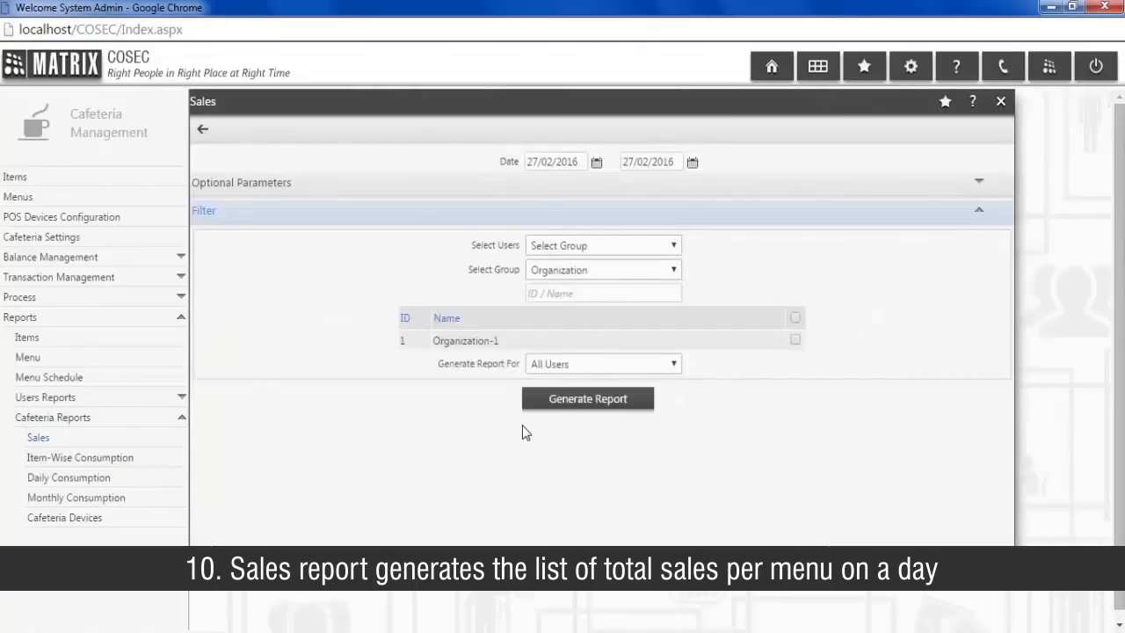
{"action": "left_click", "coordinate": [587, 398]}
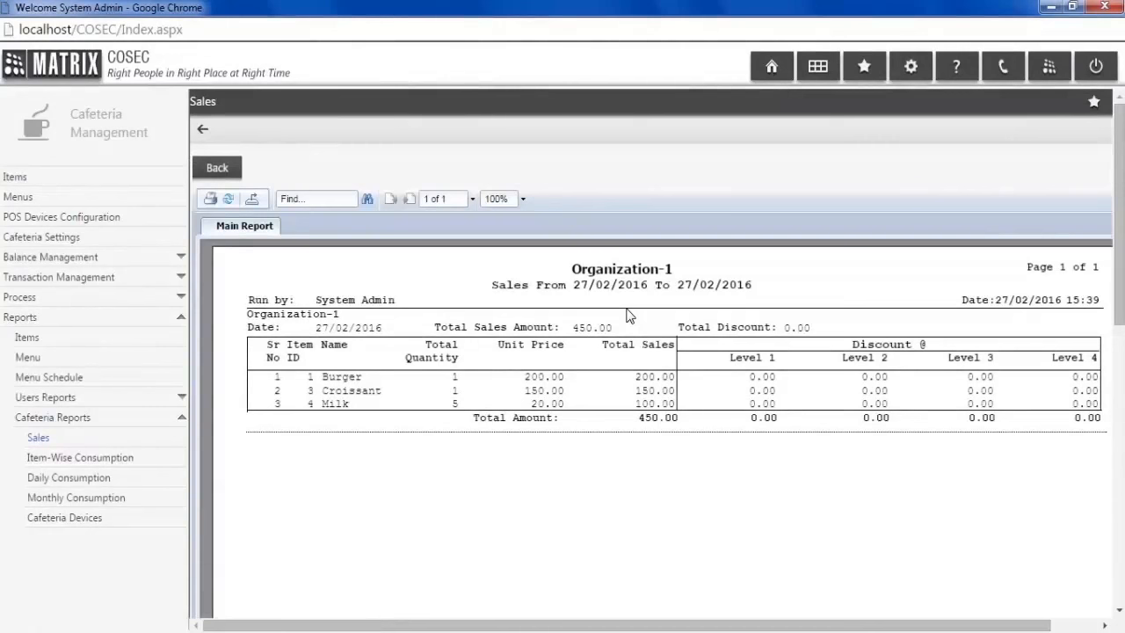
{"action": "left_click", "coordinate": [80, 457]}
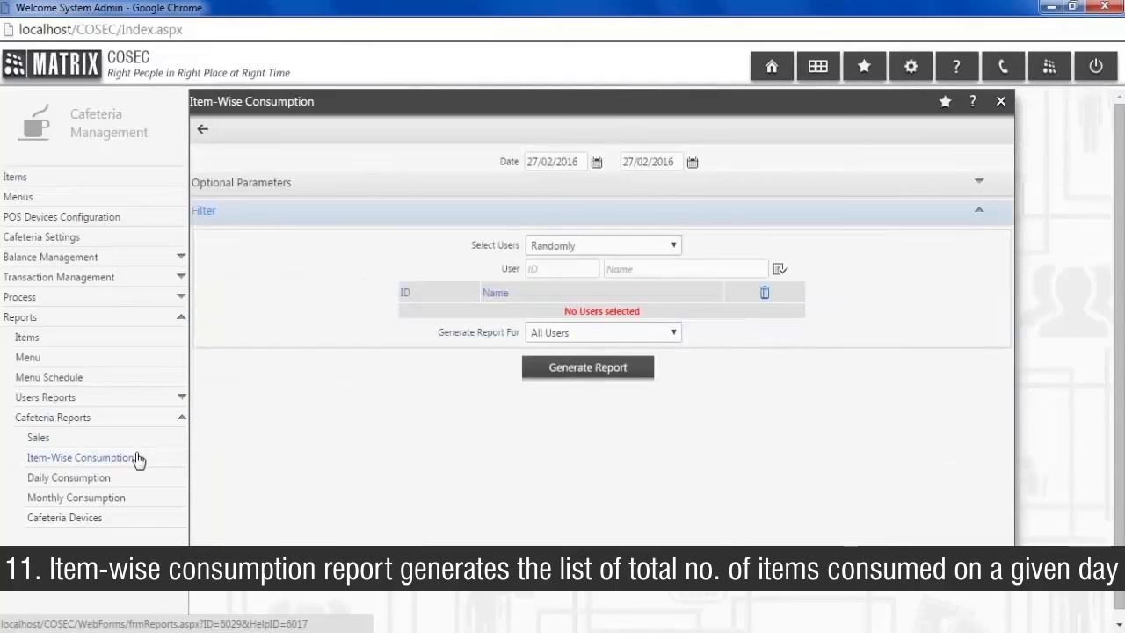
{"action": "left_click", "coordinate": [562, 268]}
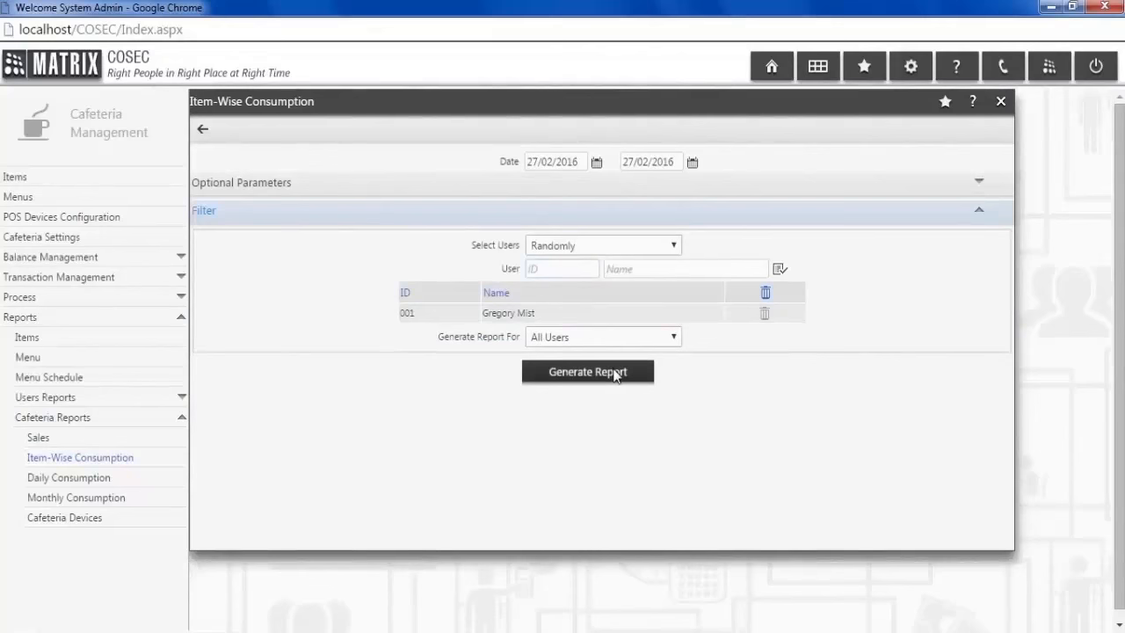
{"action": "left_click", "coordinate": [587, 371]}
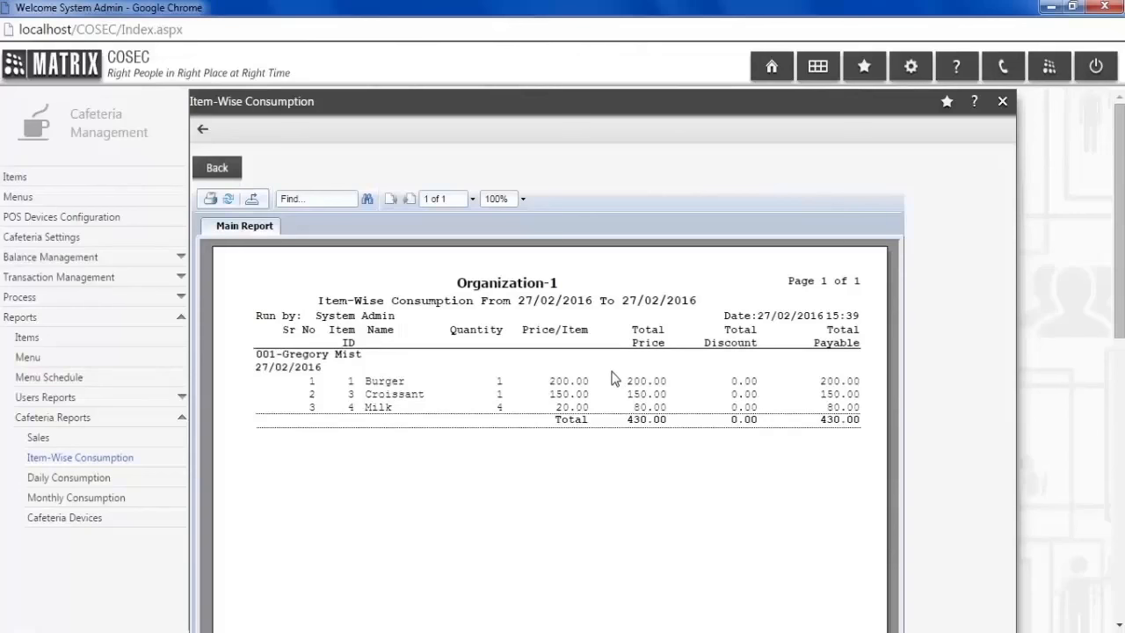
{"action": "left_click", "coordinate": [69, 477]}
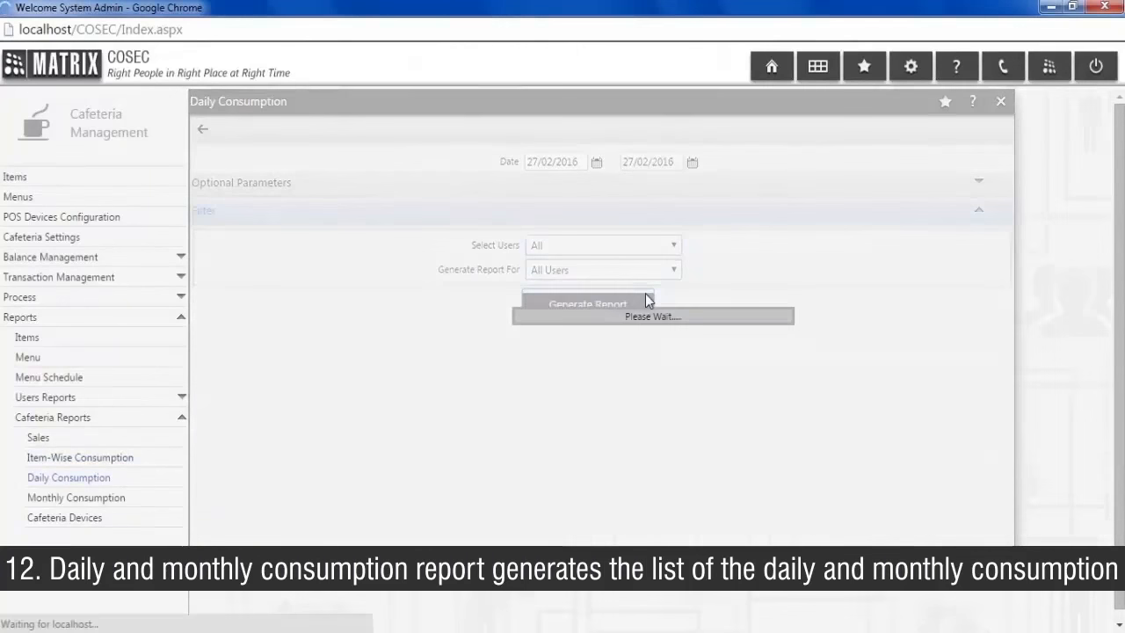
{"action": "left_click", "coordinate": [587, 303]}
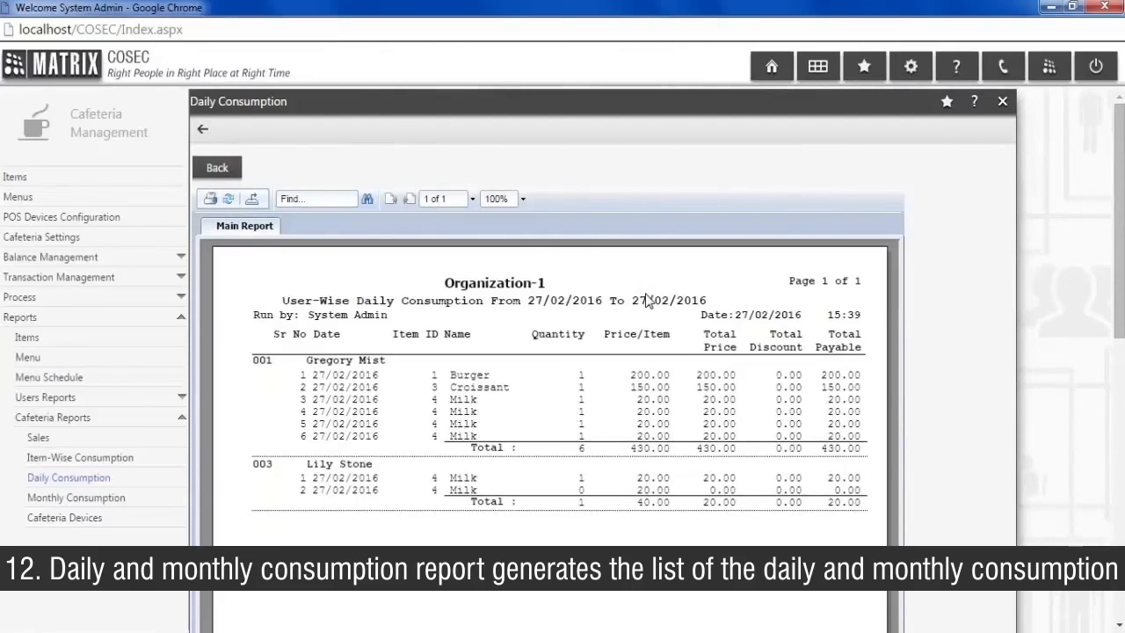
{"action": "left_click", "coordinate": [75, 497]}
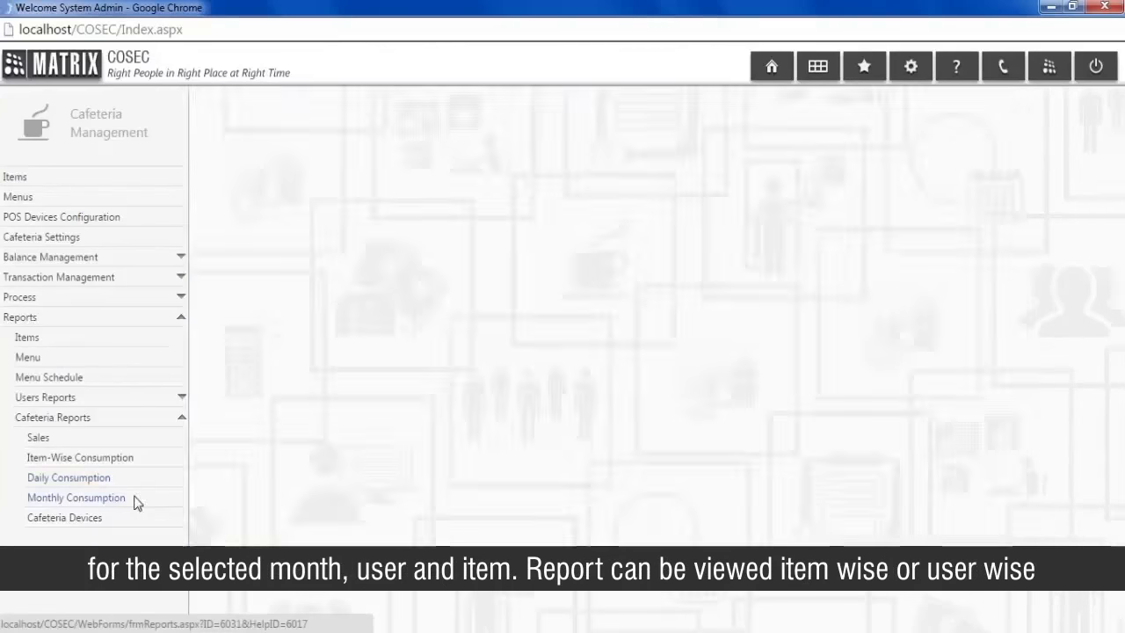
Step: Generate the February 2016 monthly consumption report for all users, then view Cafeteria Devices
{"action": "left_click", "coordinate": [75, 496]}
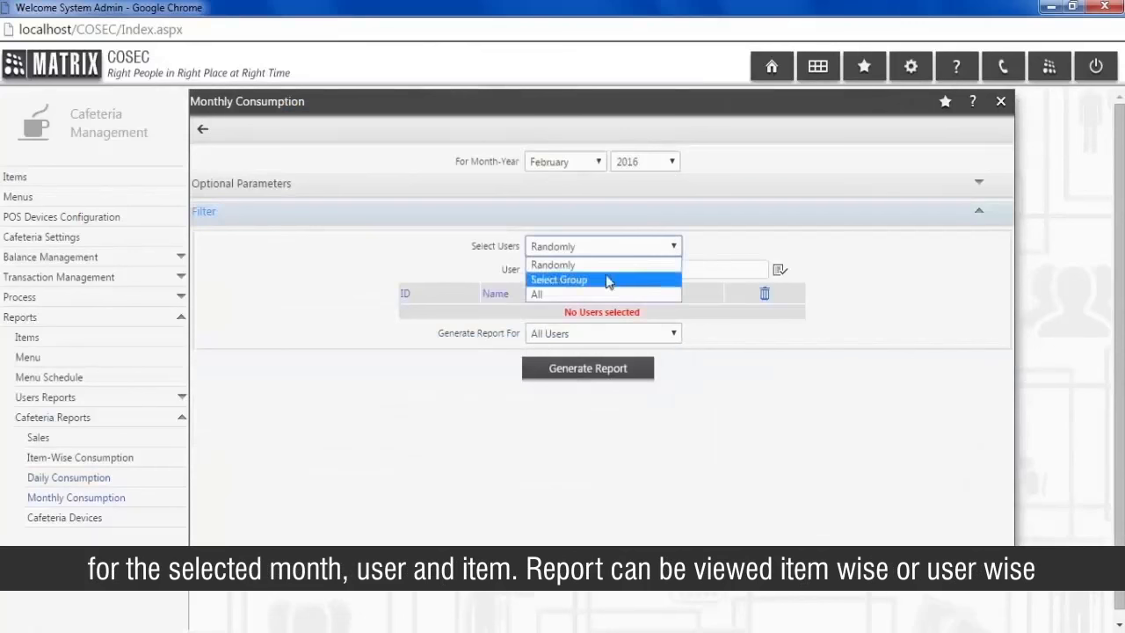
{"action": "left_click", "coordinate": [537, 293]}
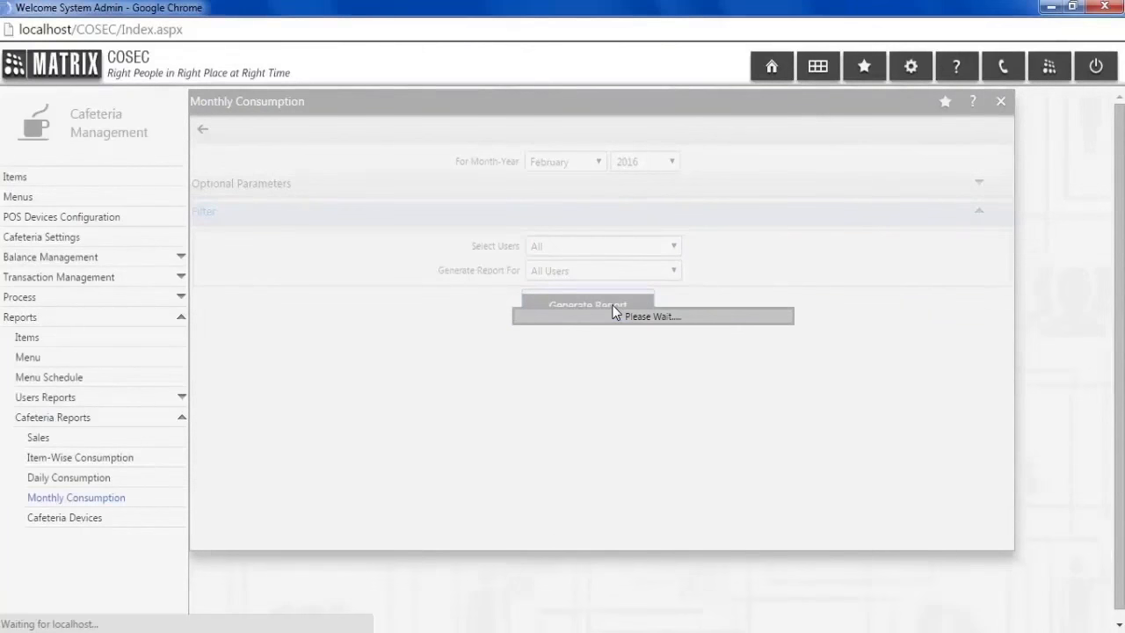
{"action": "left_click", "coordinate": [587, 305]}
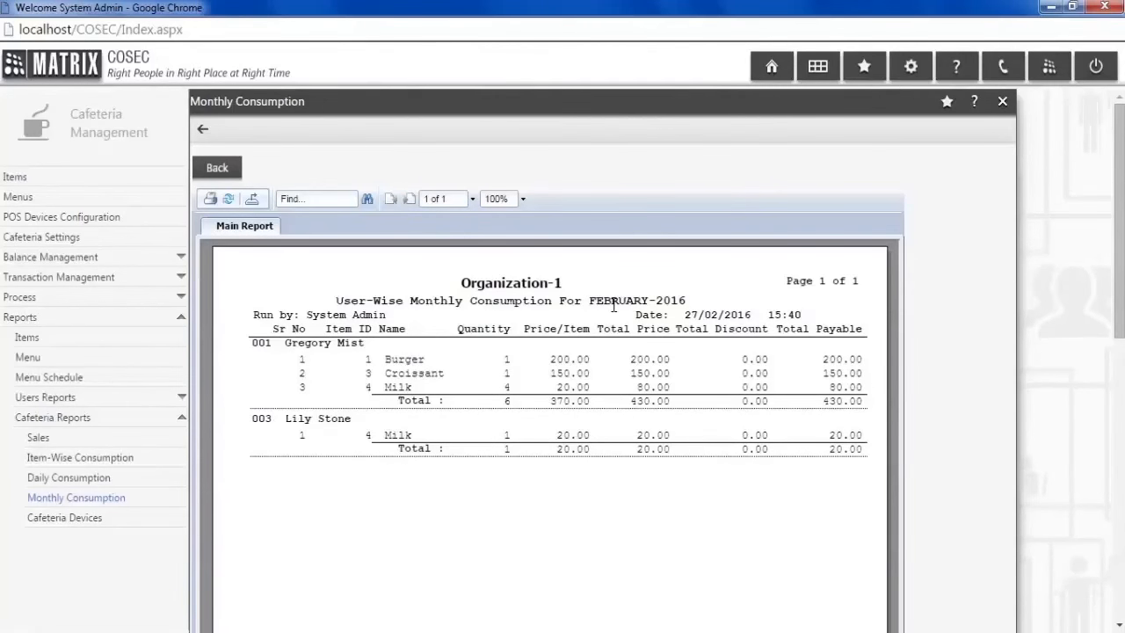
{"action": "left_click", "coordinate": [65, 517]}
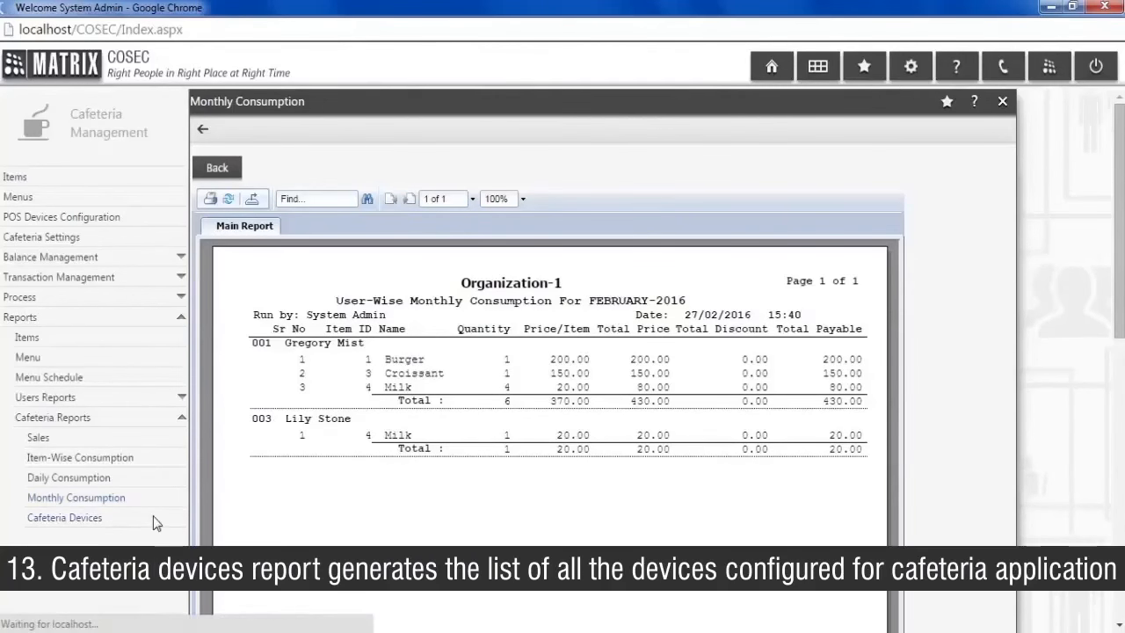
{"action": "left_click", "coordinate": [64, 516]}
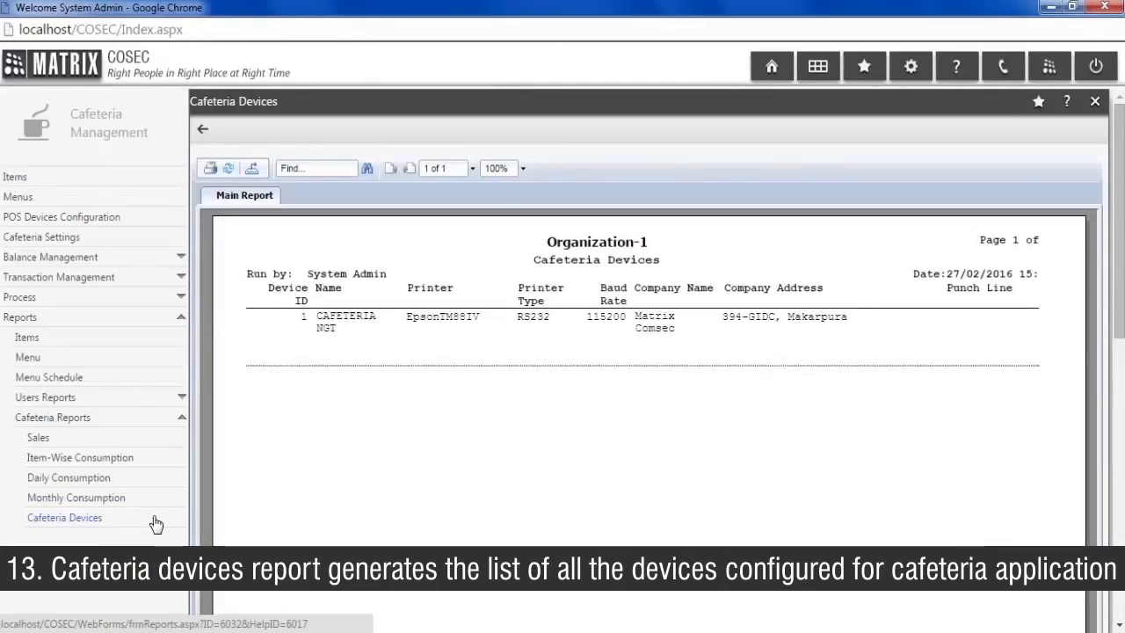